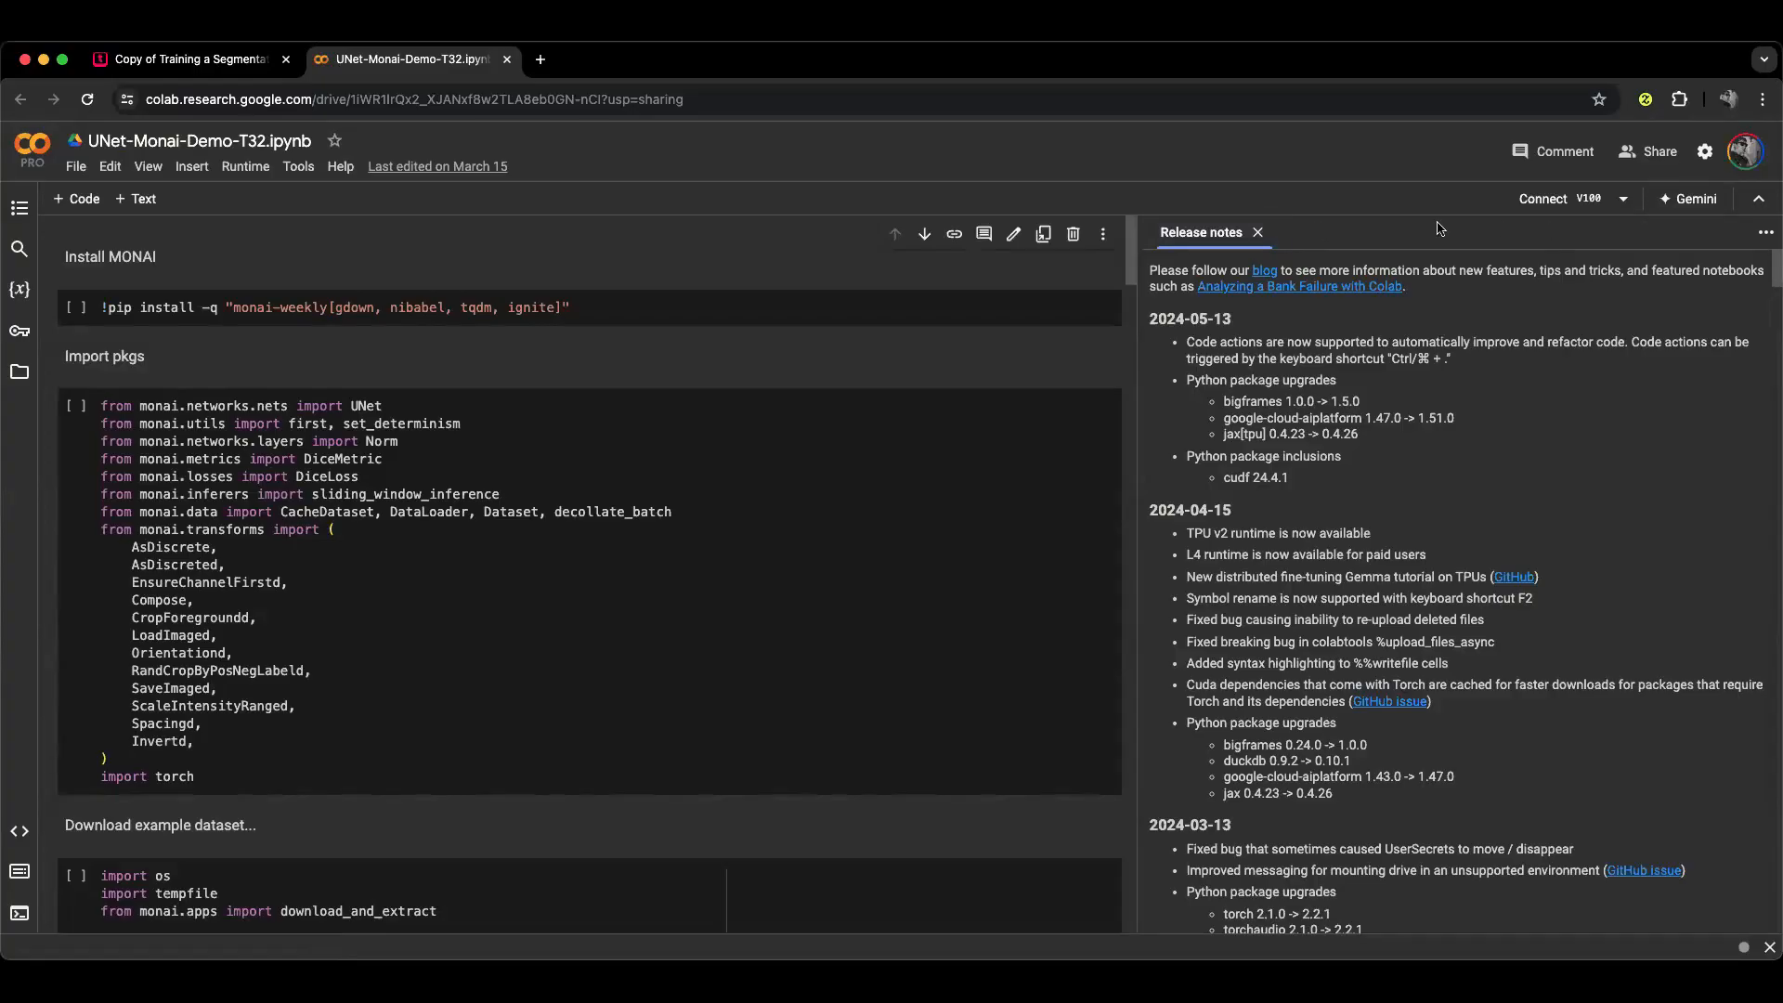
Dismiss the release notes and run all cells of the UNet MONAI demo notebook via Runtime > Run all.
{"action": "left_click", "coordinate": [1257, 232]}
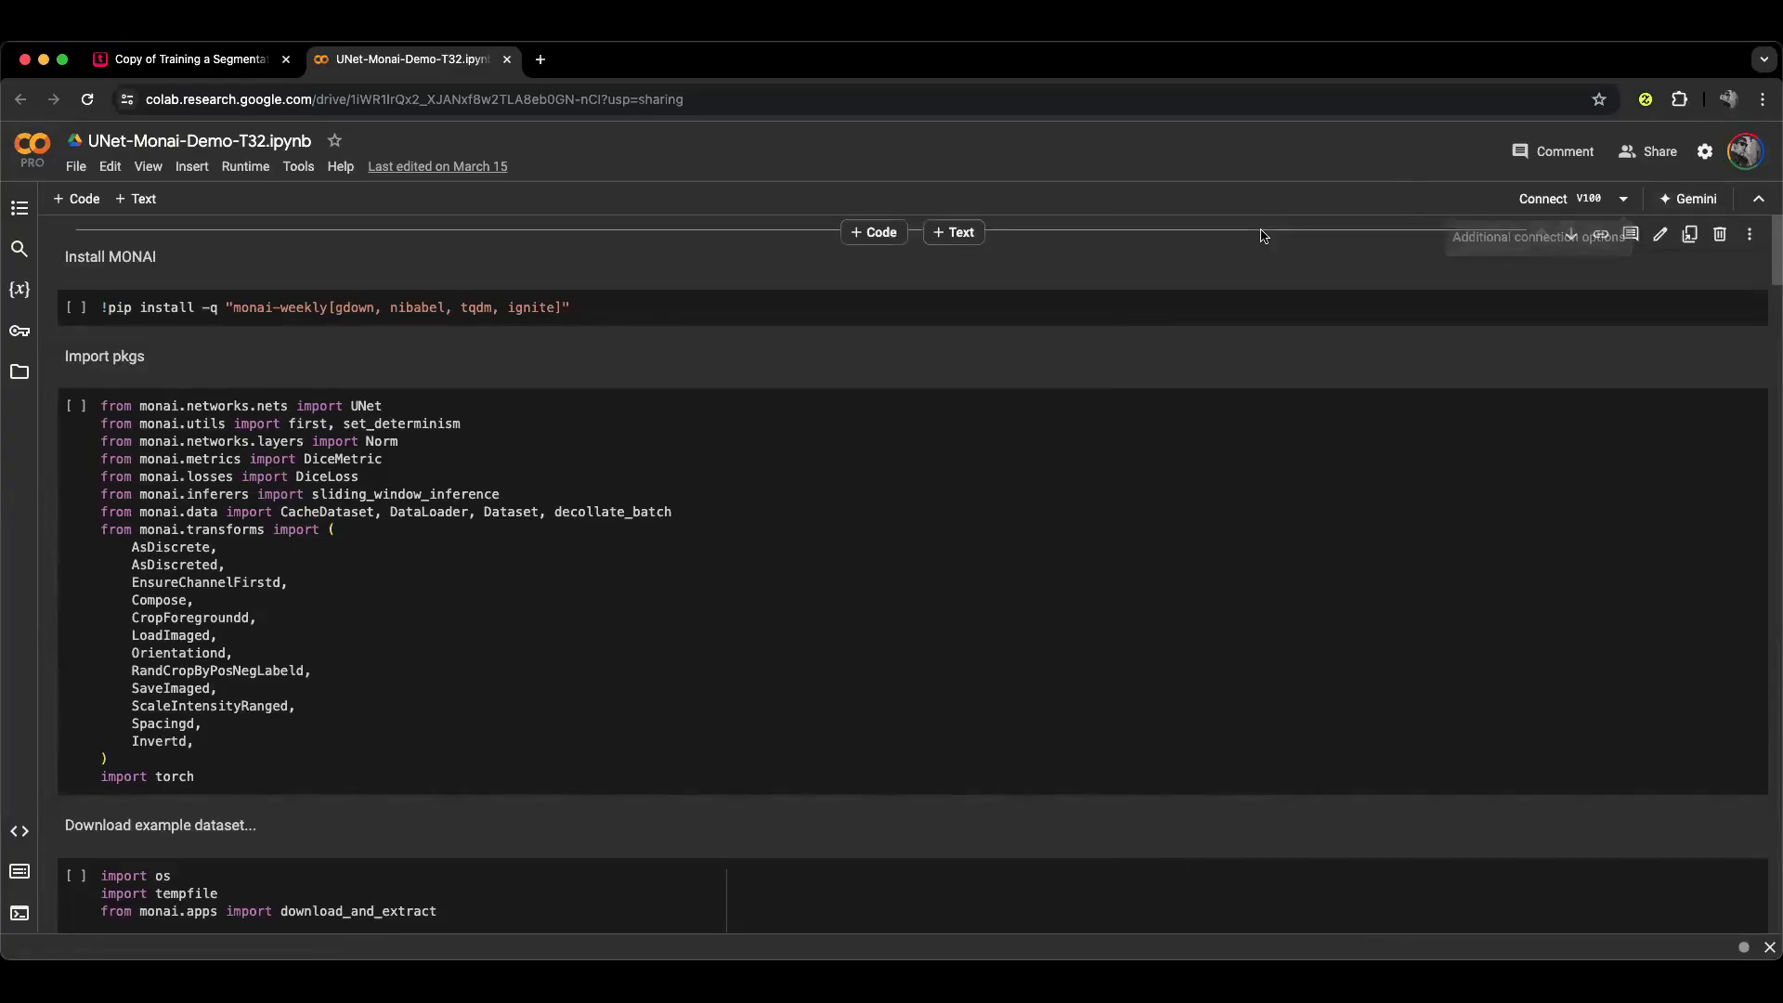
{"action": "left_click", "coordinate": [245, 165]}
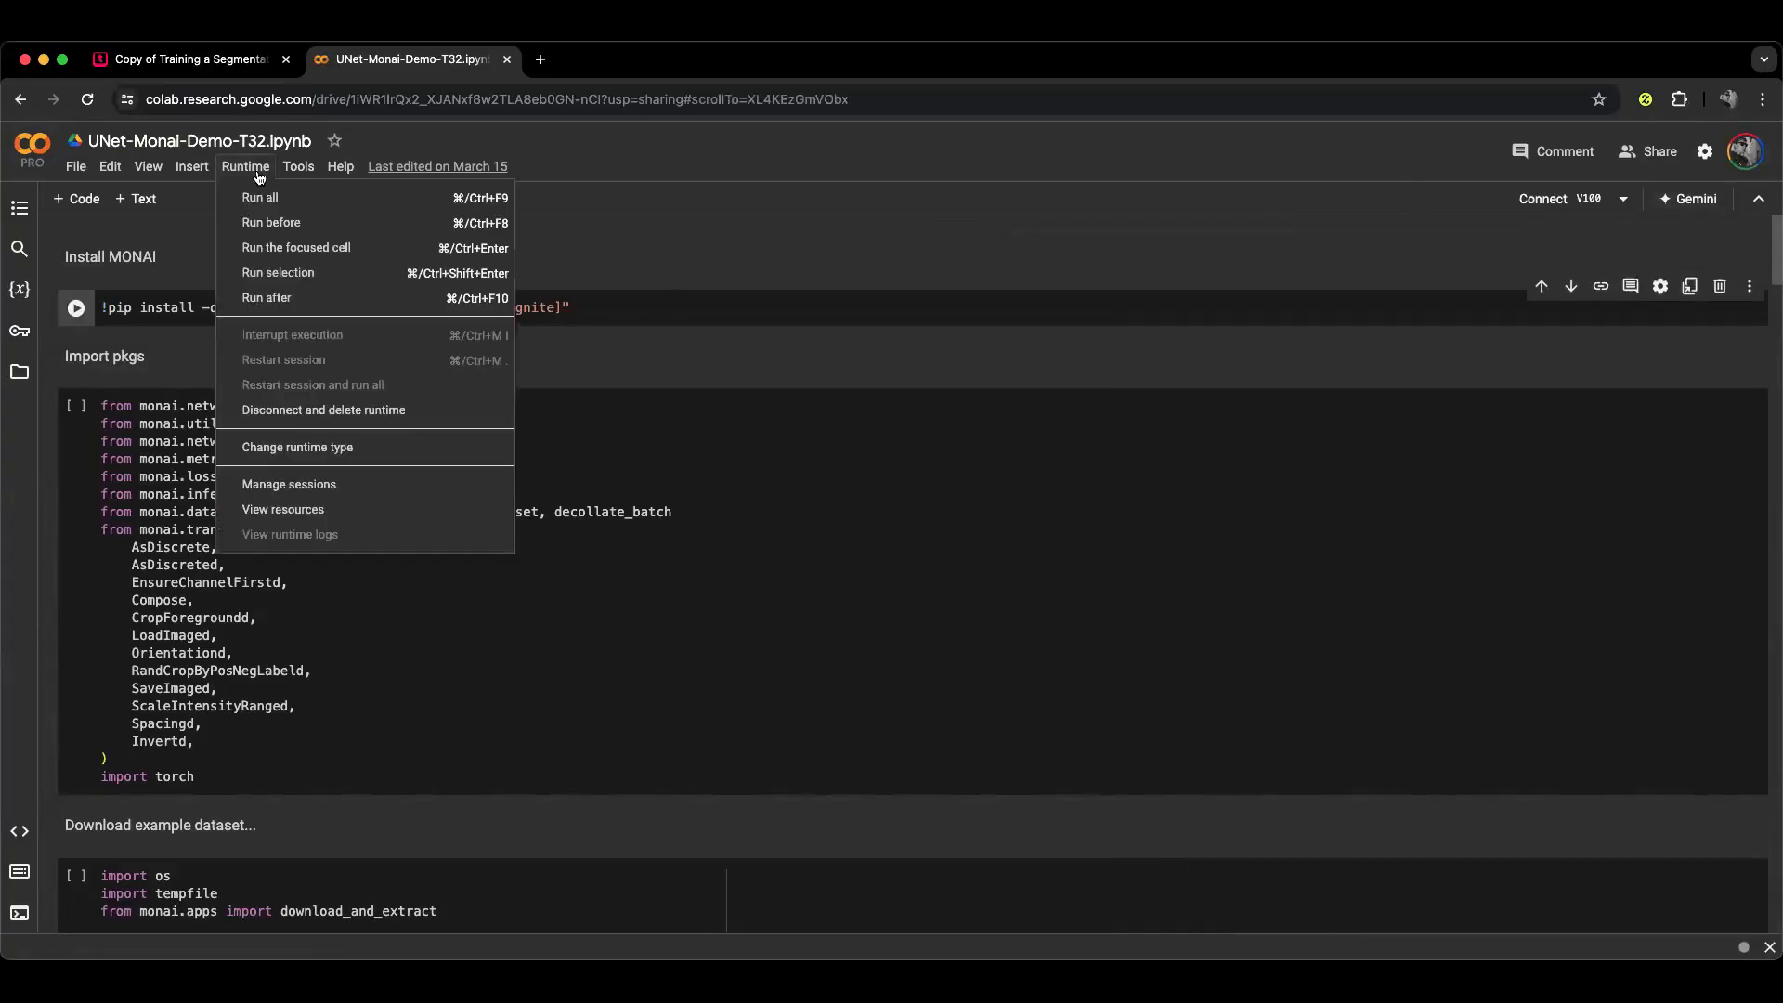
{"action": "left_click", "coordinate": [260, 197]}
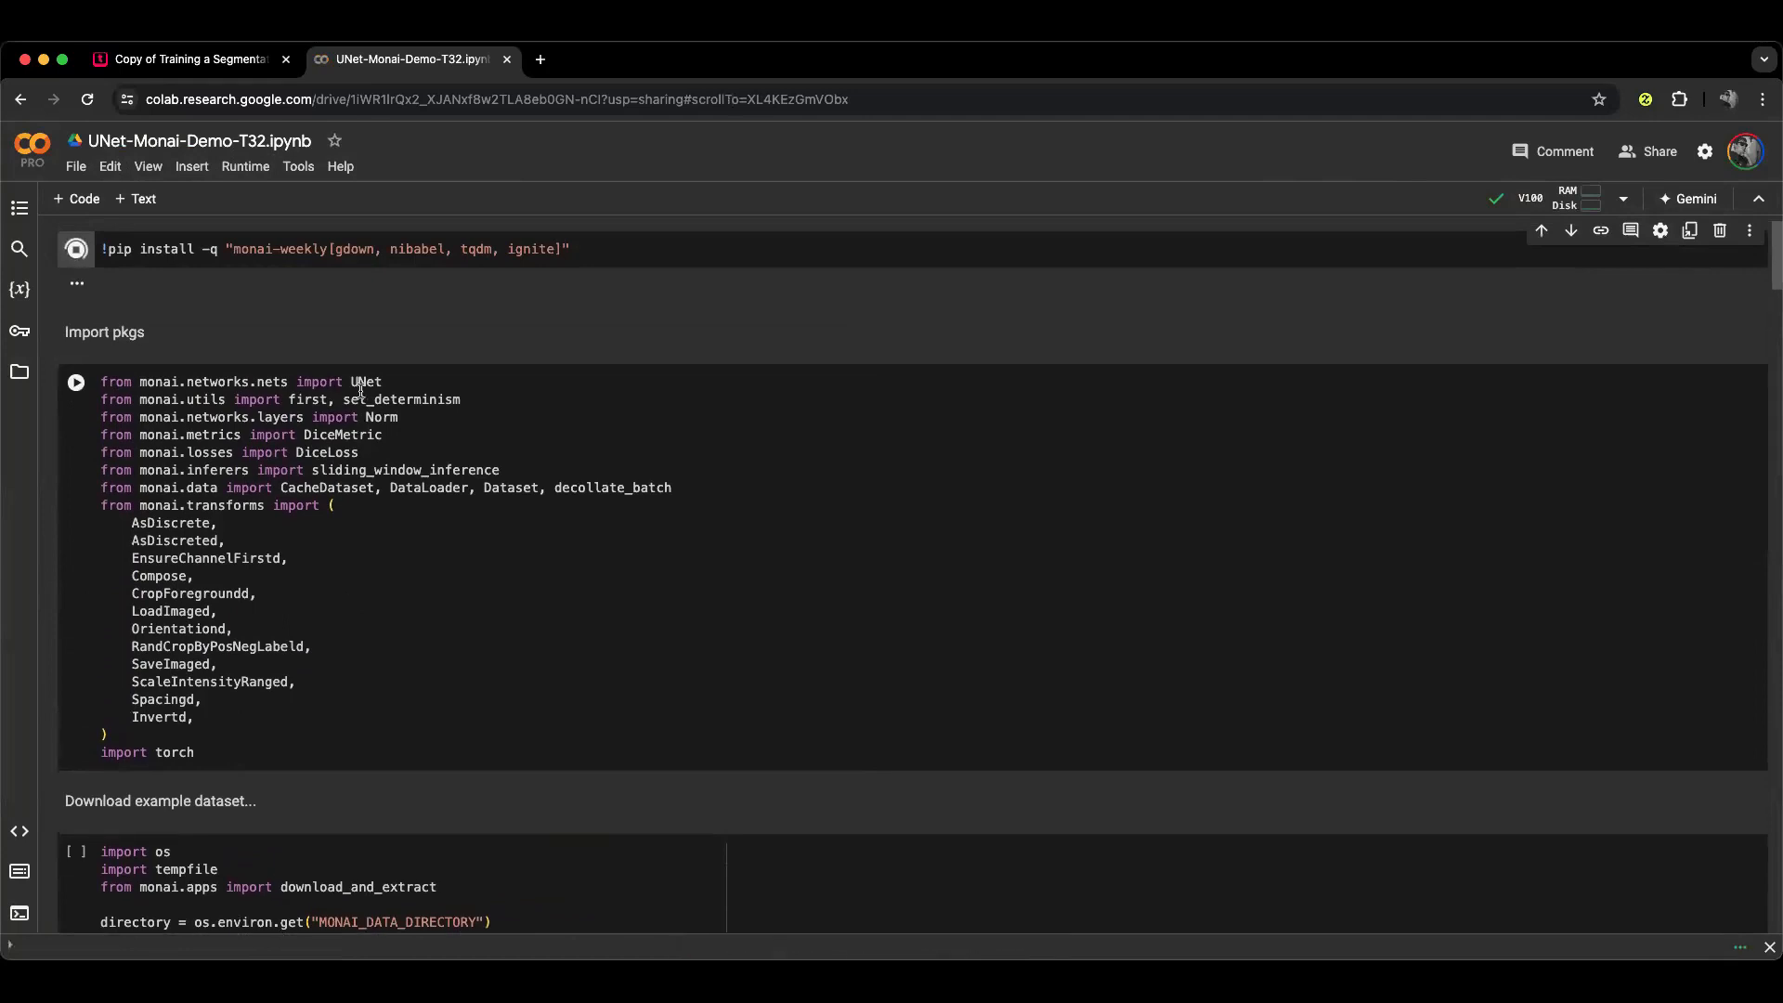
{"action": "left_click", "coordinate": [75, 249]}
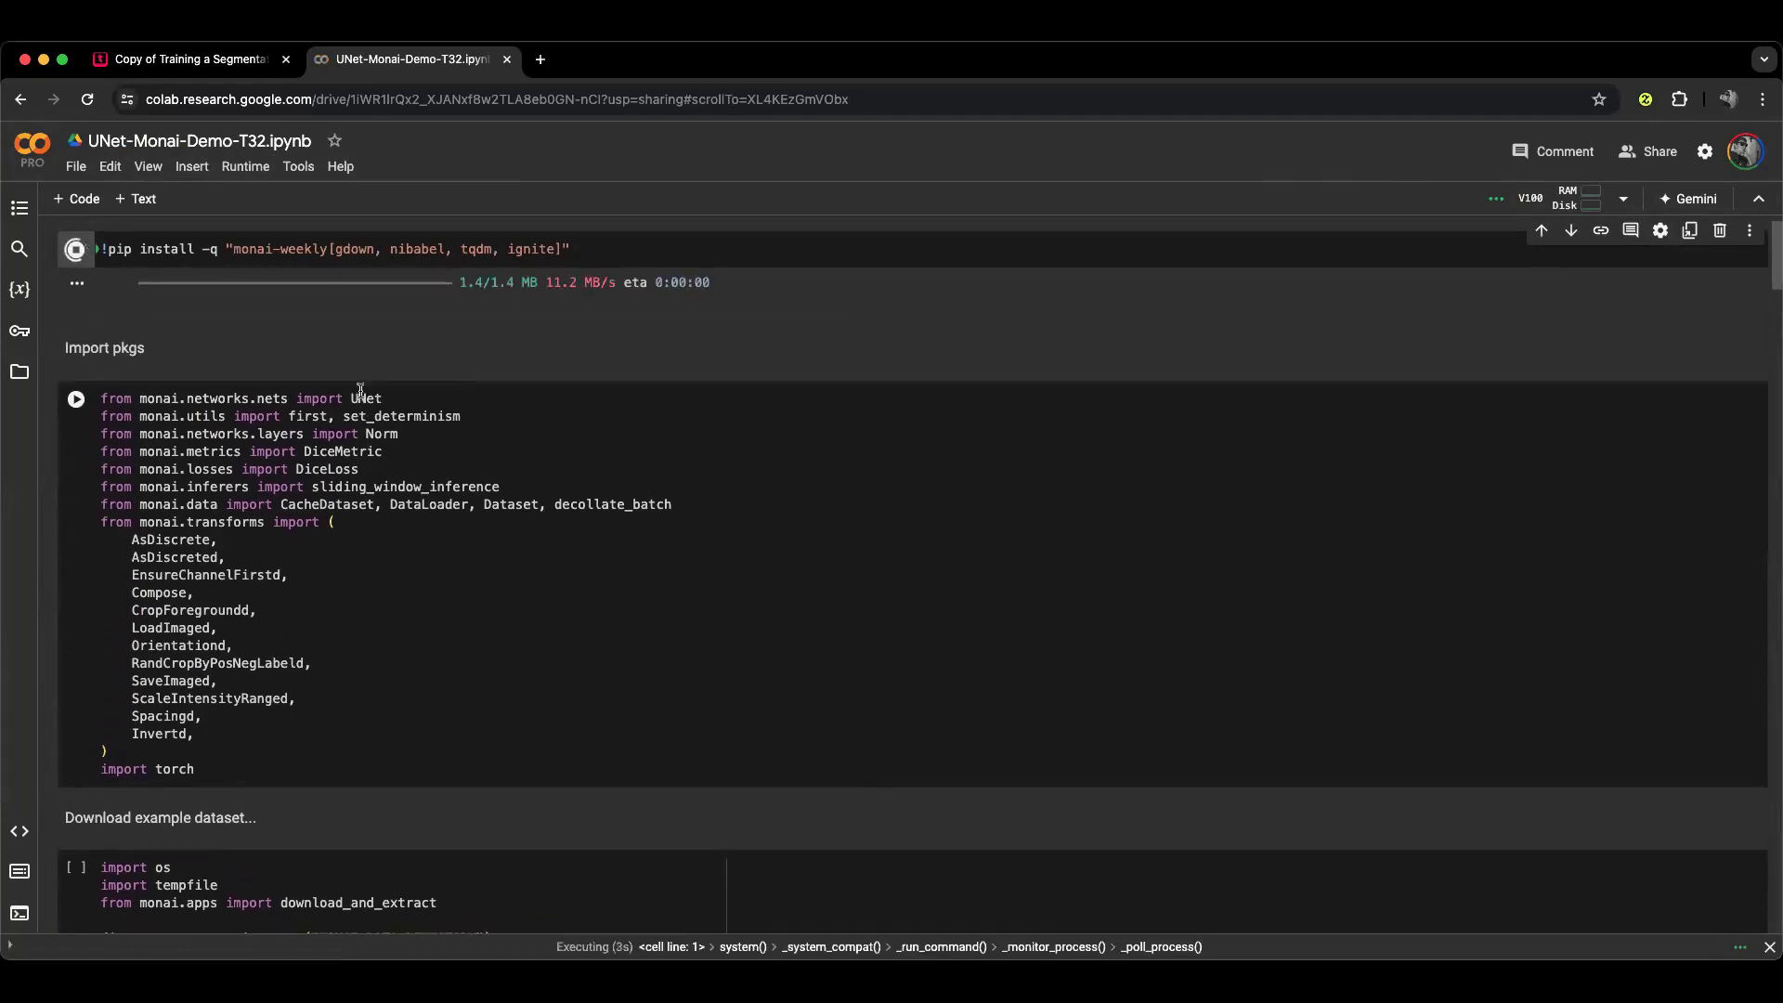
Scroll through the import and spleen dataset download cells while the MONAI install finishes.
{"action": "scroll", "scroll_direction": "down", "scroll_amount": 3}
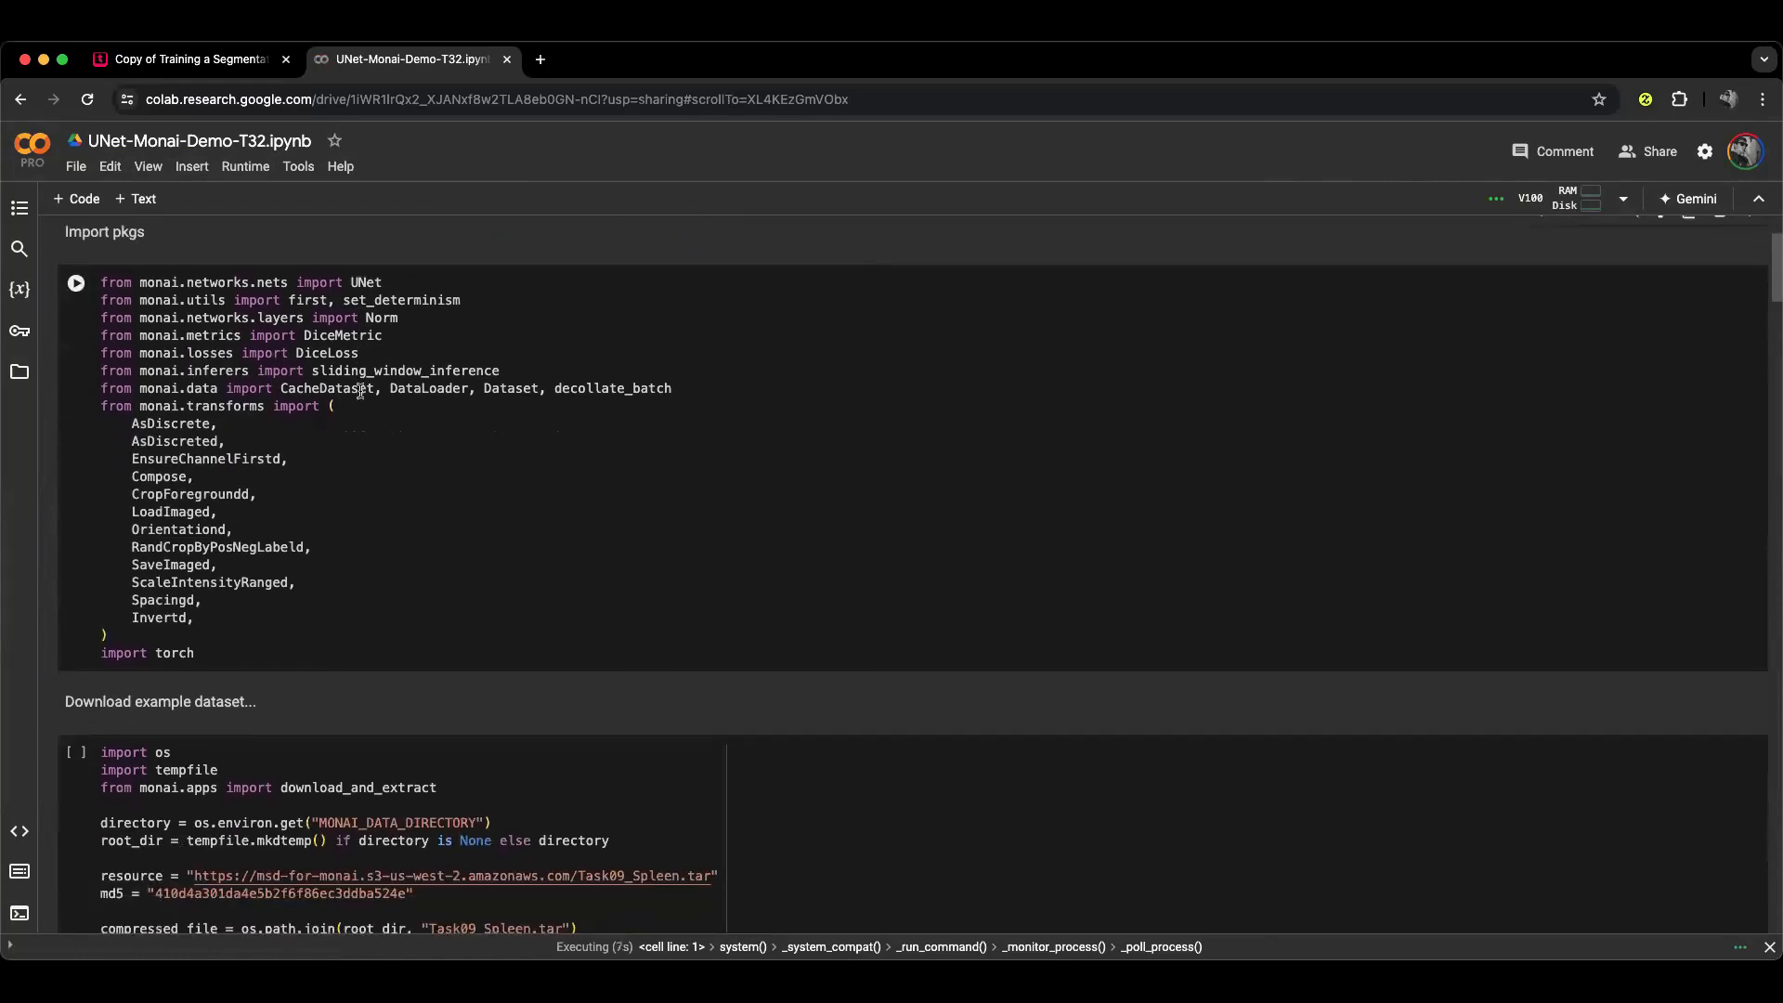
{"action": "scroll", "scroll_direction": "up", "scroll_amount": 3}
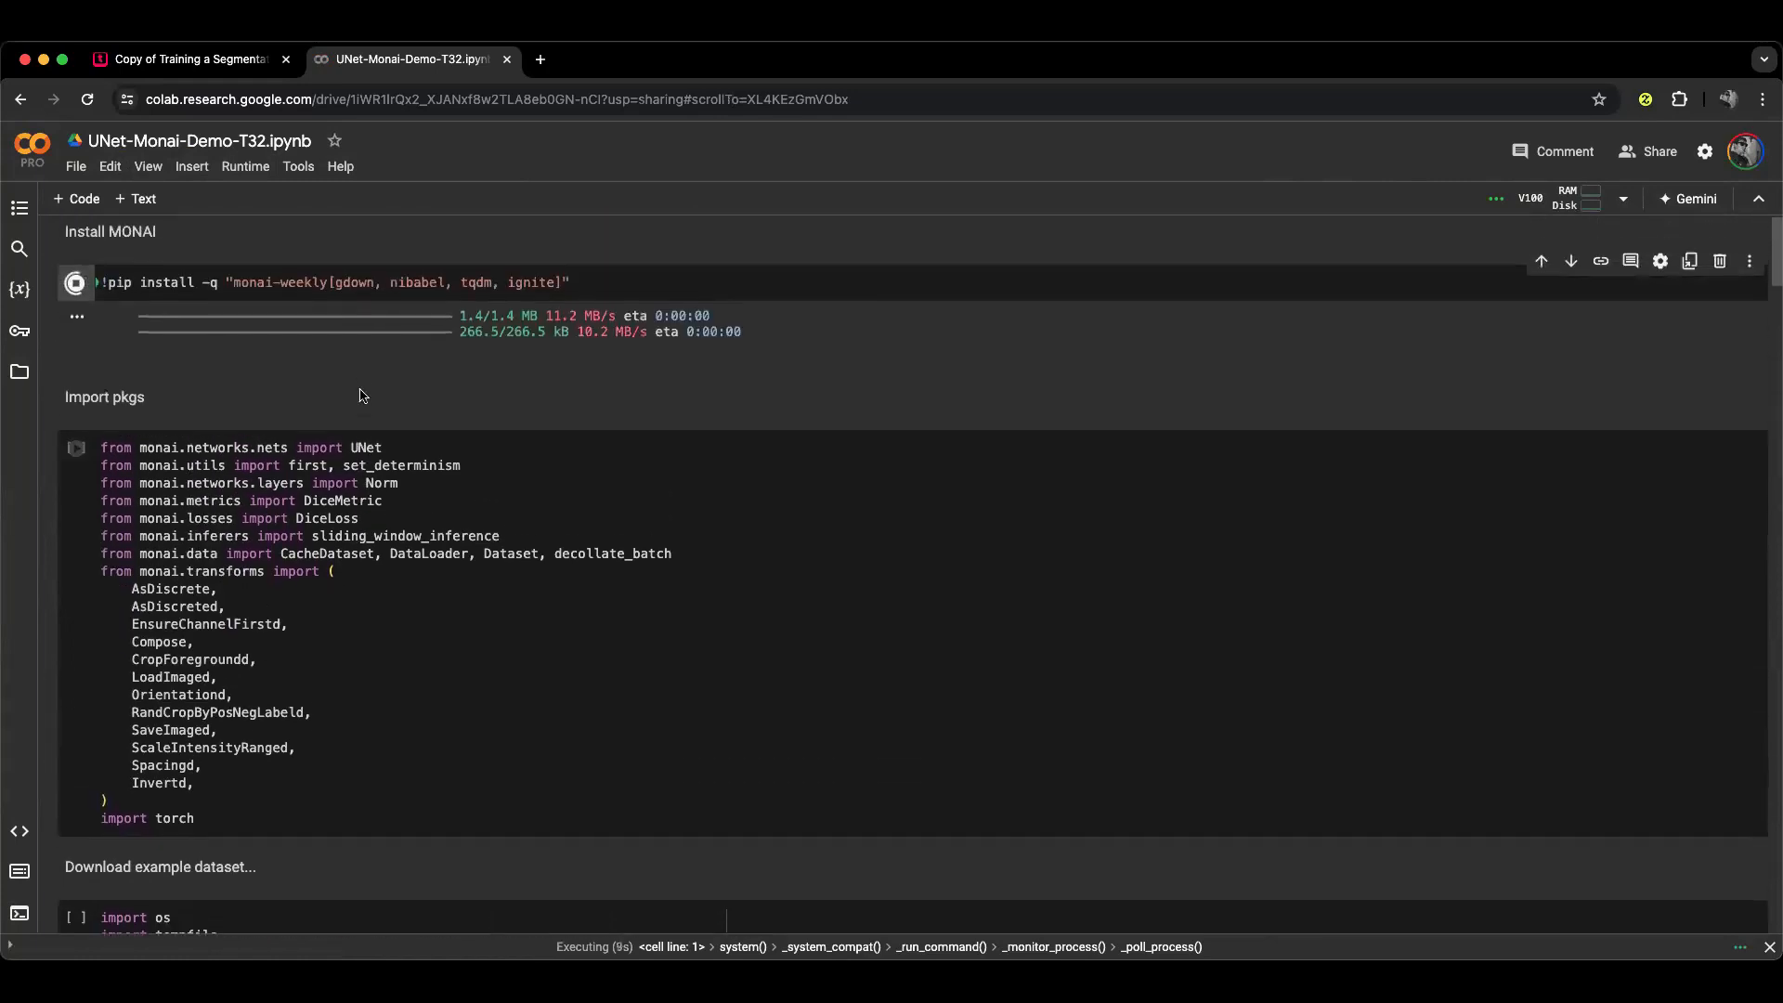
{"action": "scroll", "scroll_direction": "down", "scroll_amount": 3}
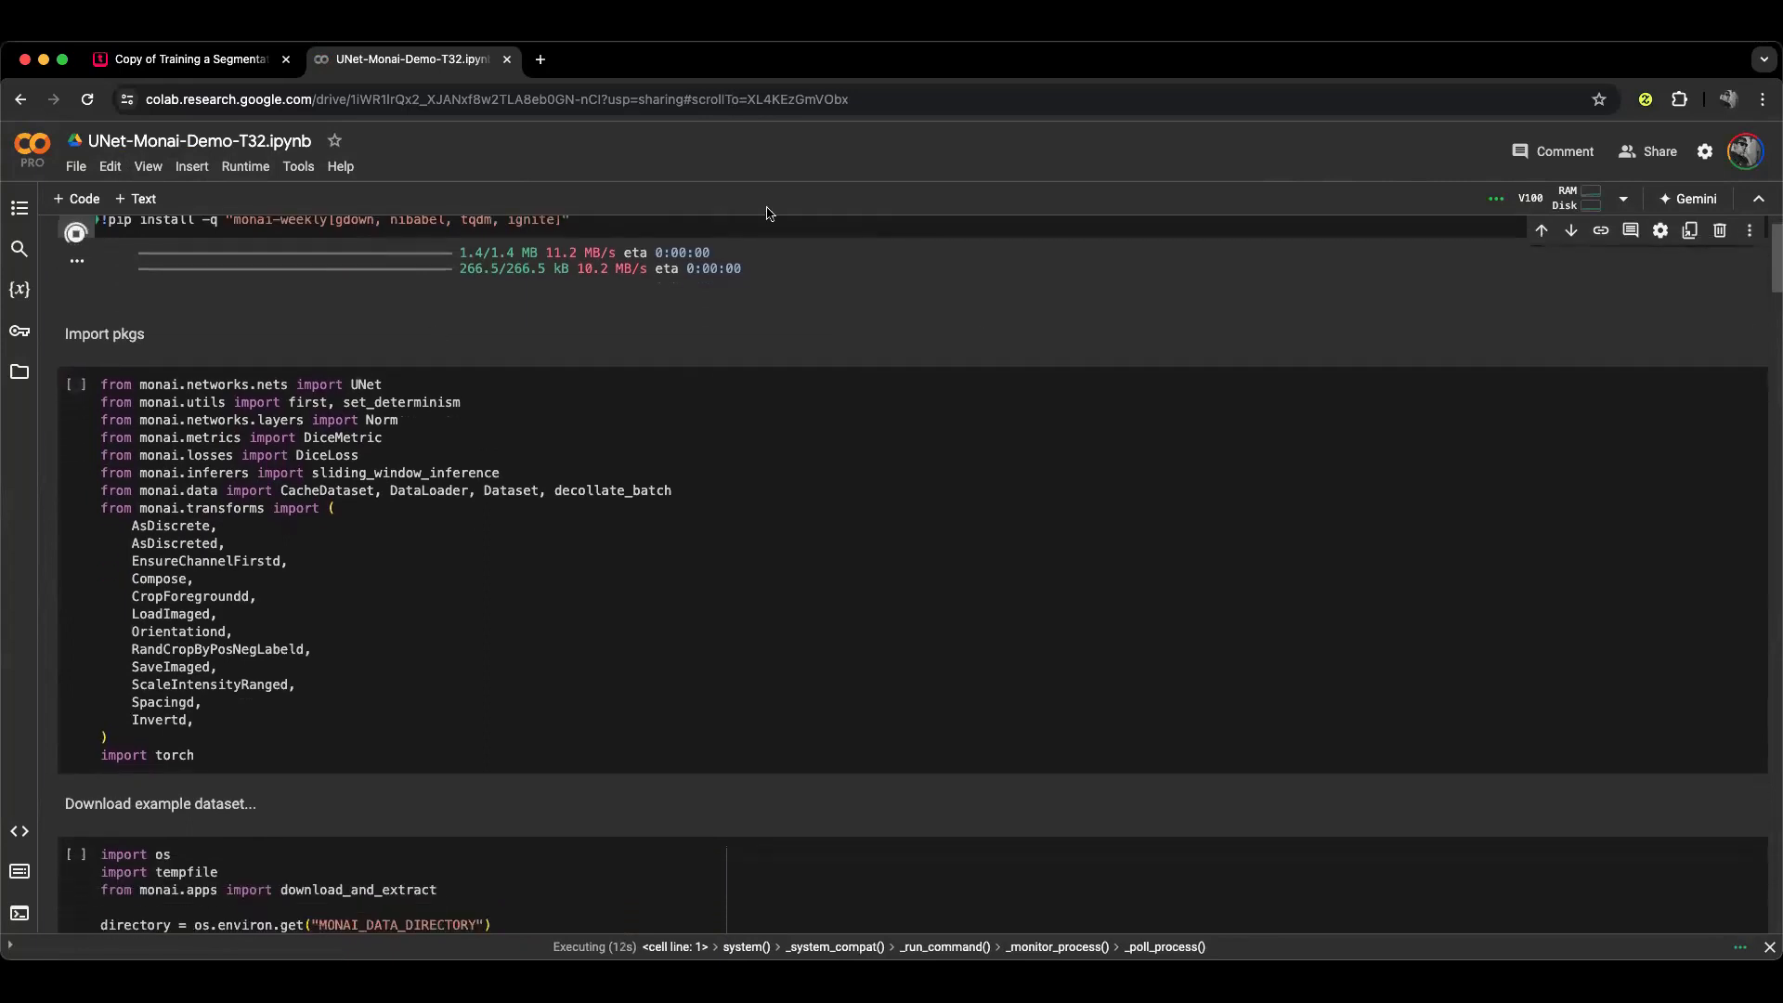
{"action": "scroll", "scroll_direction": "up", "scroll_amount": 3}
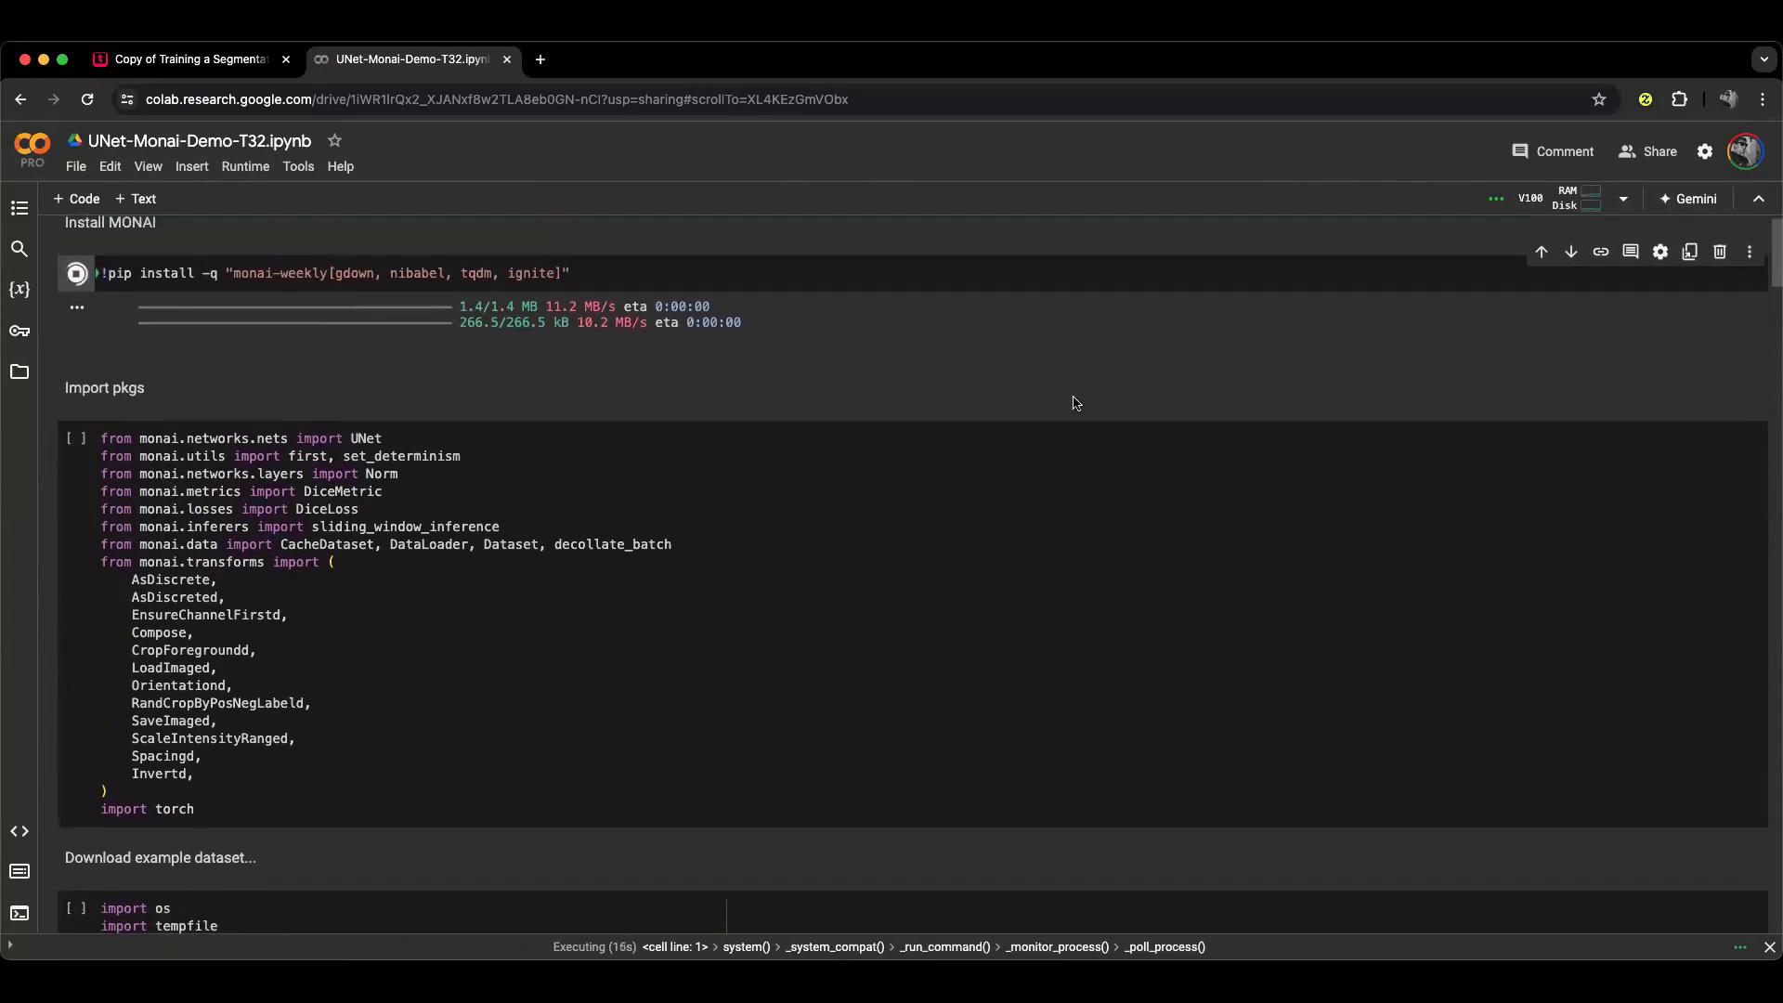
{"action": "scroll", "scroll_direction": "down", "scroll_amount": 3}
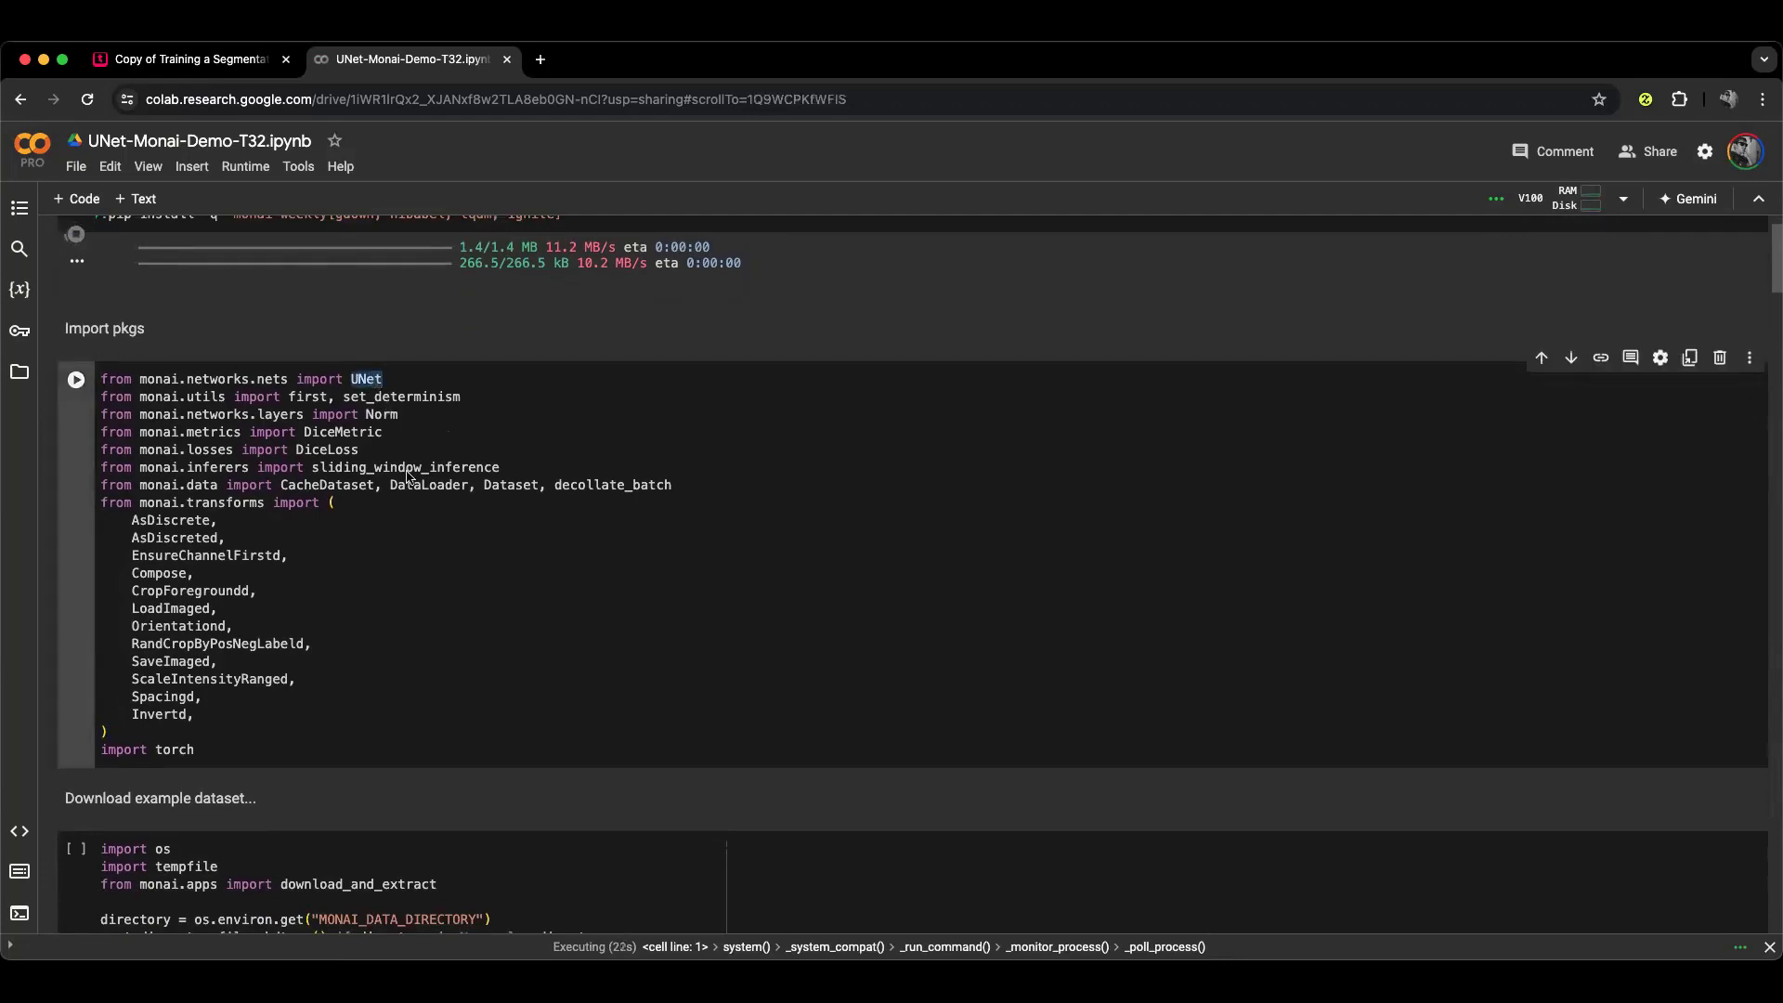
{"action": "mouse_move", "coordinate": [397, 681]}
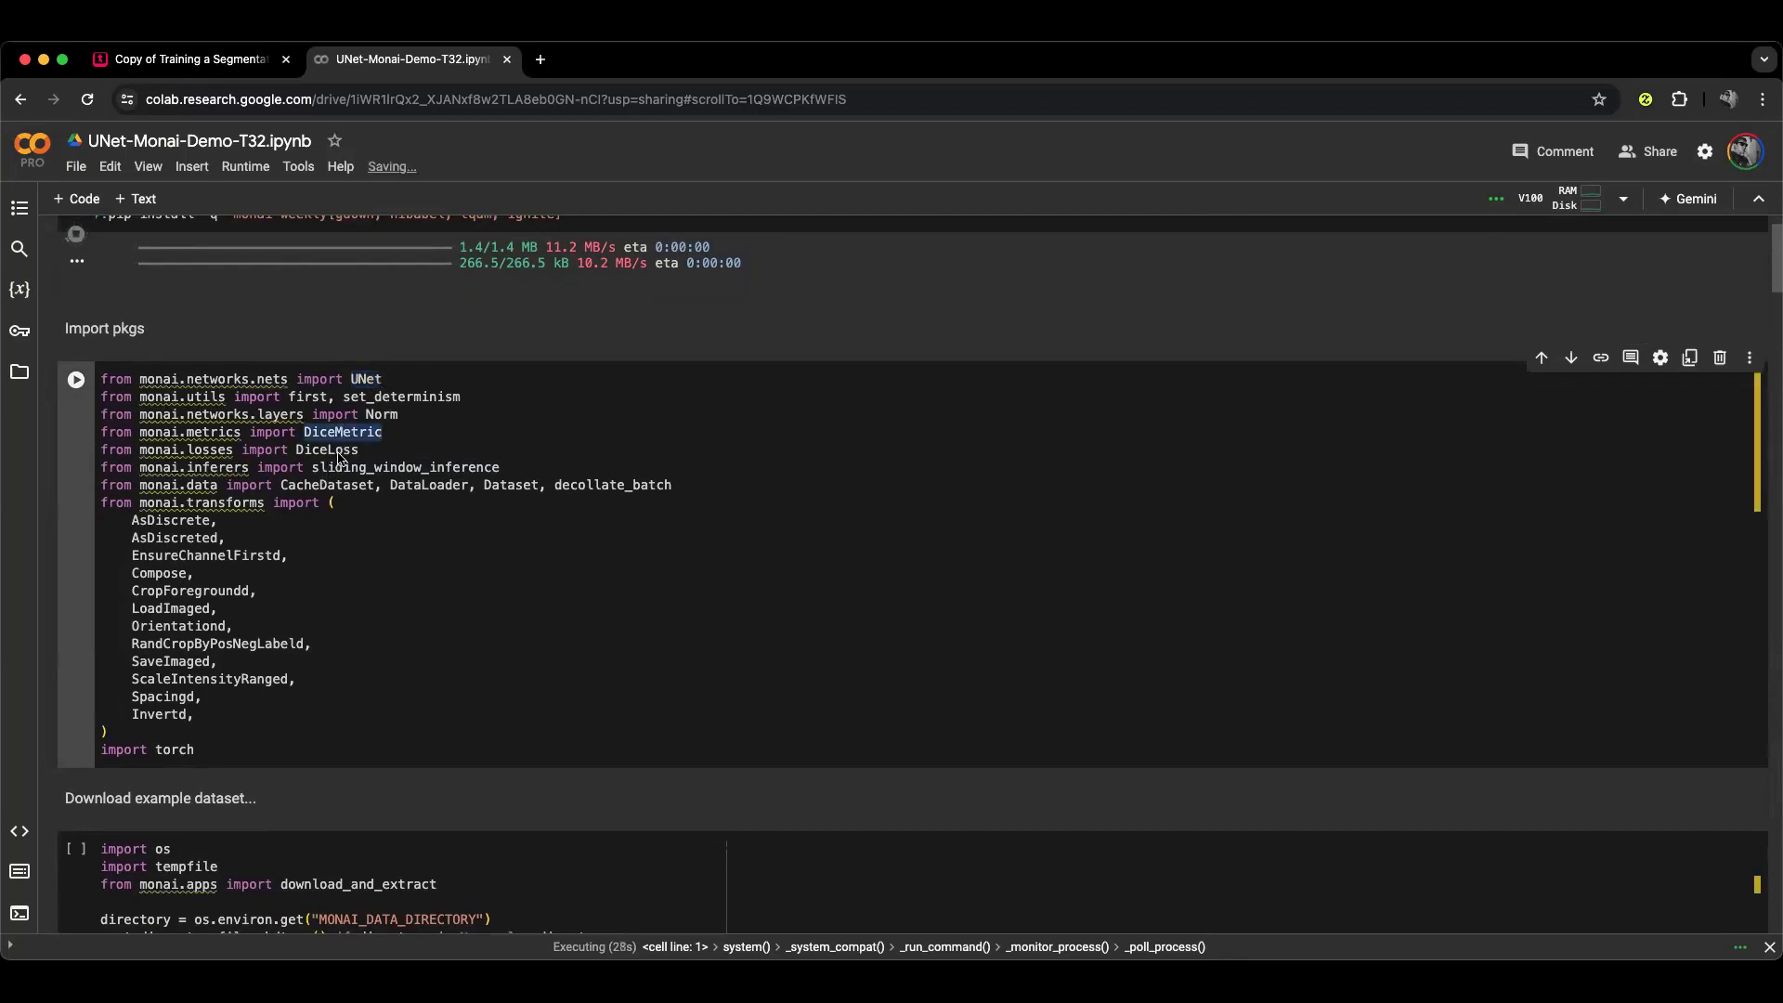
{"action": "scroll", "scroll_direction": "up", "scroll_amount": 3}
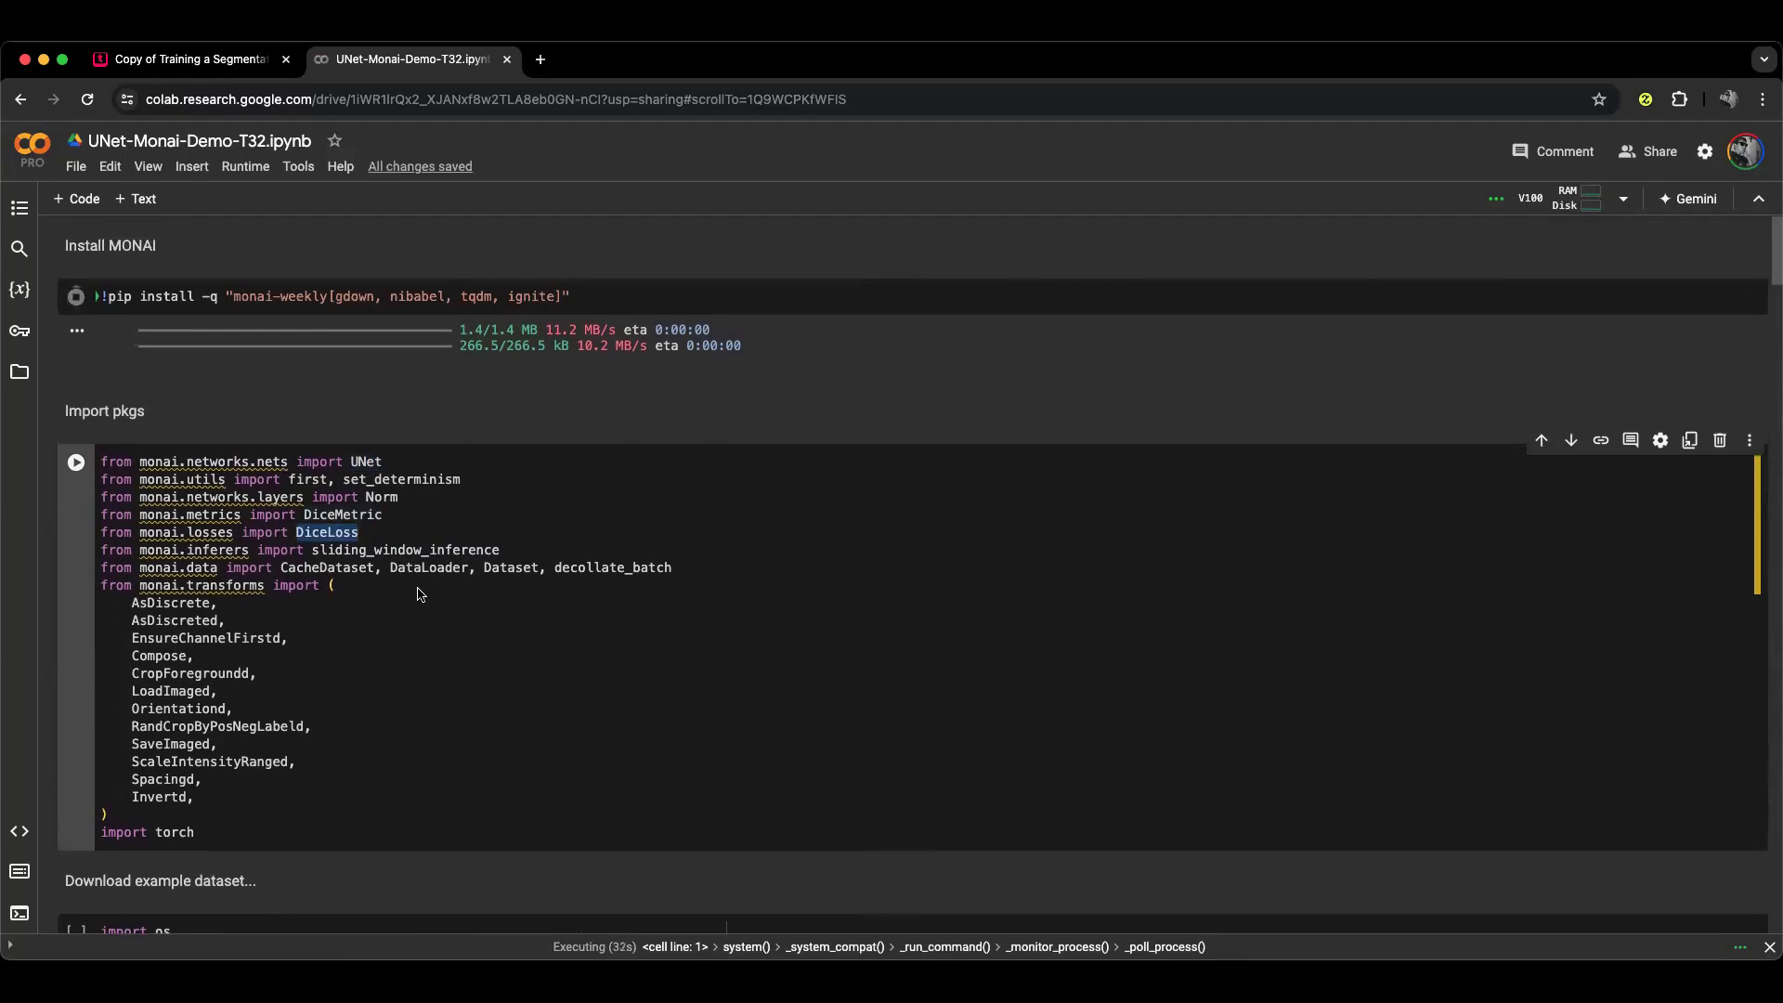
{"action": "scroll", "scroll_direction": "down", "scroll_amount": 3}
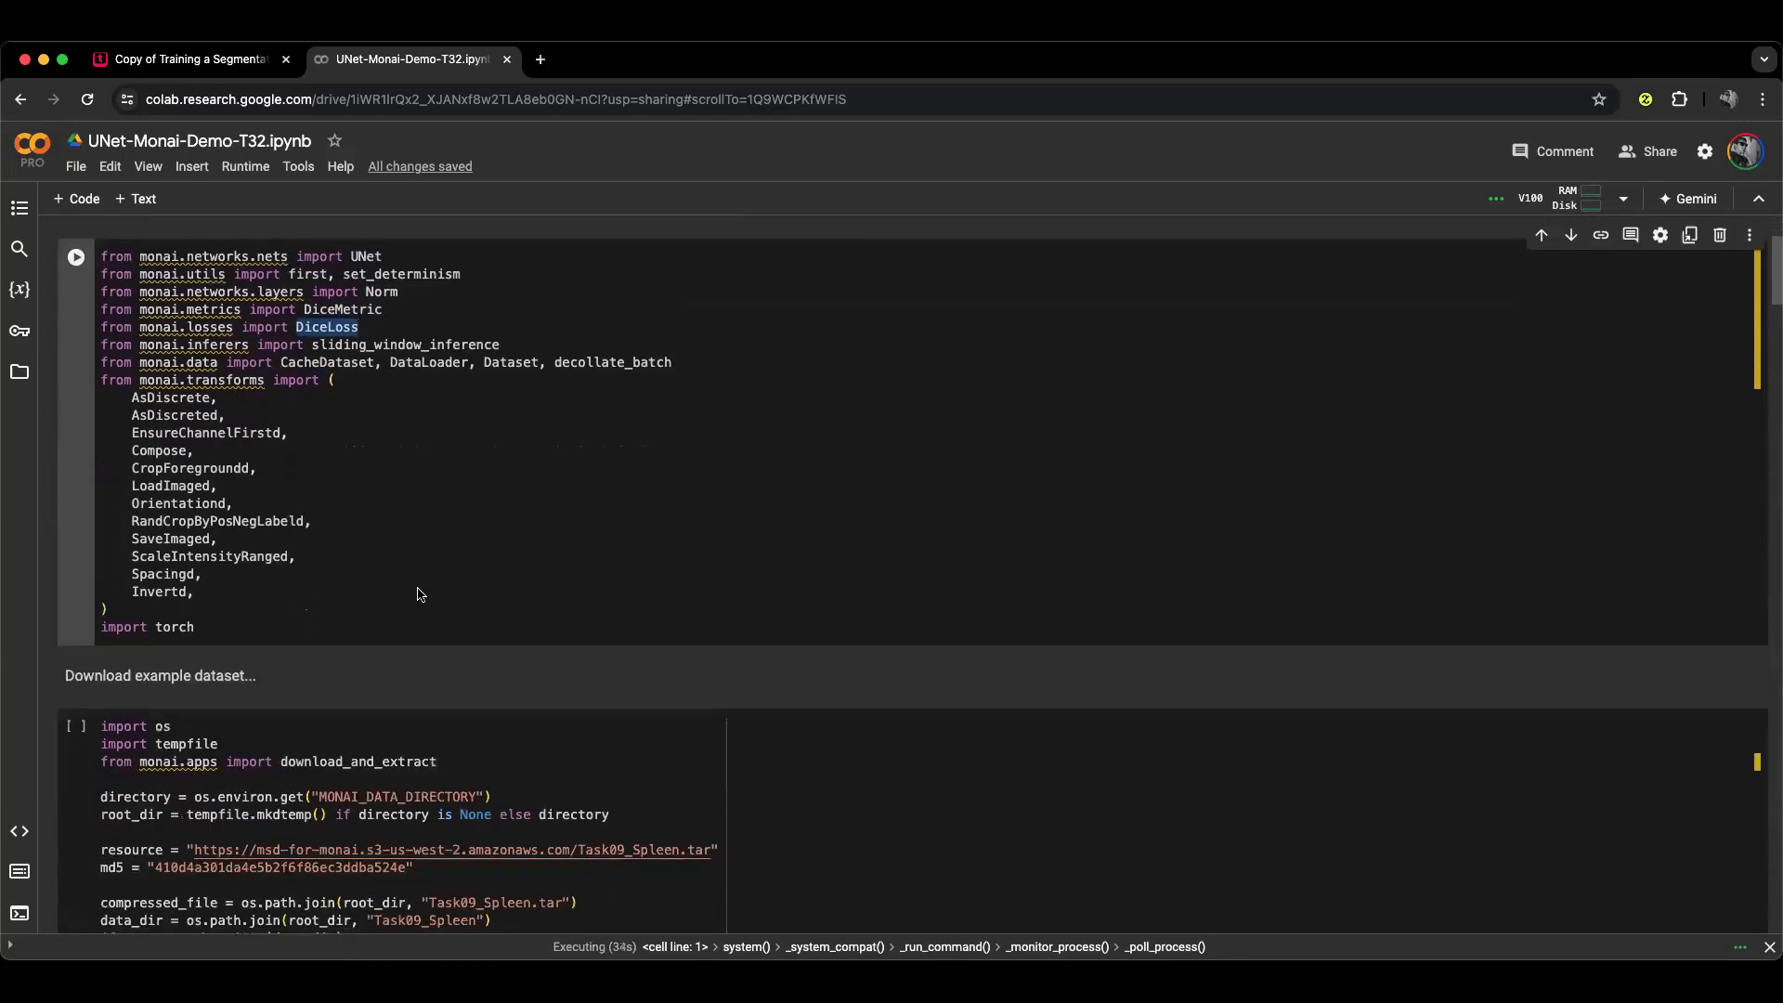
{"action": "scroll", "scroll_direction": "down", "scroll_amount": 3}
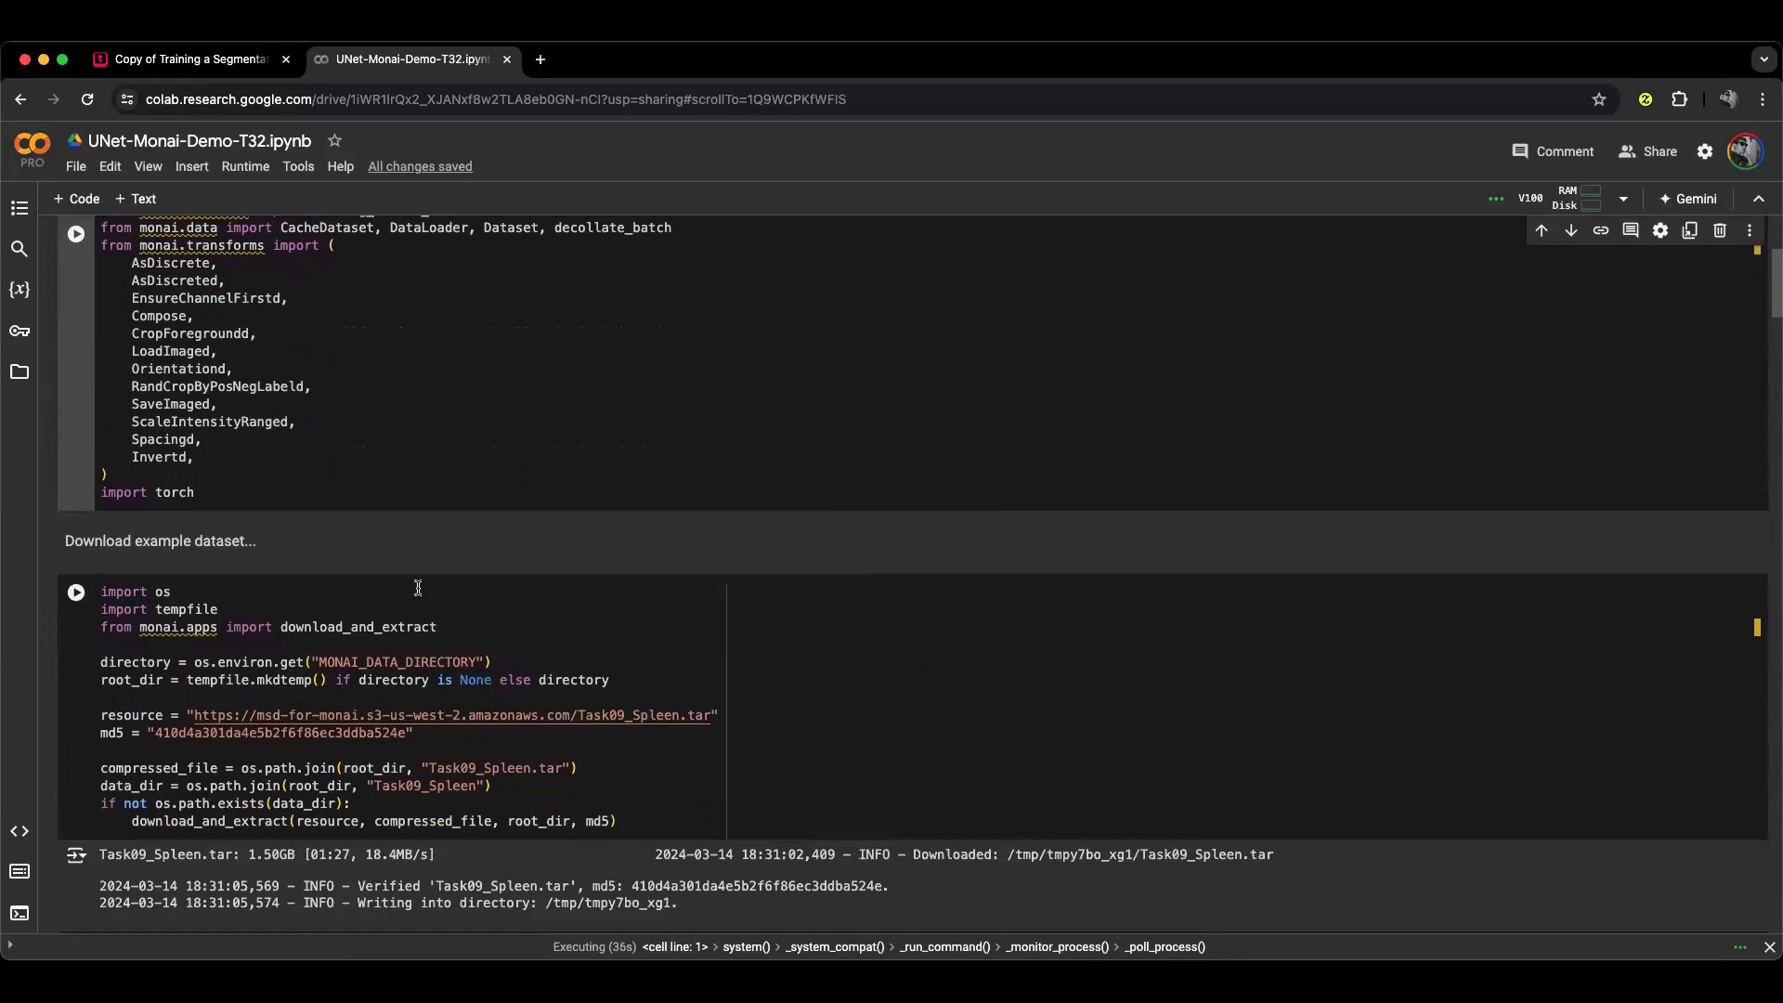
{"action": "scroll", "scroll_direction": "down", "scroll_amount": 3}
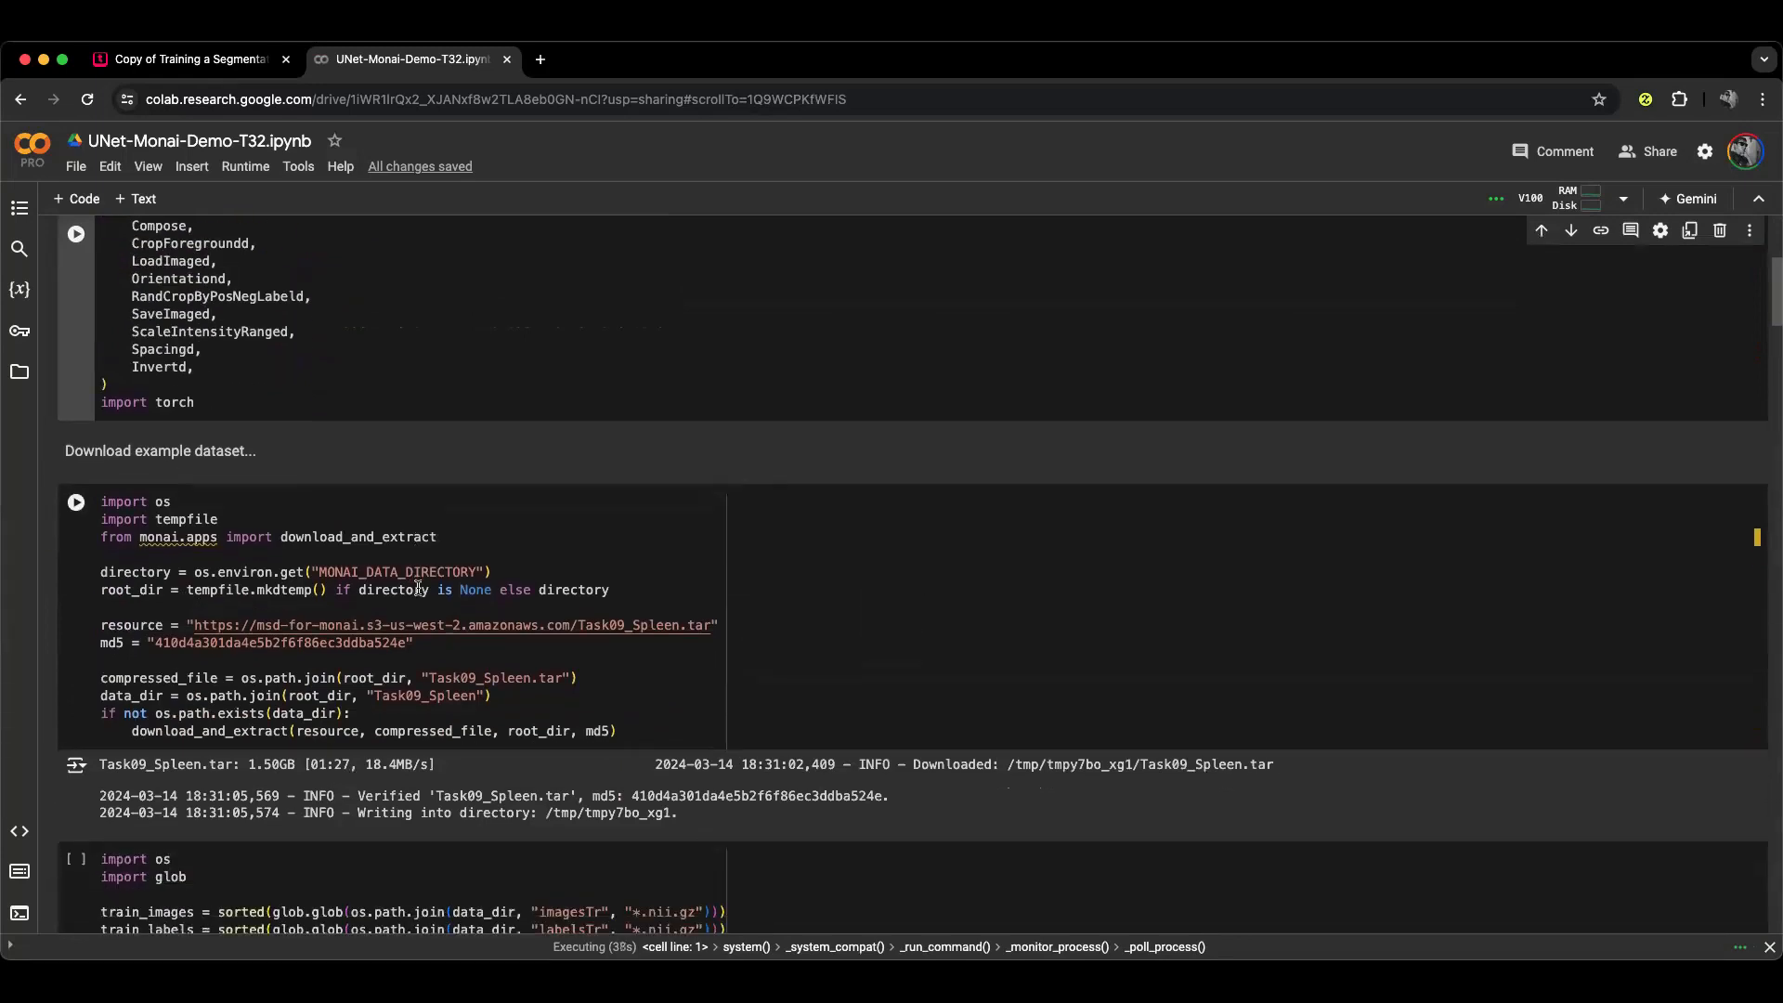
{"action": "scroll", "scroll_direction": "down", "scroll_amount": 3}
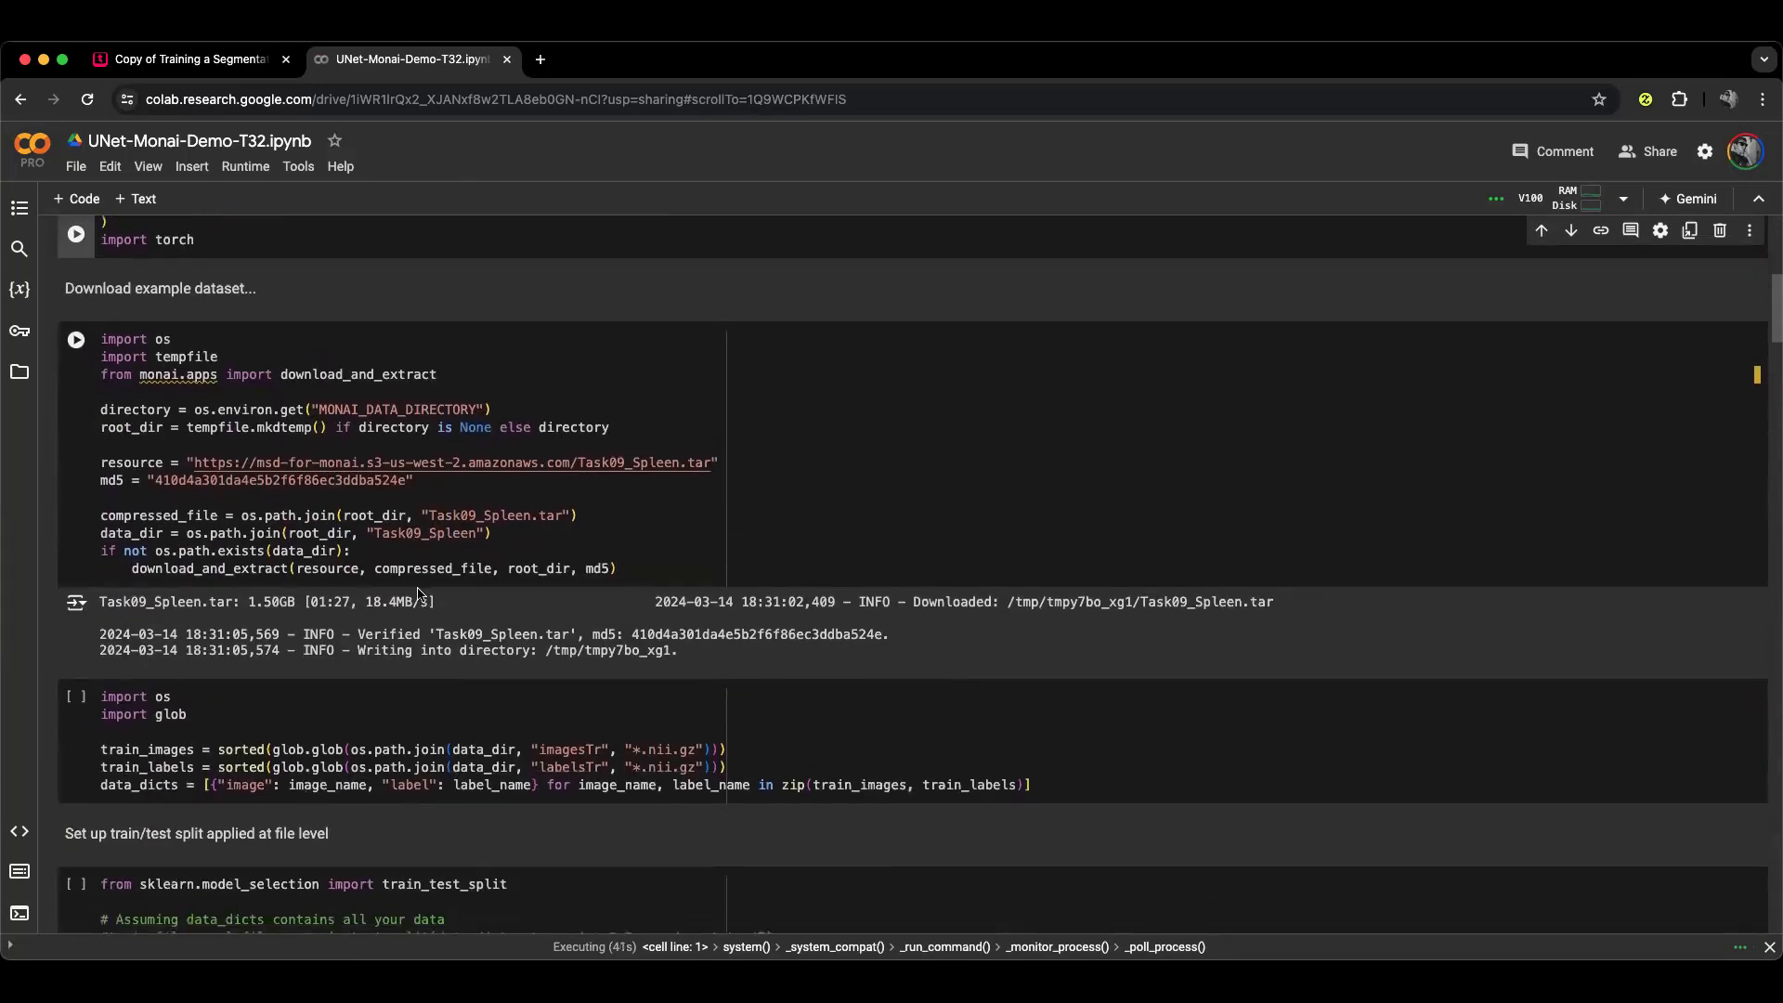
Scroll down to the train/test split cells while the 1.5 GB spleen dataset downloads and extracts.
{"action": "scroll", "scroll_direction": "down", "scroll_amount": 3}
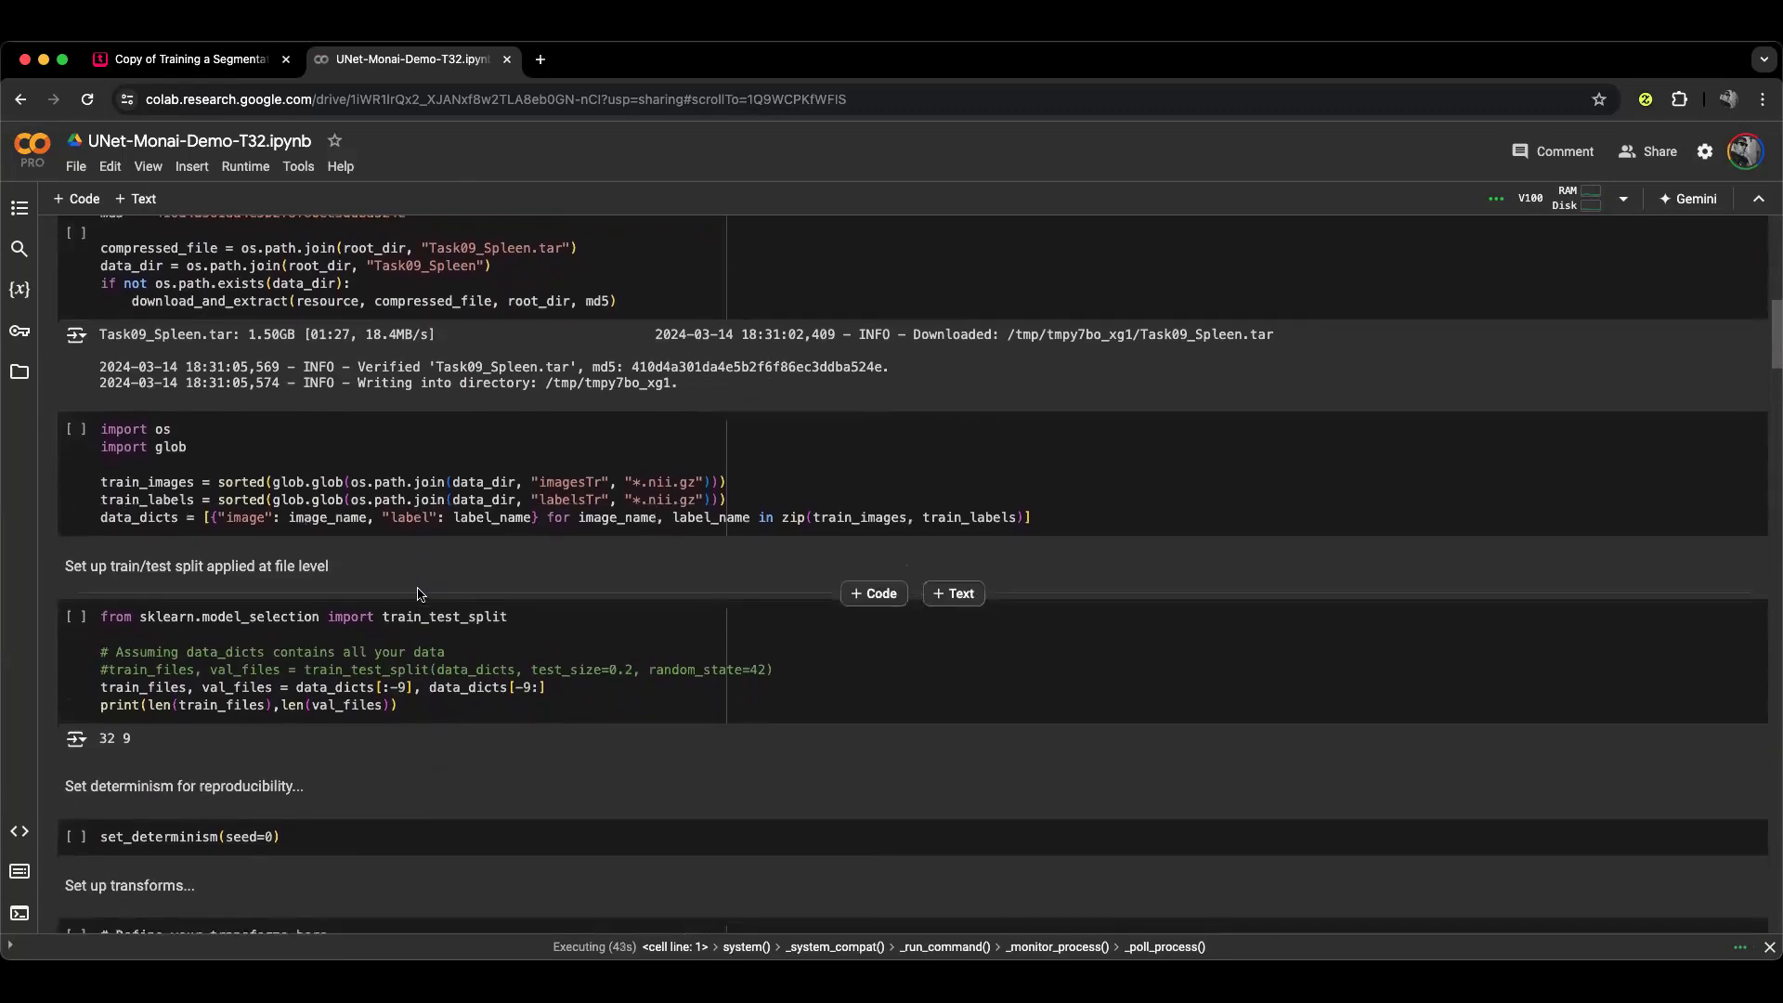
{"action": "scroll", "scroll_direction": "up", "scroll_amount": 3}
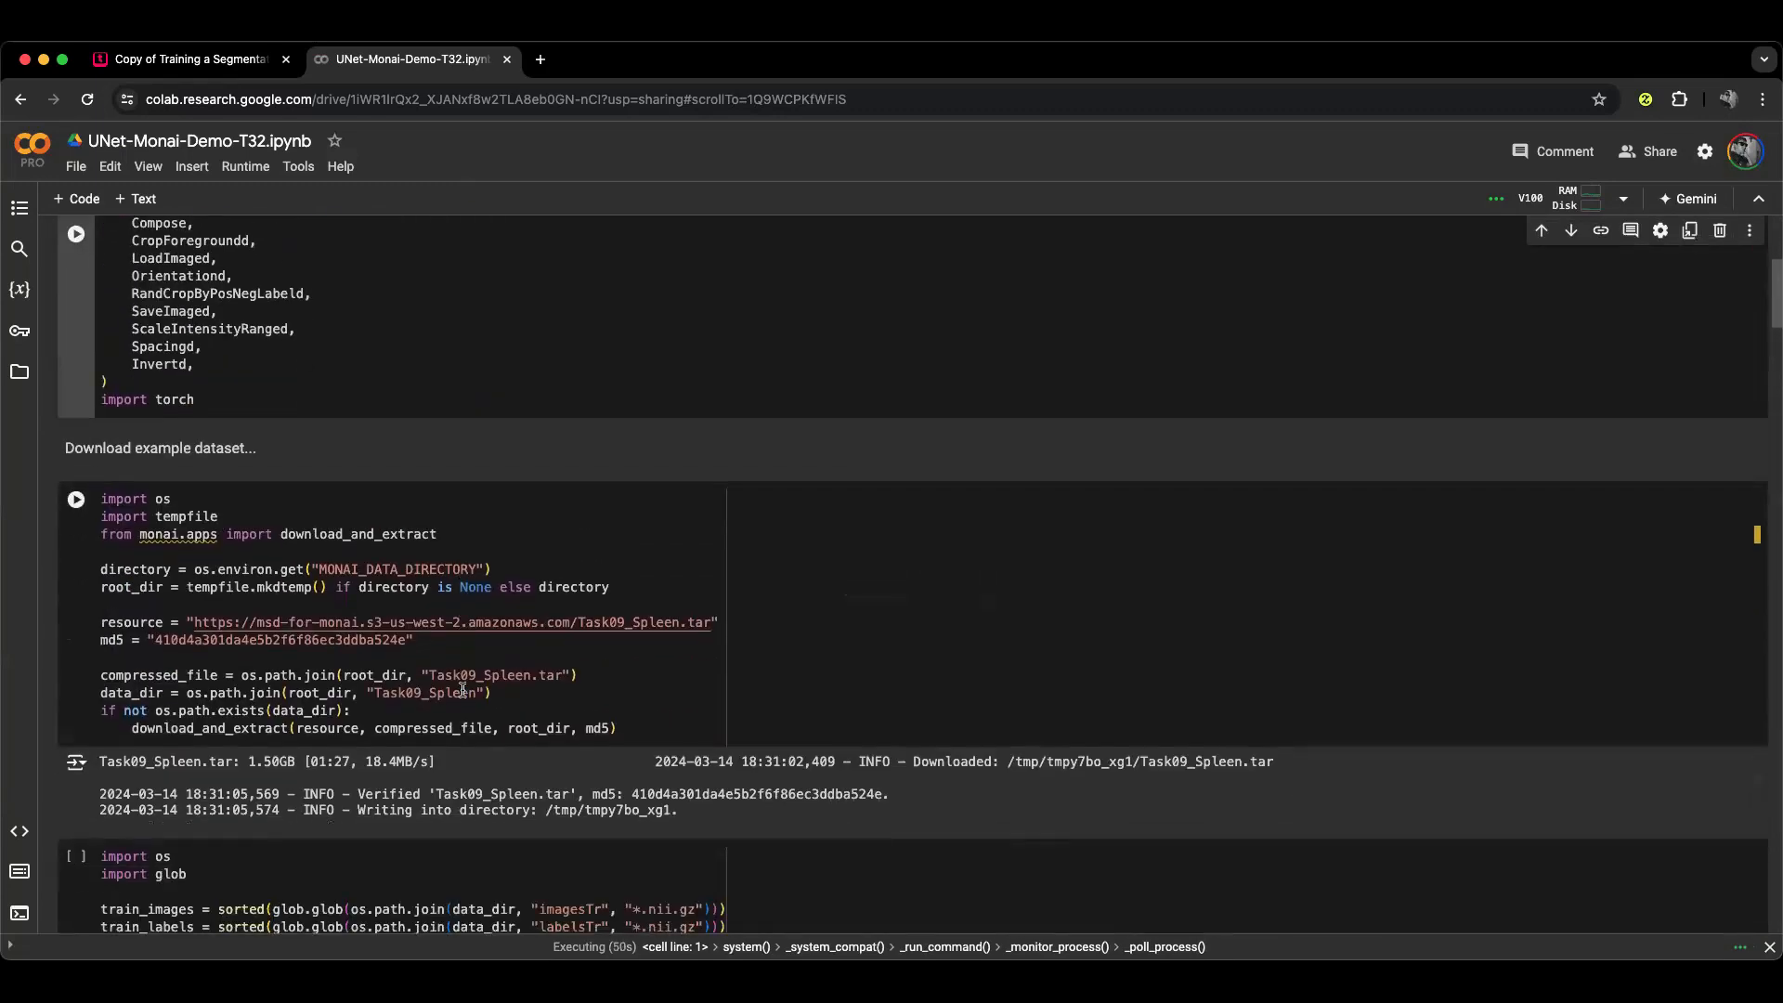
{"action": "mouse_move", "coordinate": [635, 644]}
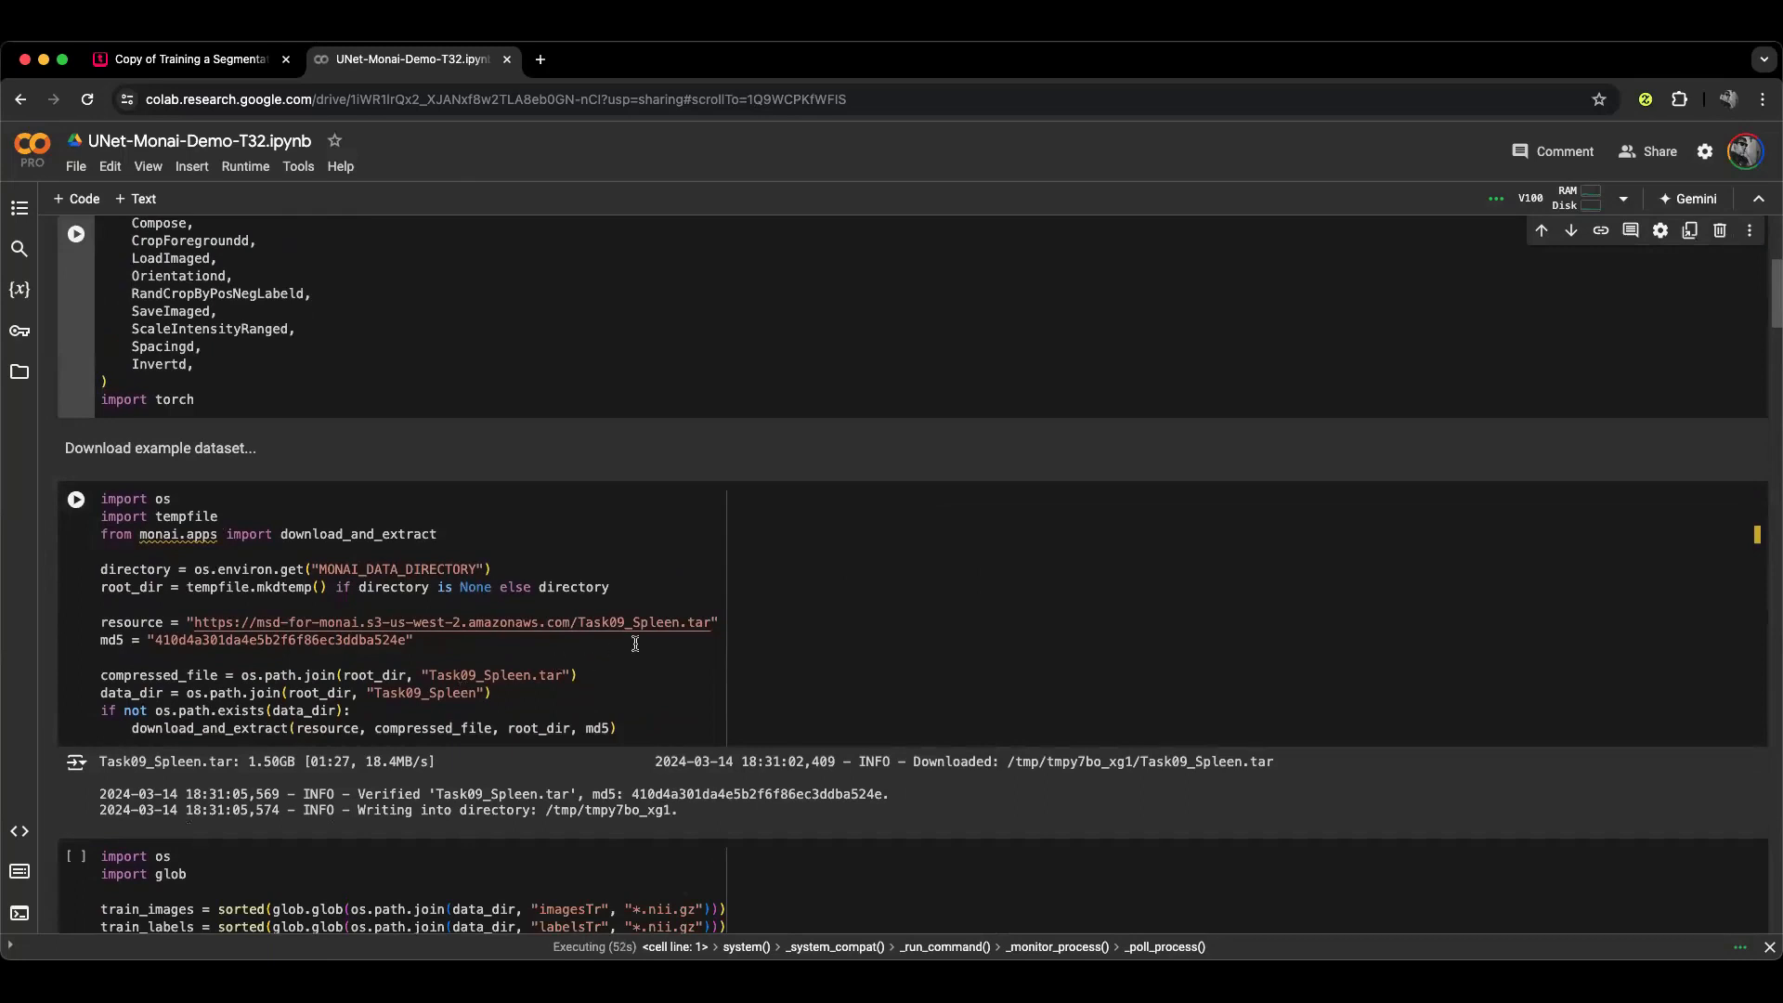
{"action": "scroll", "scroll_direction": "down", "scroll_amount": 3}
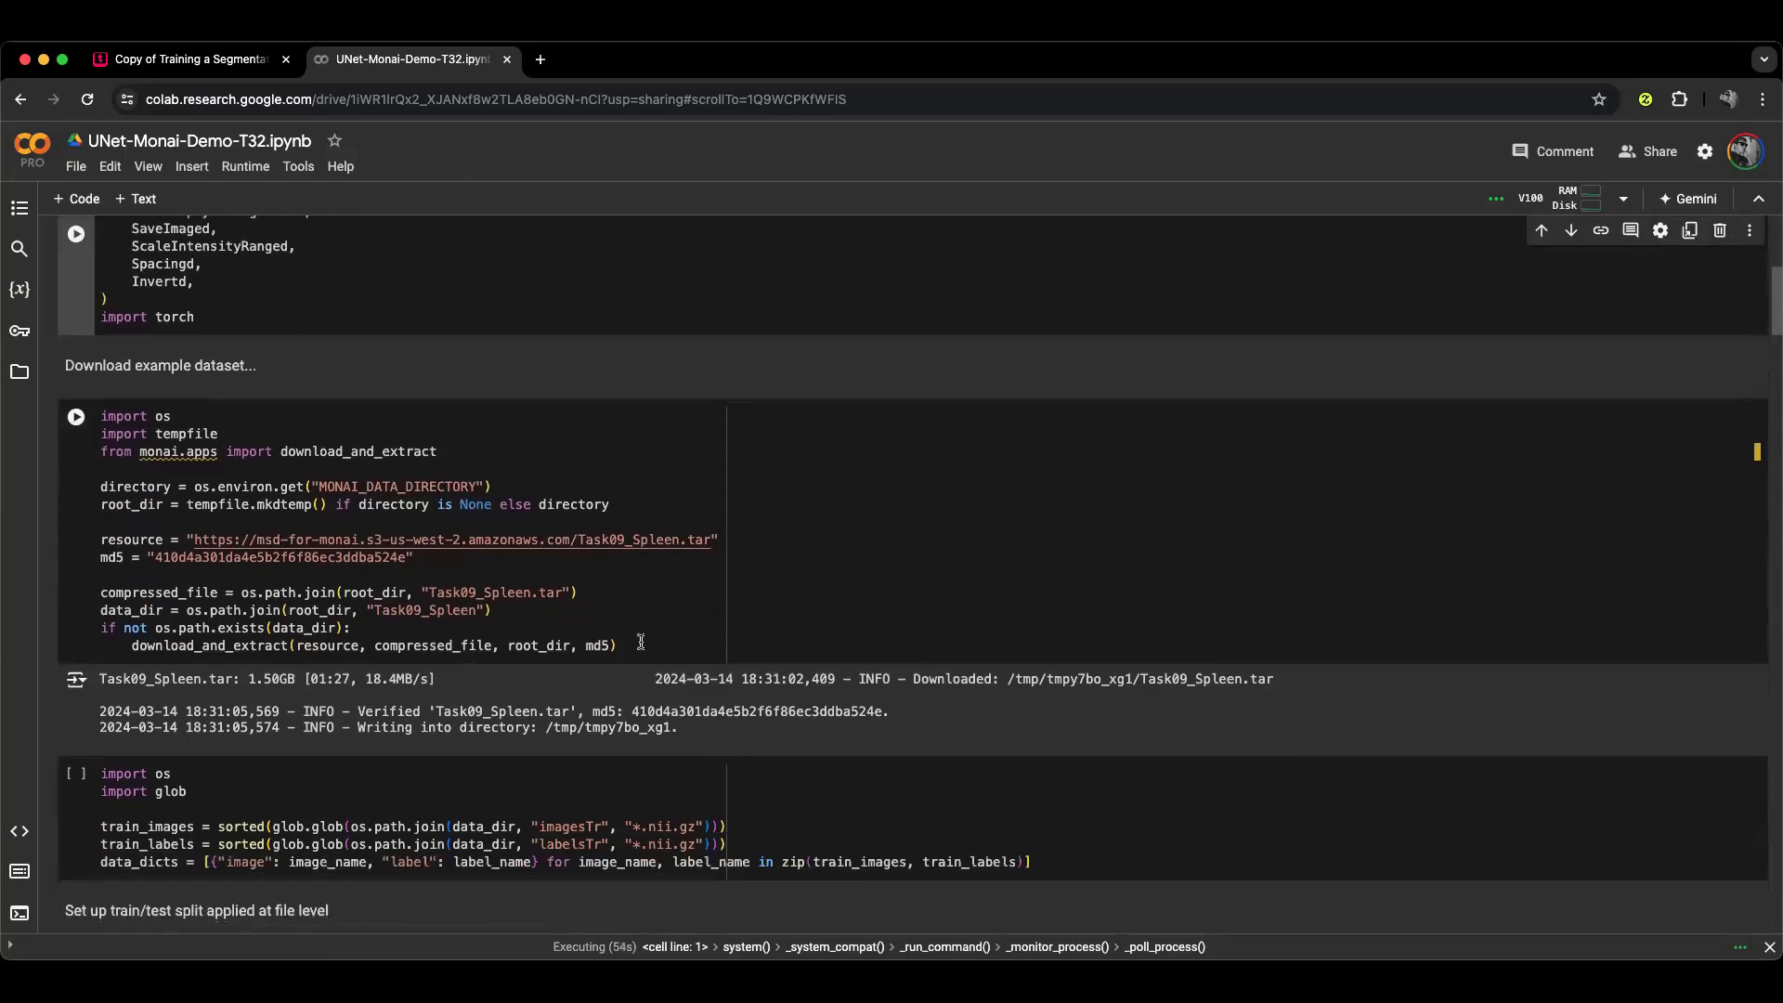
{"action": "scroll", "scroll_direction": "down", "scroll_amount": 3}
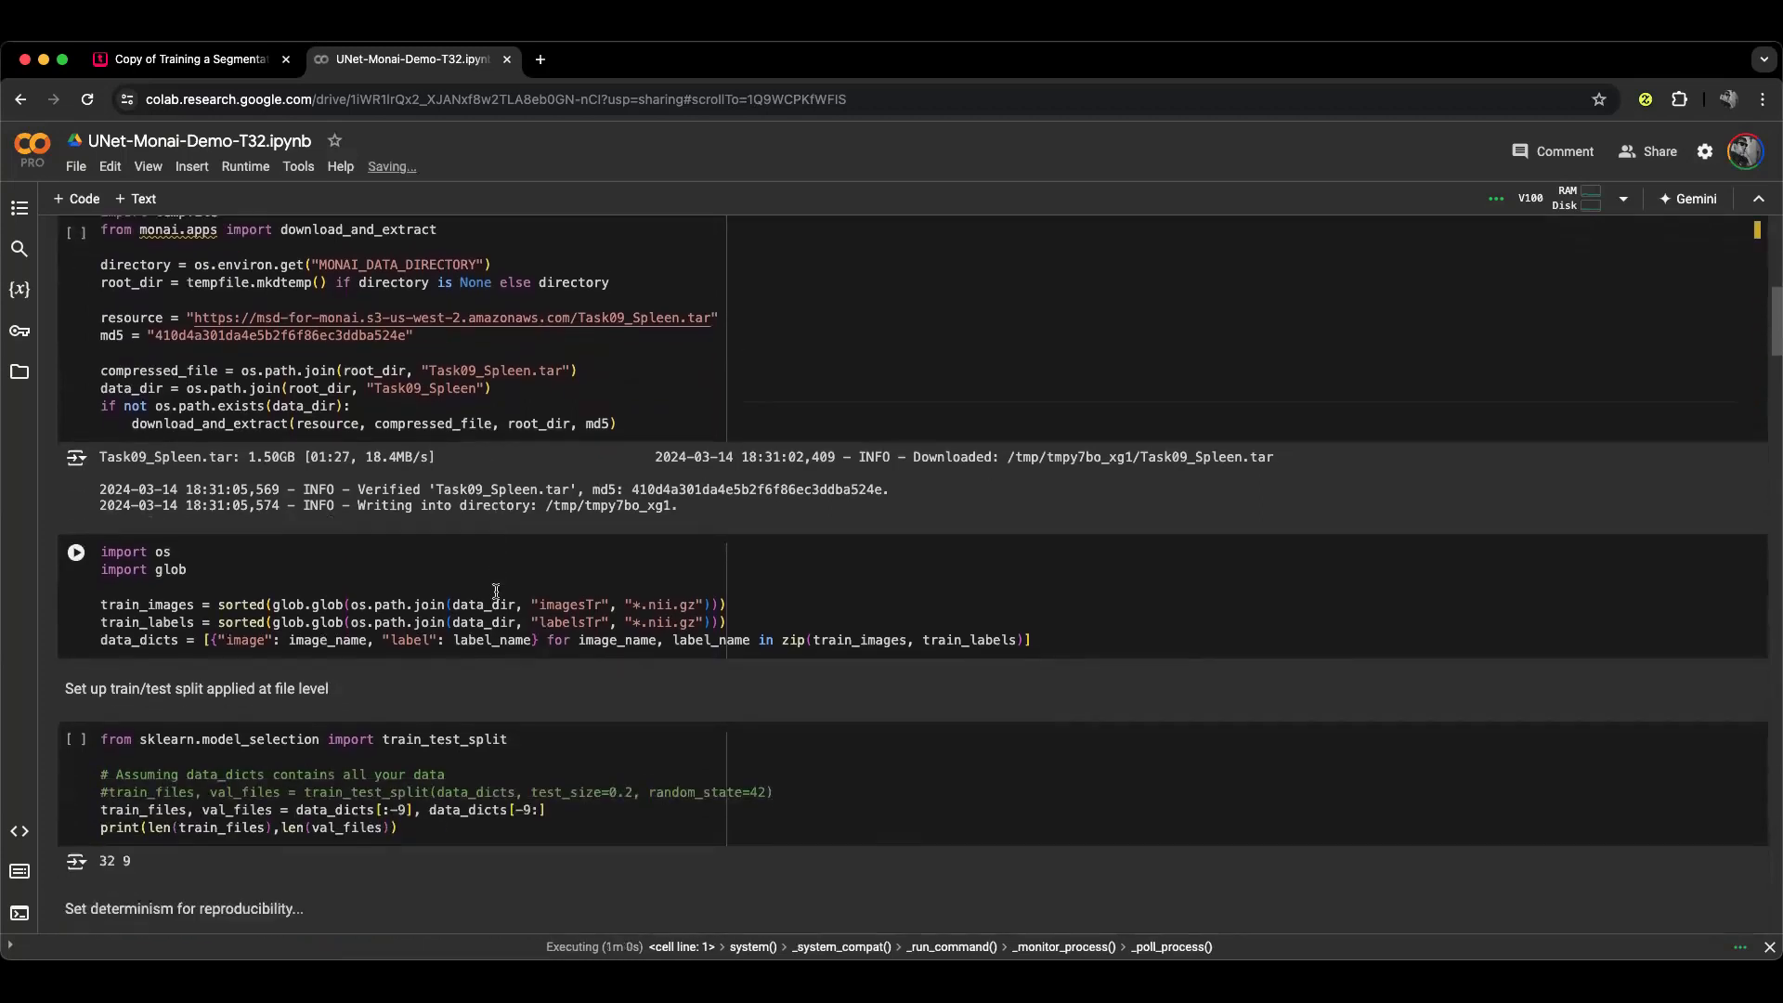
{"action": "scroll", "scroll_direction": "down", "scroll_amount": 3}
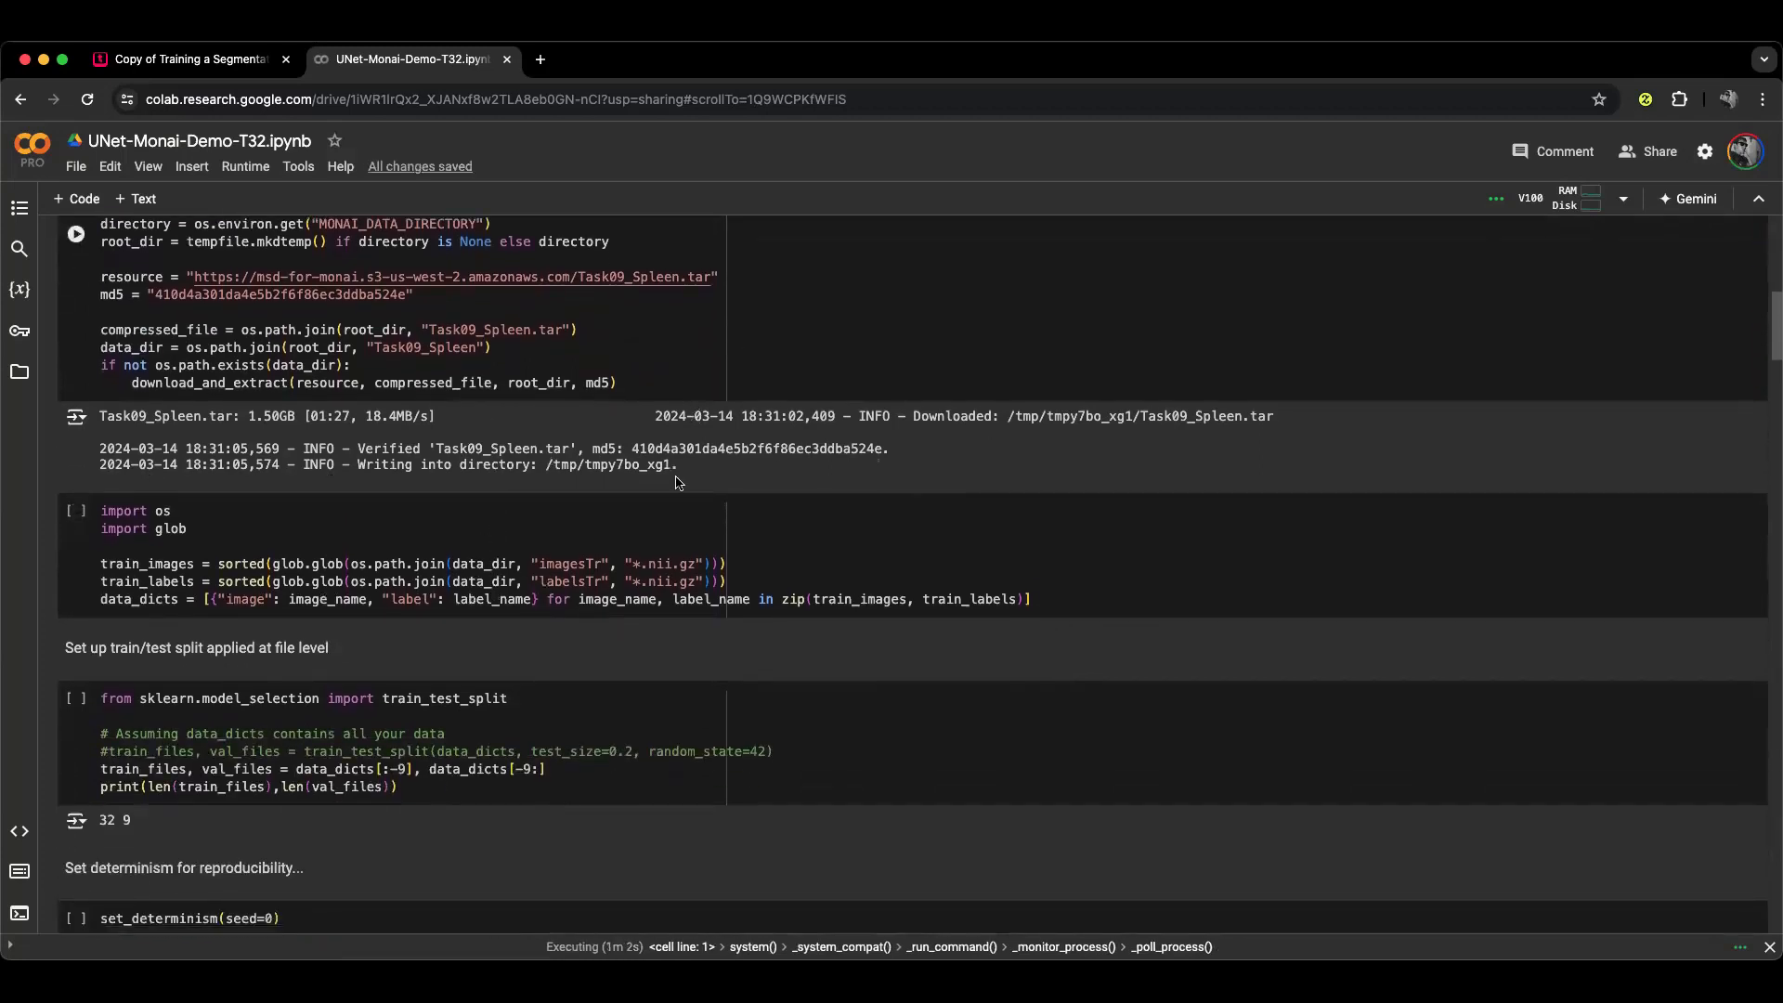
{"action": "scroll", "scroll_direction": "up", "scroll_amount": 3}
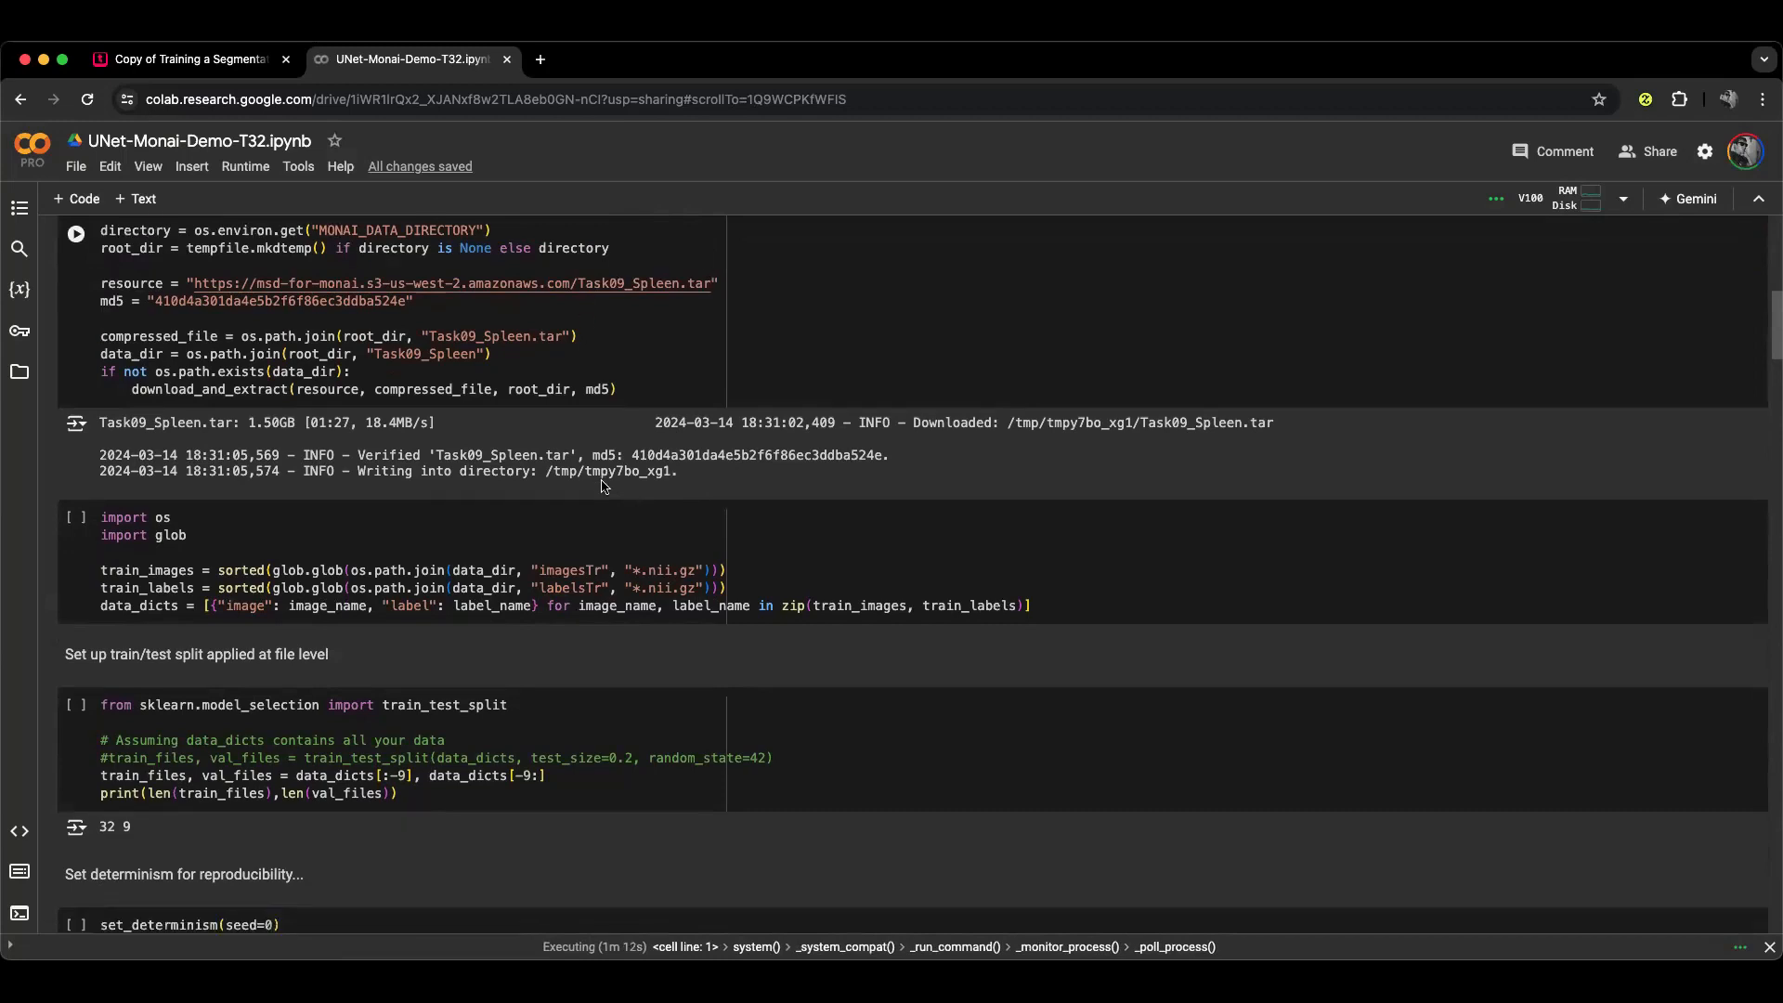
{"action": "scroll", "scroll_direction": "down", "scroll_amount": 3}
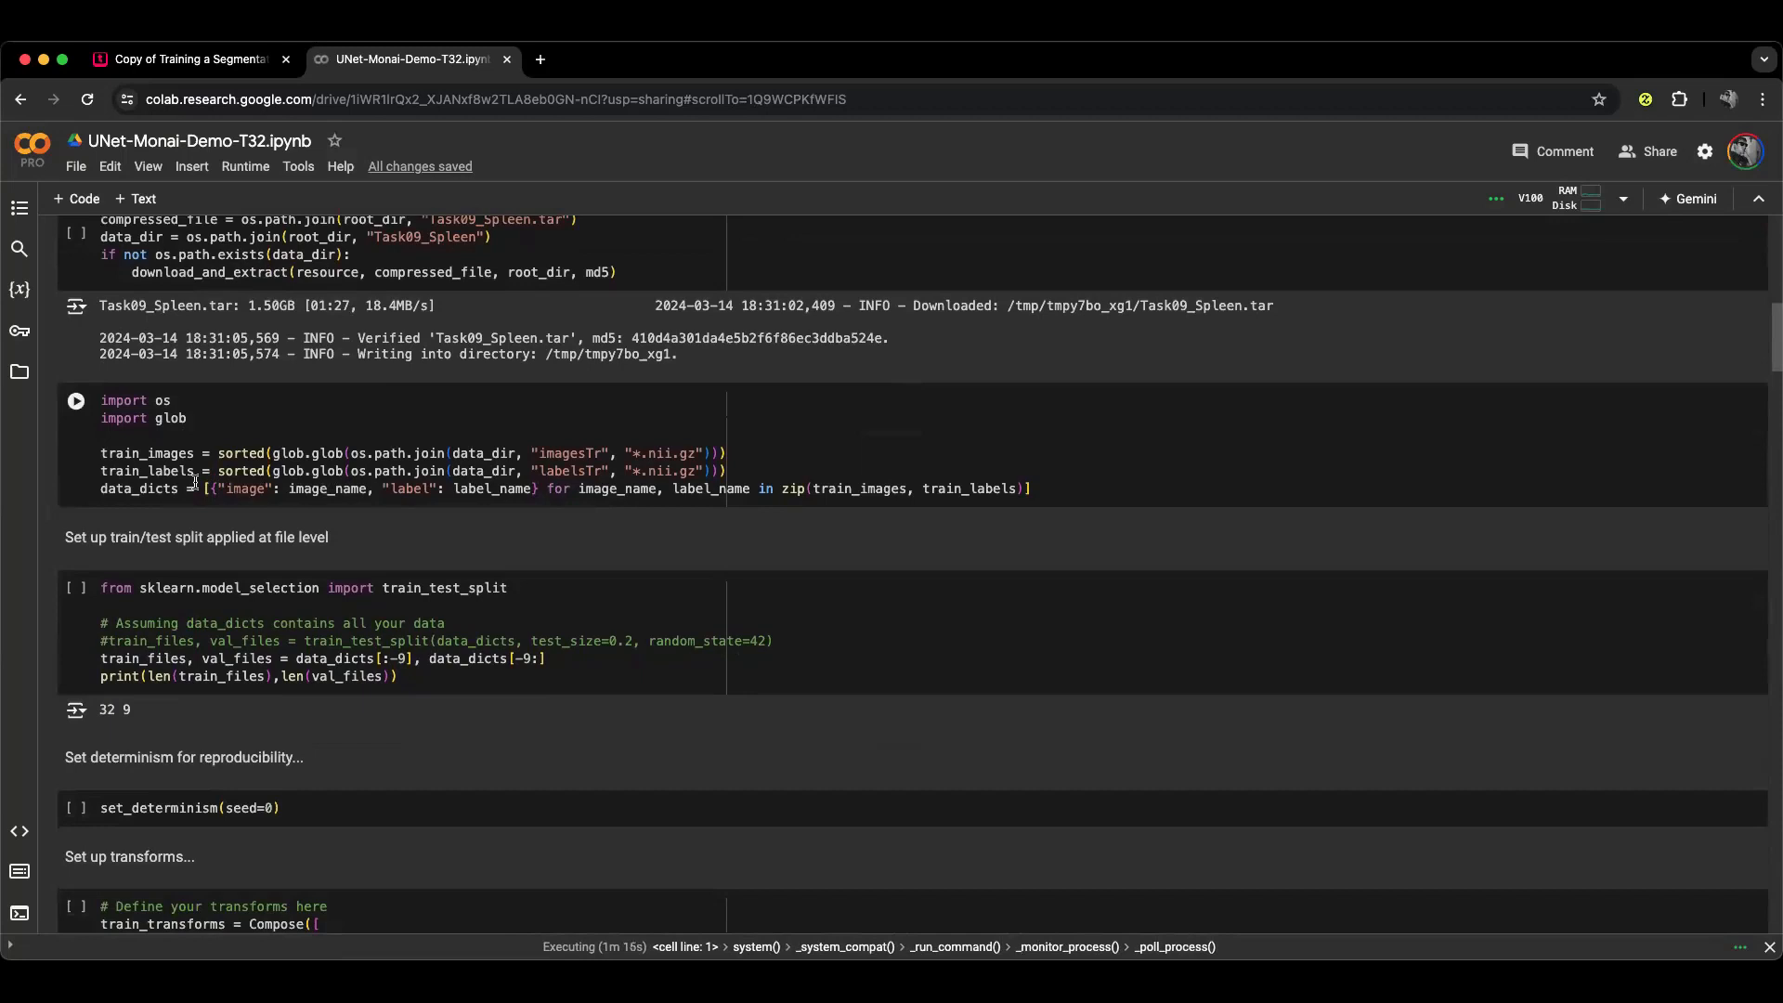
{"action": "scroll", "scroll_direction": "down", "scroll_amount": 3}
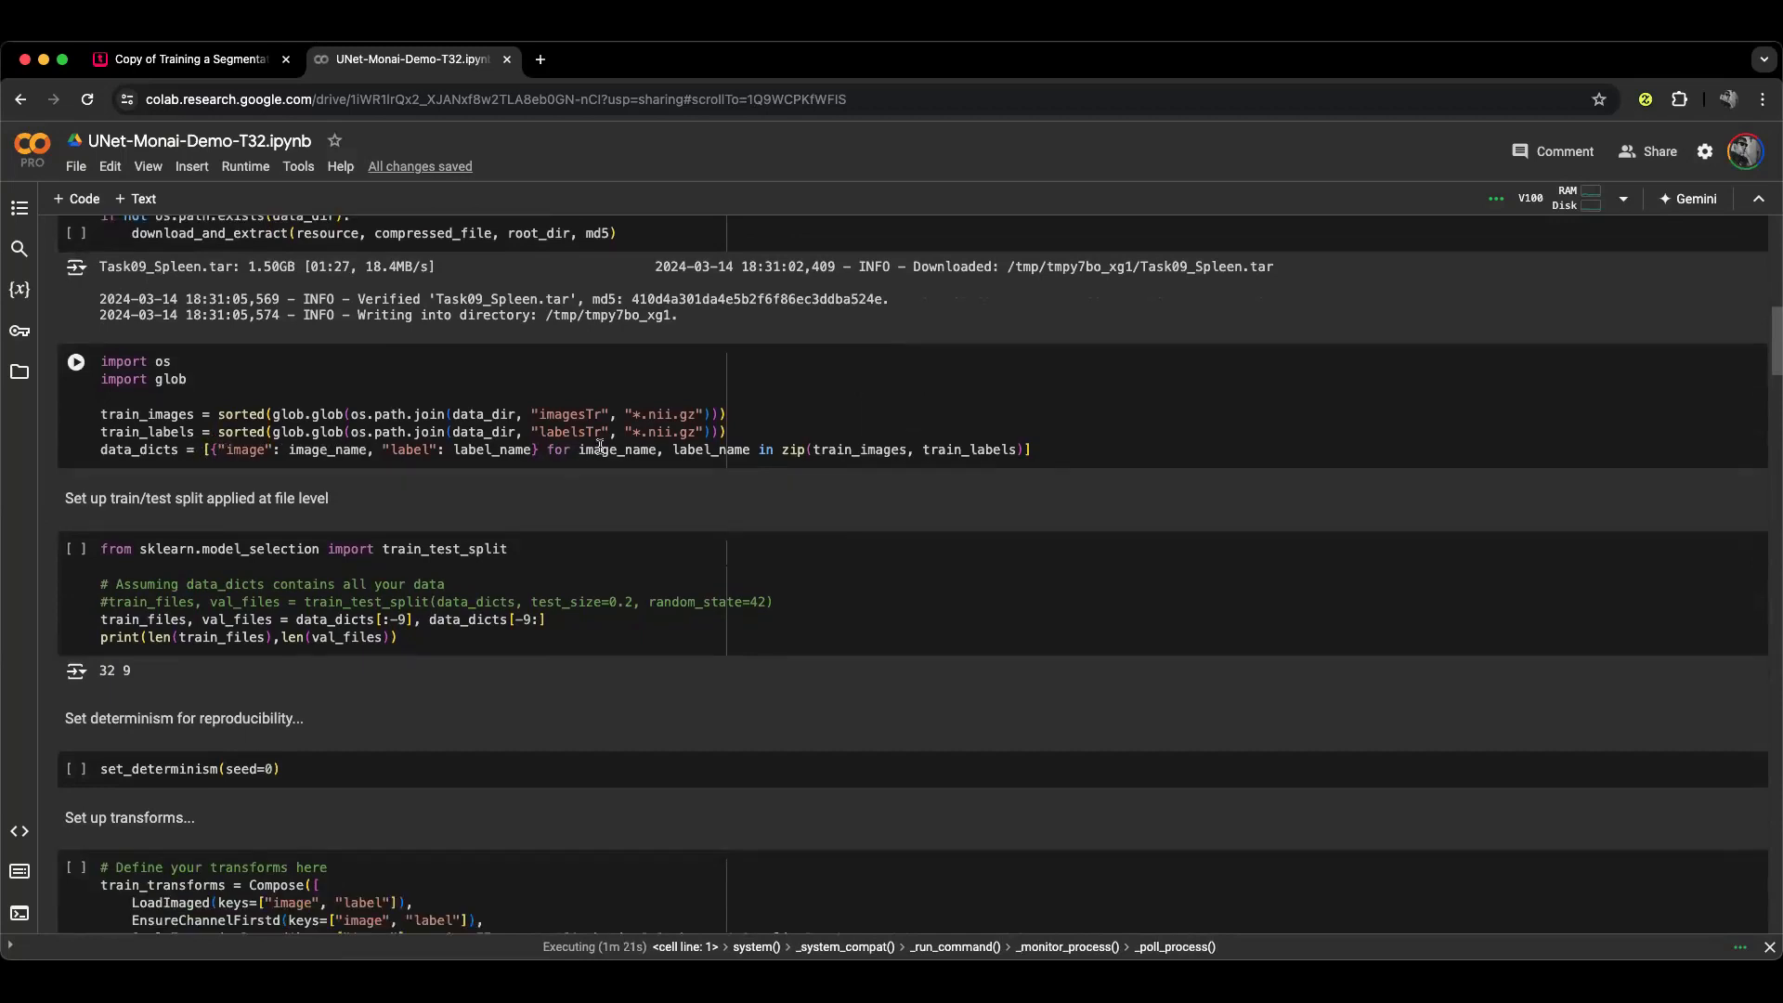
{"action": "mouse_move", "coordinate": [598, 449]}
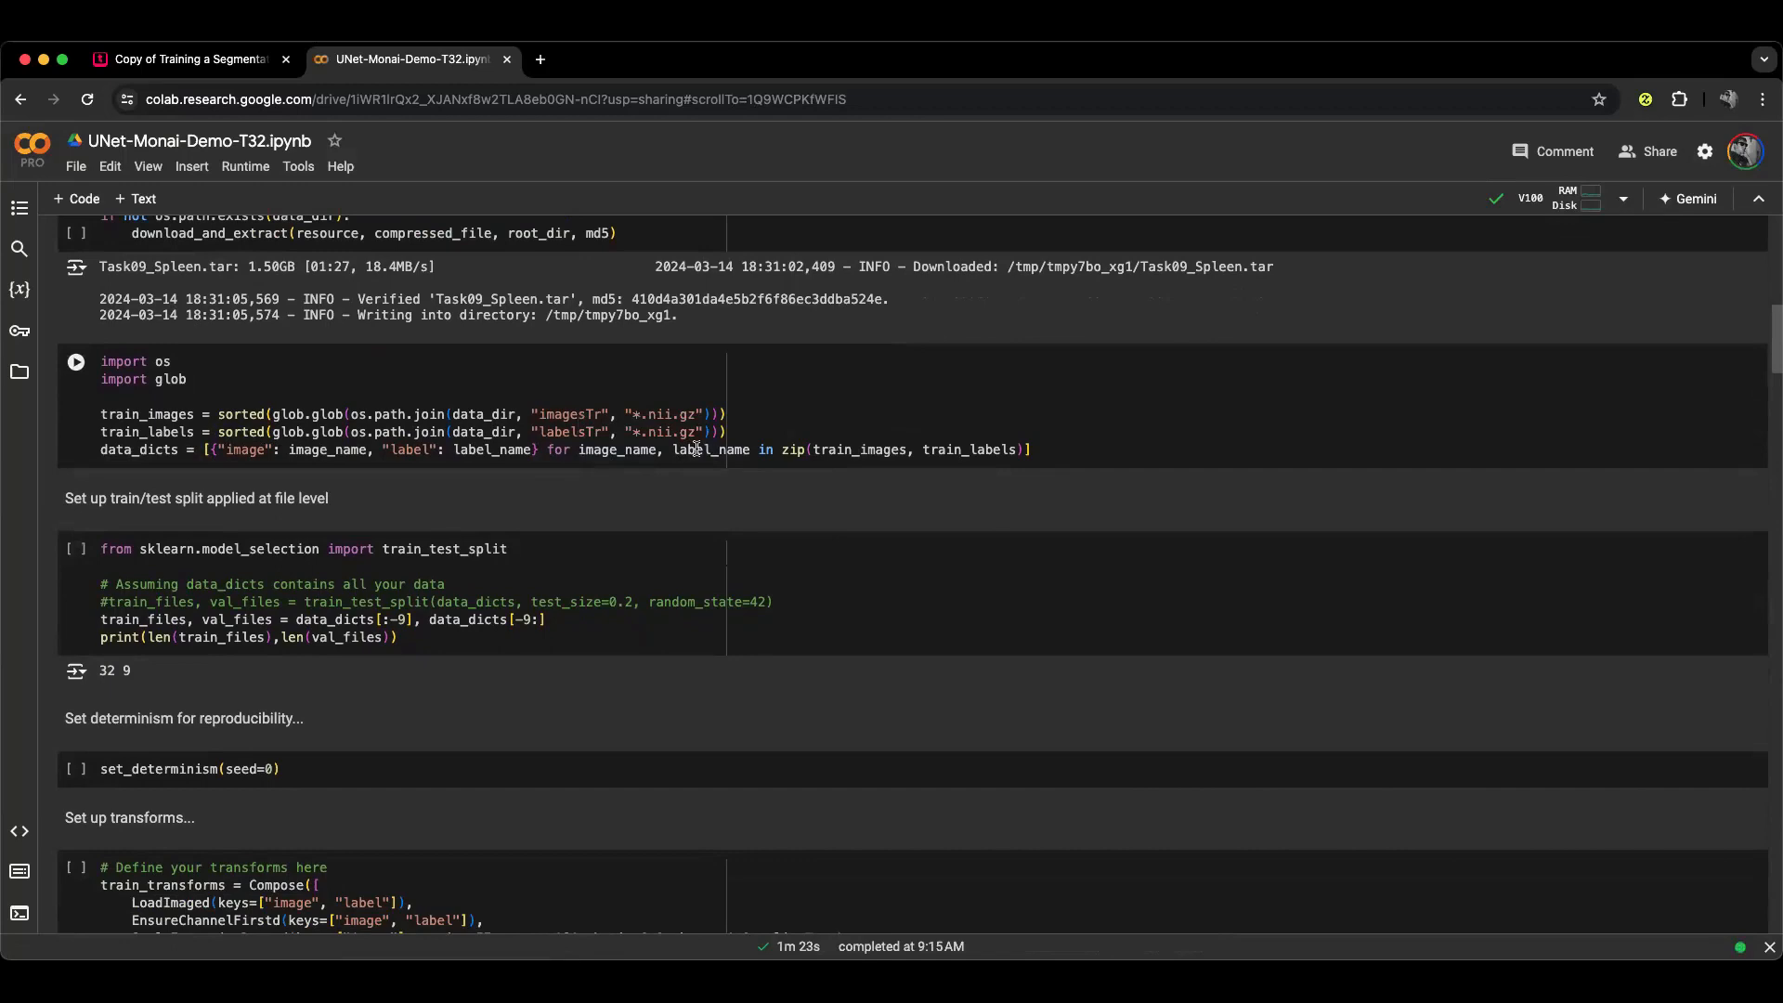
{"action": "scroll", "scroll_direction": "down", "scroll_amount": 3}
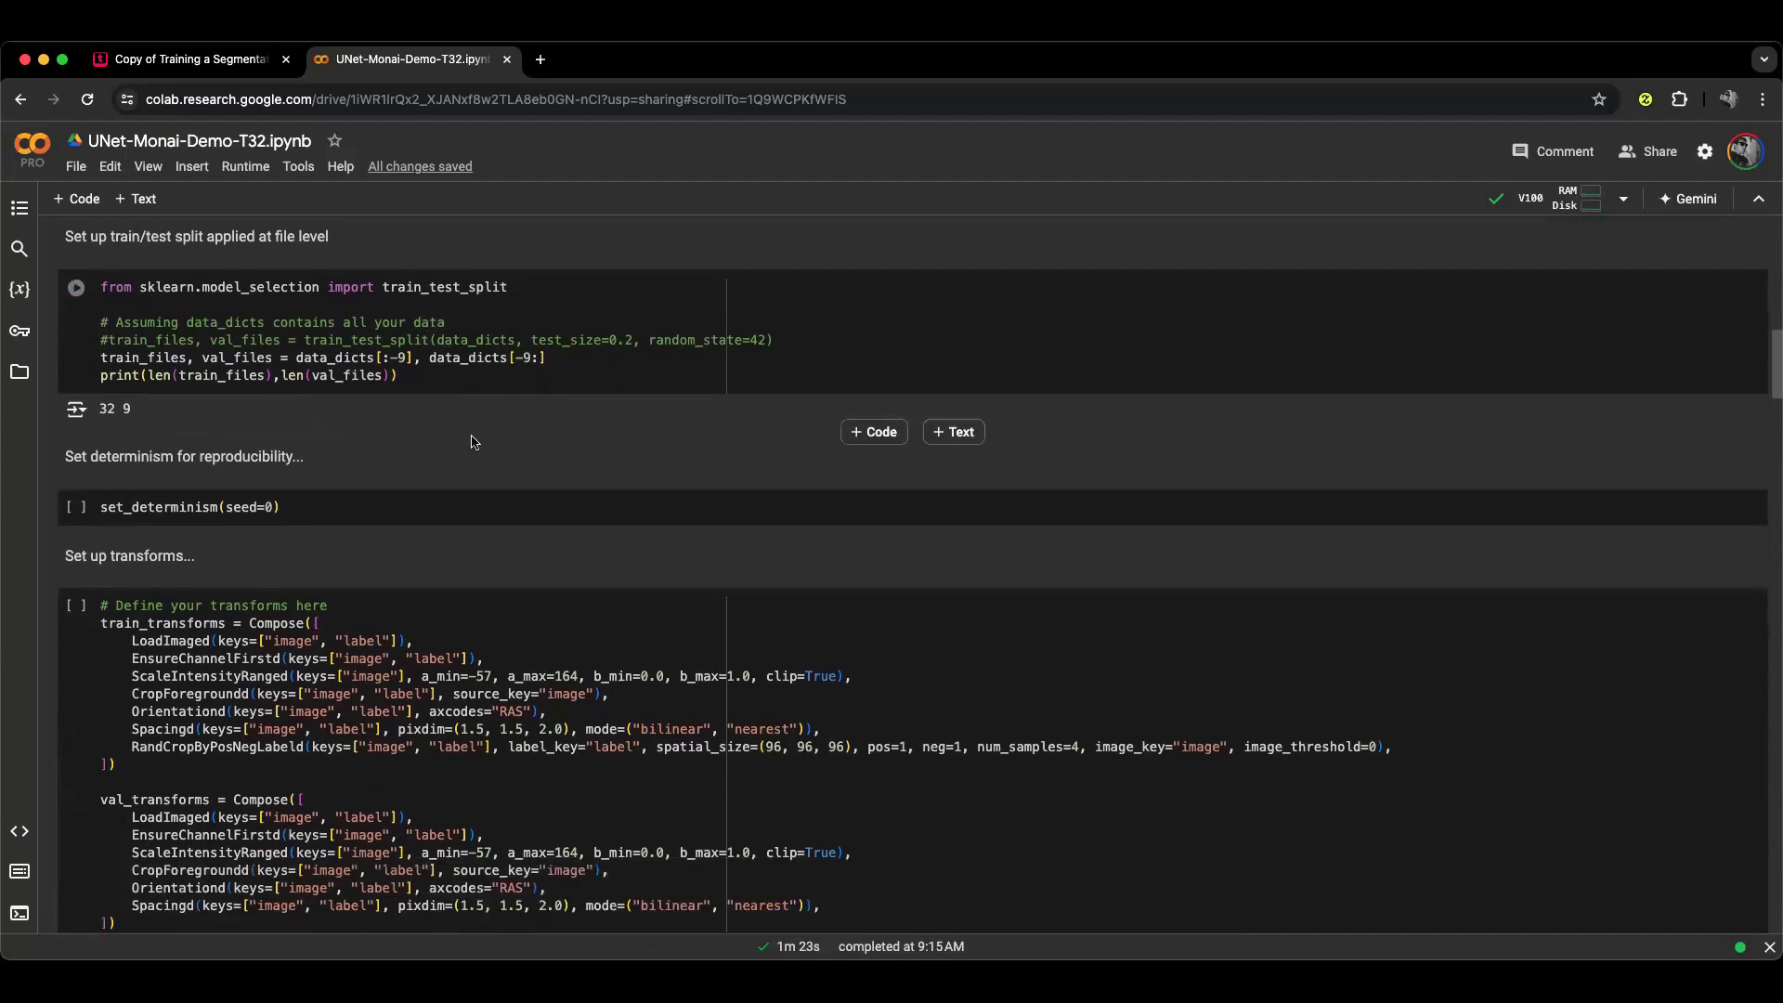
{"action": "scroll", "scroll_direction": "down", "scroll_amount": 3}
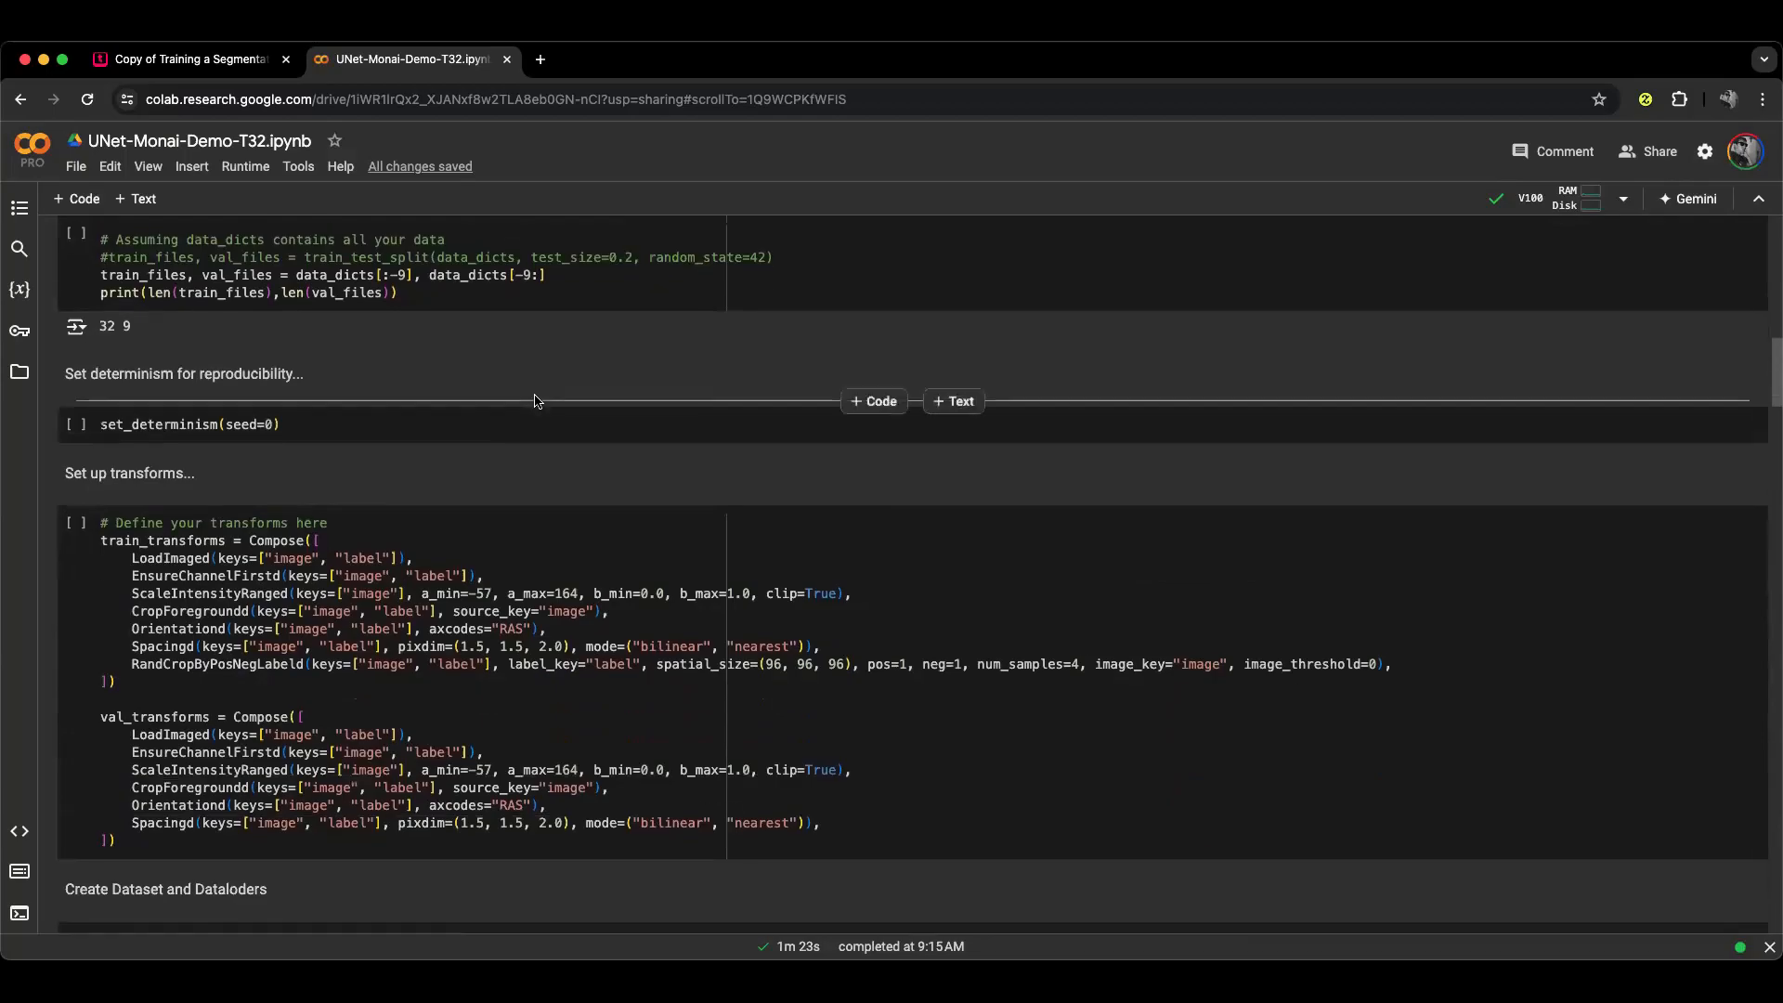
{"action": "scroll", "scroll_direction": "down", "scroll_amount": 3}
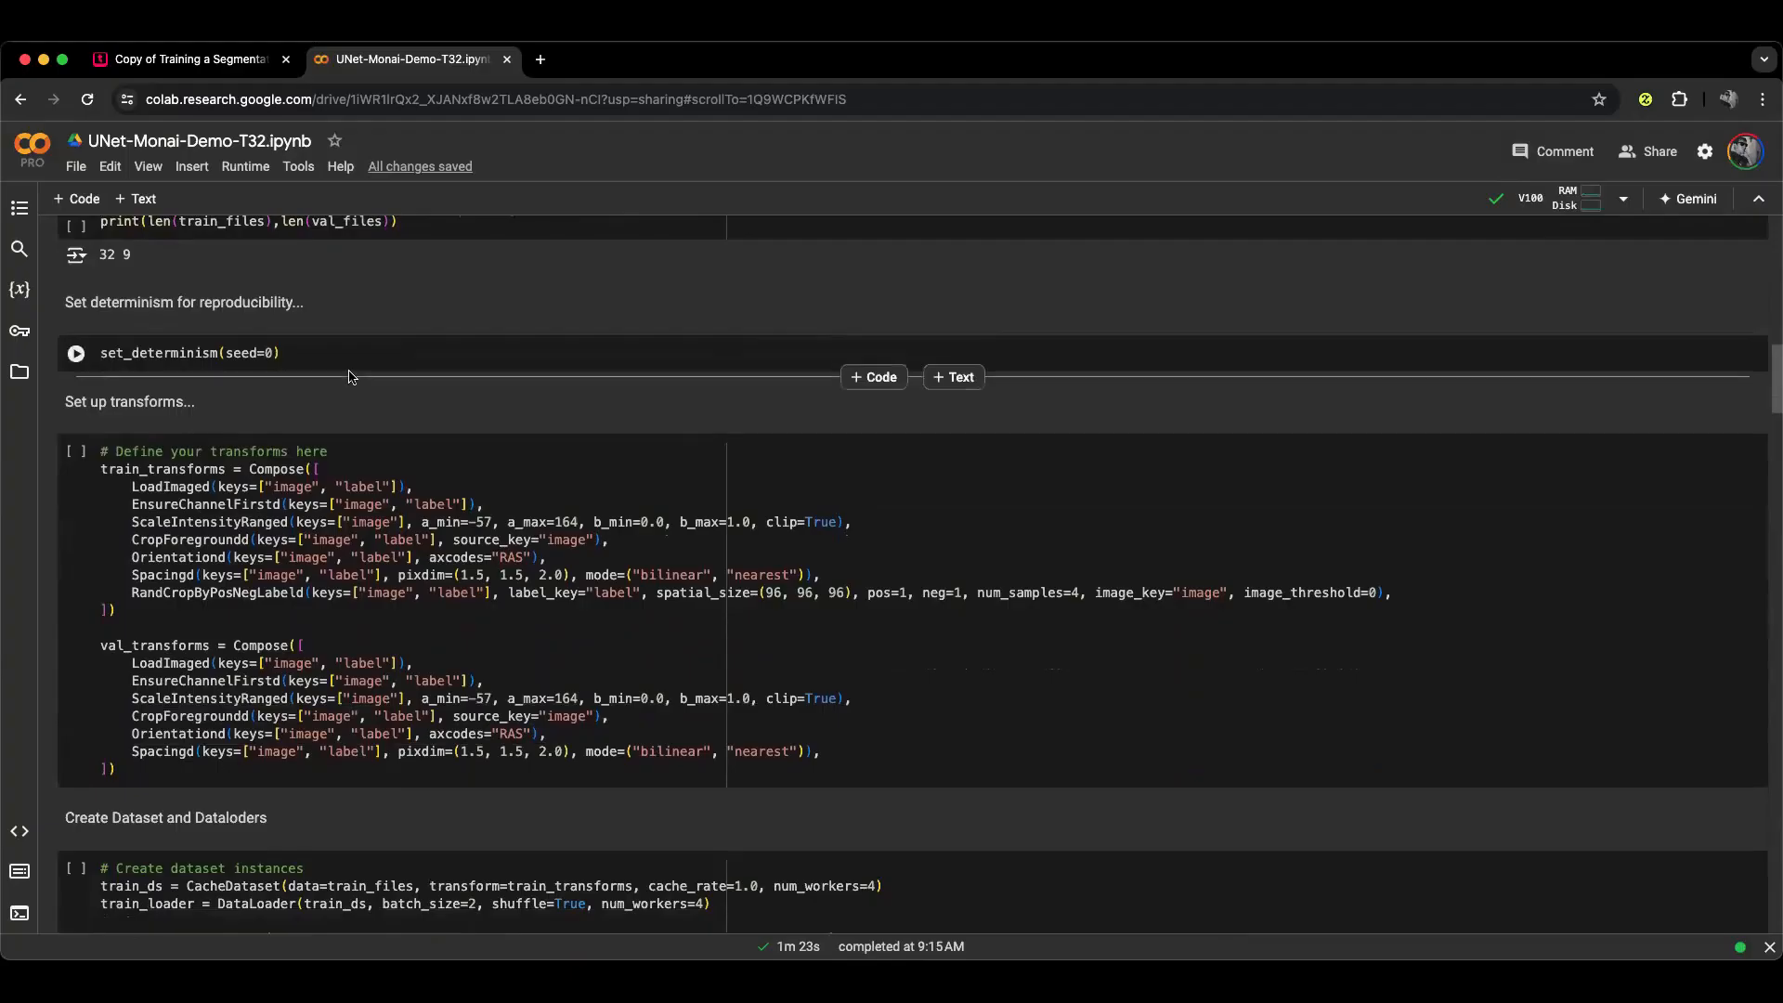
{"action": "scroll", "scroll_direction": "down", "scroll_amount": 3}
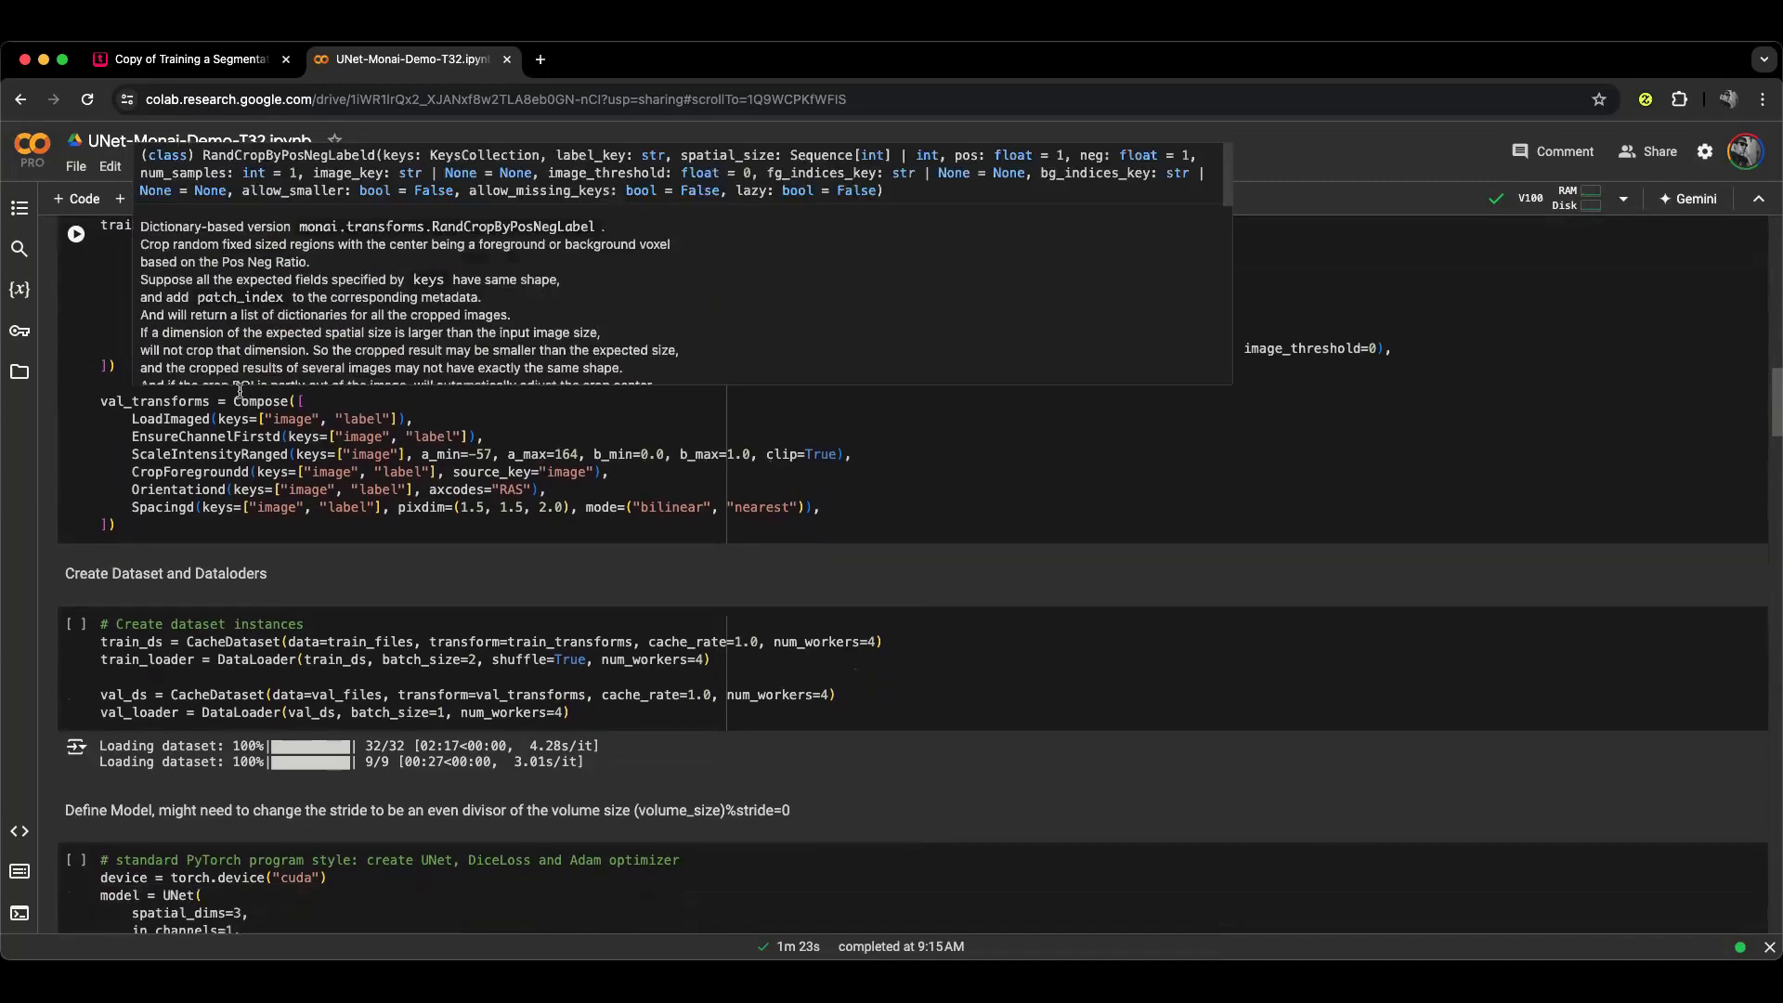
{"action": "scroll", "scroll_direction": "down", "scroll_amount": 3}
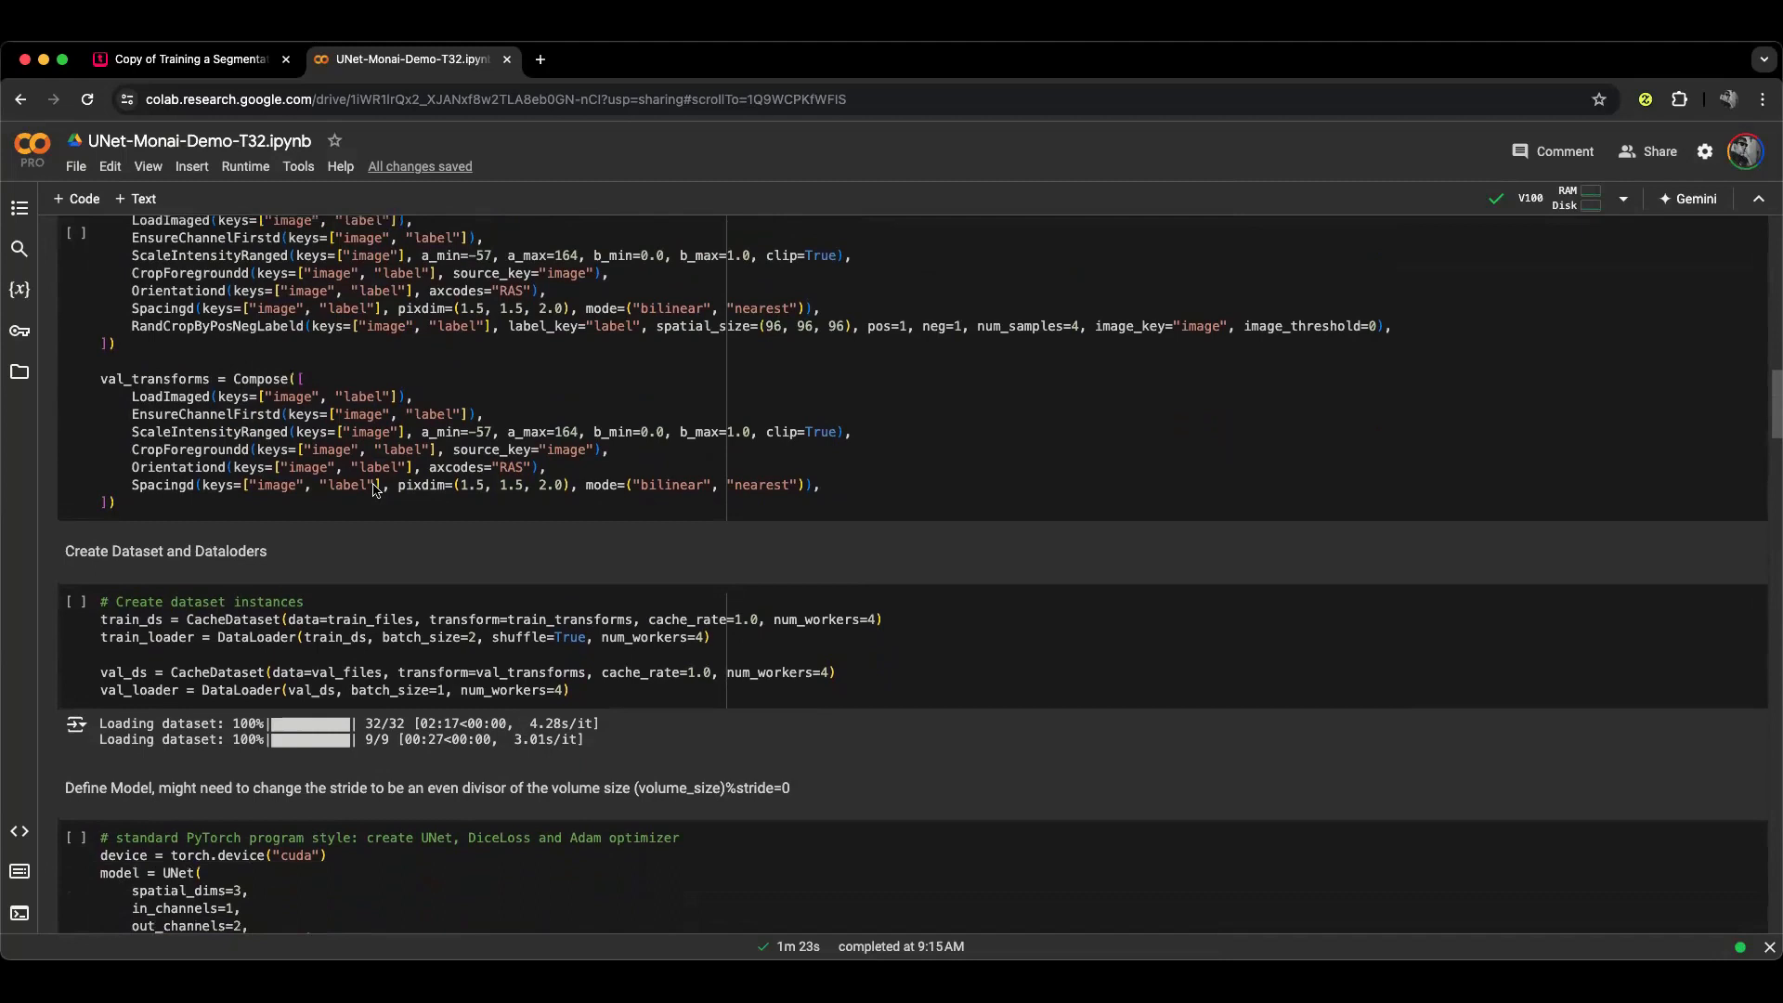
{"action": "scroll", "scroll_direction": "up", "scroll_amount": 3}
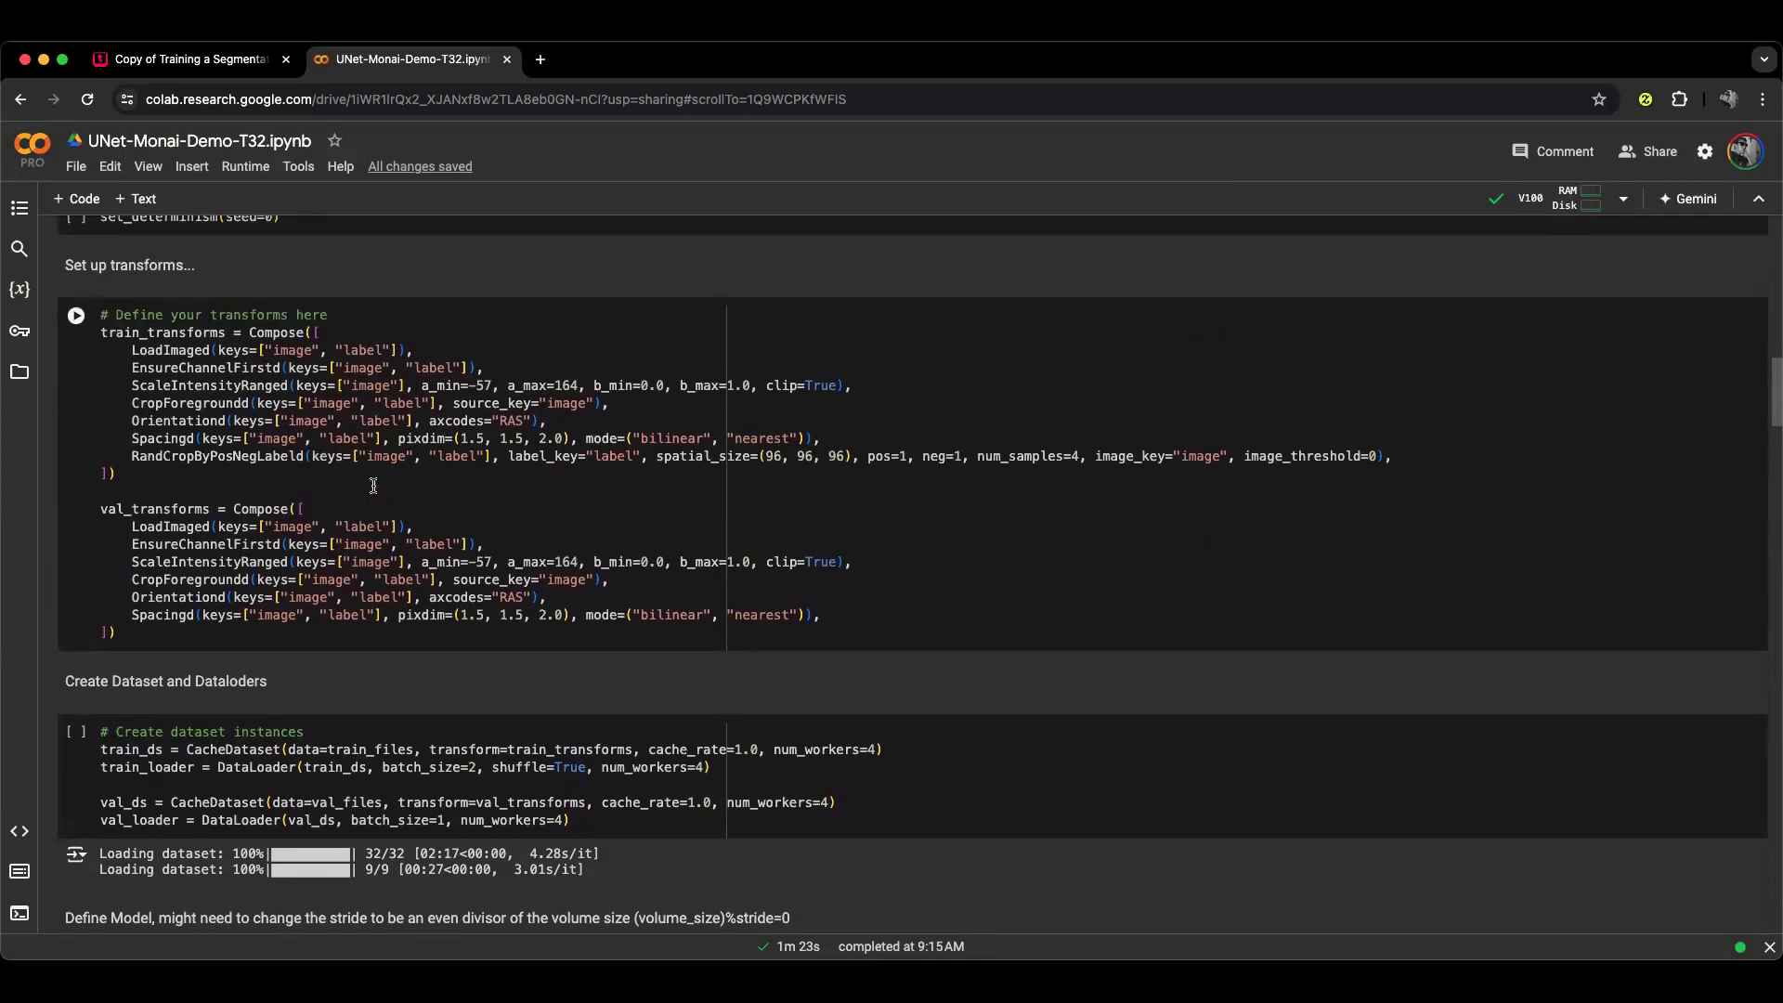
{"action": "mouse_move", "coordinate": [278, 371]}
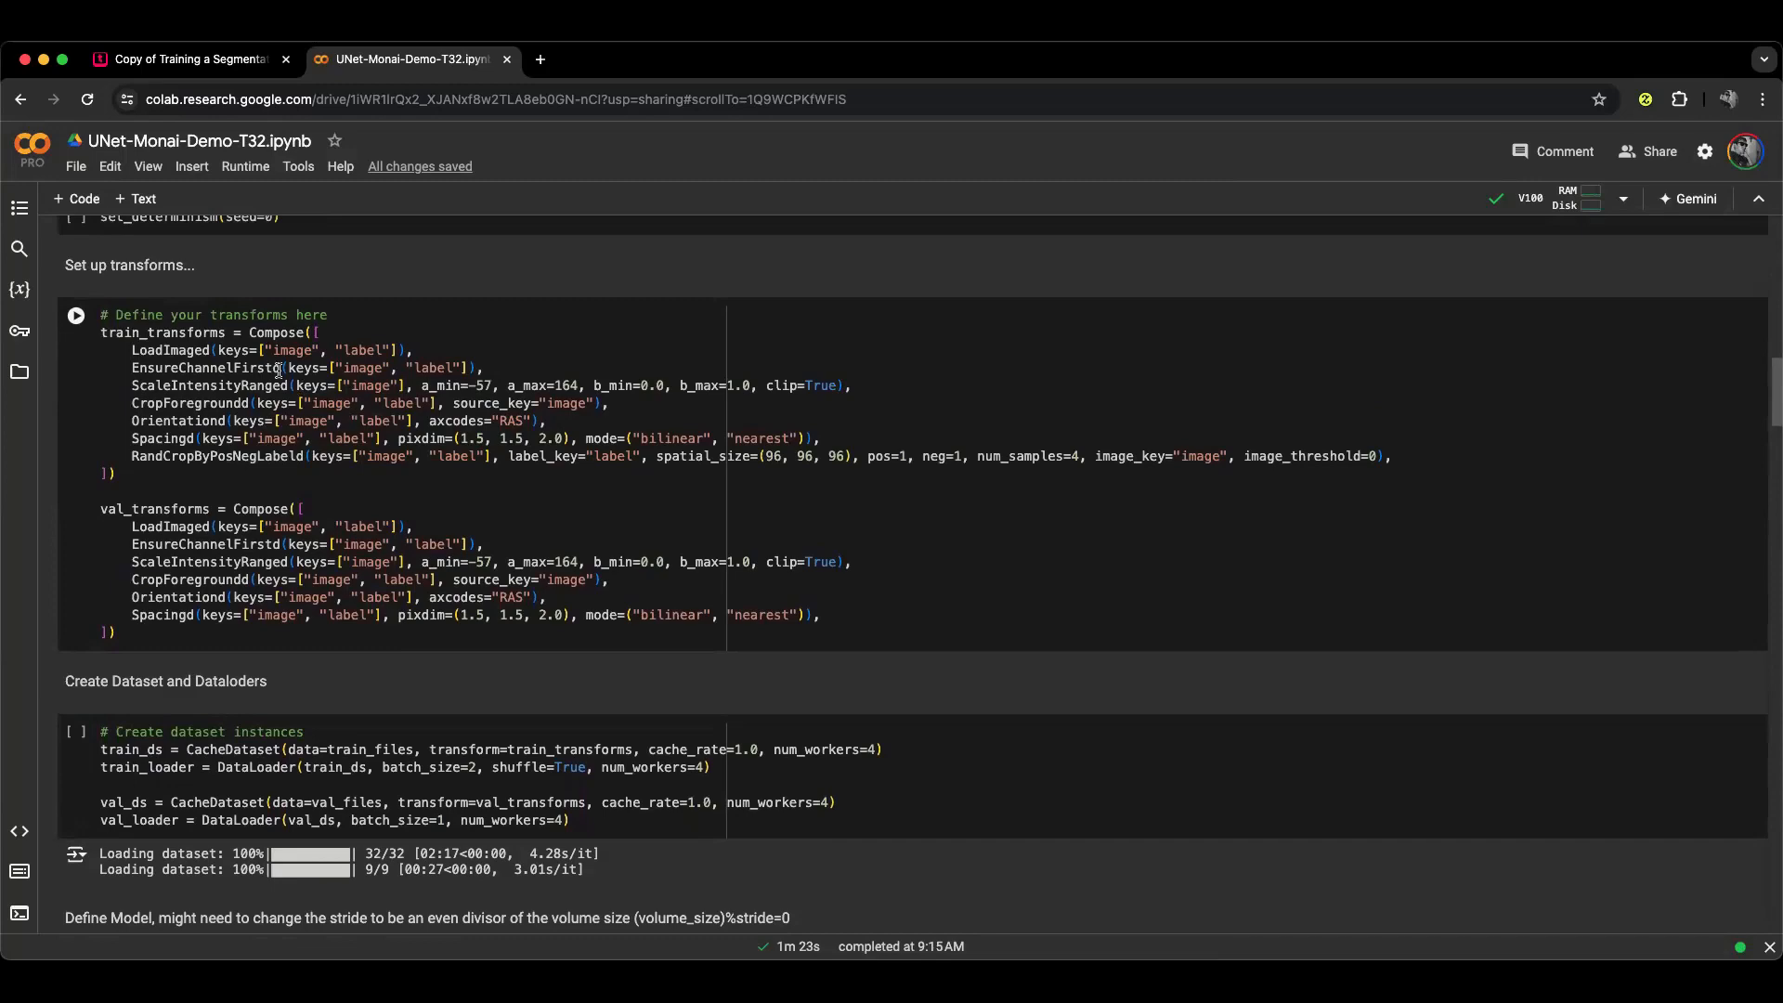
{"action": "scroll", "scroll_direction": "down", "scroll_amount": 3}
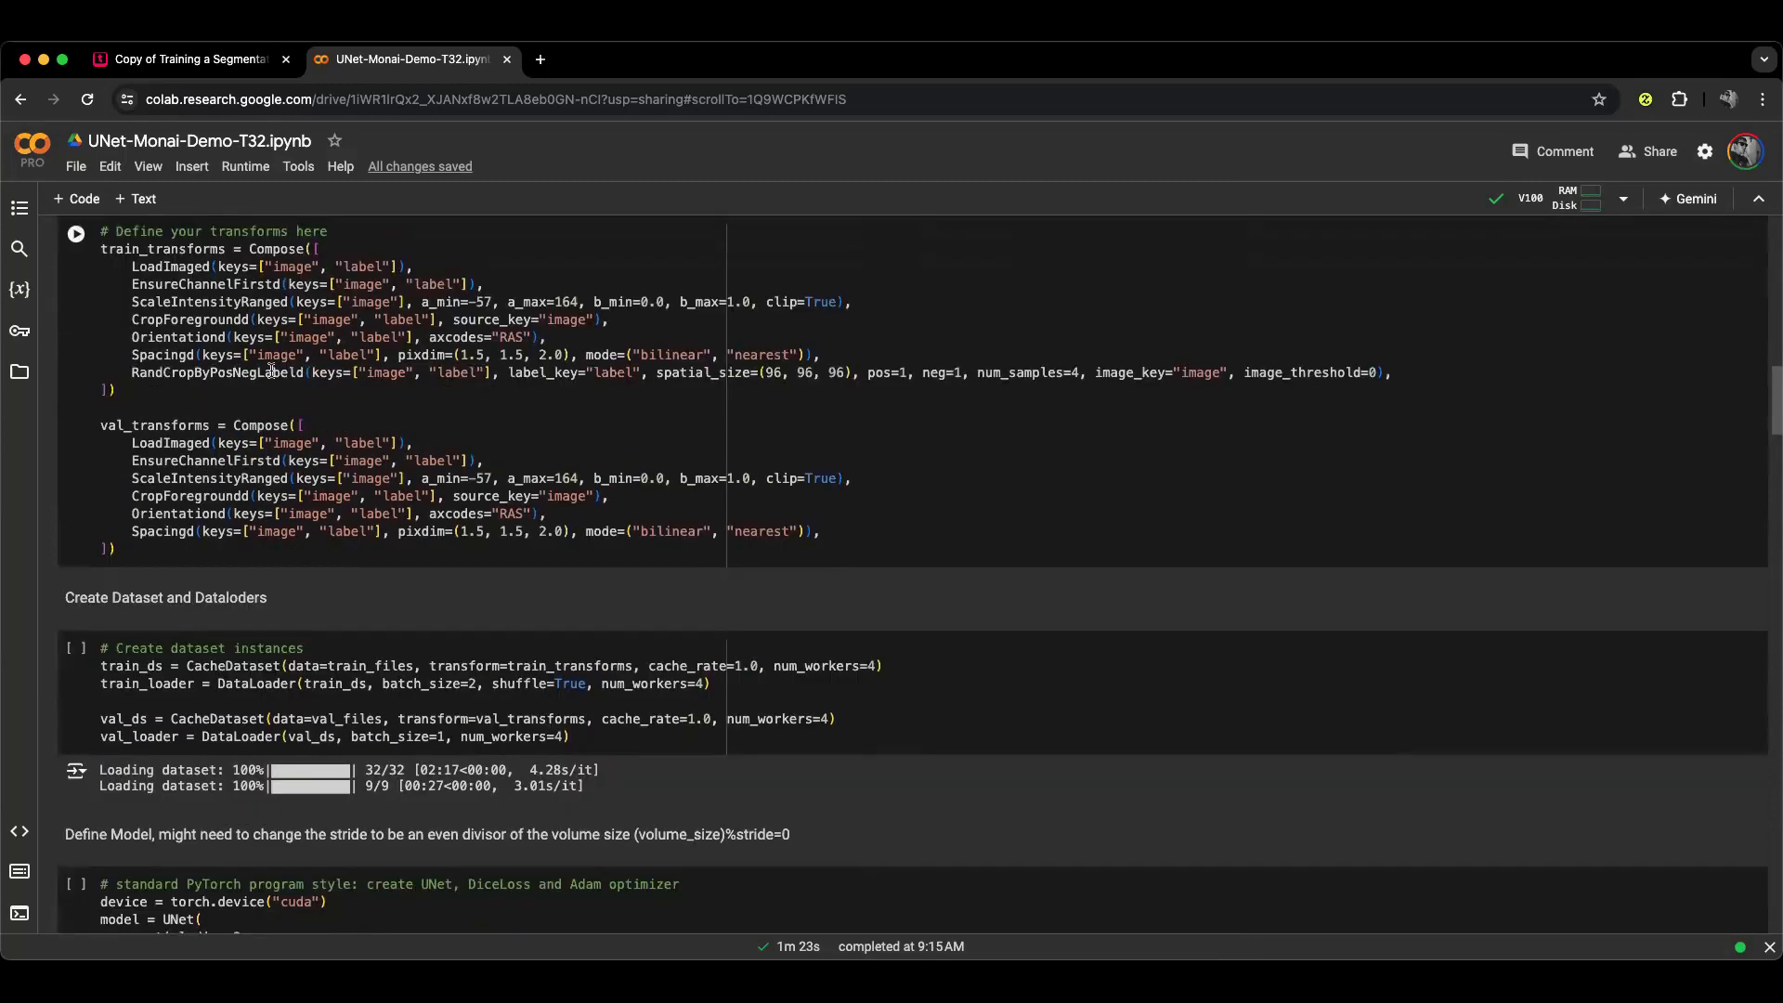
{"action": "scroll", "scroll_direction": "down", "scroll_amount": 3}
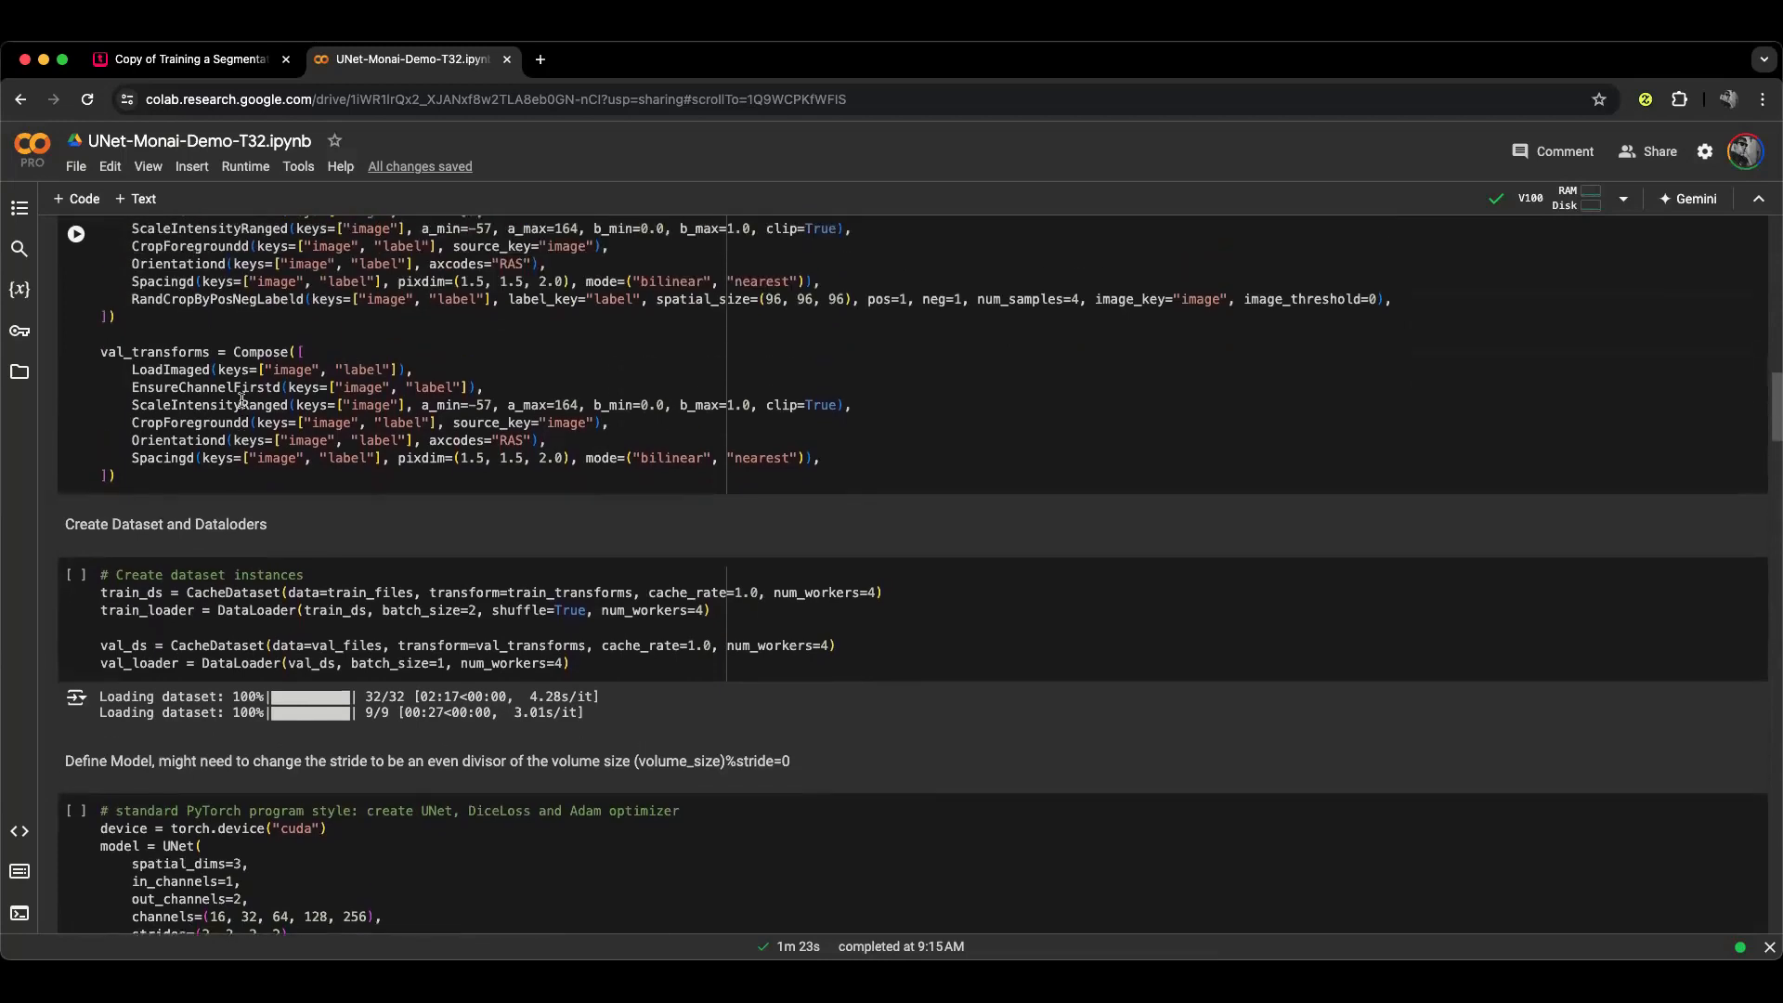
{"action": "scroll", "scroll_direction": "down", "scroll_amount": 3}
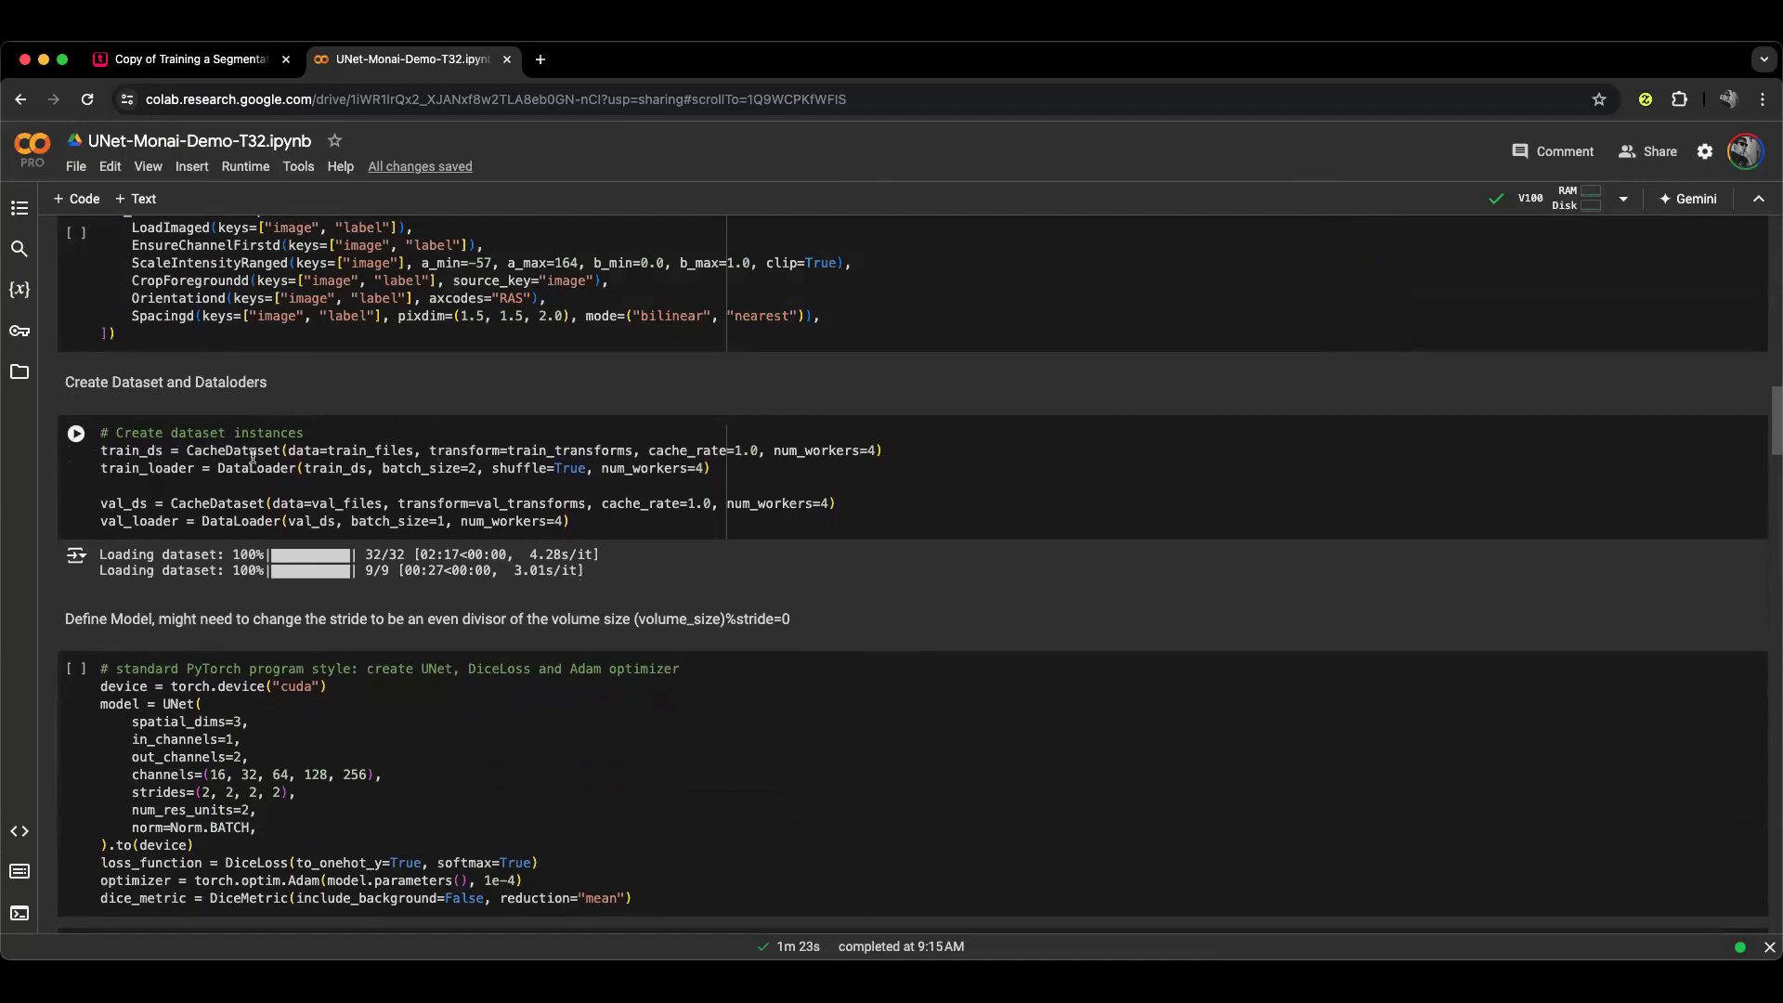
{"action": "mouse_move", "coordinate": [240, 450]}
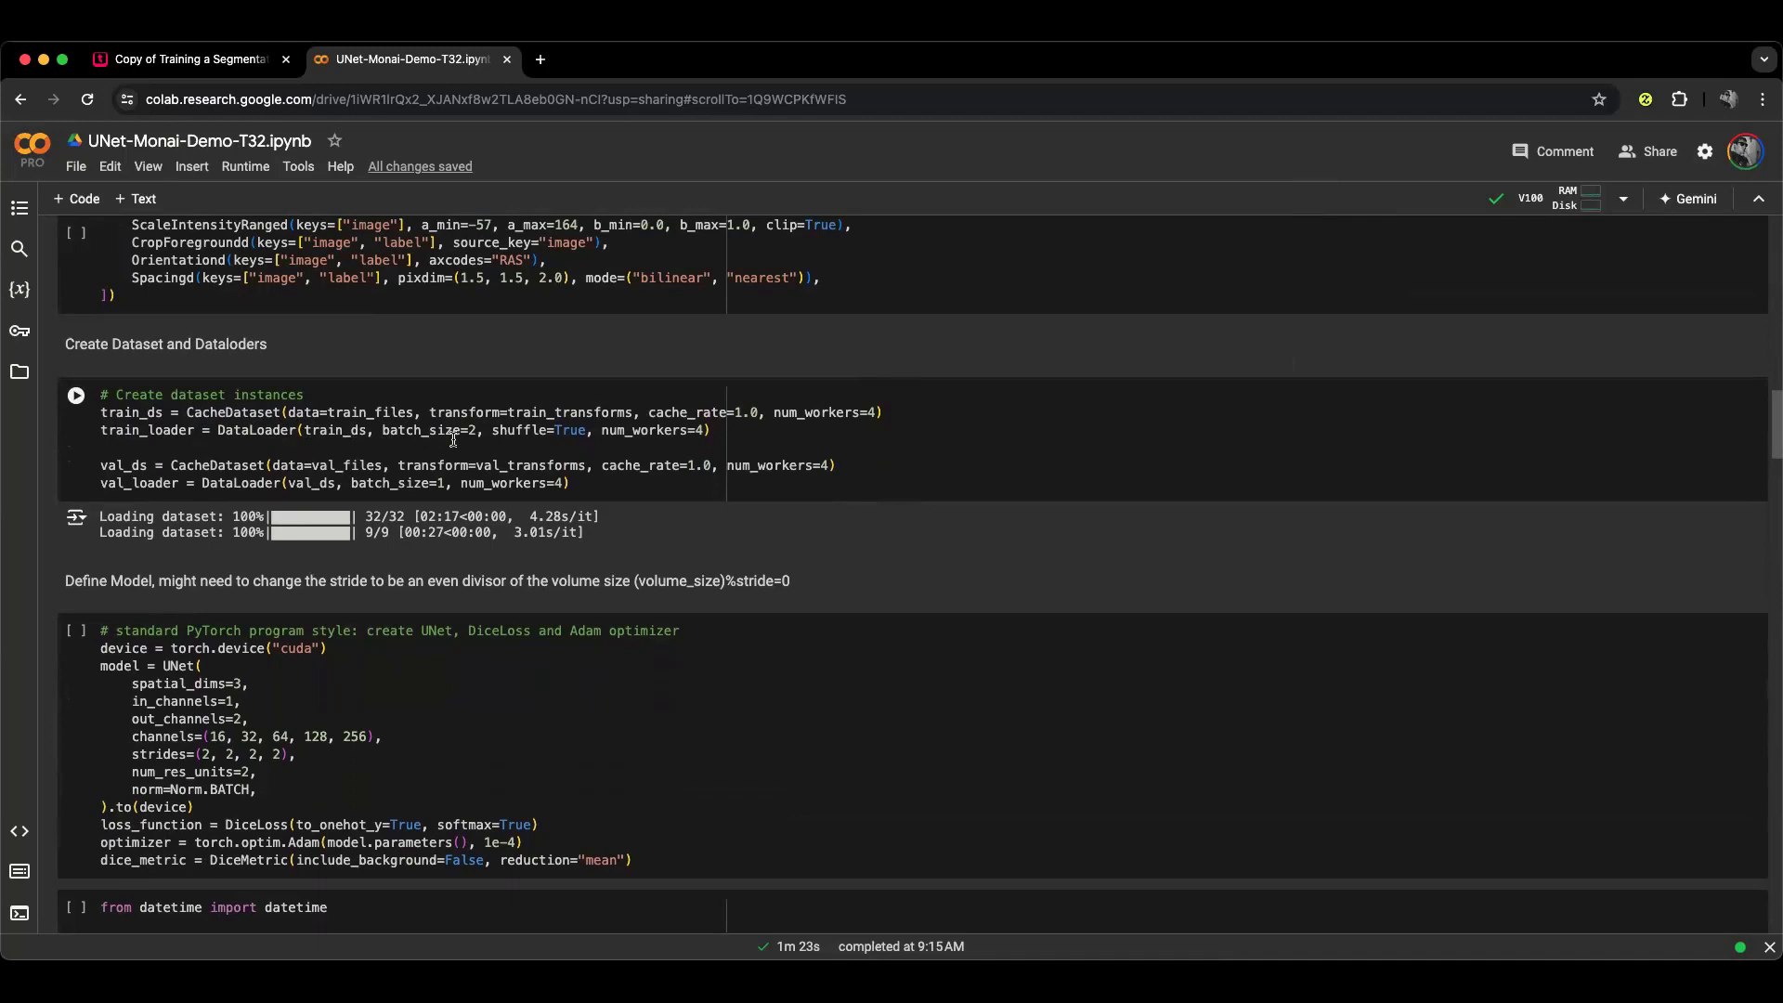
{"action": "left_click", "coordinate": [477, 429]}
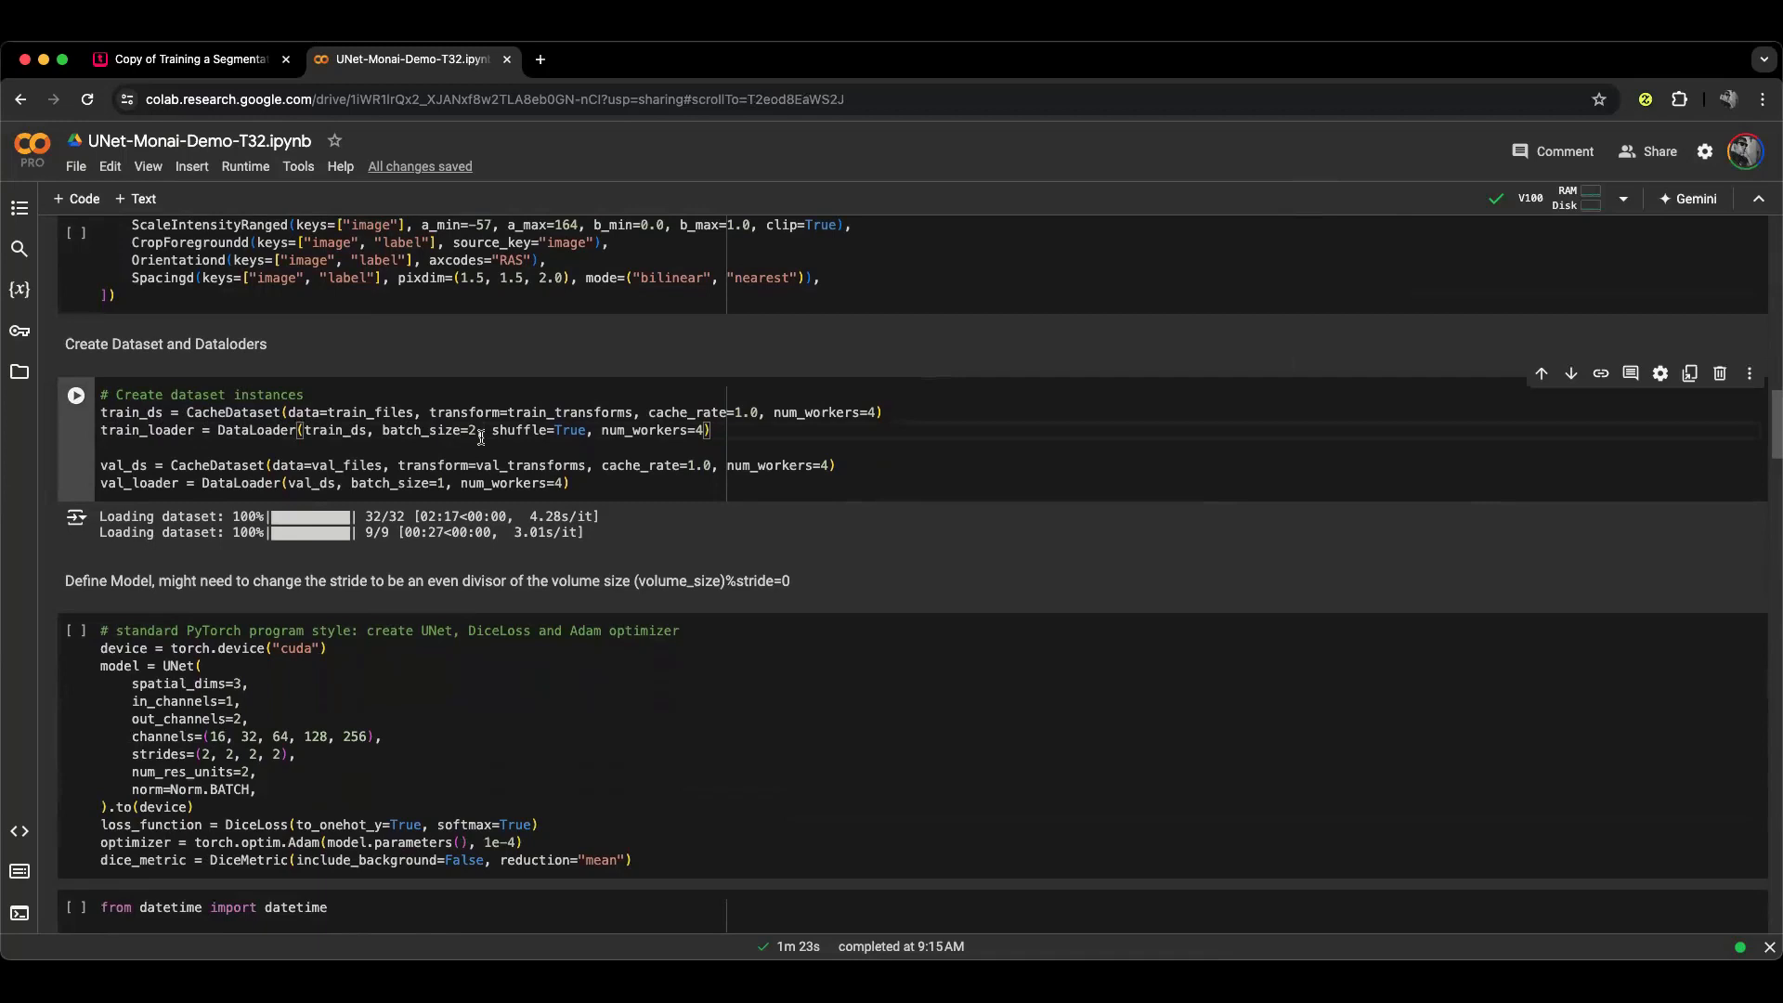
{"action": "scroll", "scroll_direction": "down", "scroll_amount": 3}
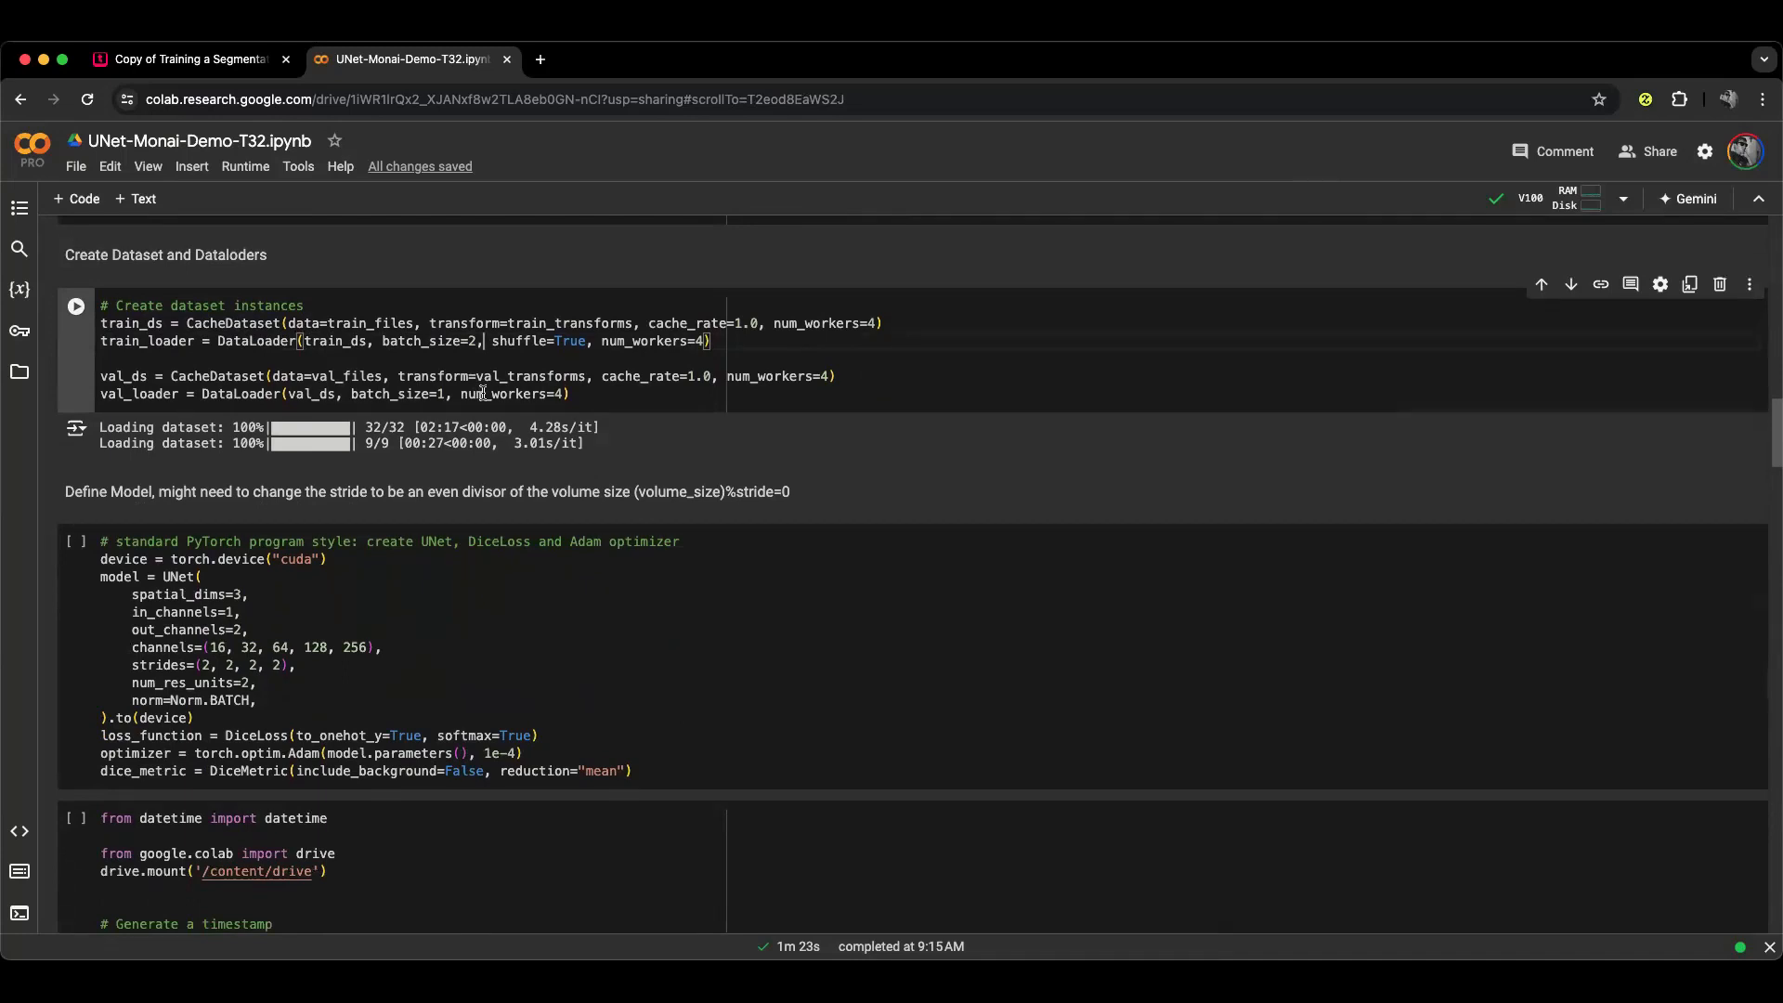
{"action": "scroll", "scroll_direction": "down", "scroll_amount": 3}
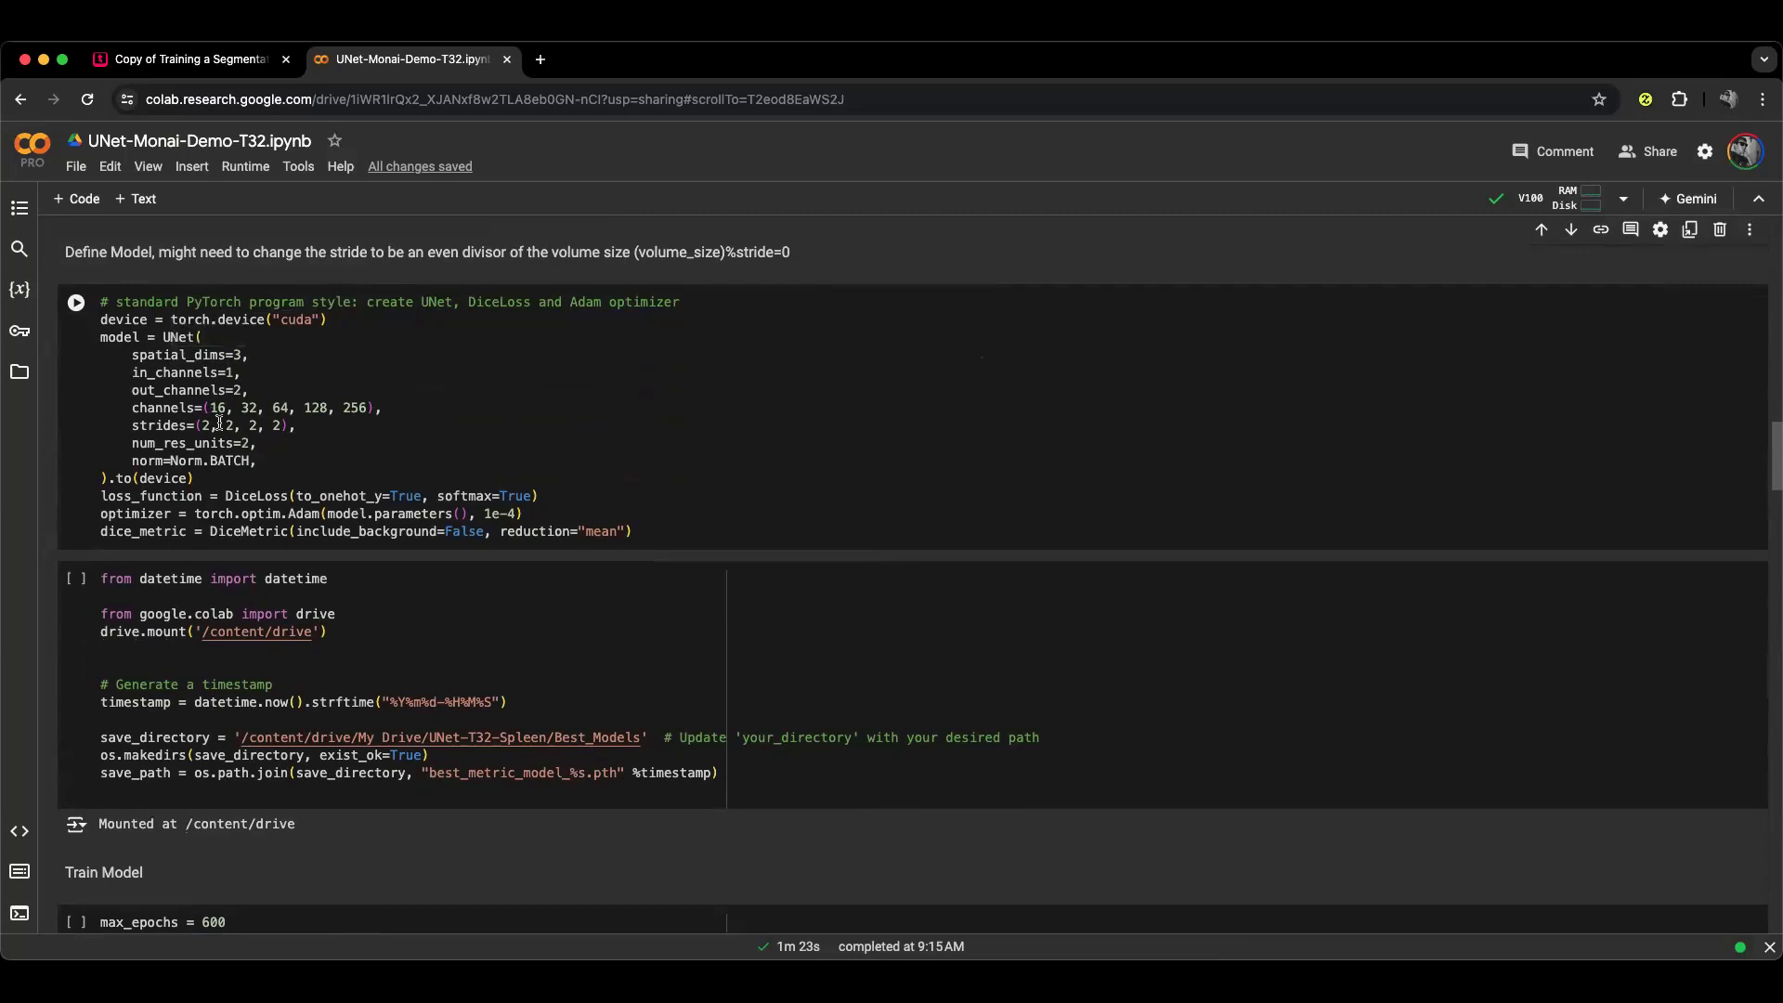
{"action": "scroll", "scroll_direction": "down", "scroll_amount": 3}
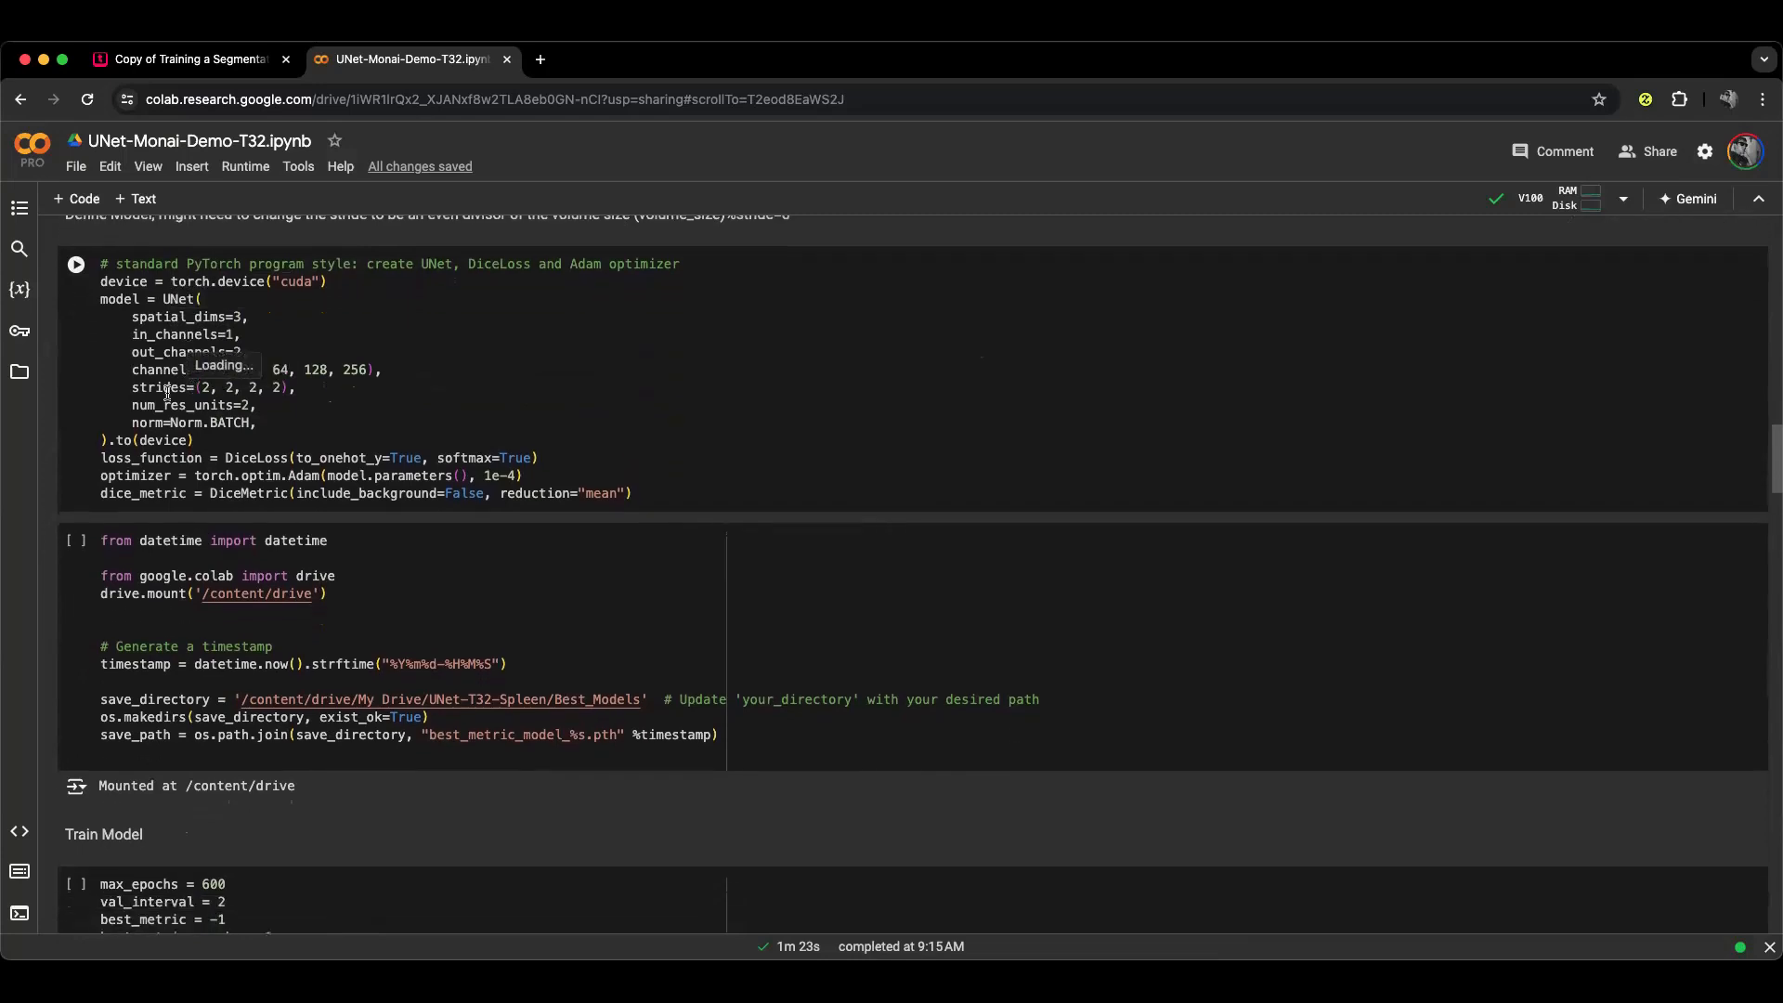
{"action": "scroll", "scroll_direction": "up", "scroll_amount": 3}
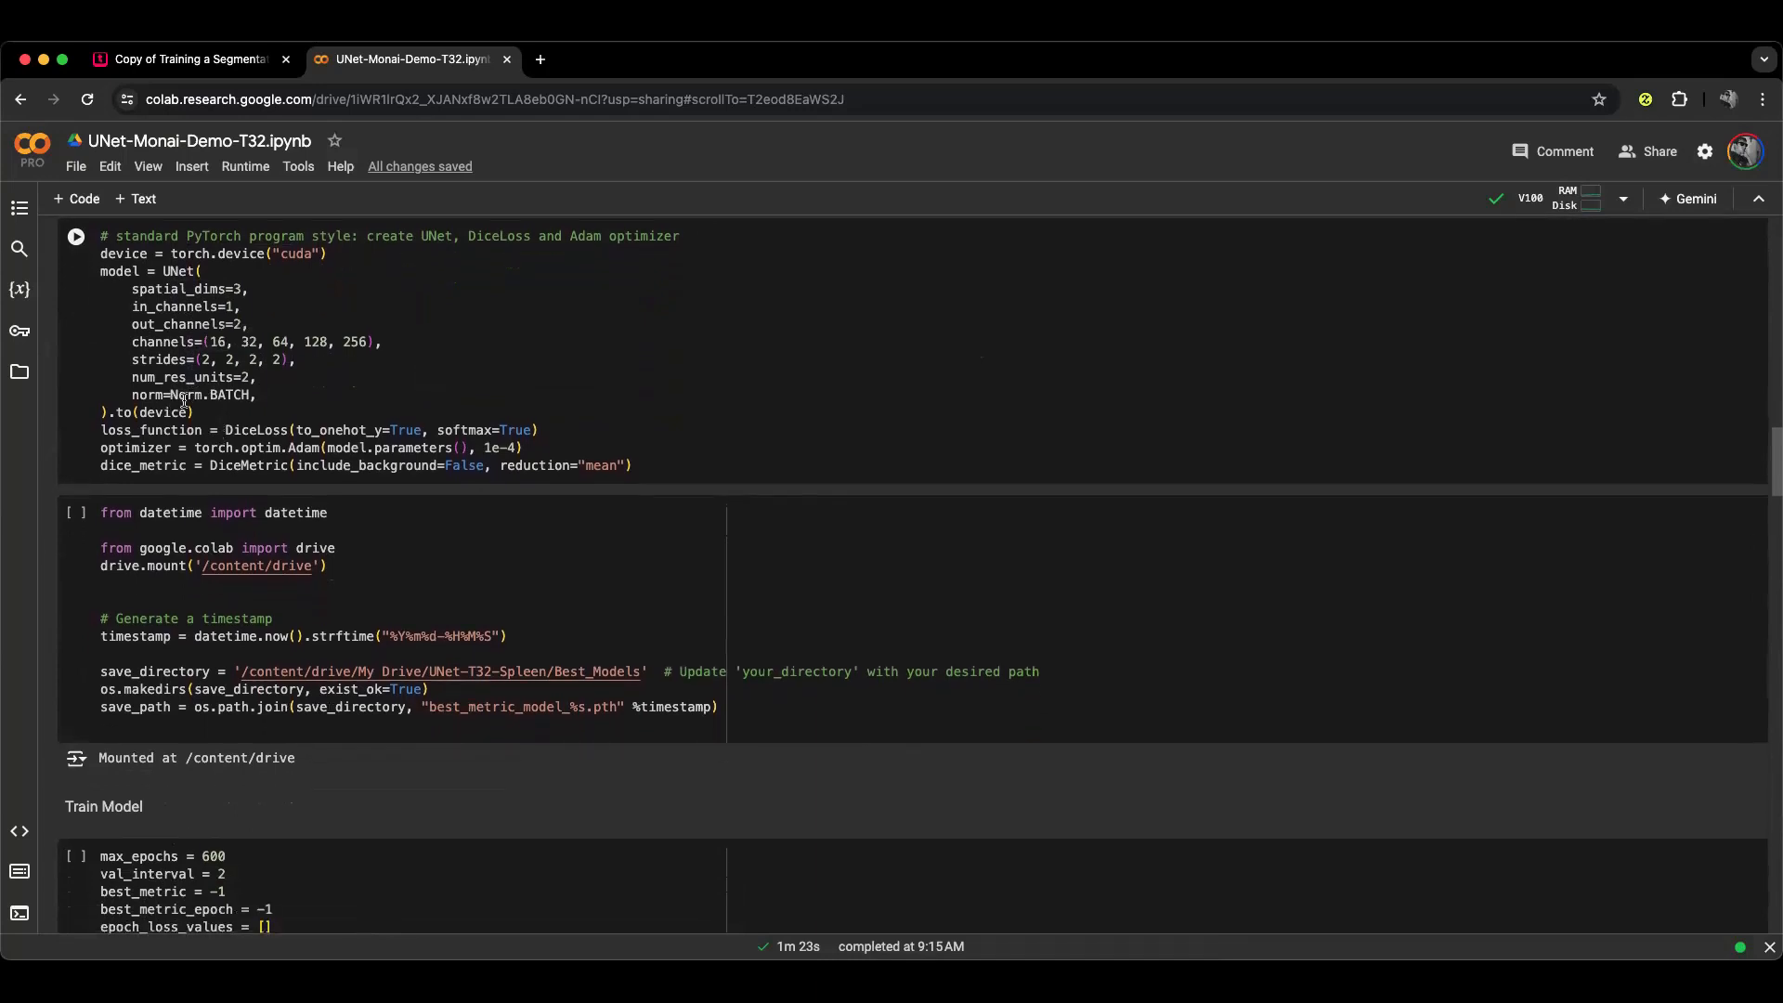
{"action": "scroll", "scroll_direction": "down", "scroll_amount": 3}
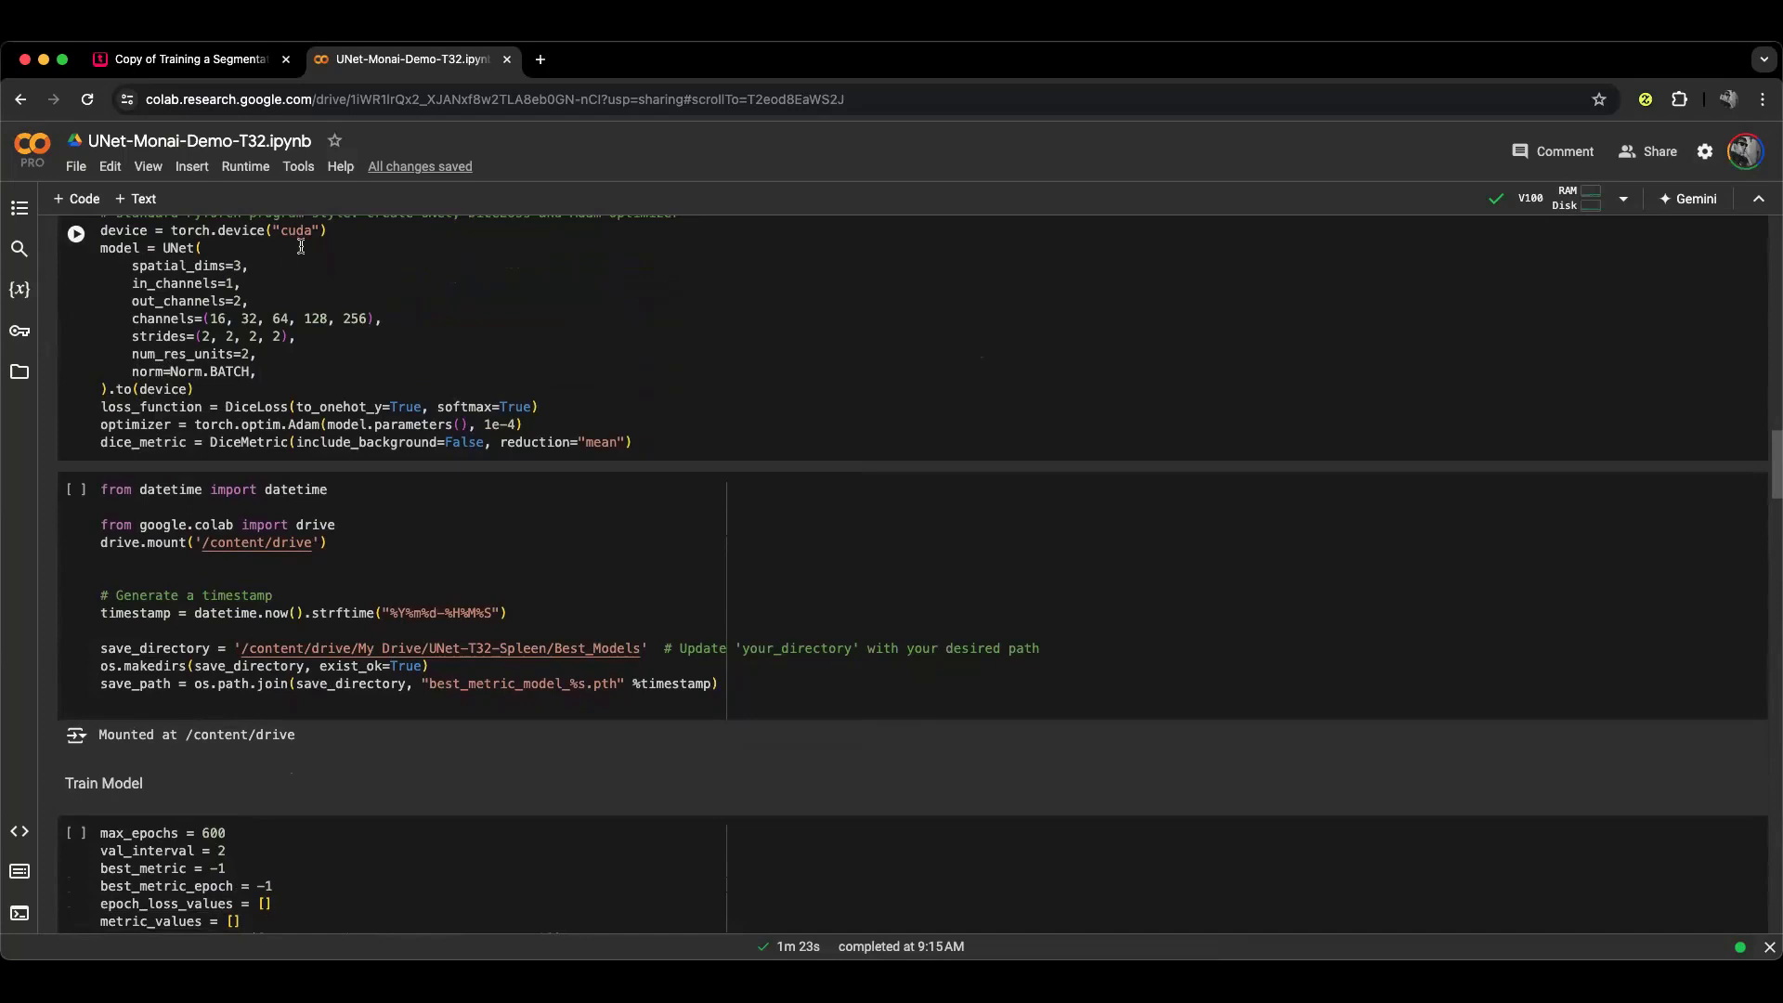
{"action": "mouse_move", "coordinate": [245, 412]}
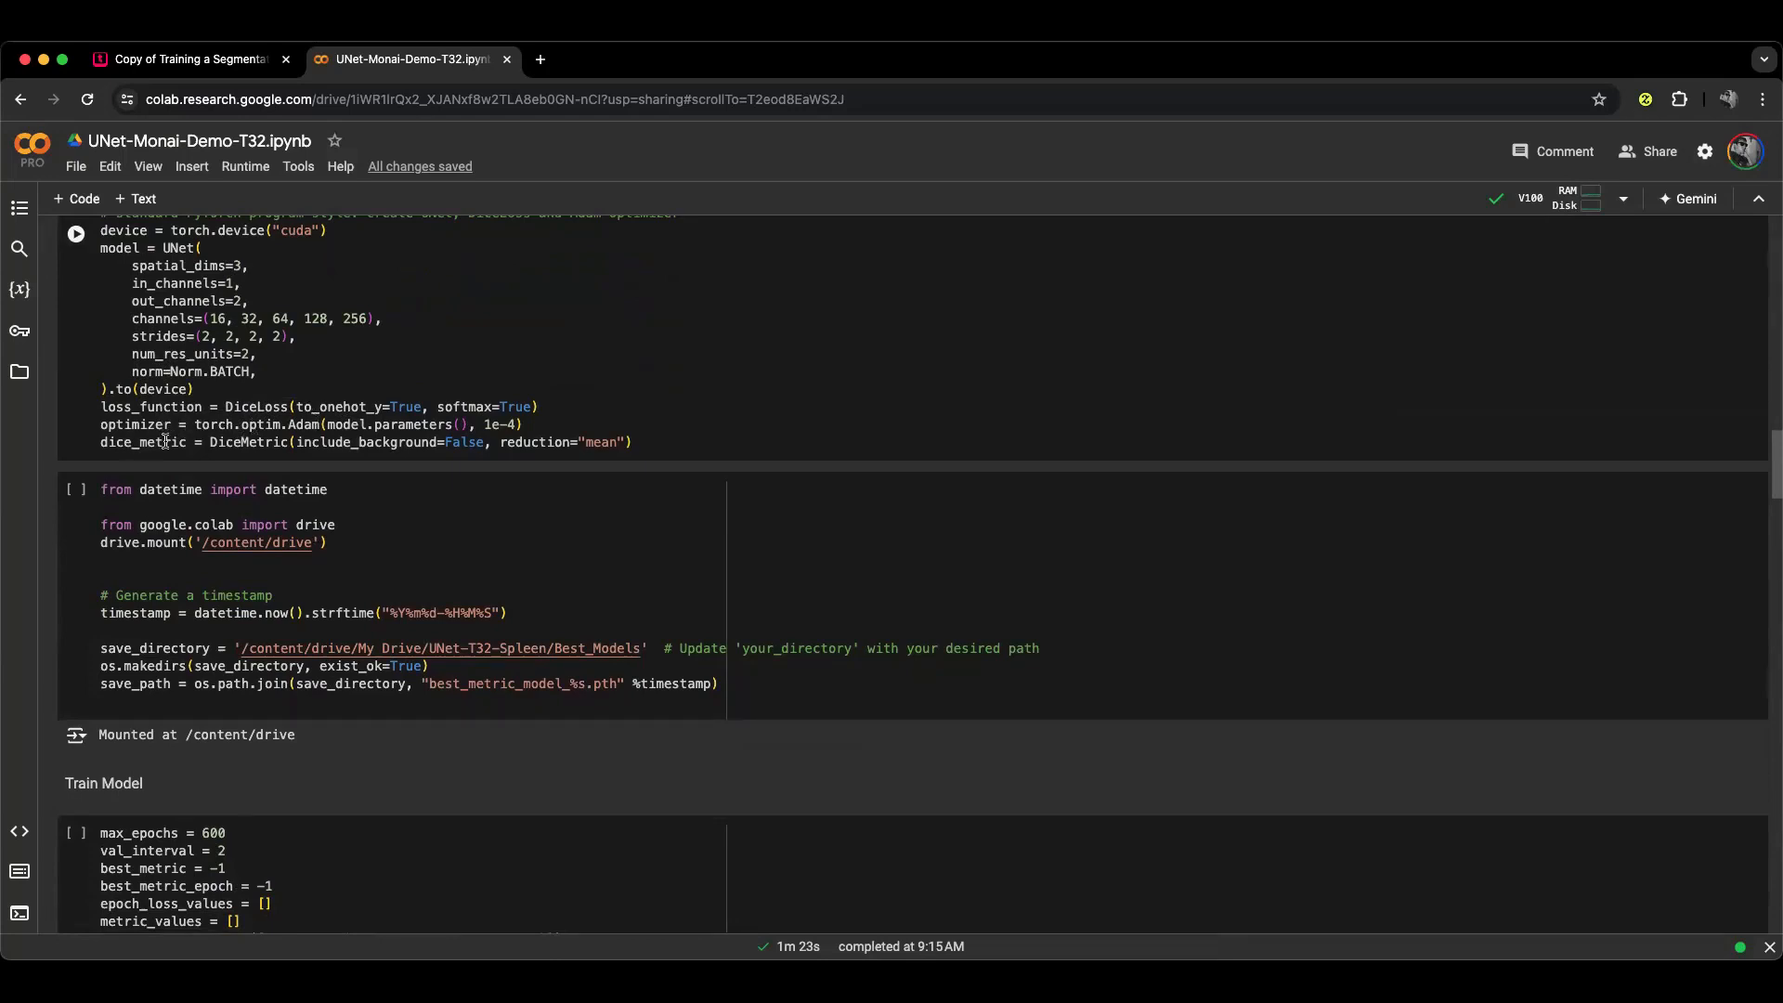
{"action": "scroll", "scroll_direction": "down", "scroll_amount": 3}
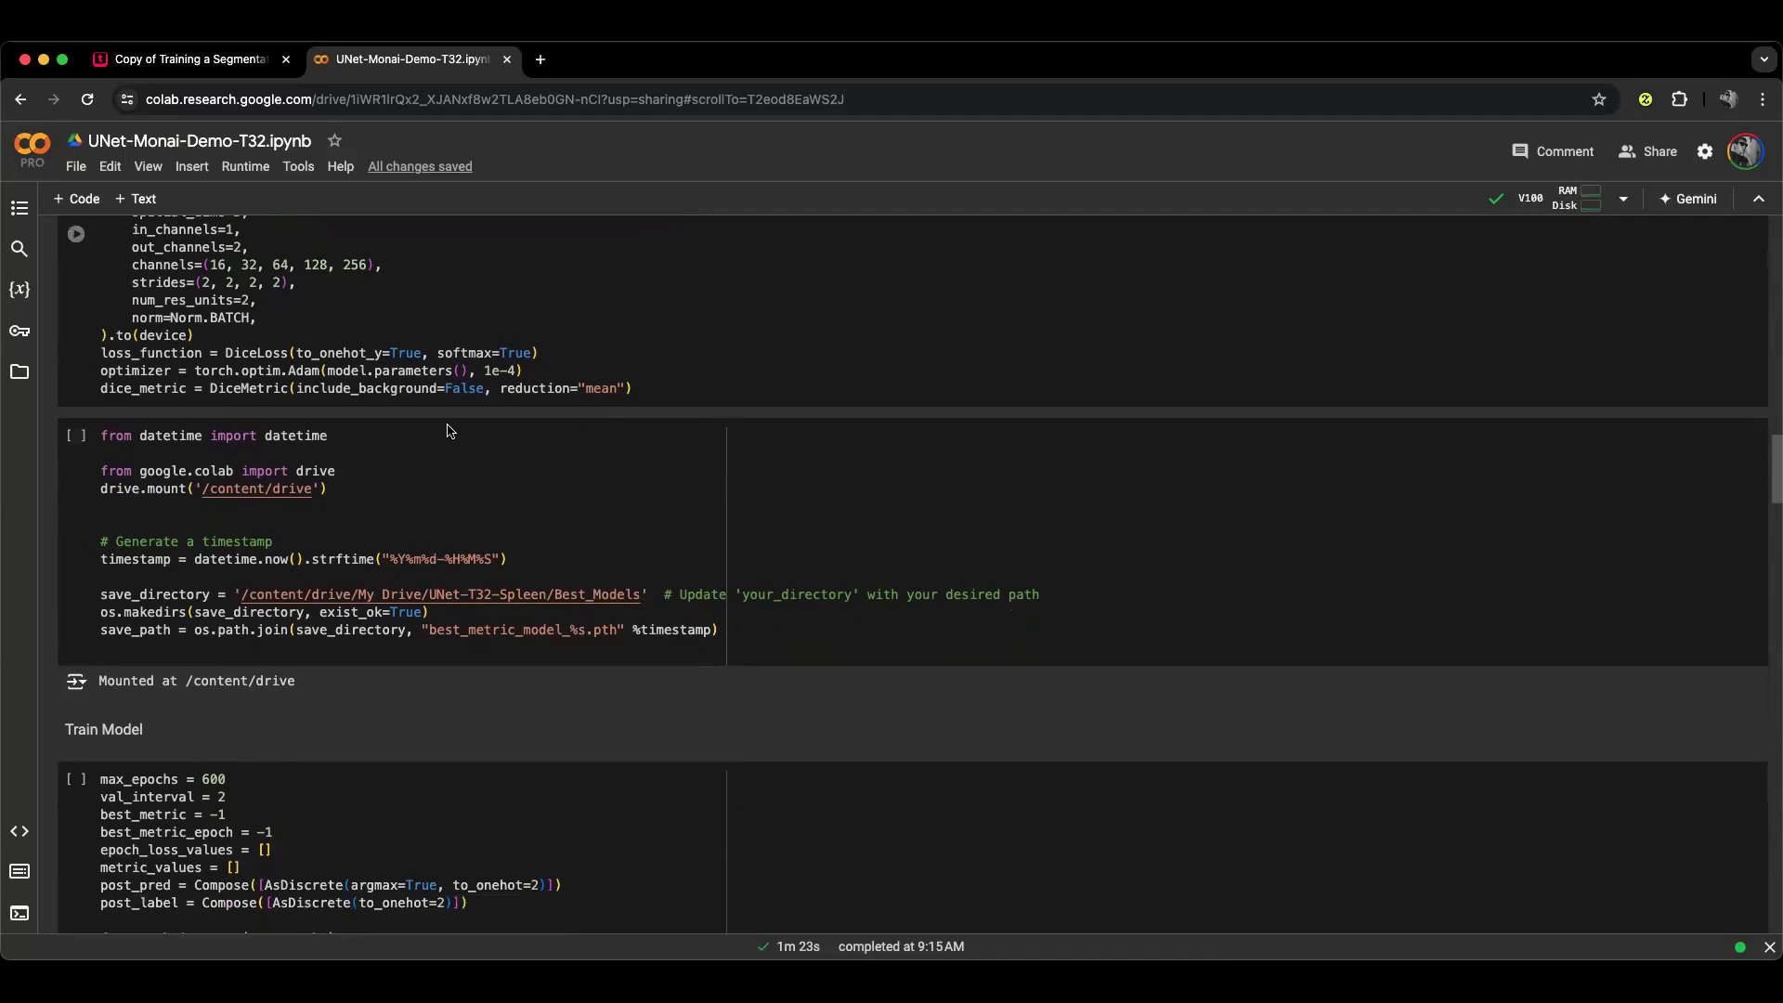
{"action": "scroll", "scroll_direction": "down", "scroll_amount": 3}
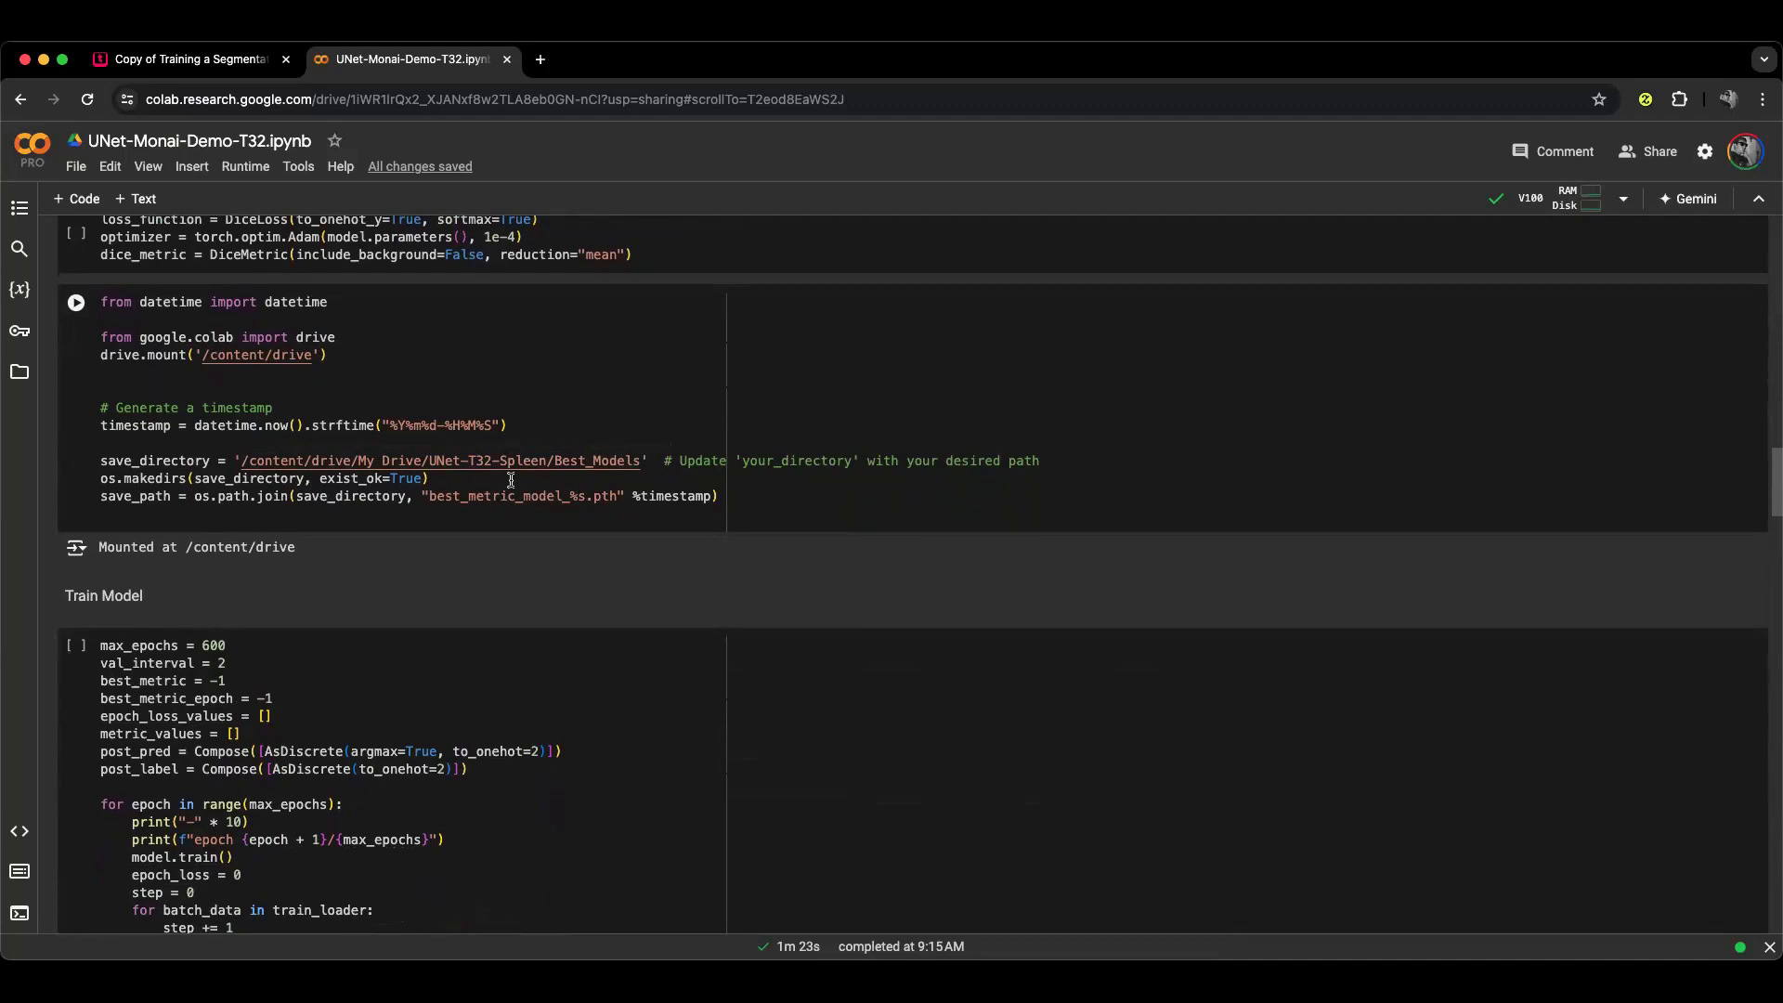
{"action": "scroll", "scroll_direction": "down", "scroll_amount": 3}
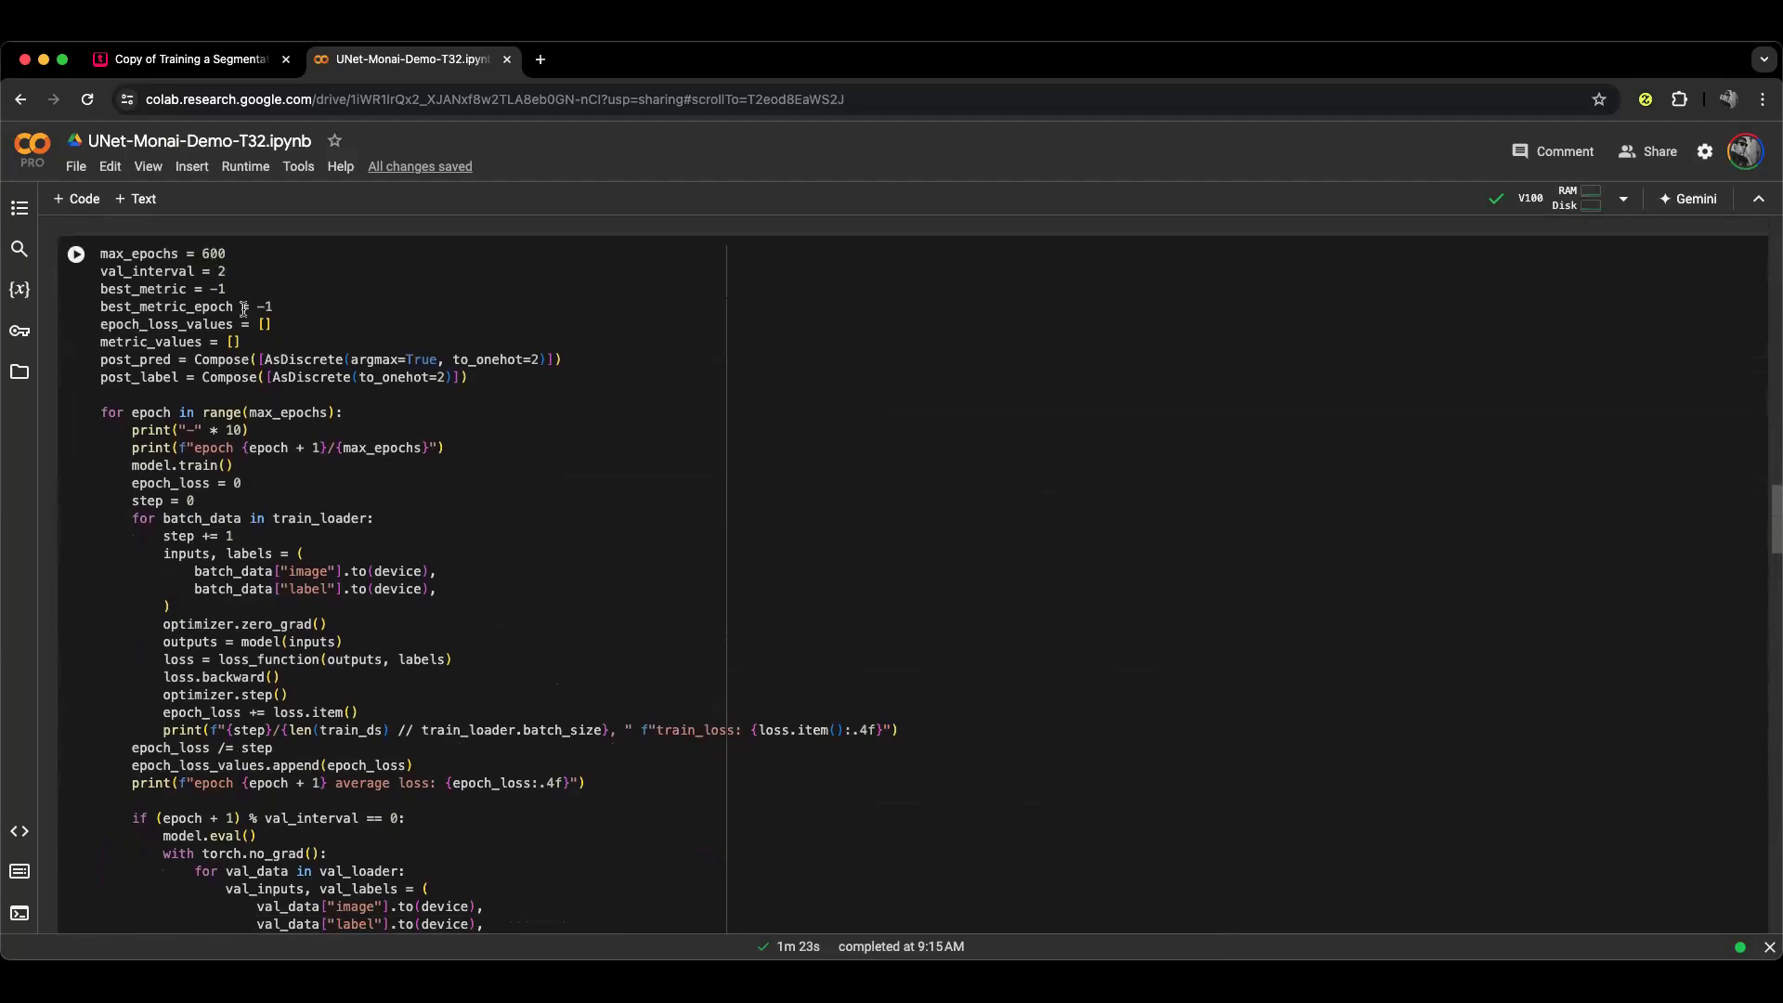
{"action": "scroll", "scroll_direction": "down", "scroll_amount": 3}
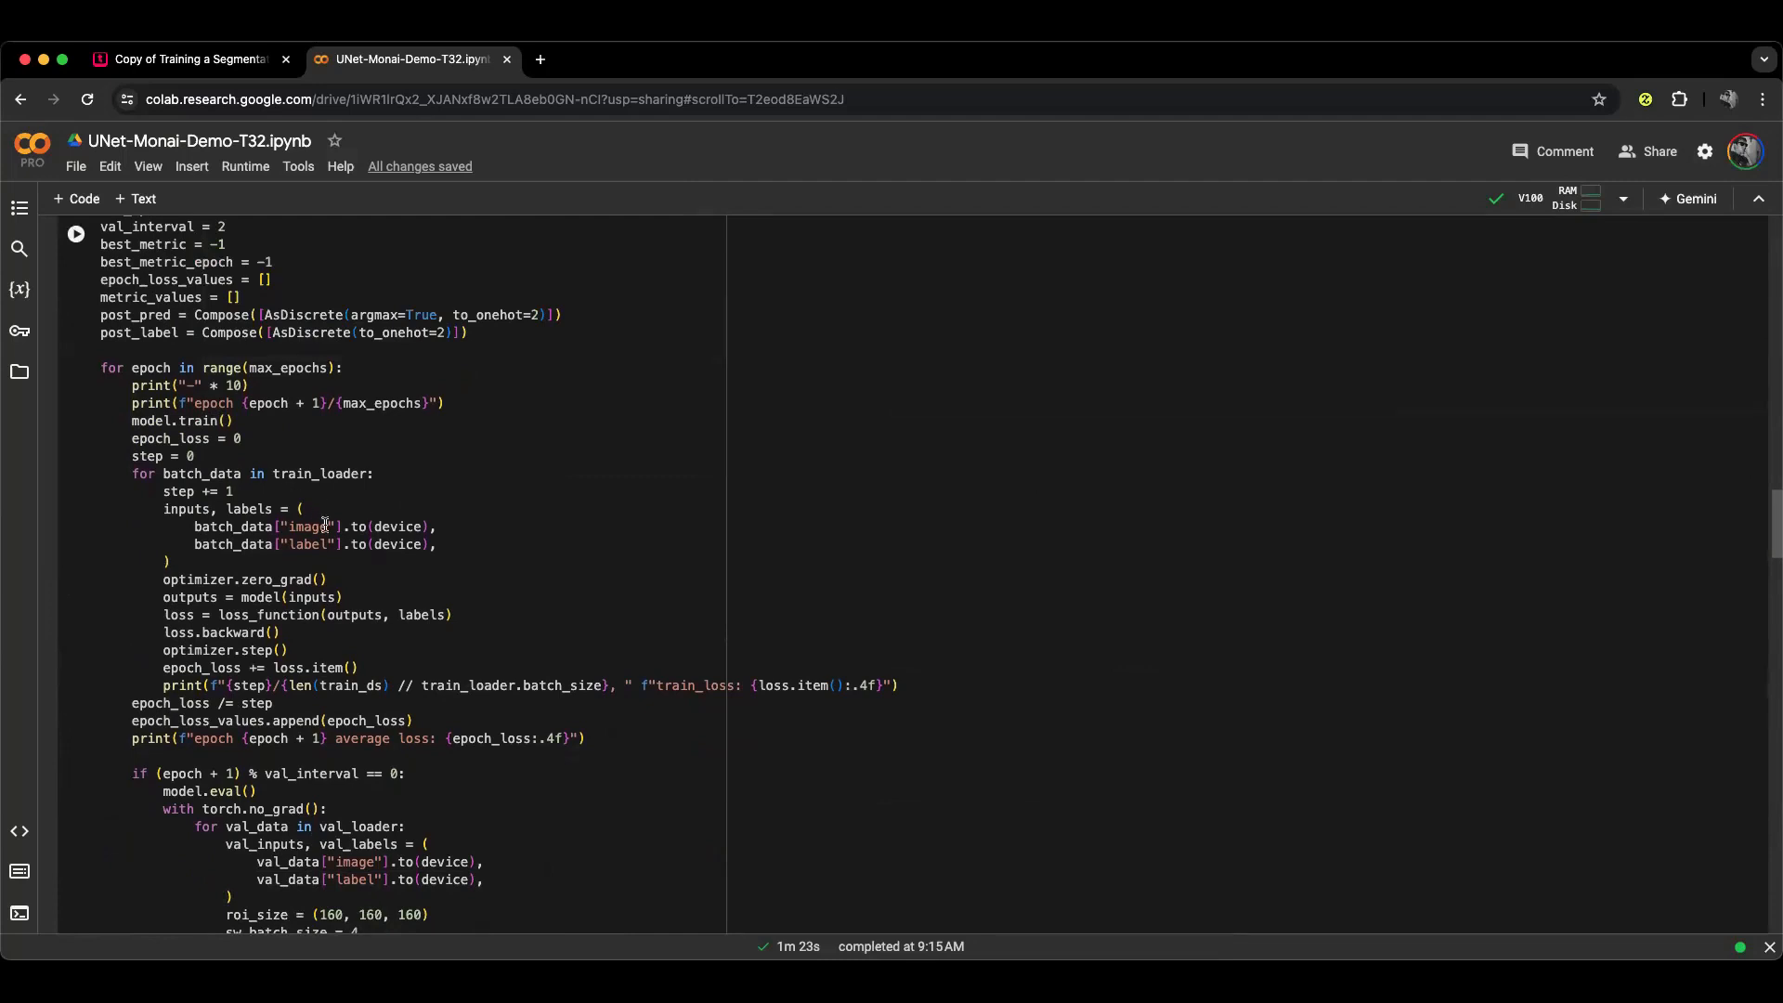
{"action": "scroll", "scroll_direction": "down", "scroll_amount": 3}
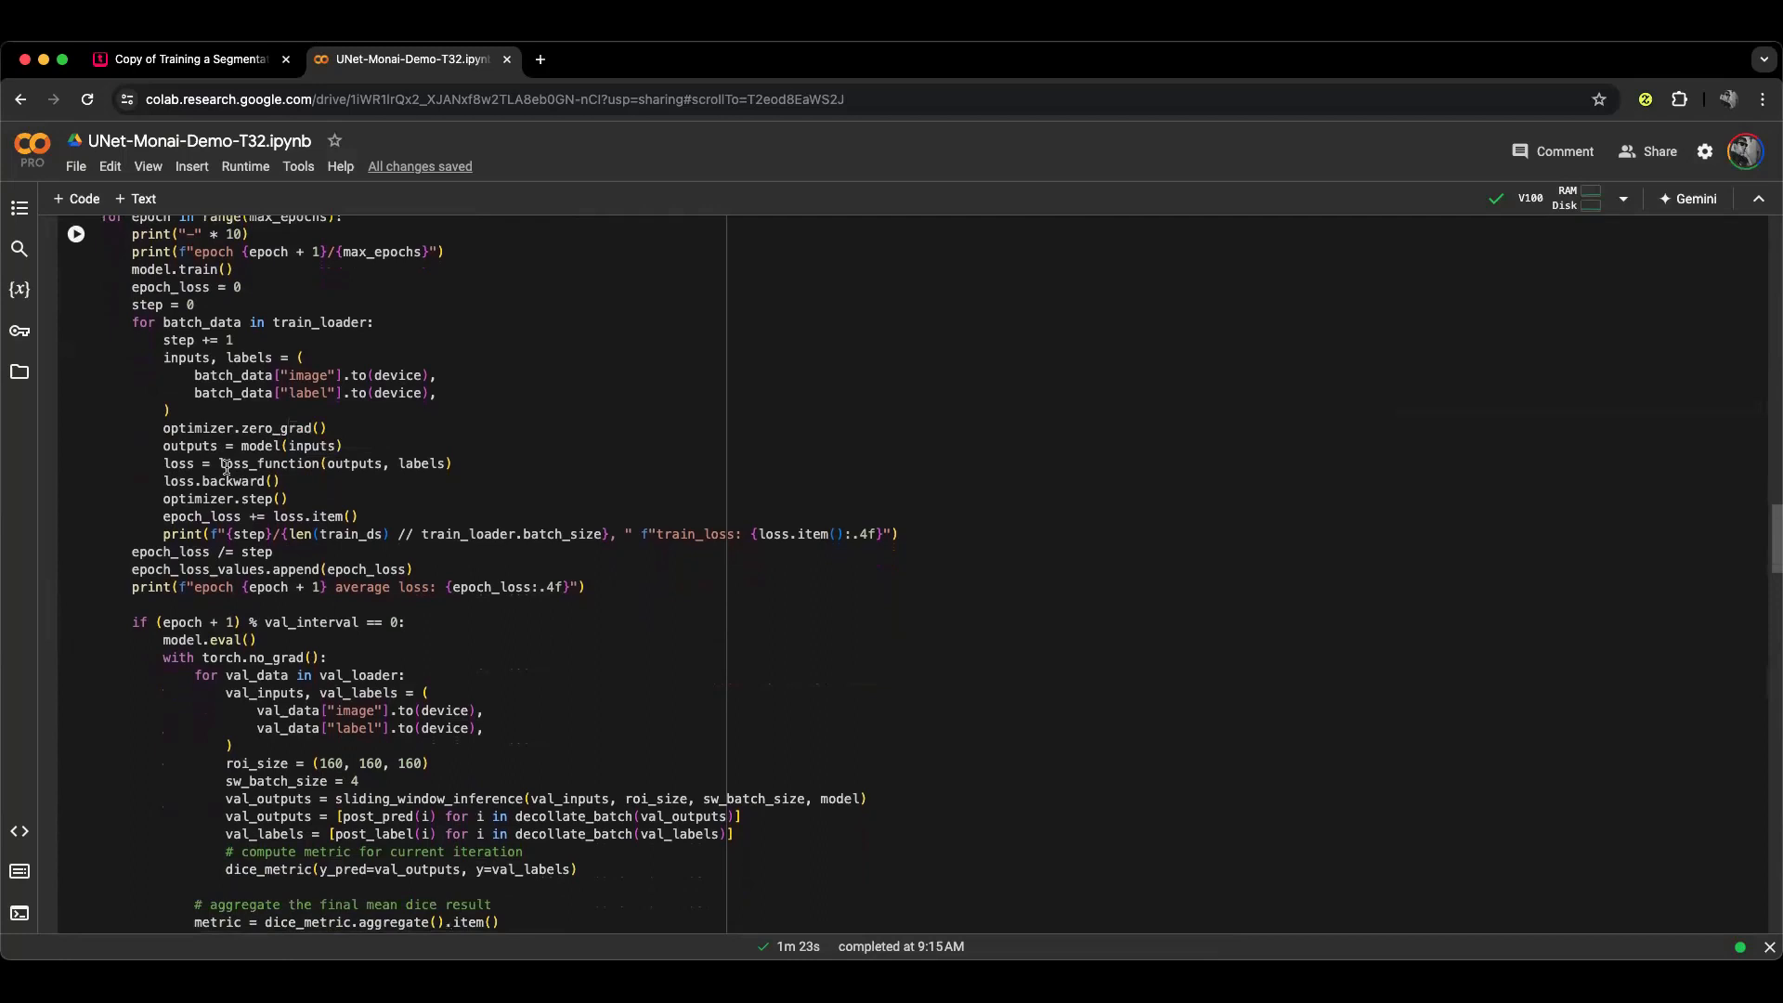
{"action": "mouse_move", "coordinate": [318, 443]}
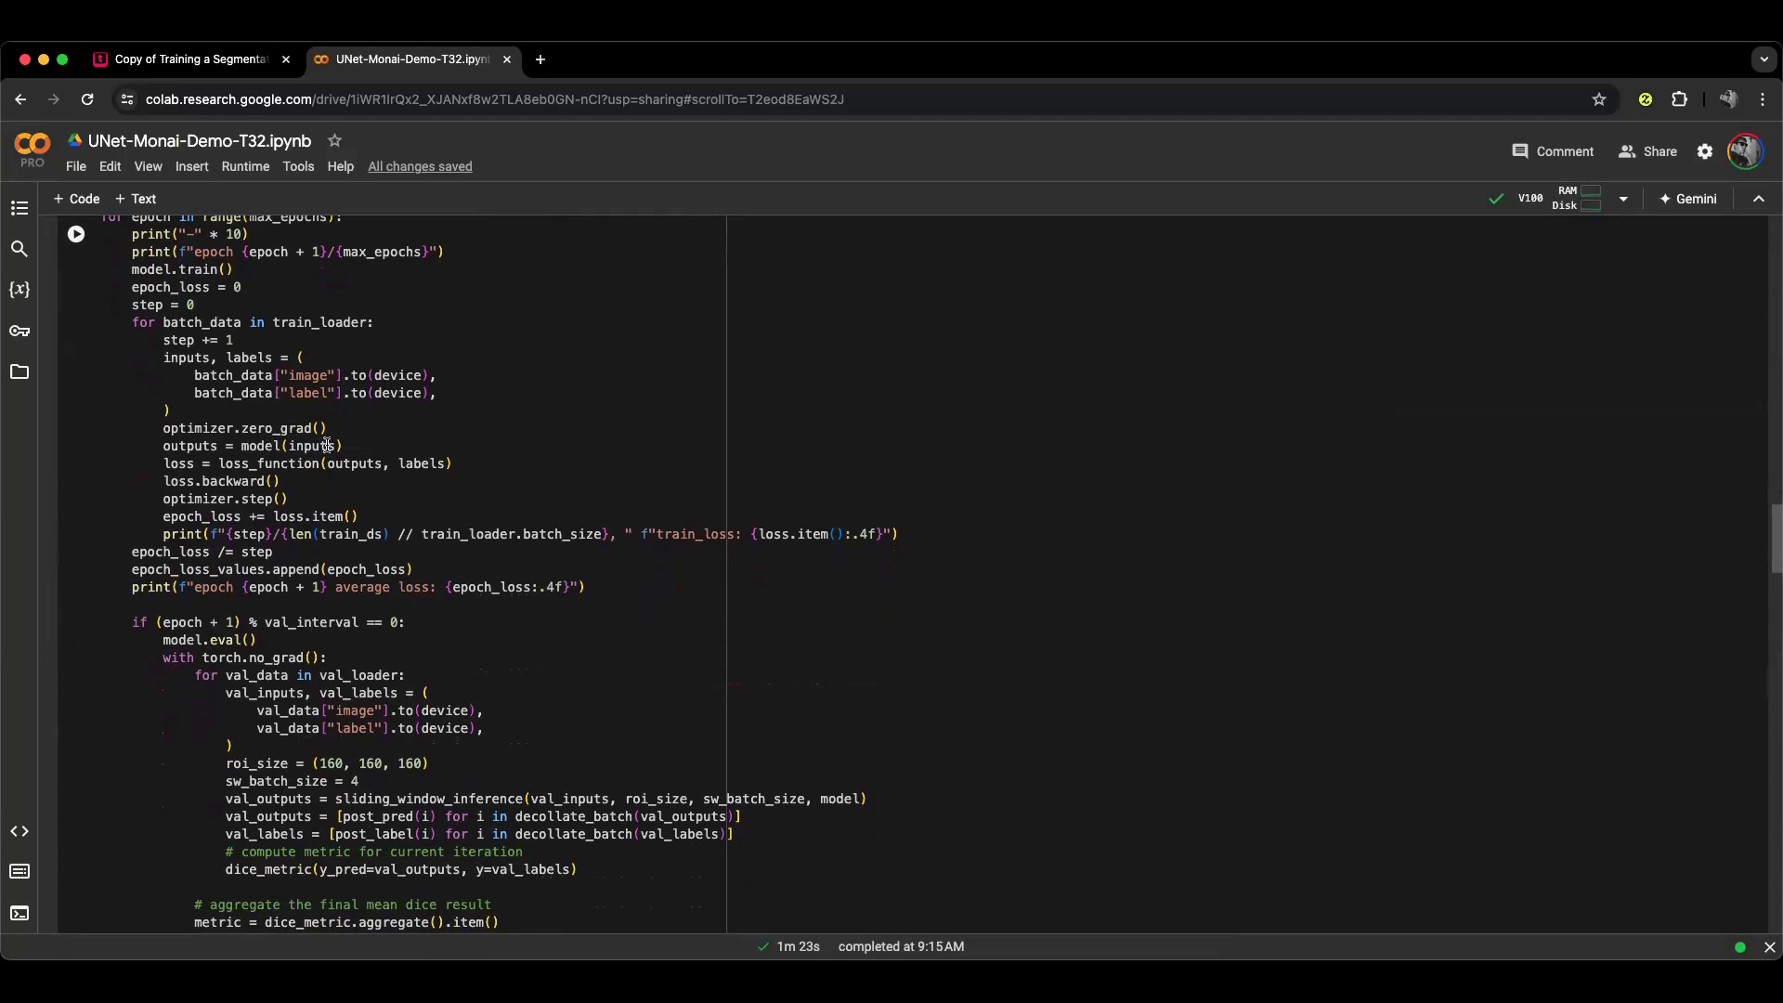
{"action": "scroll", "scroll_direction": "down", "scroll_amount": 3}
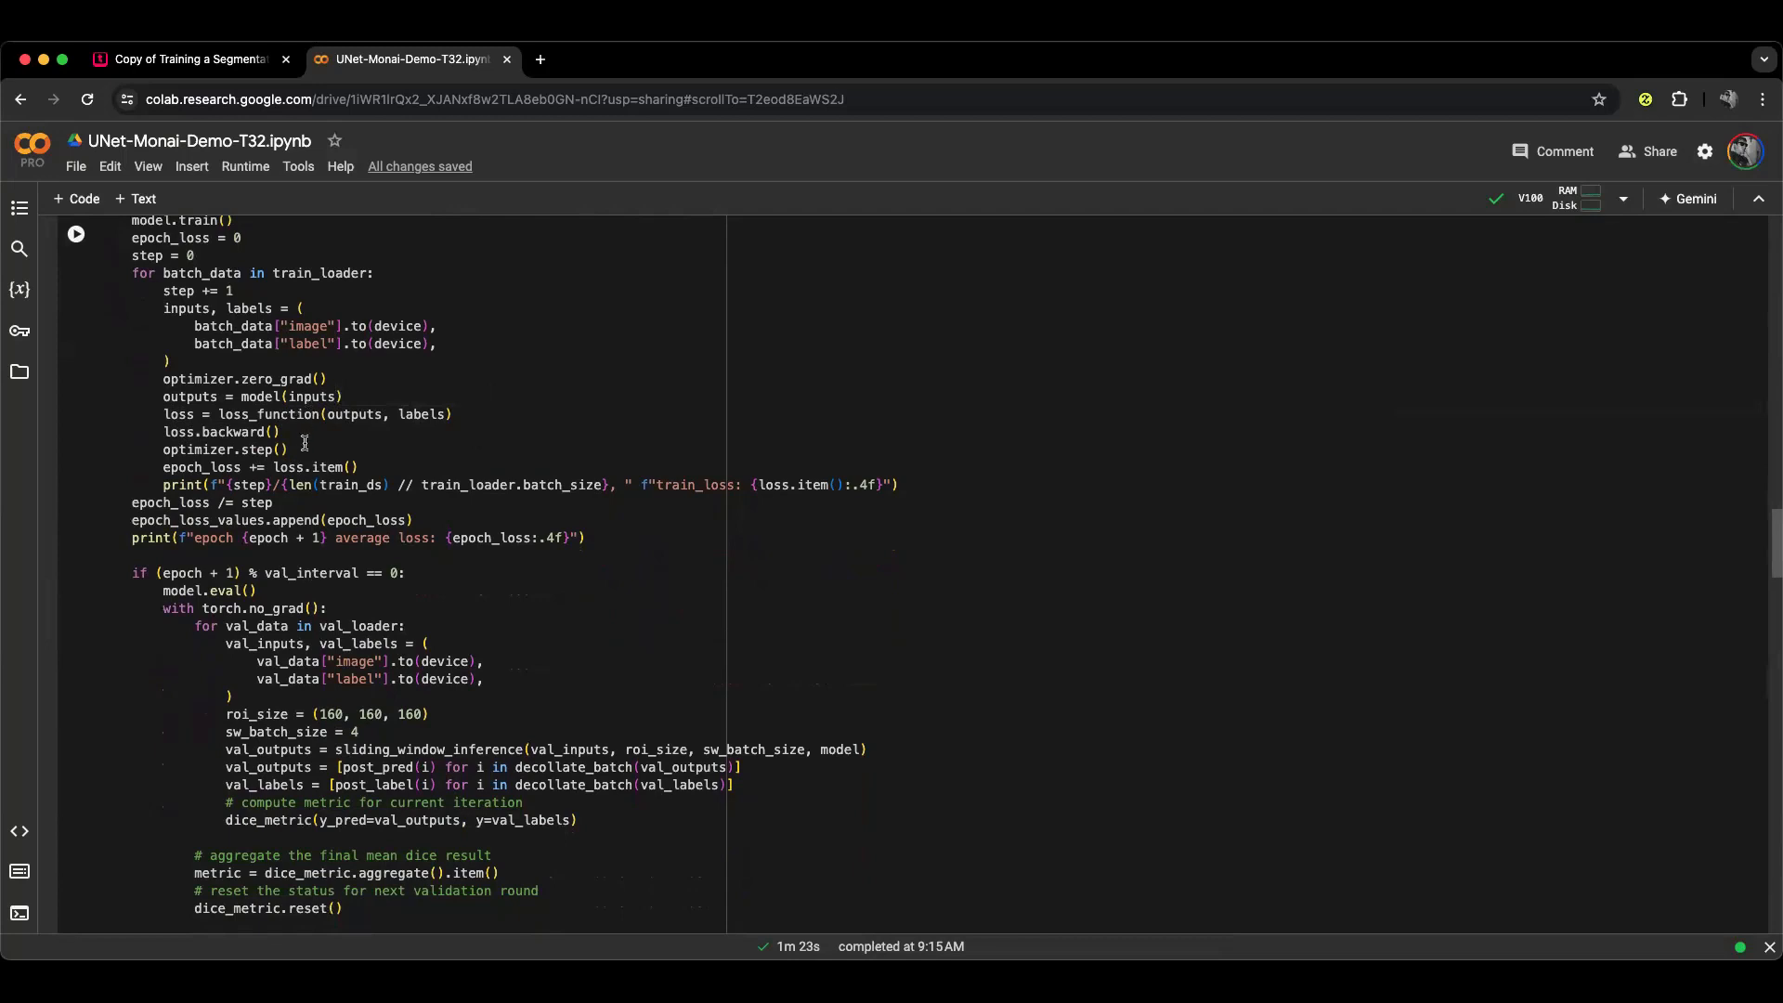
{"action": "mouse_move", "coordinate": [371, 456]}
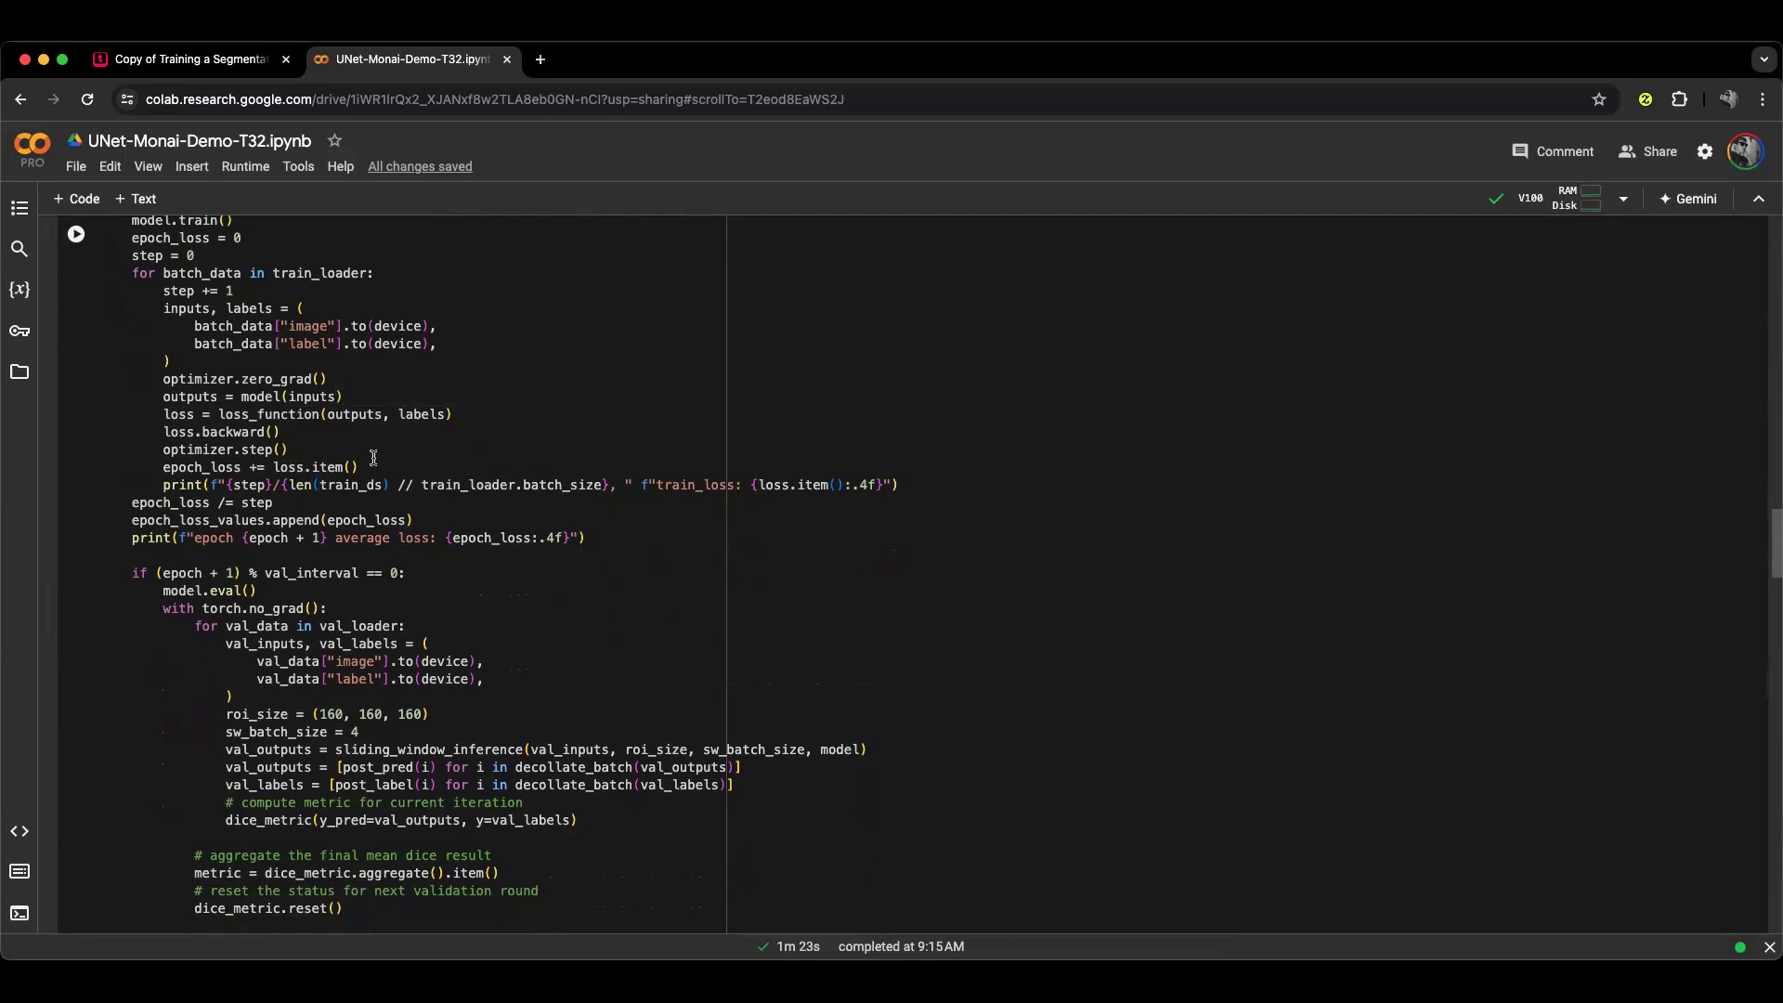
{"action": "scroll", "scroll_direction": "up", "scroll_amount": 3}
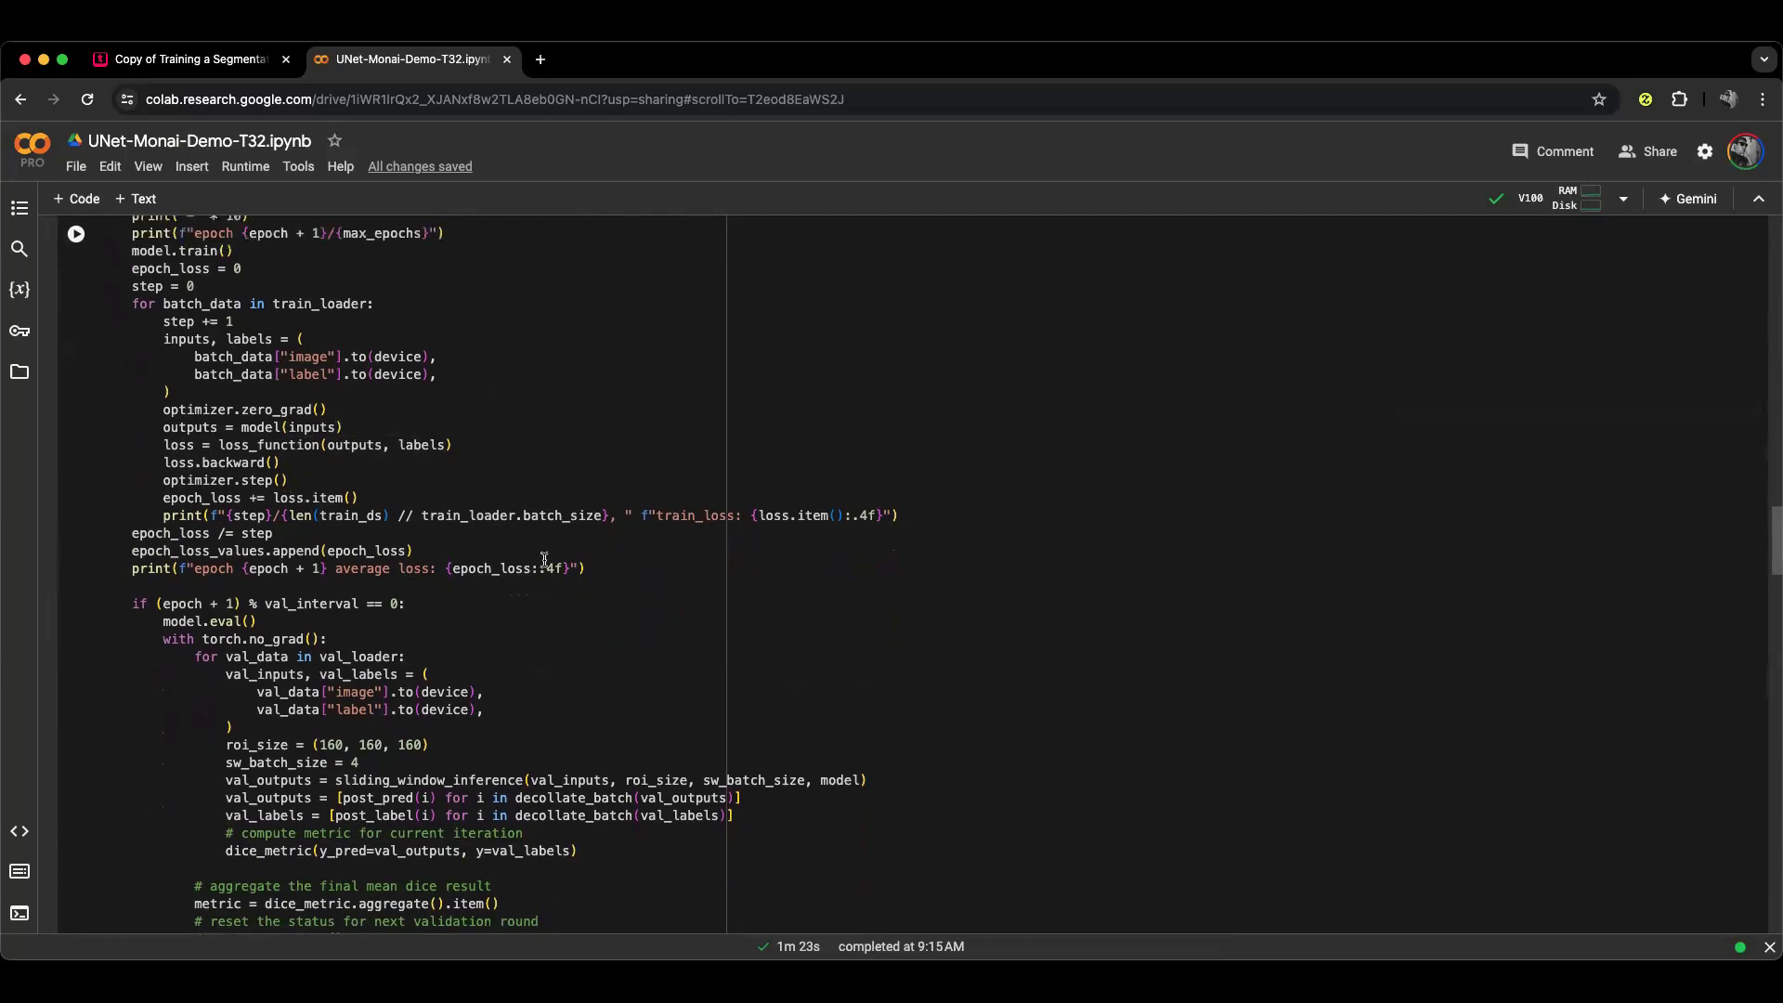
{"action": "scroll", "scroll_direction": "down", "scroll_amount": 3}
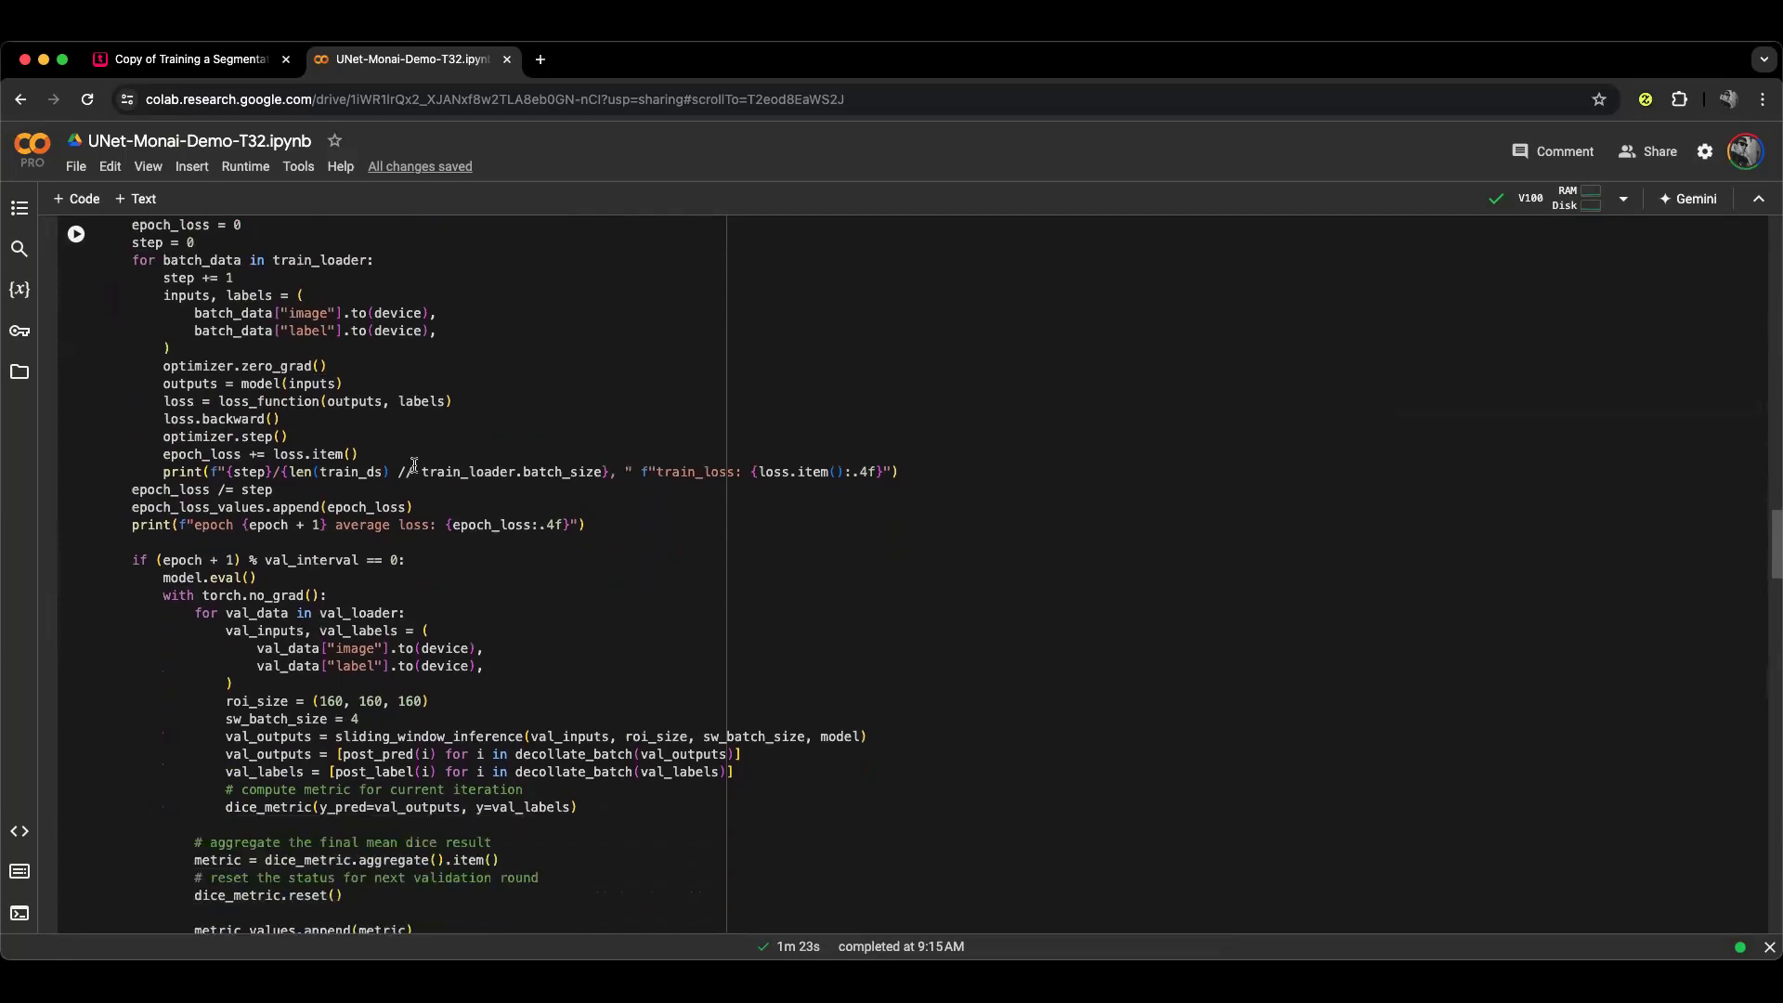
{"action": "scroll", "scroll_direction": "down", "scroll_amount": 3}
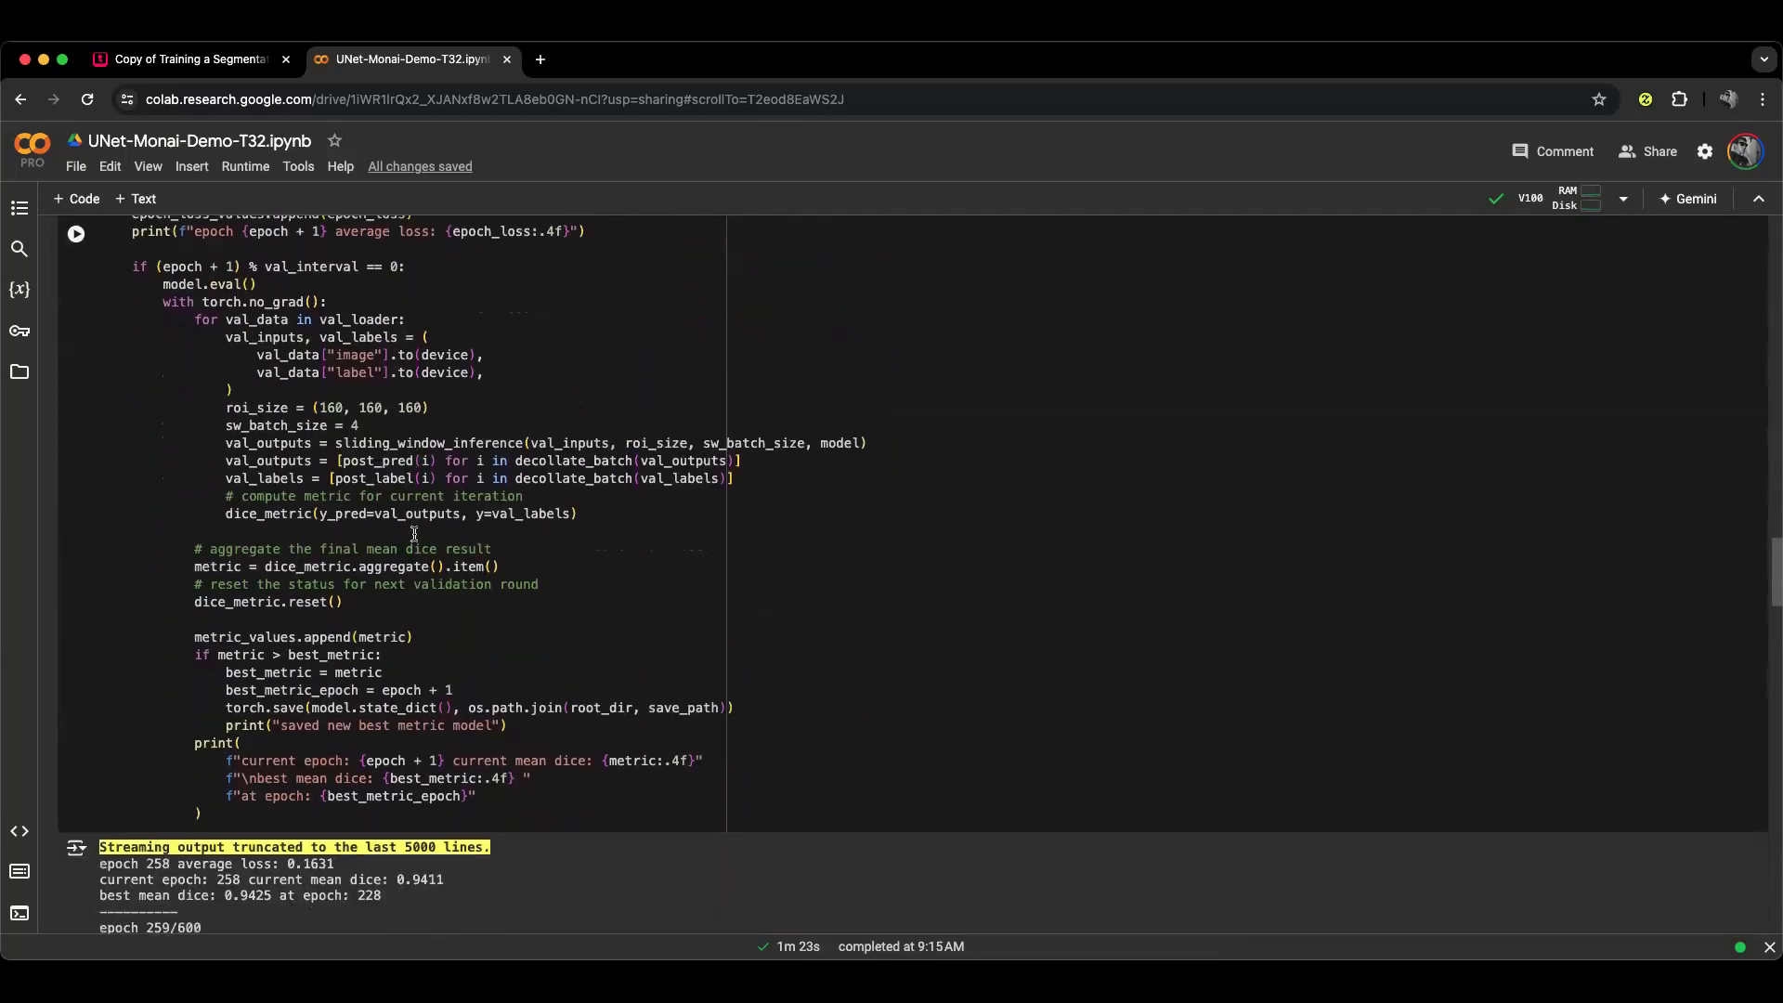
{"action": "mouse_move", "coordinate": [320, 706]}
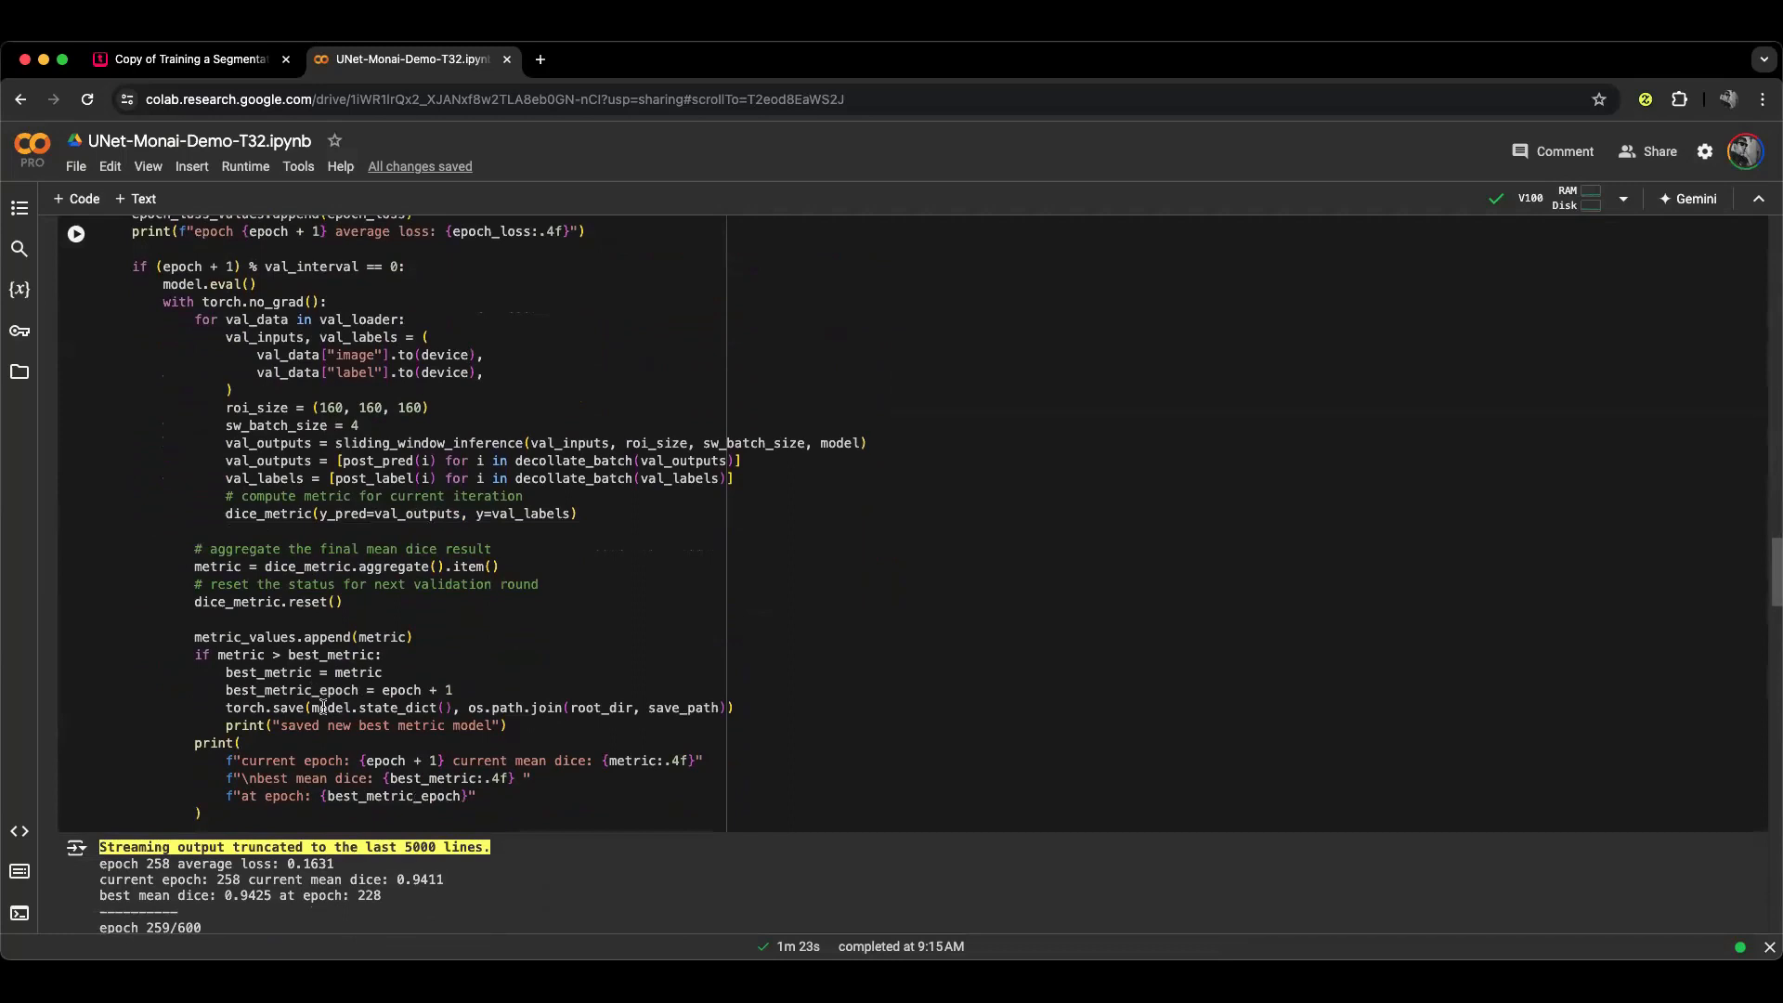
{"action": "scroll", "scroll_direction": "down", "scroll_amount": 3}
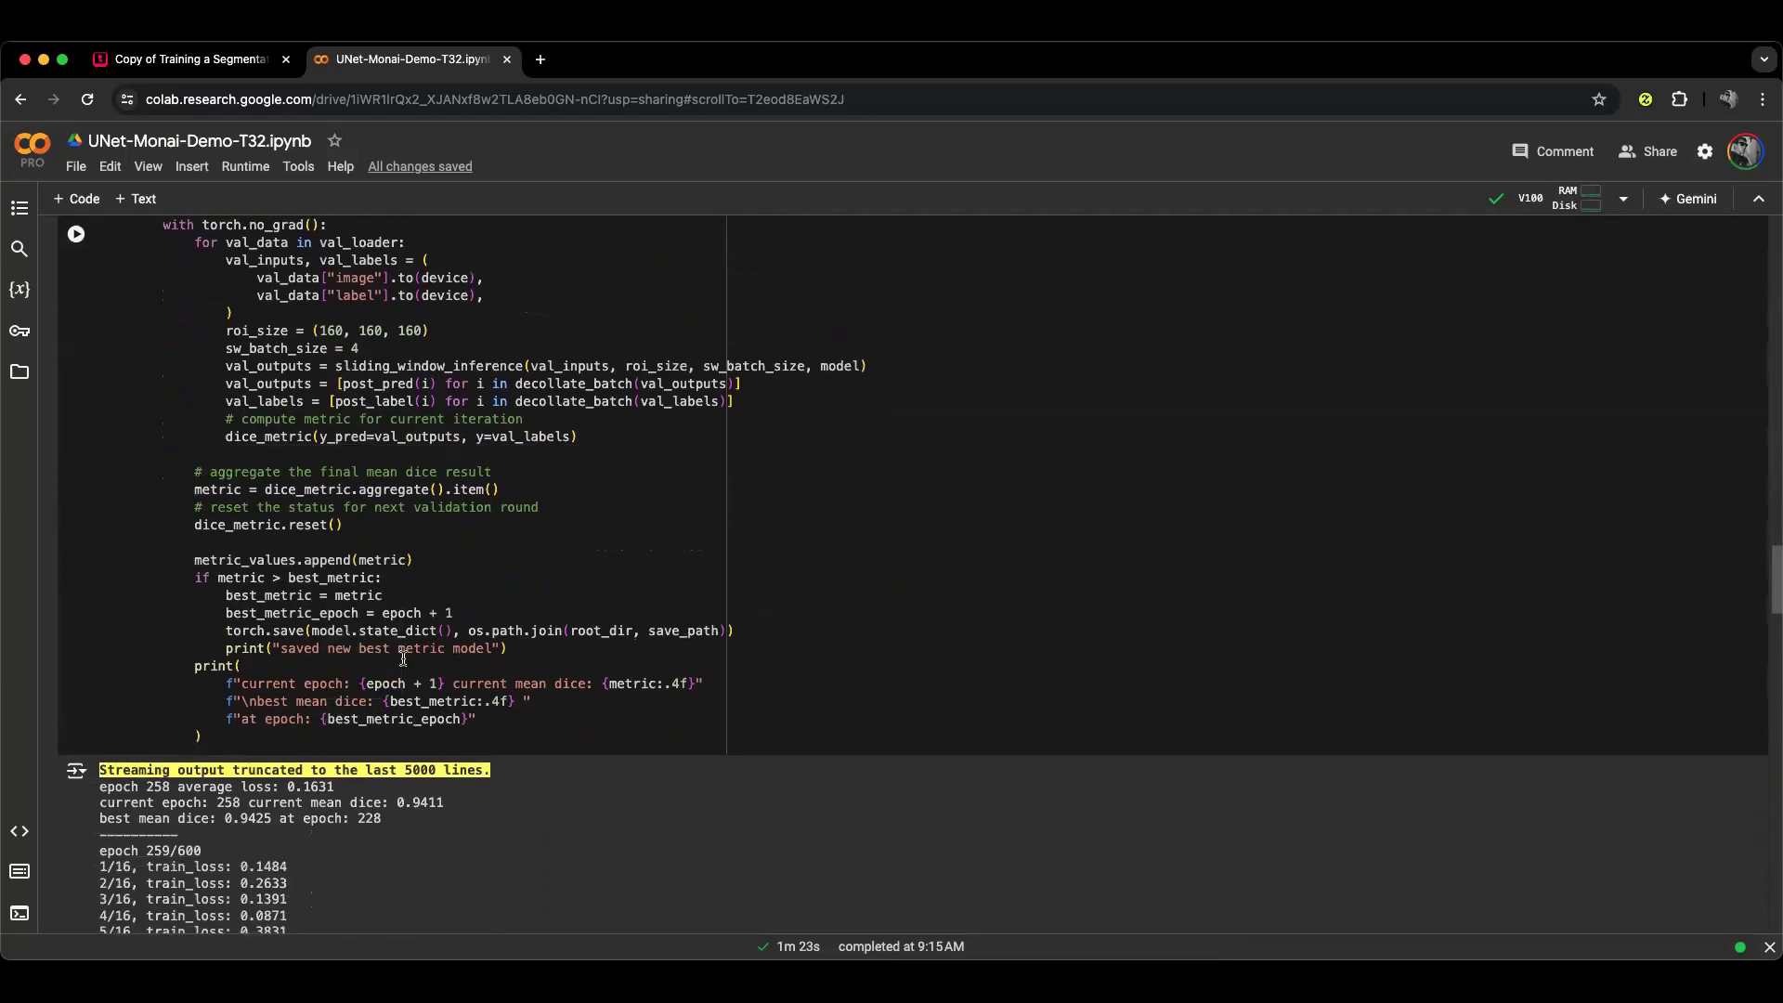
{"action": "scroll", "scroll_direction": "down", "scroll_amount": 3}
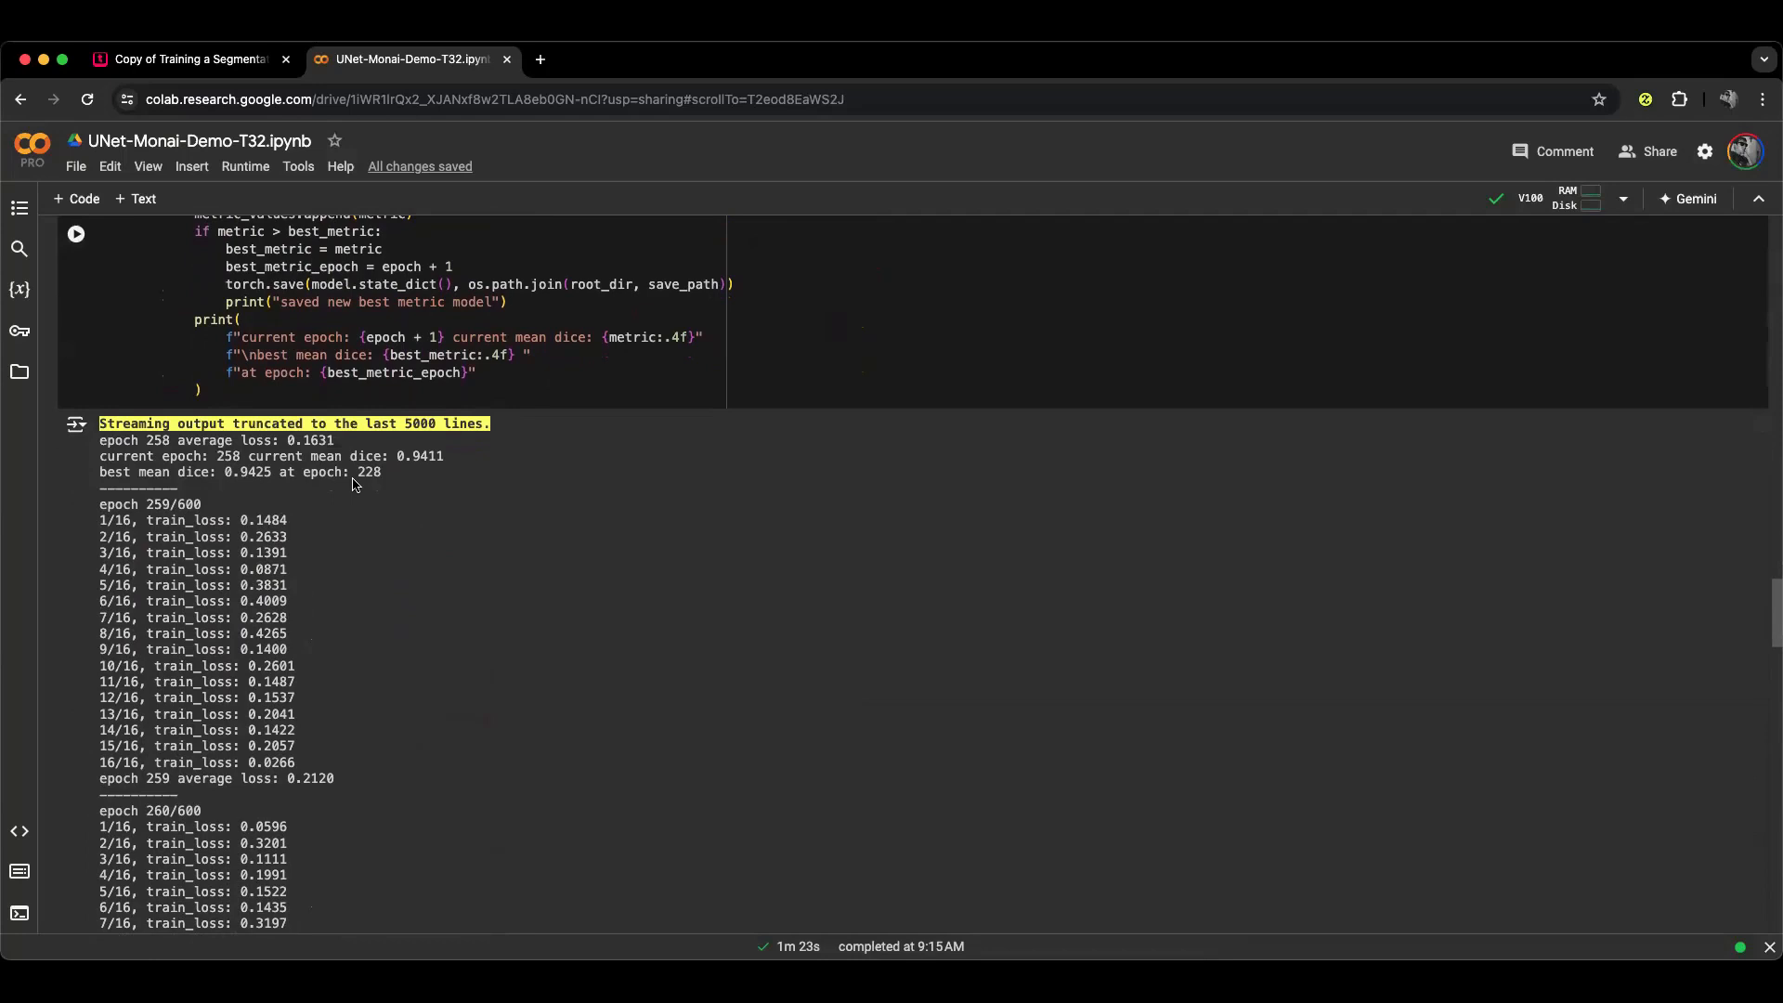
{"action": "mouse_move", "coordinate": [236, 488]}
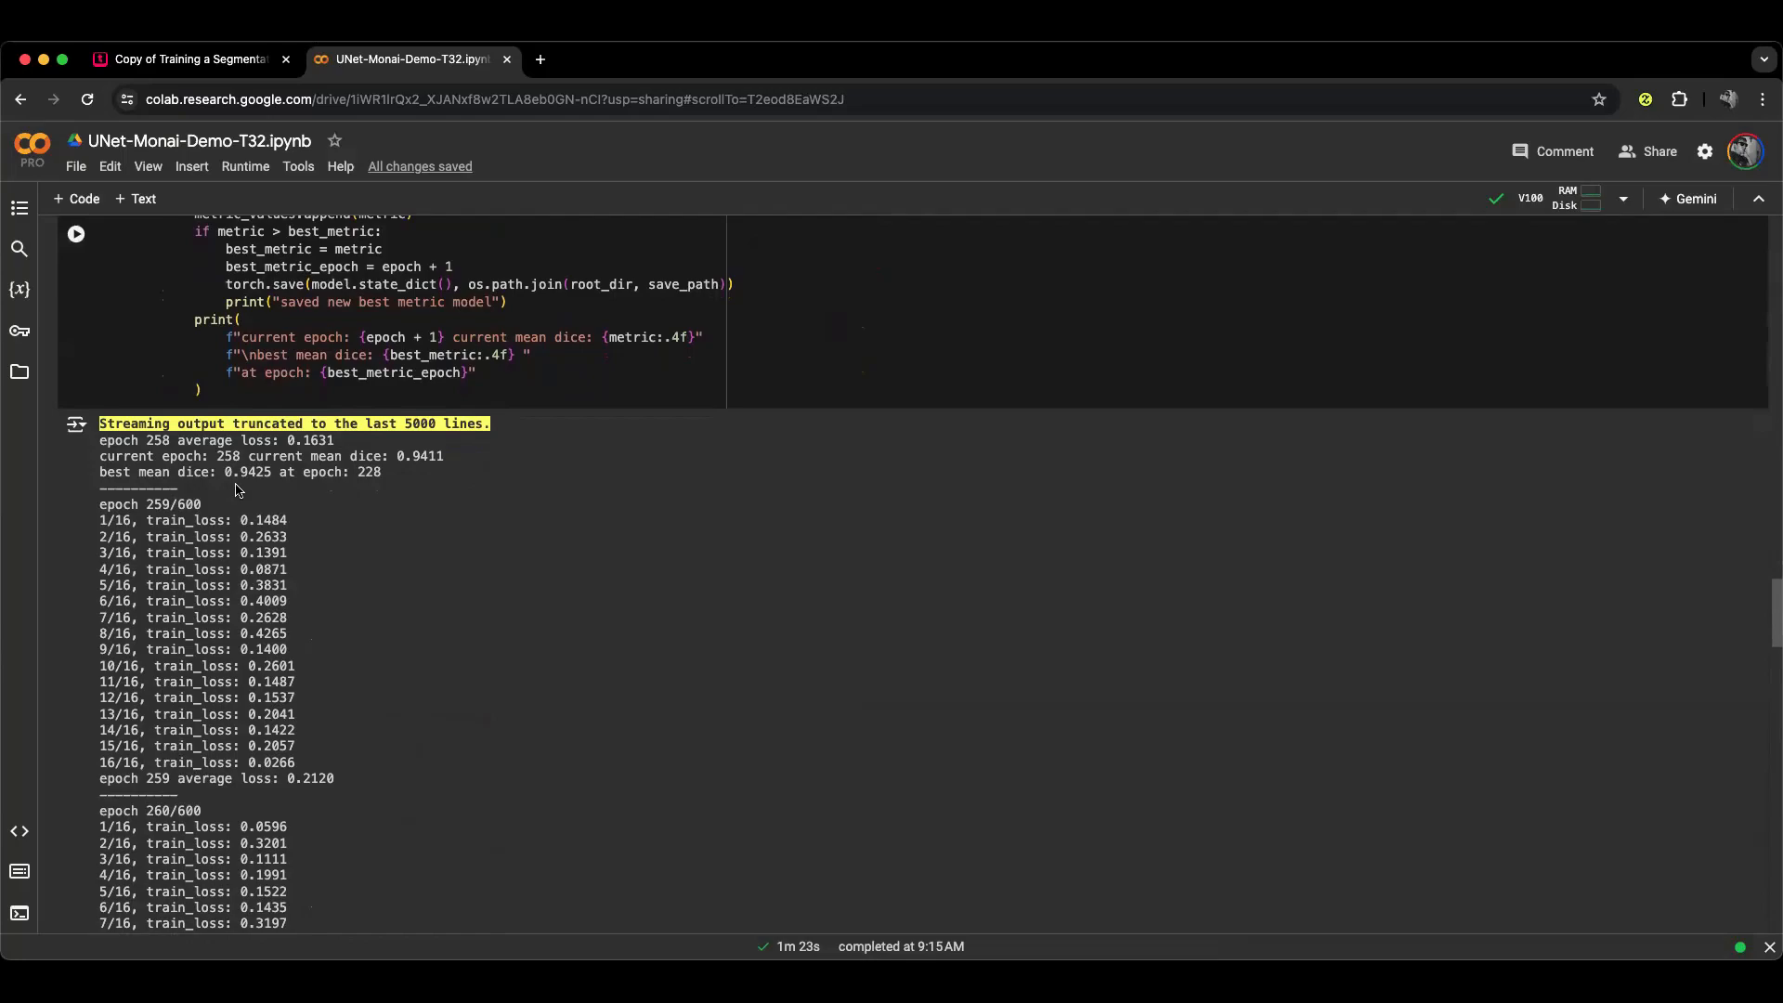
{"action": "mouse_move", "coordinate": [282, 505]}
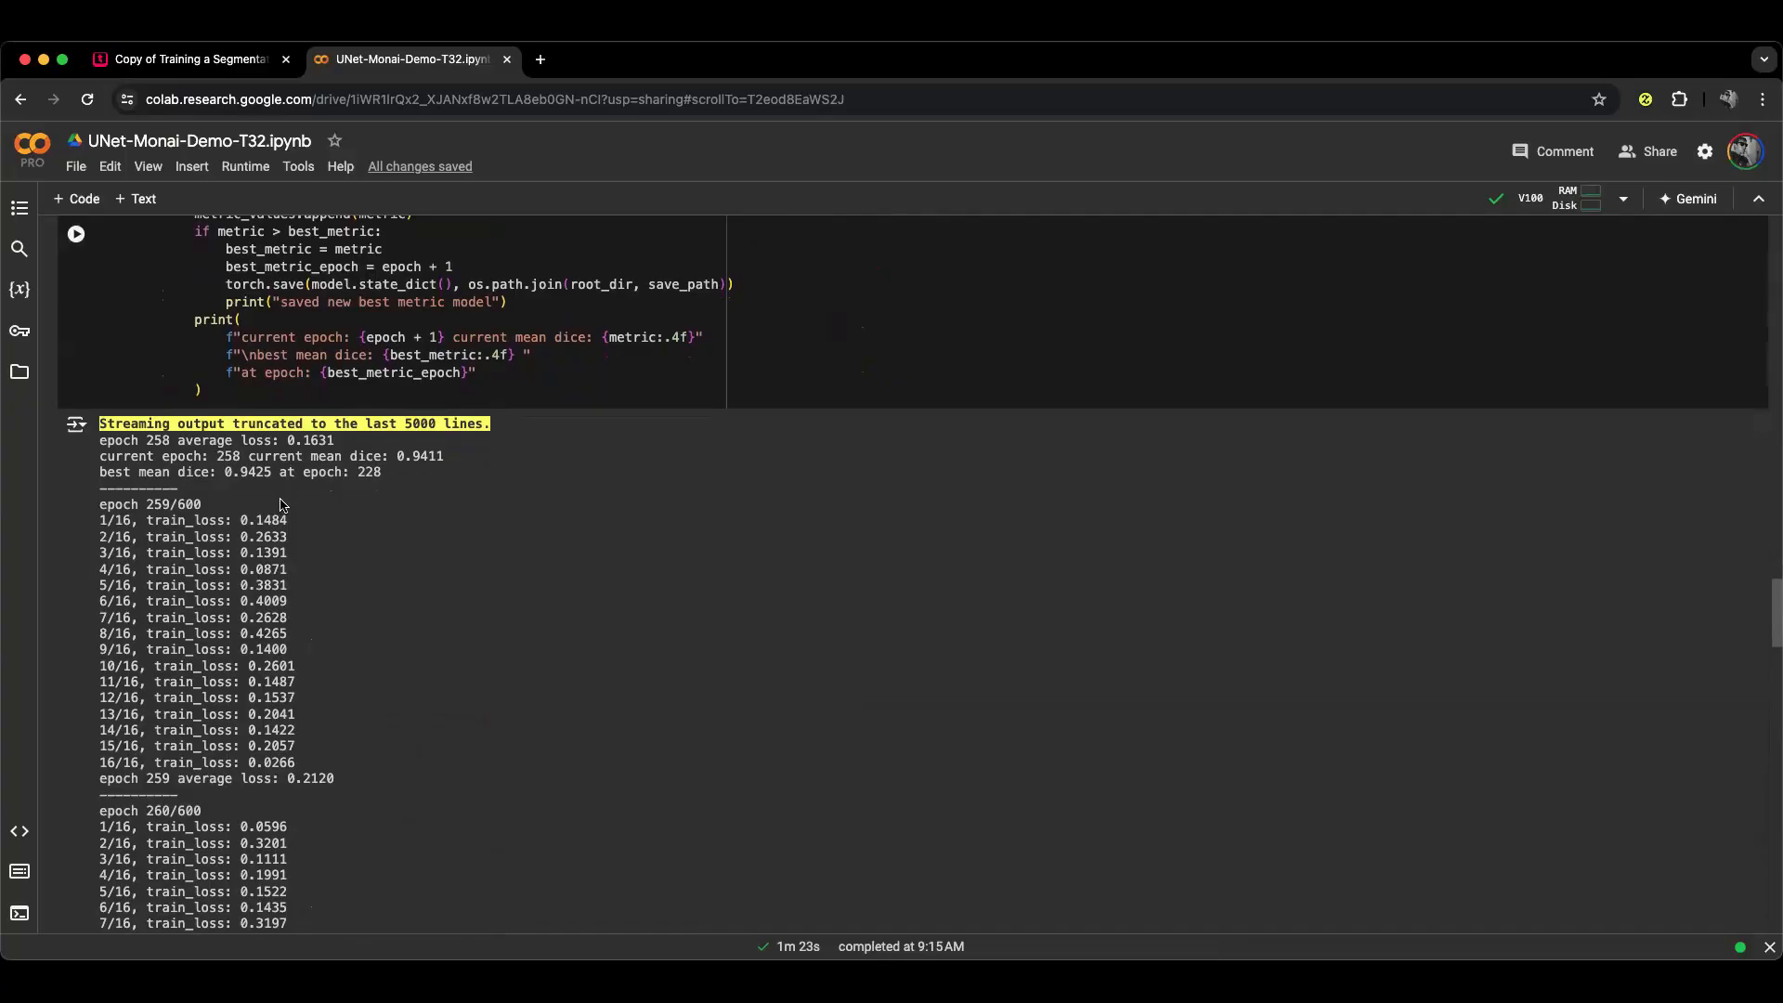
{"action": "scroll", "scroll_direction": "down", "scroll_amount": 3}
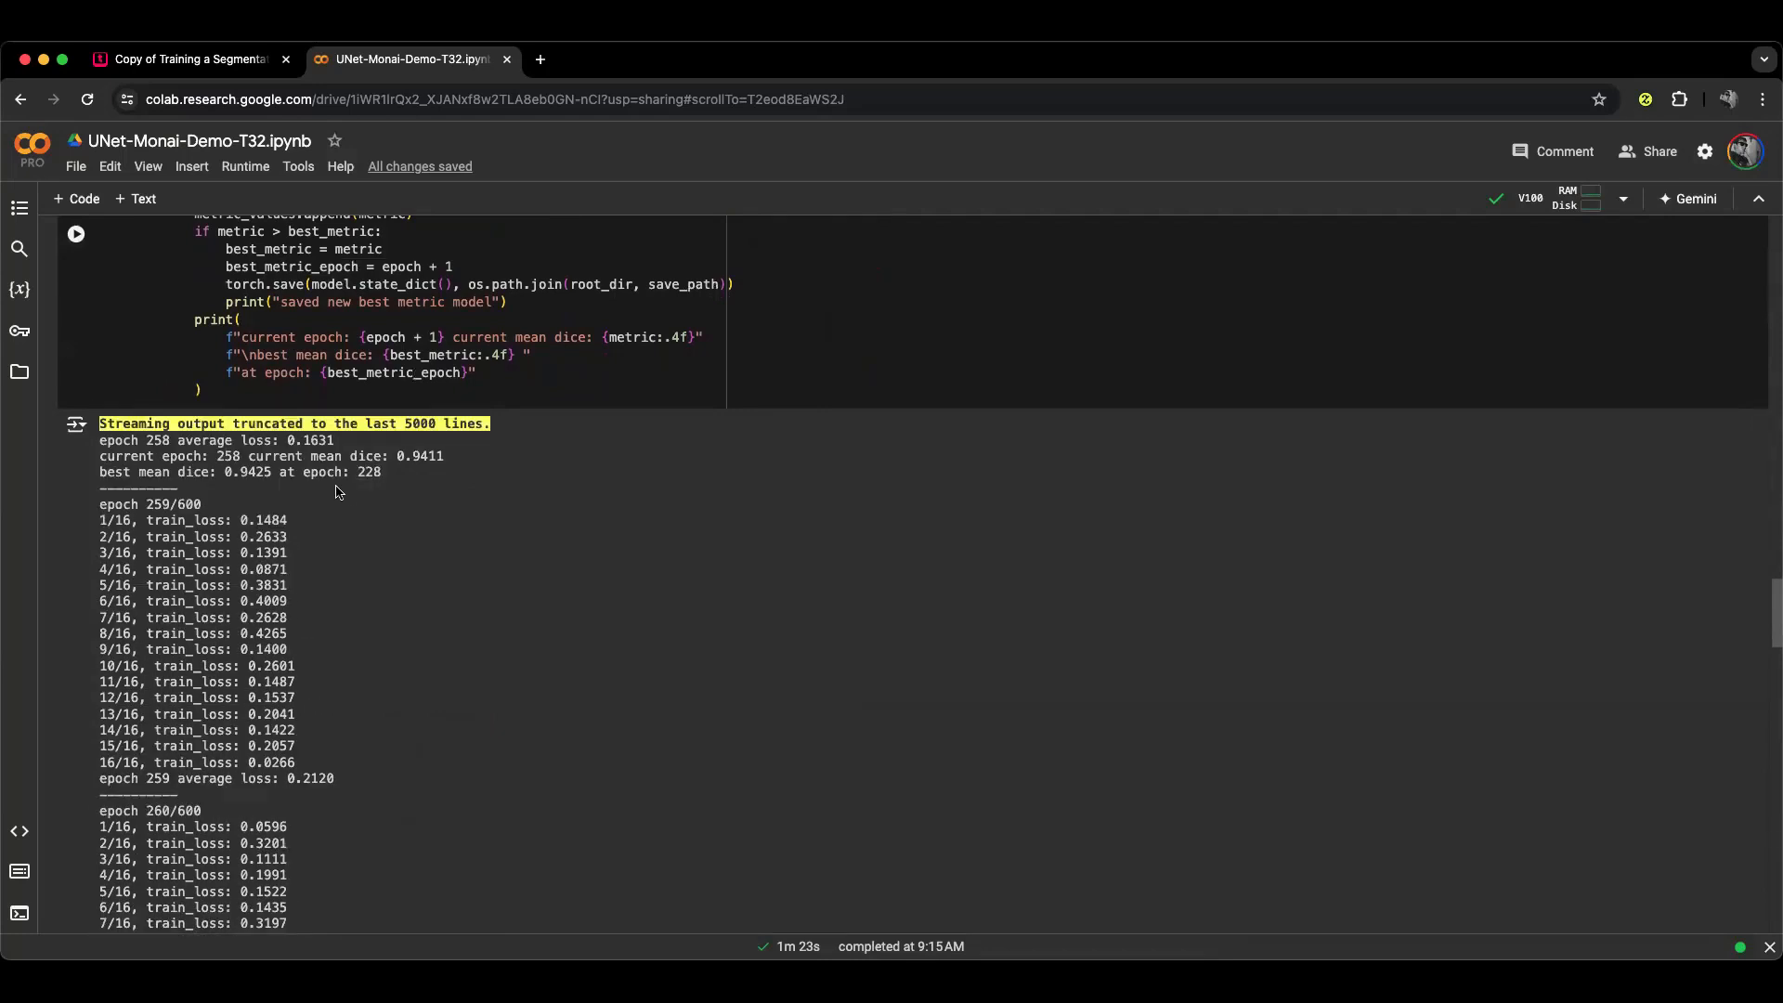
{"action": "scroll", "scroll_direction": "down", "scroll_amount": 3}
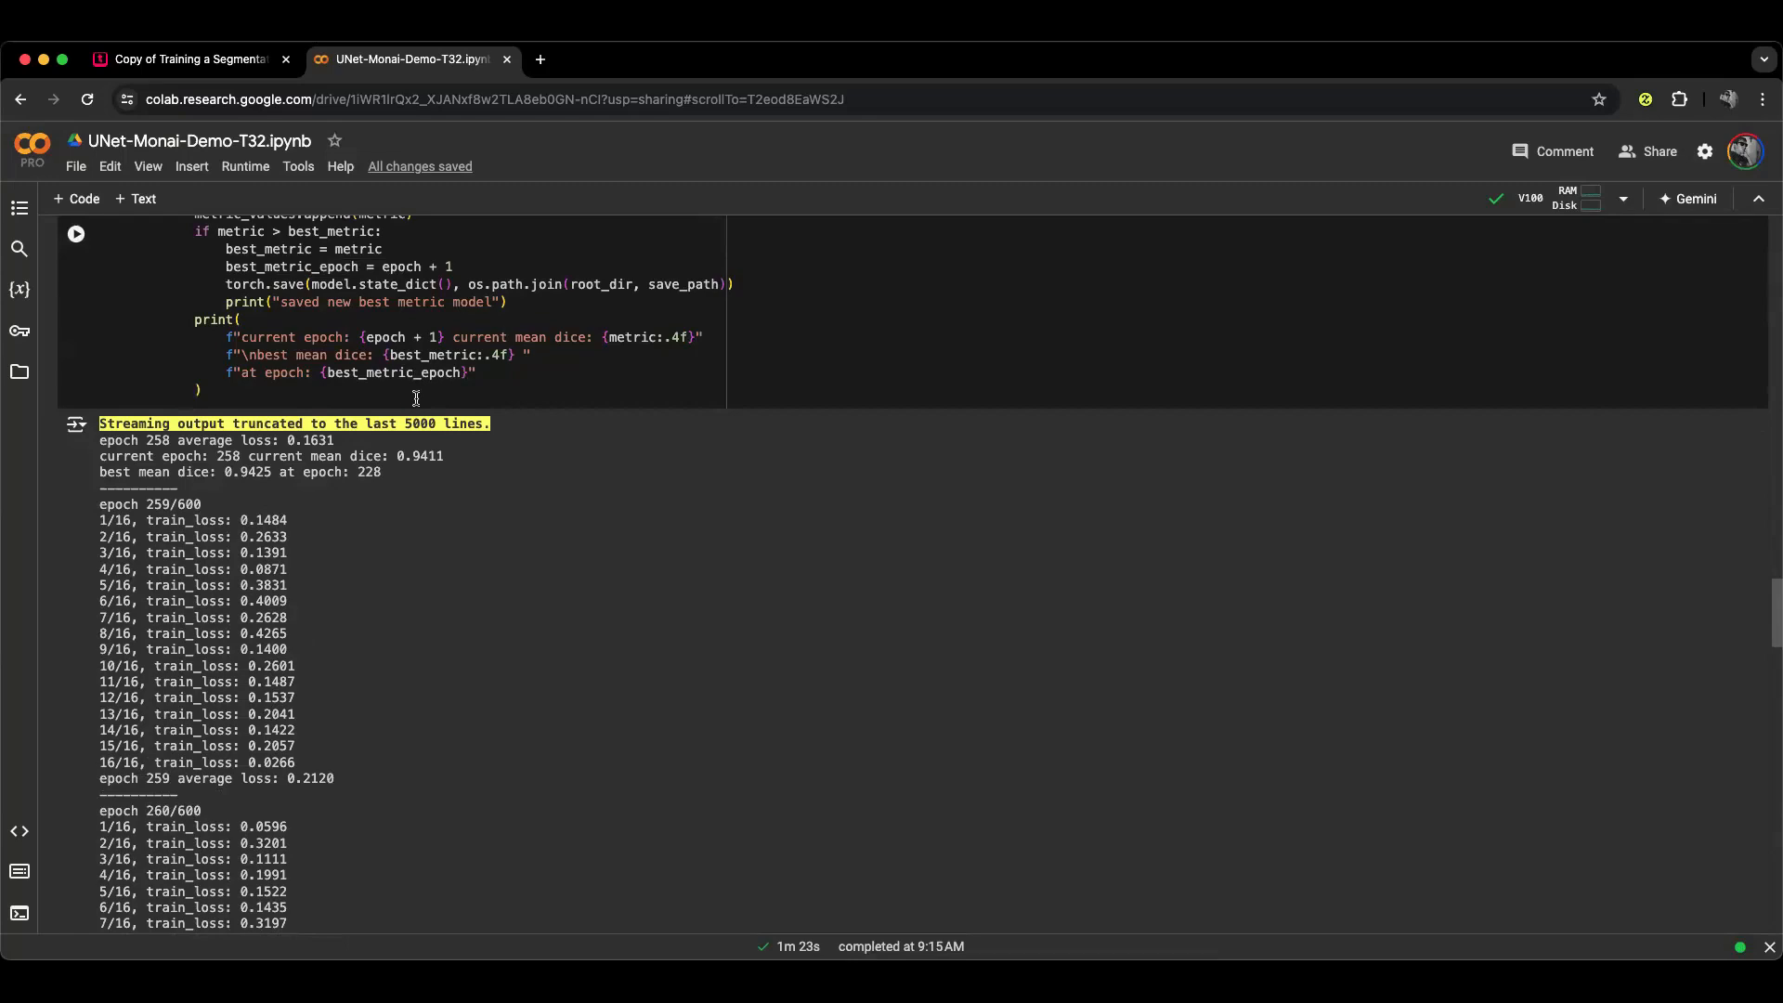
{"action": "scroll", "scroll_direction": "down", "scroll_amount": 3}
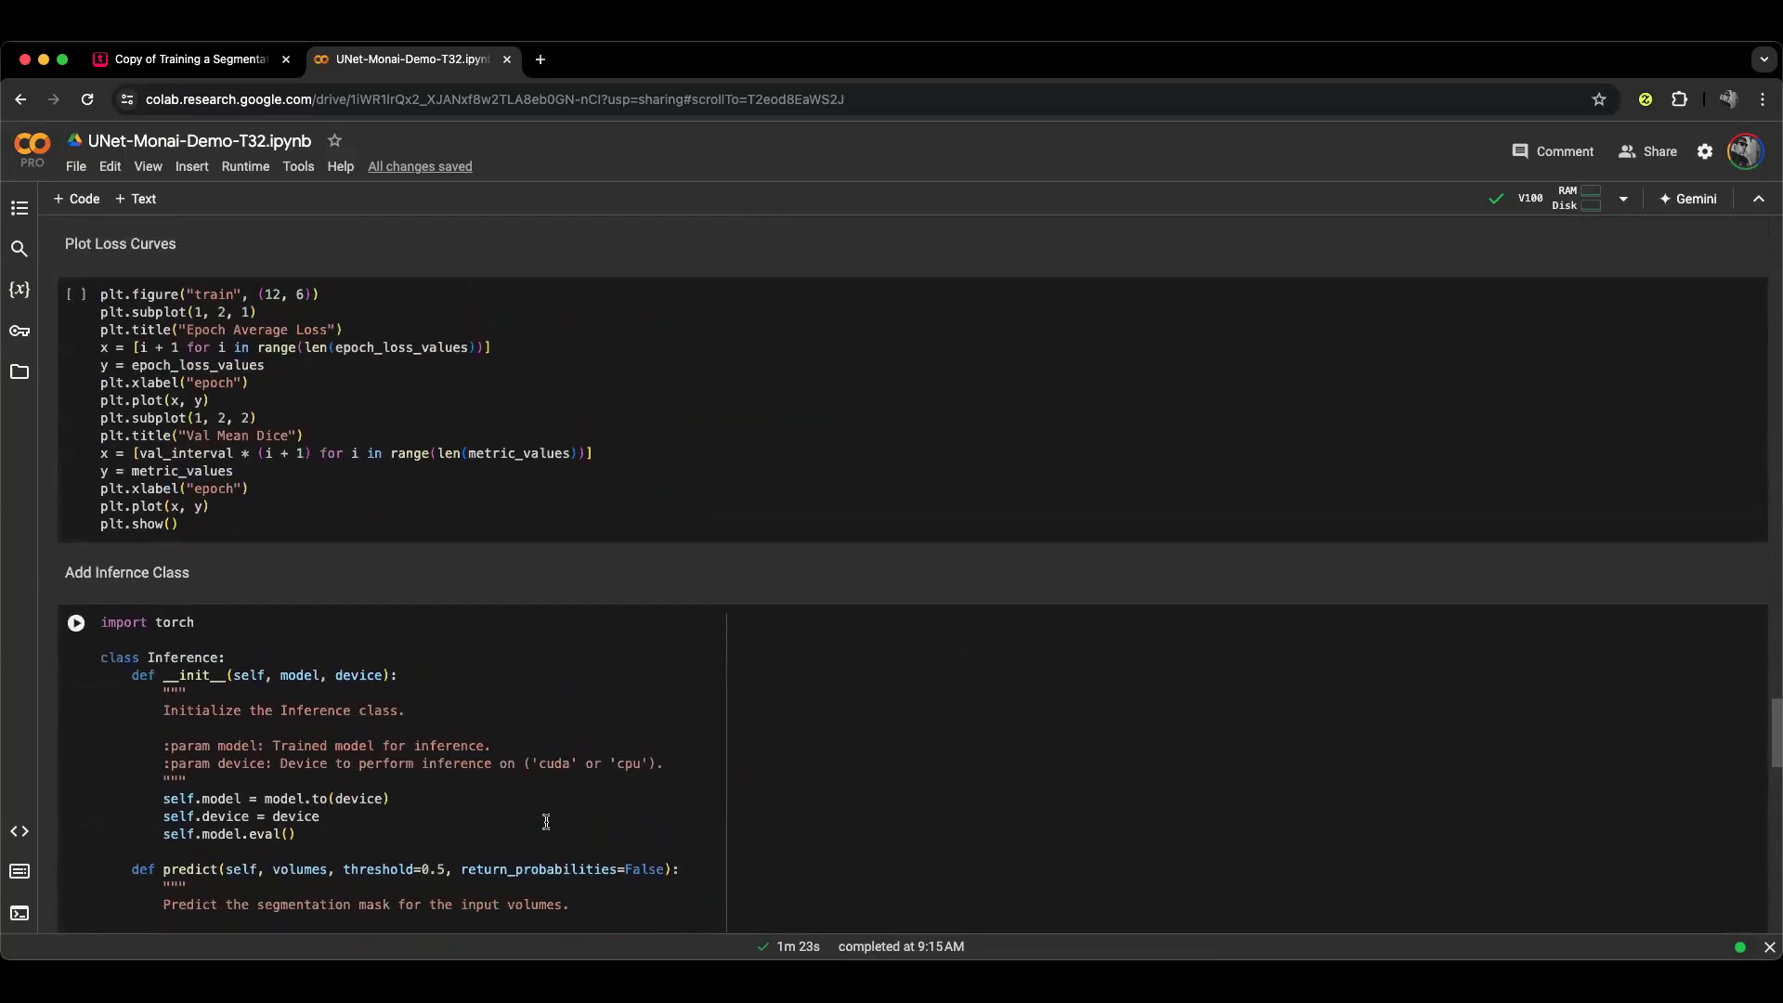
{"action": "scroll", "scroll_direction": "up", "scroll_amount": 3}
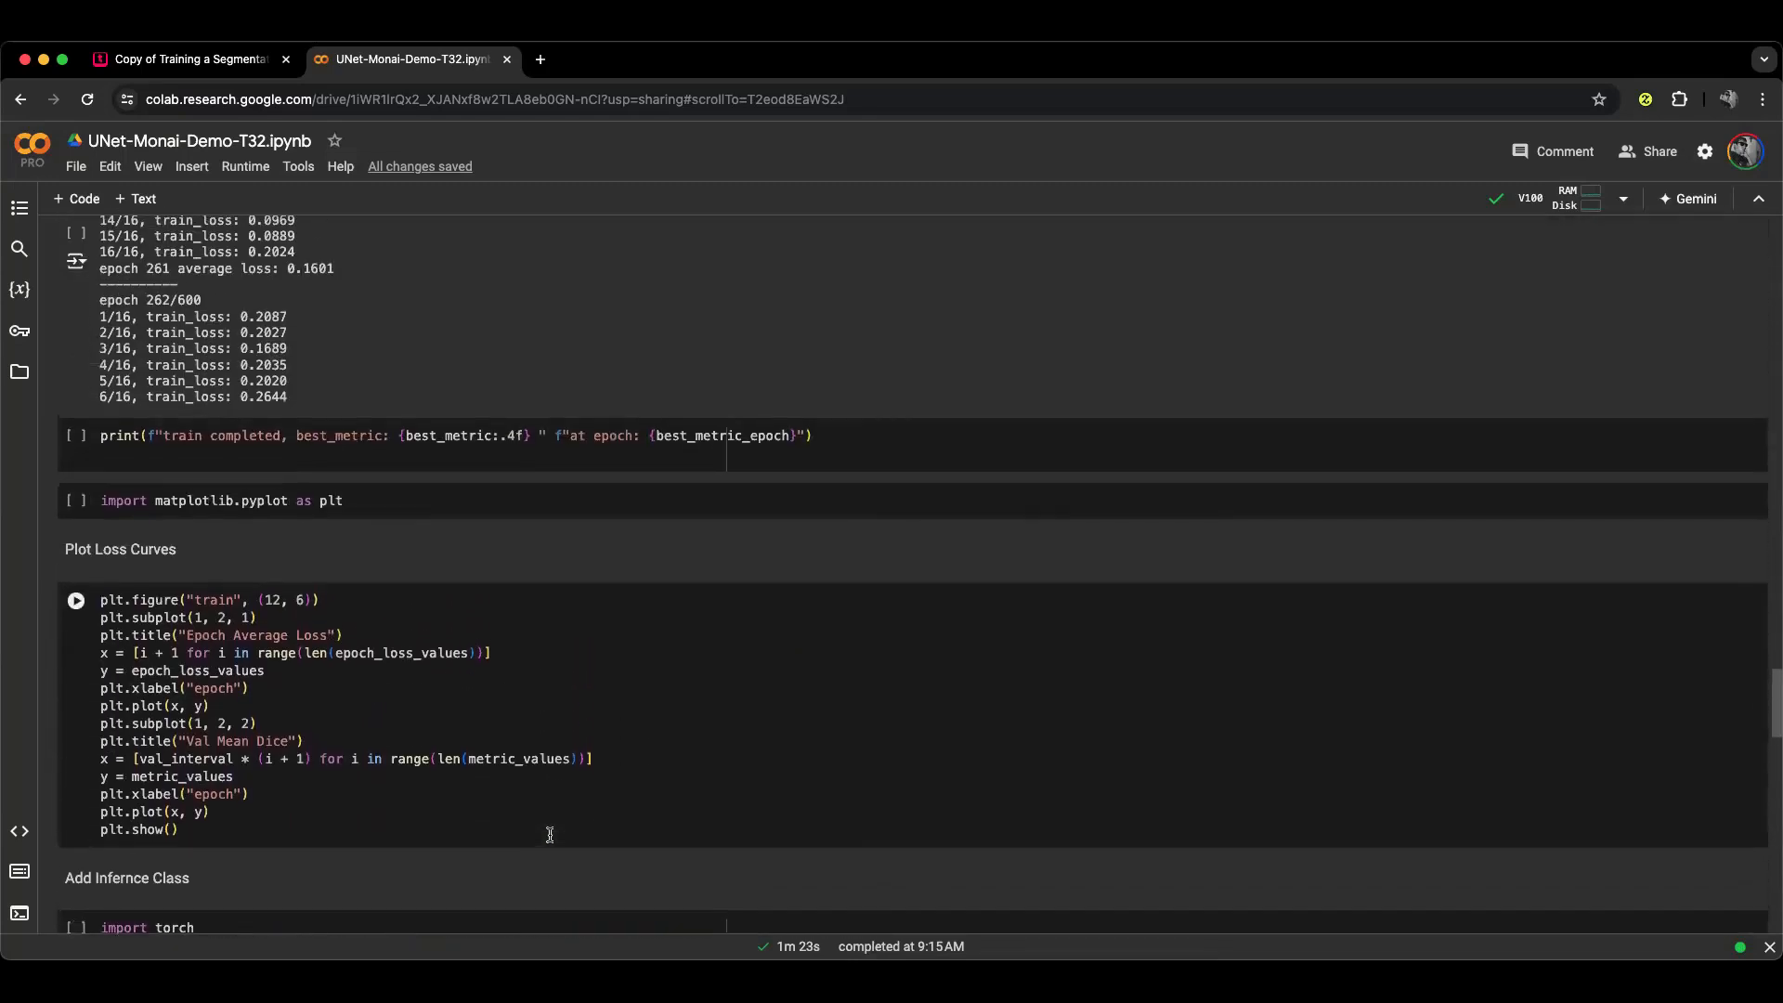
{"action": "mouse_move", "coordinate": [652, 550]}
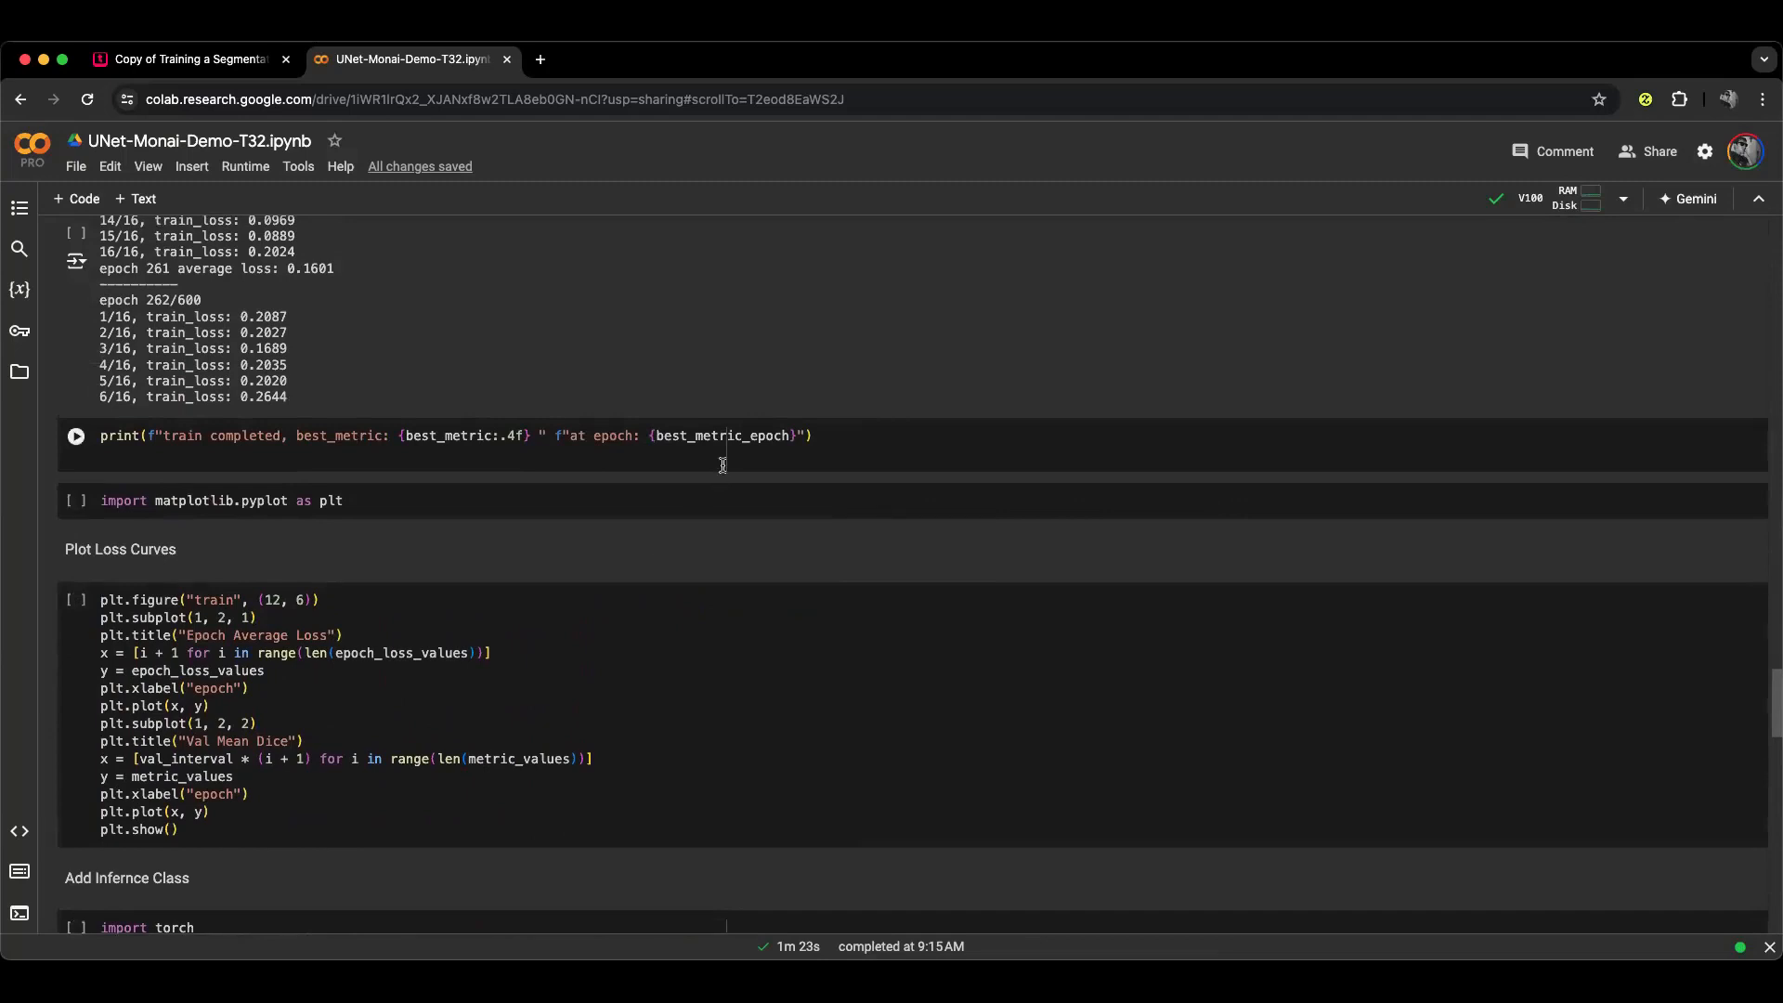
{"action": "scroll", "scroll_direction": "down", "scroll_amount": 3}
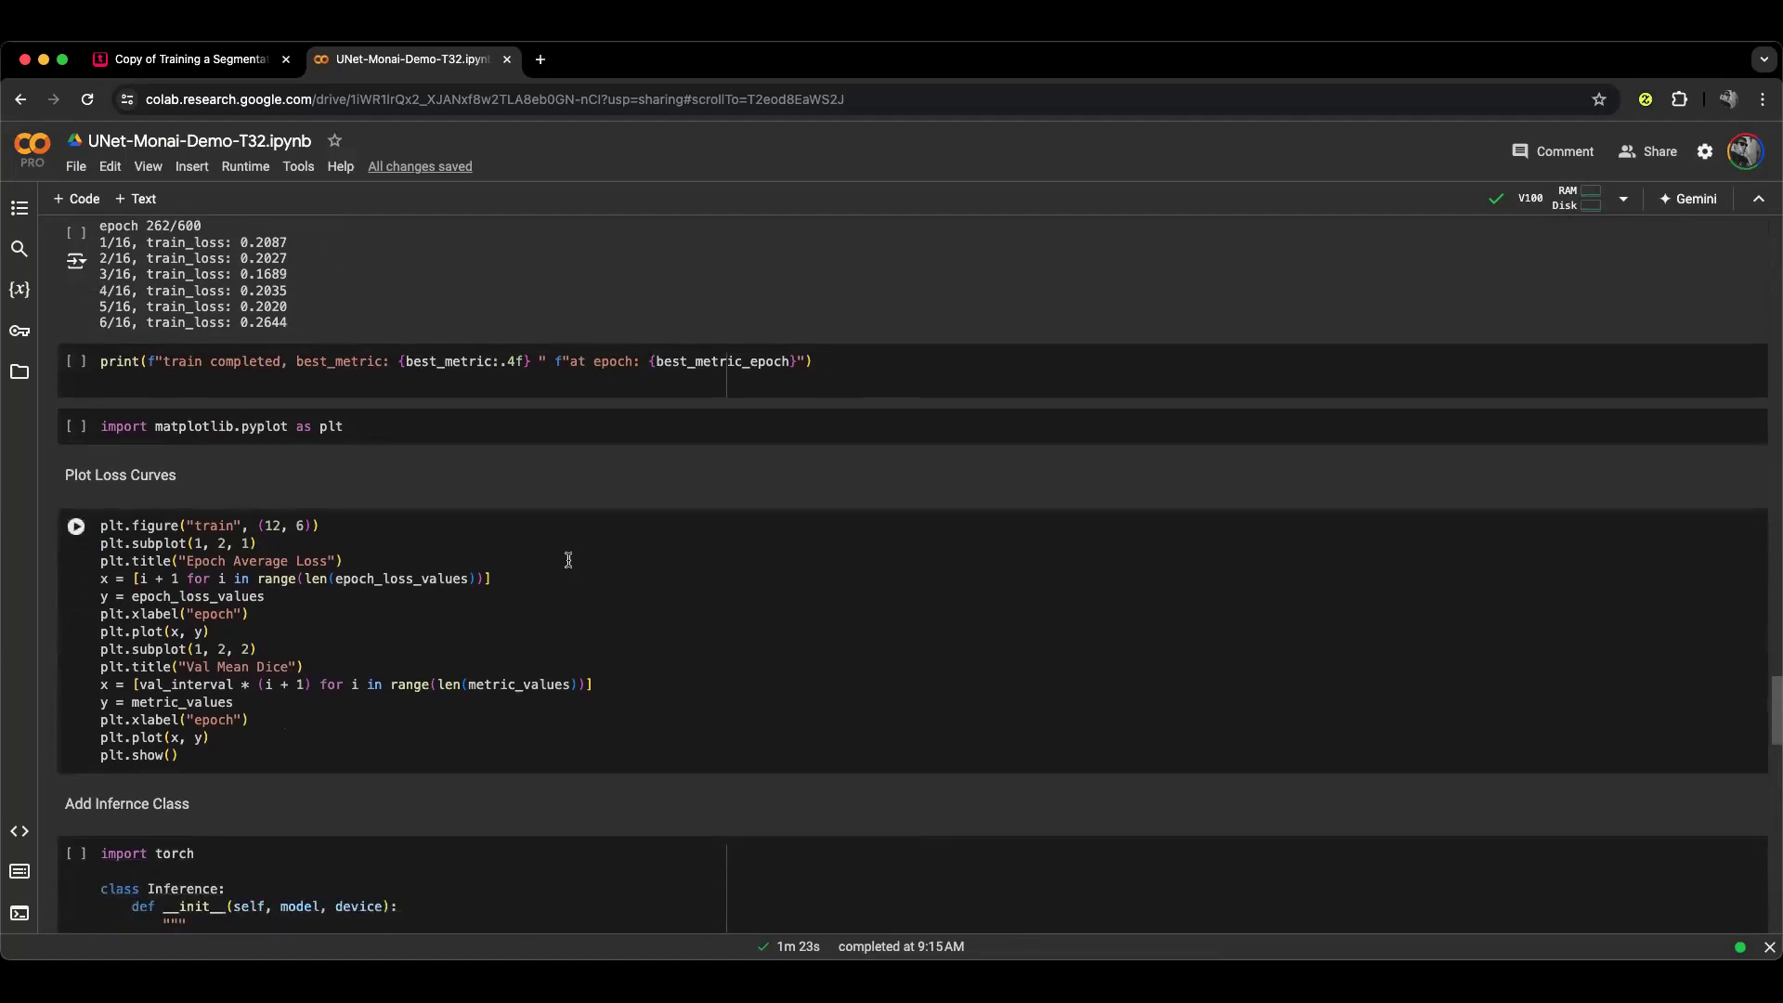
{"action": "scroll", "scroll_direction": "down", "scroll_amount": 3}
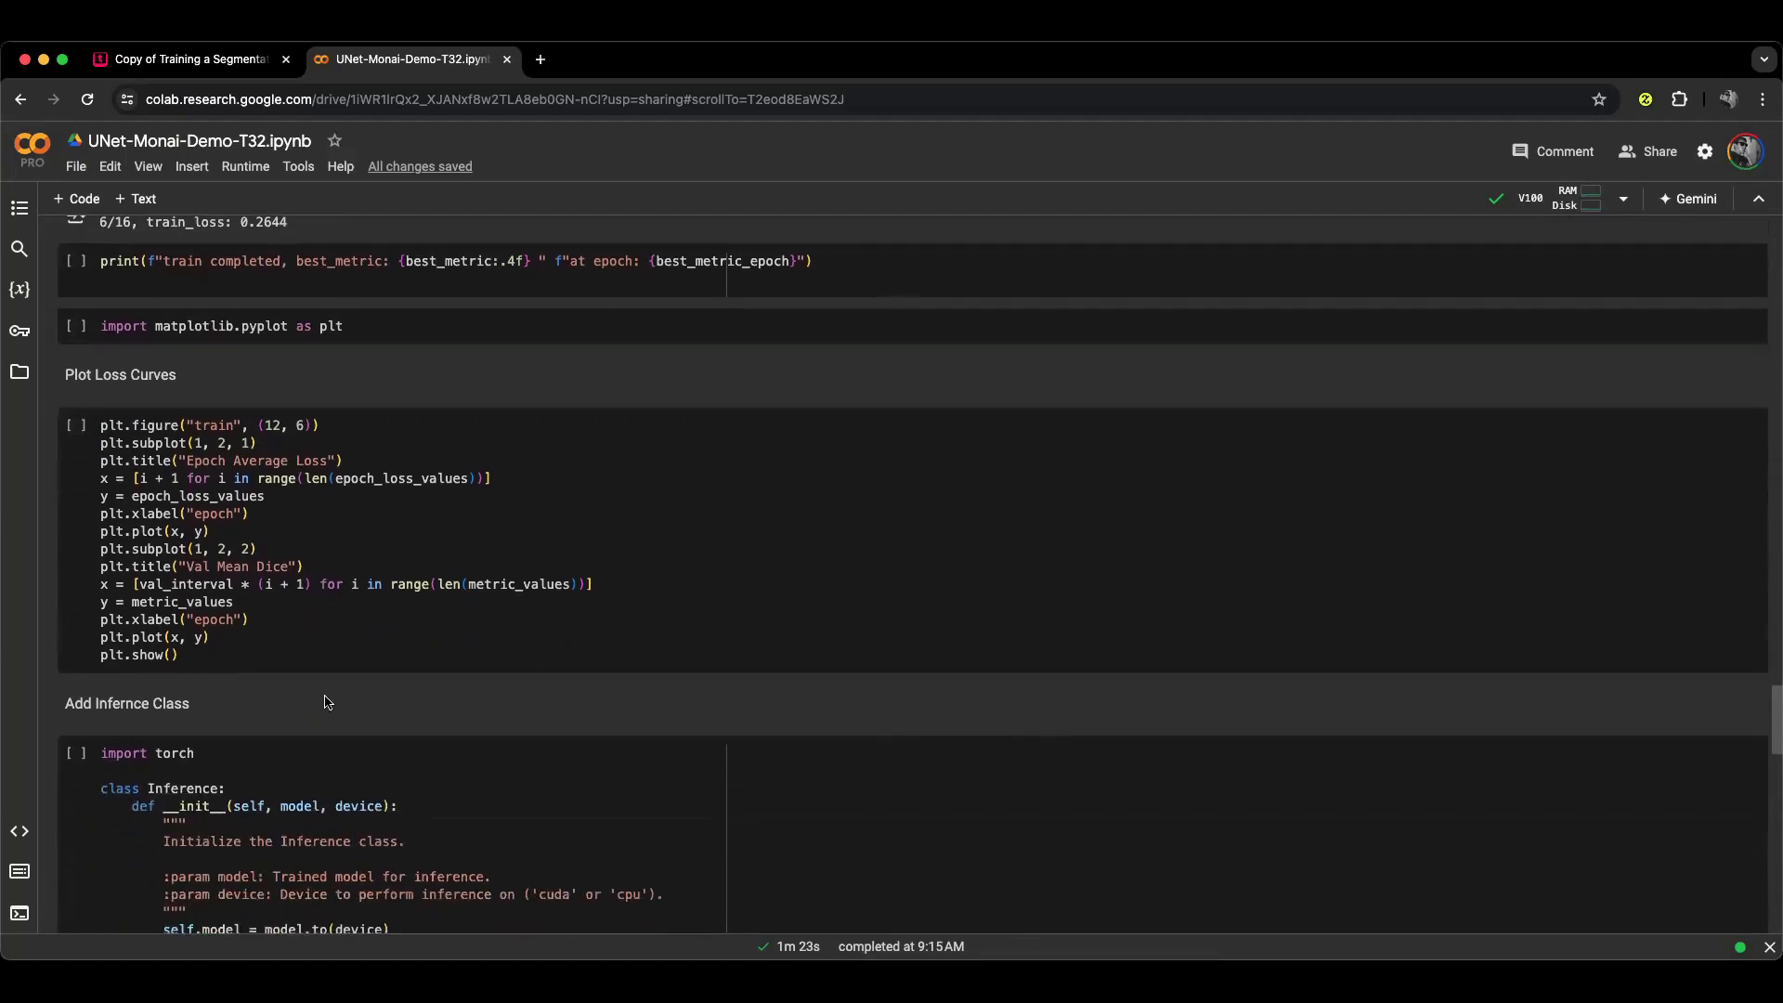
{"action": "scroll", "scroll_direction": "down", "scroll_amount": 3}
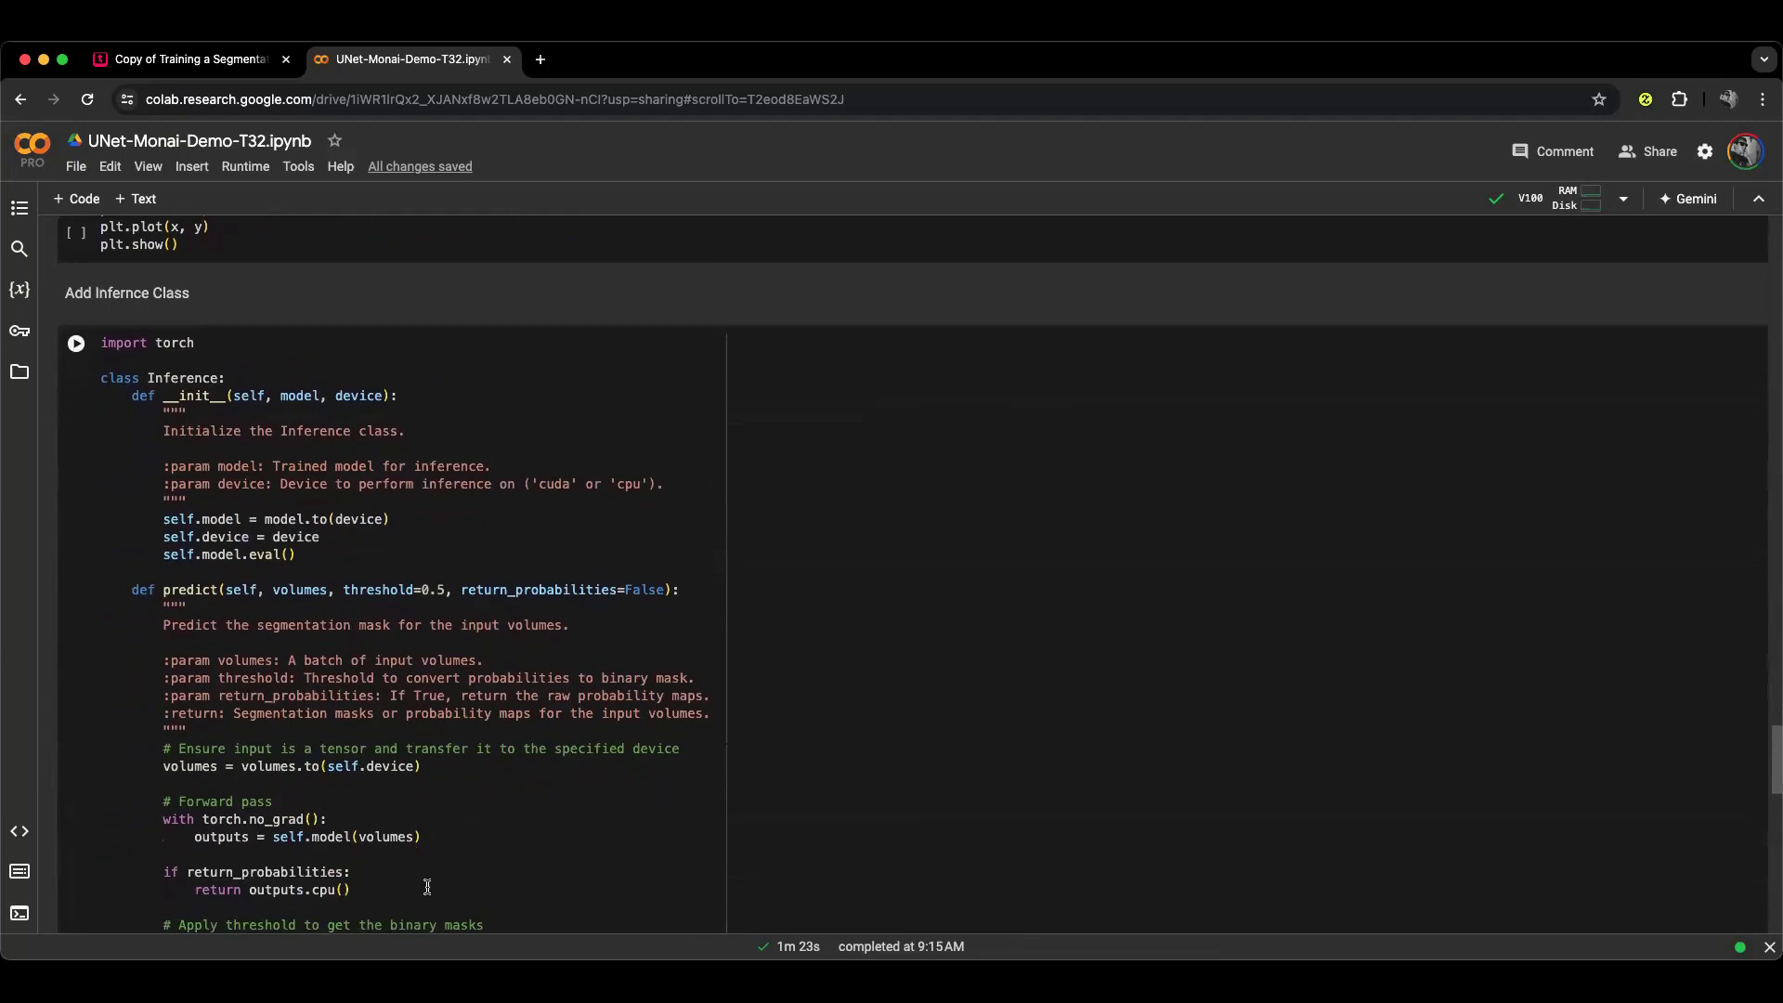
{"action": "scroll", "scroll_direction": "down", "scroll_amount": 3}
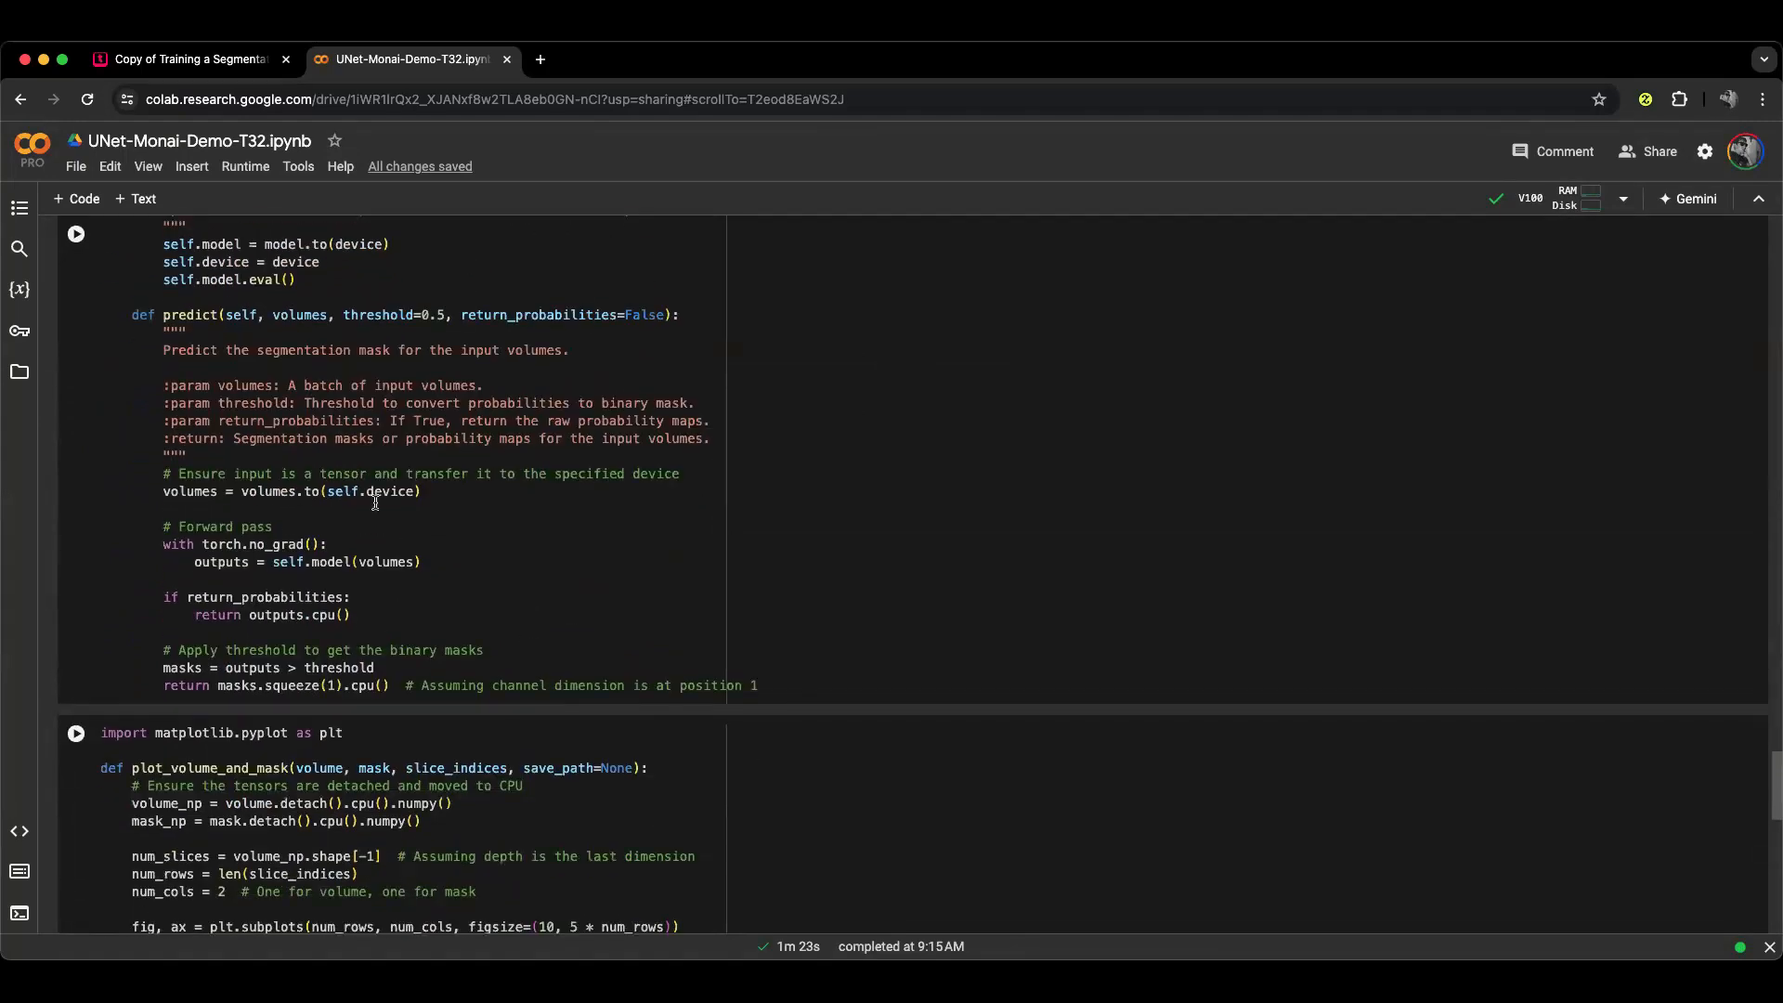
{"action": "scroll", "scroll_direction": "down", "scroll_amount": 3}
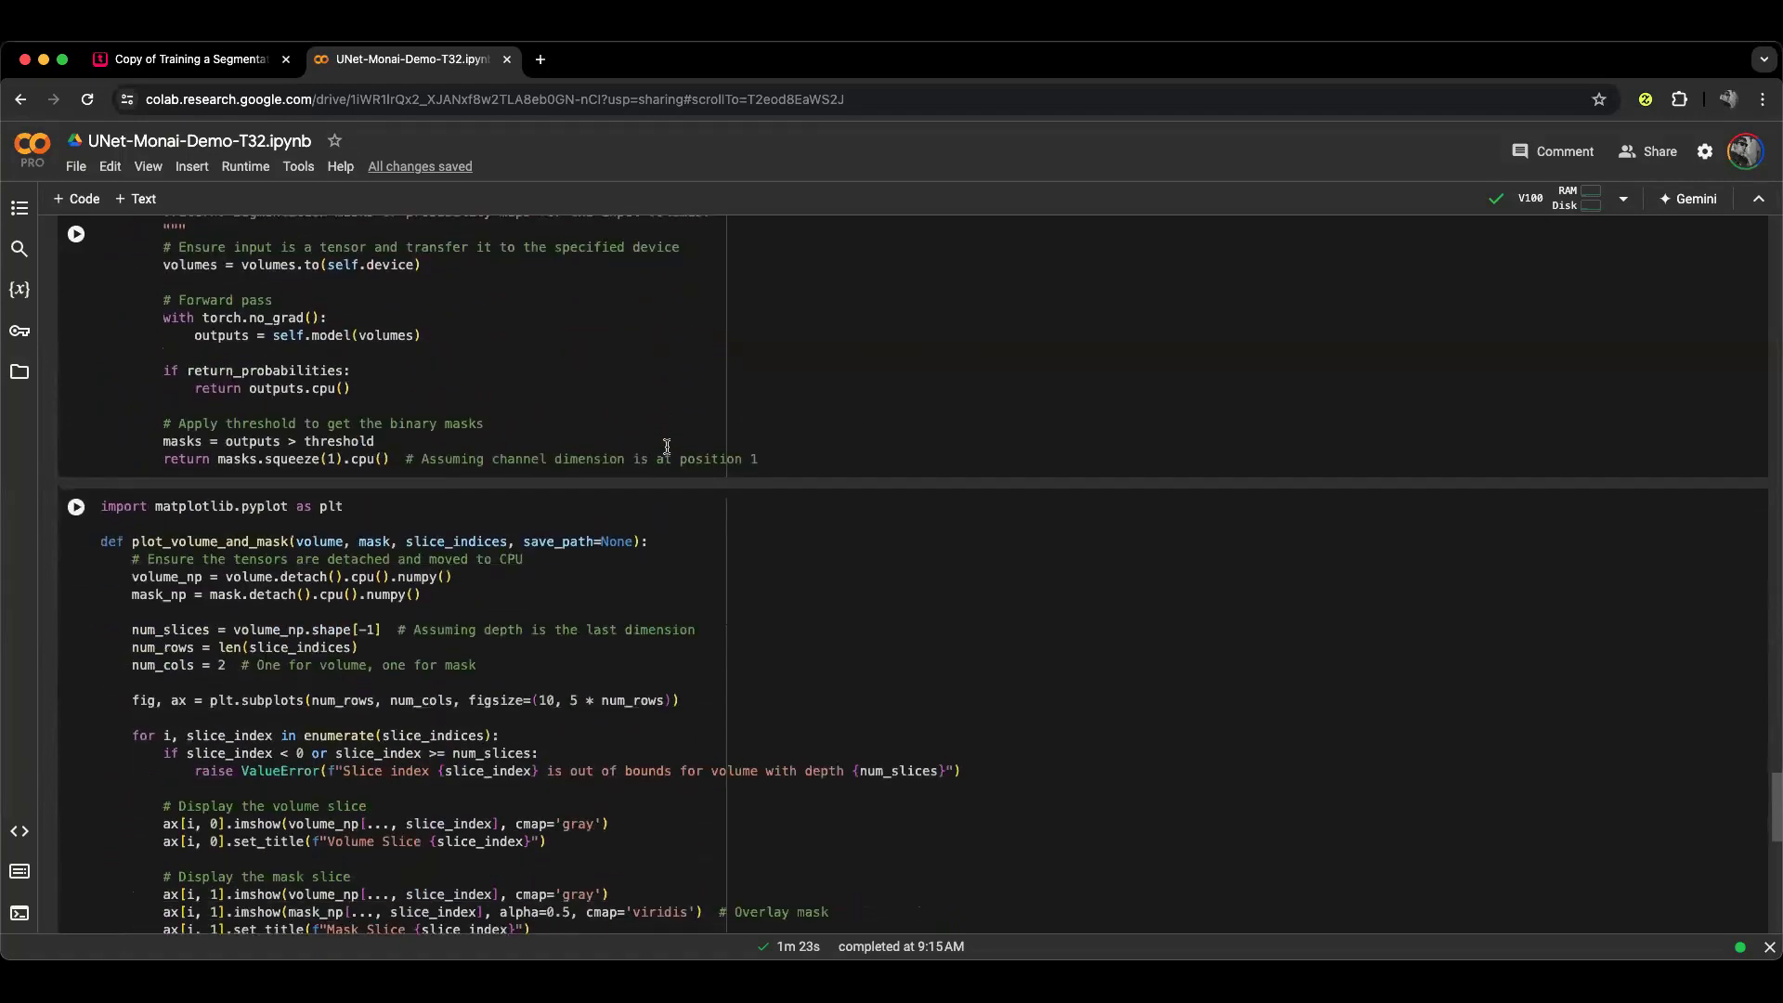
{"action": "scroll", "scroll_direction": "down", "scroll_amount": 3}
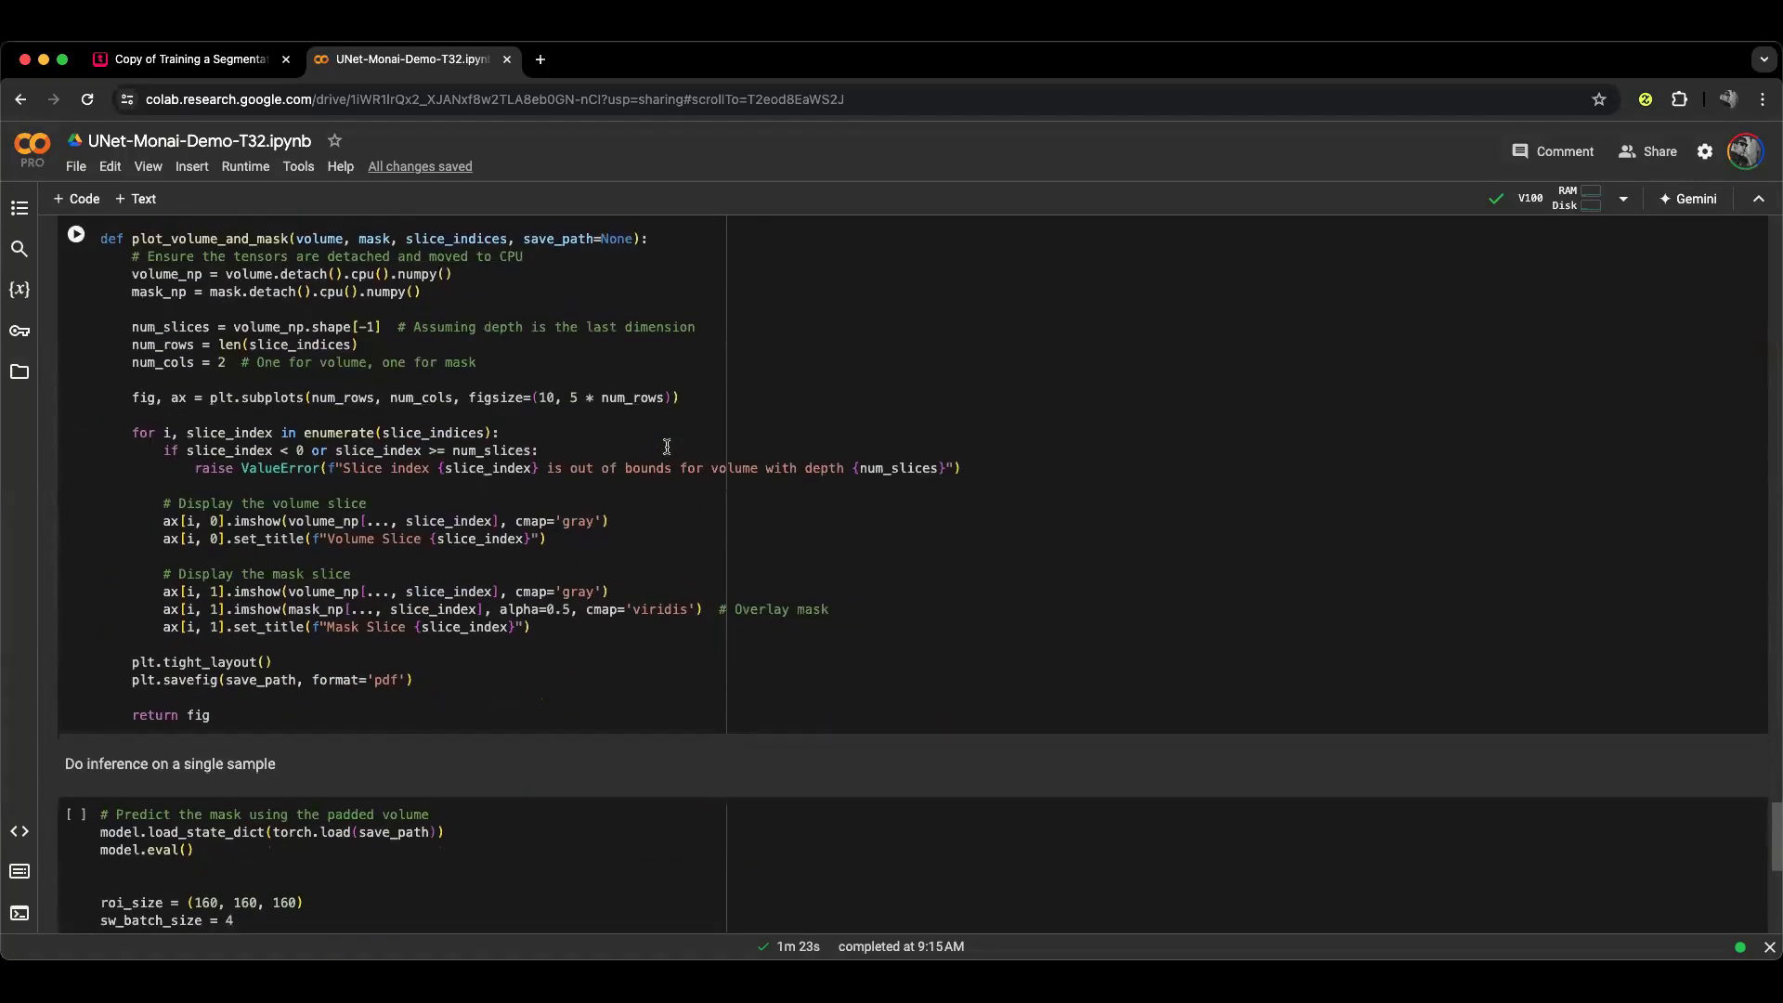
{"action": "scroll", "scroll_direction": "down", "scroll_amount": 3}
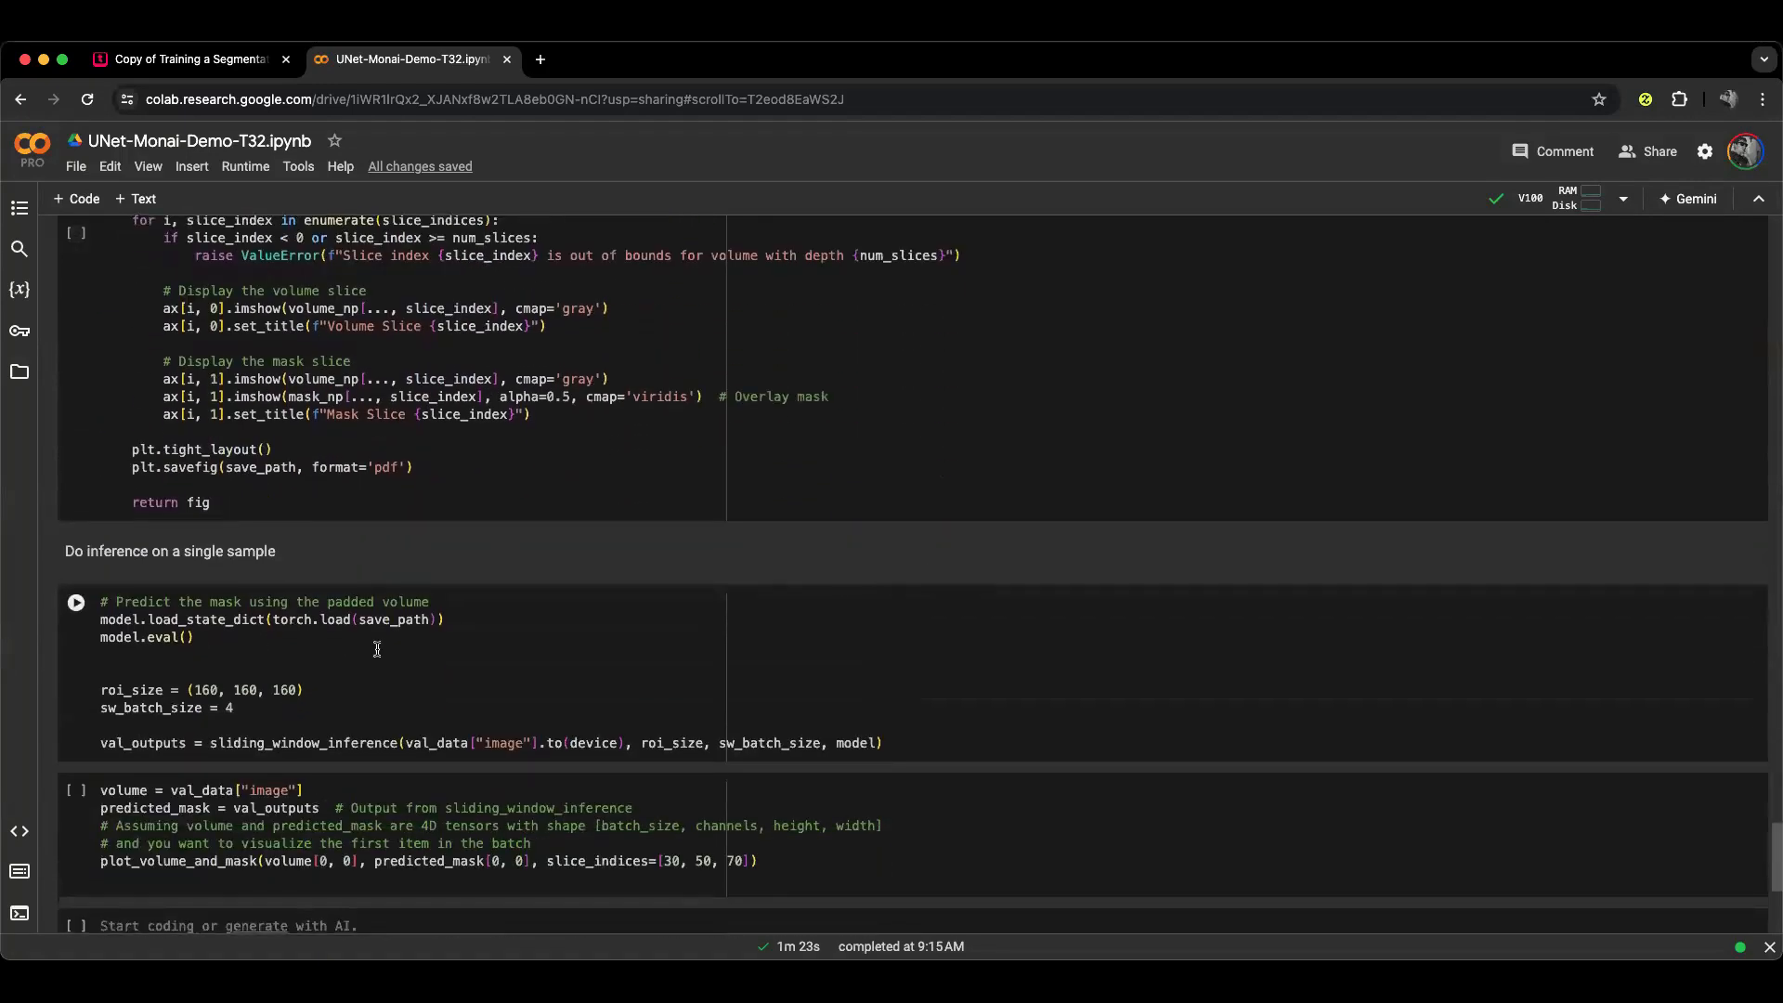
{"action": "scroll", "scroll_direction": "up", "scroll_amount": 3}
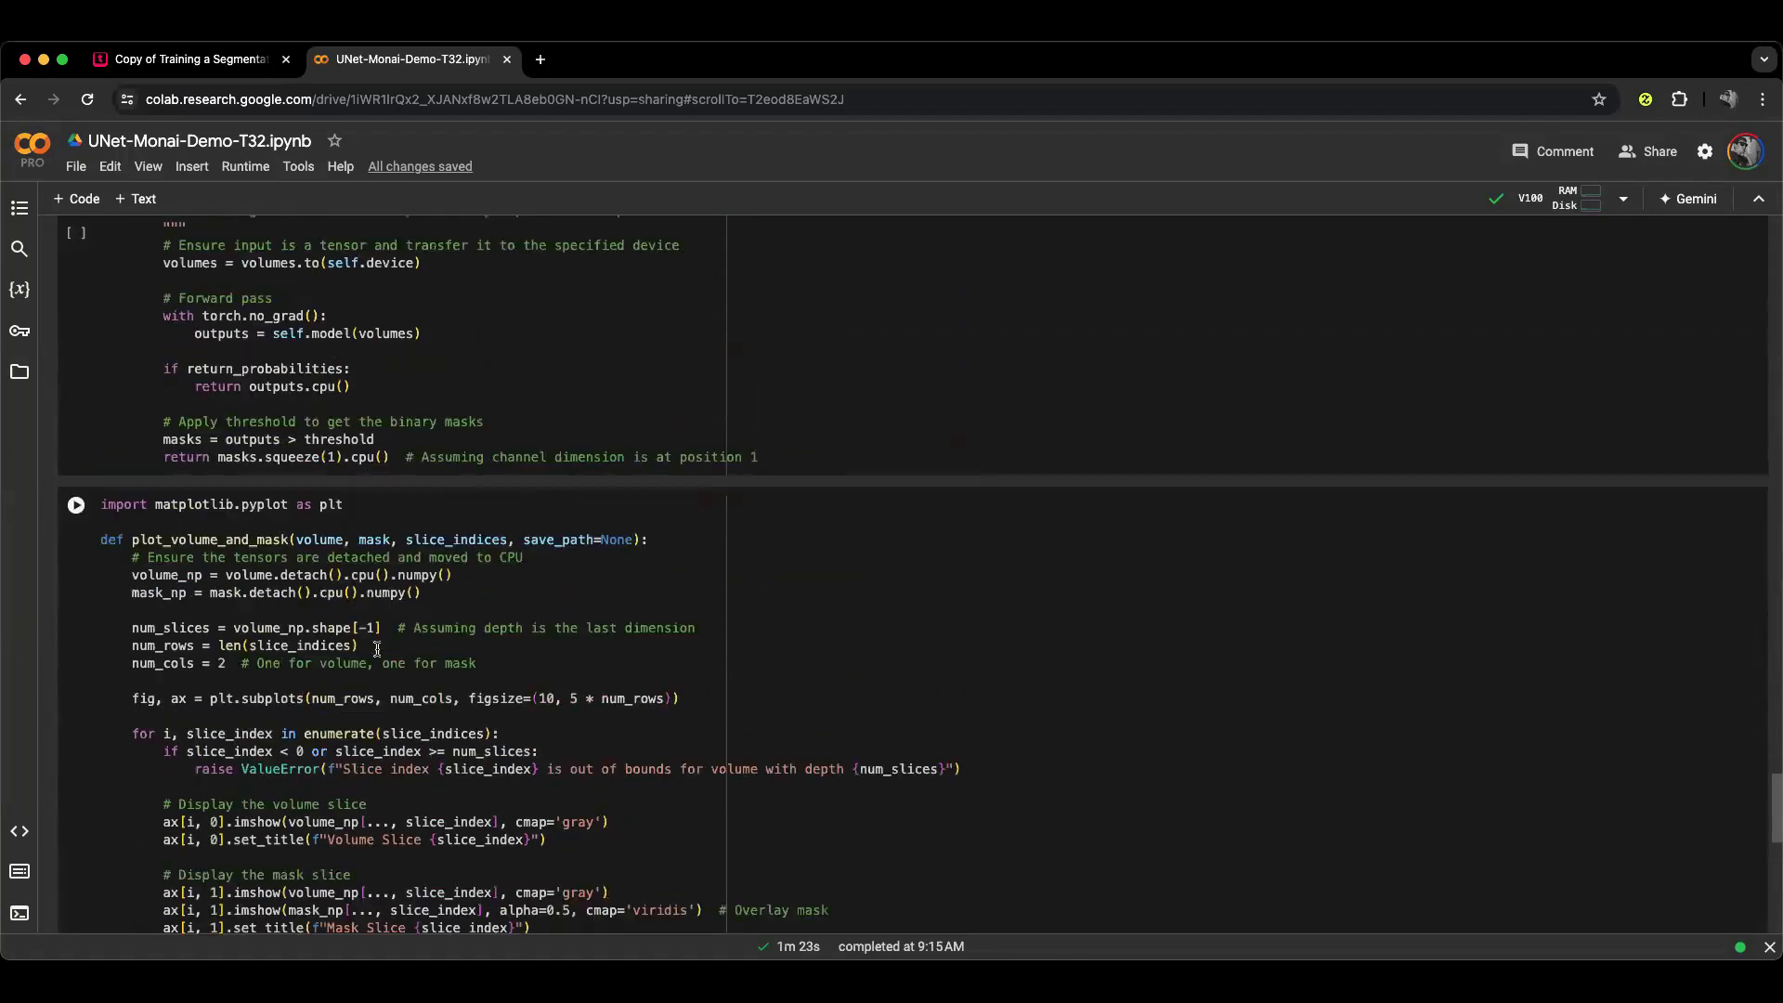
{"action": "scroll", "scroll_direction": "up", "scroll_amount": 3}
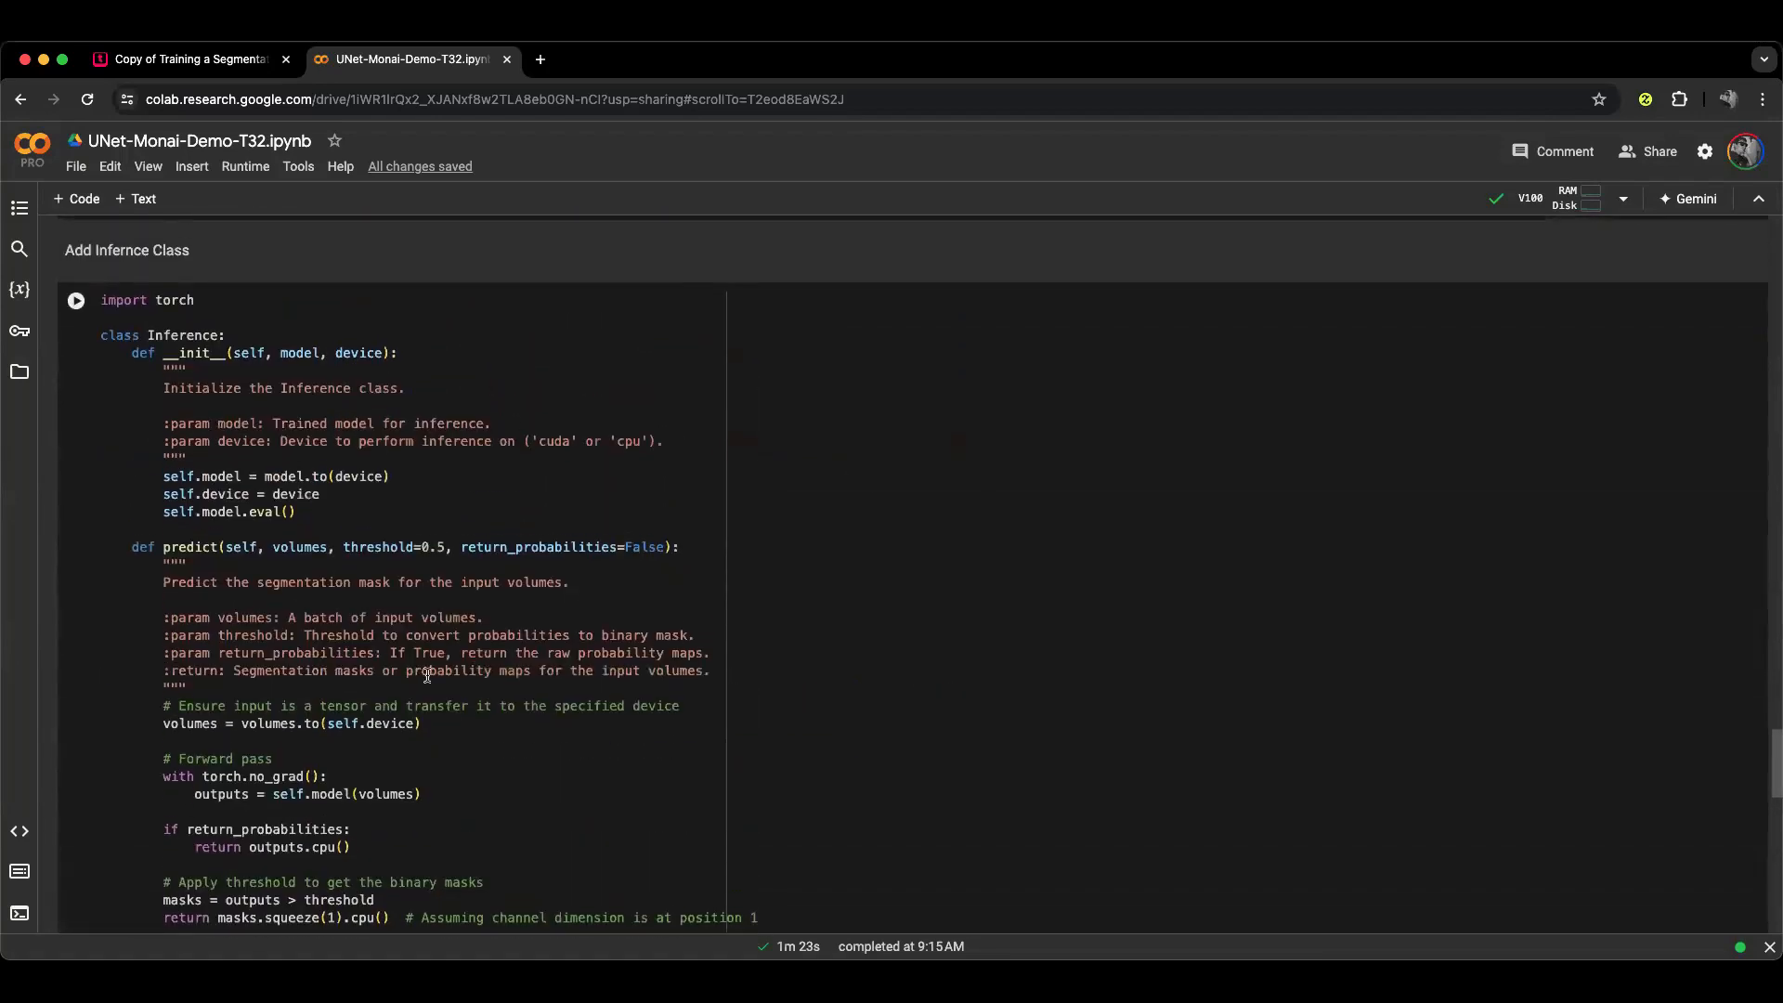
{"action": "scroll", "scroll_direction": "down", "scroll_amount": 3}
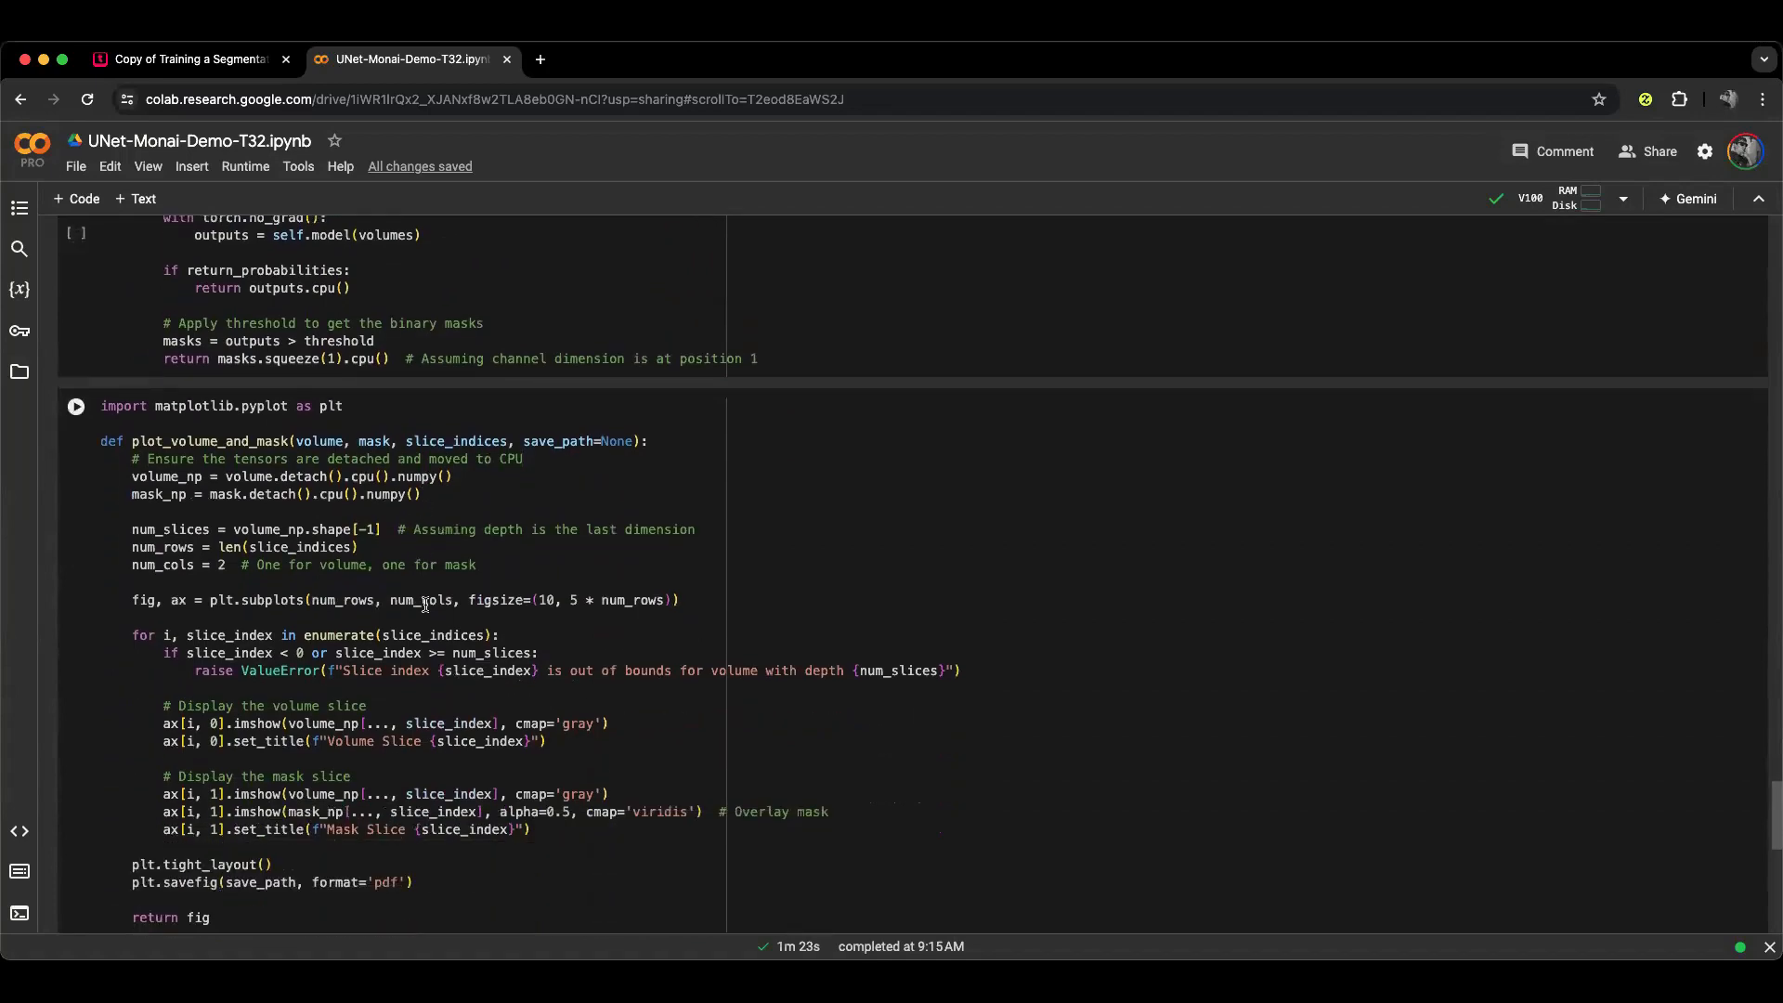
{"action": "scroll", "scroll_direction": "down", "scroll_amount": 3}
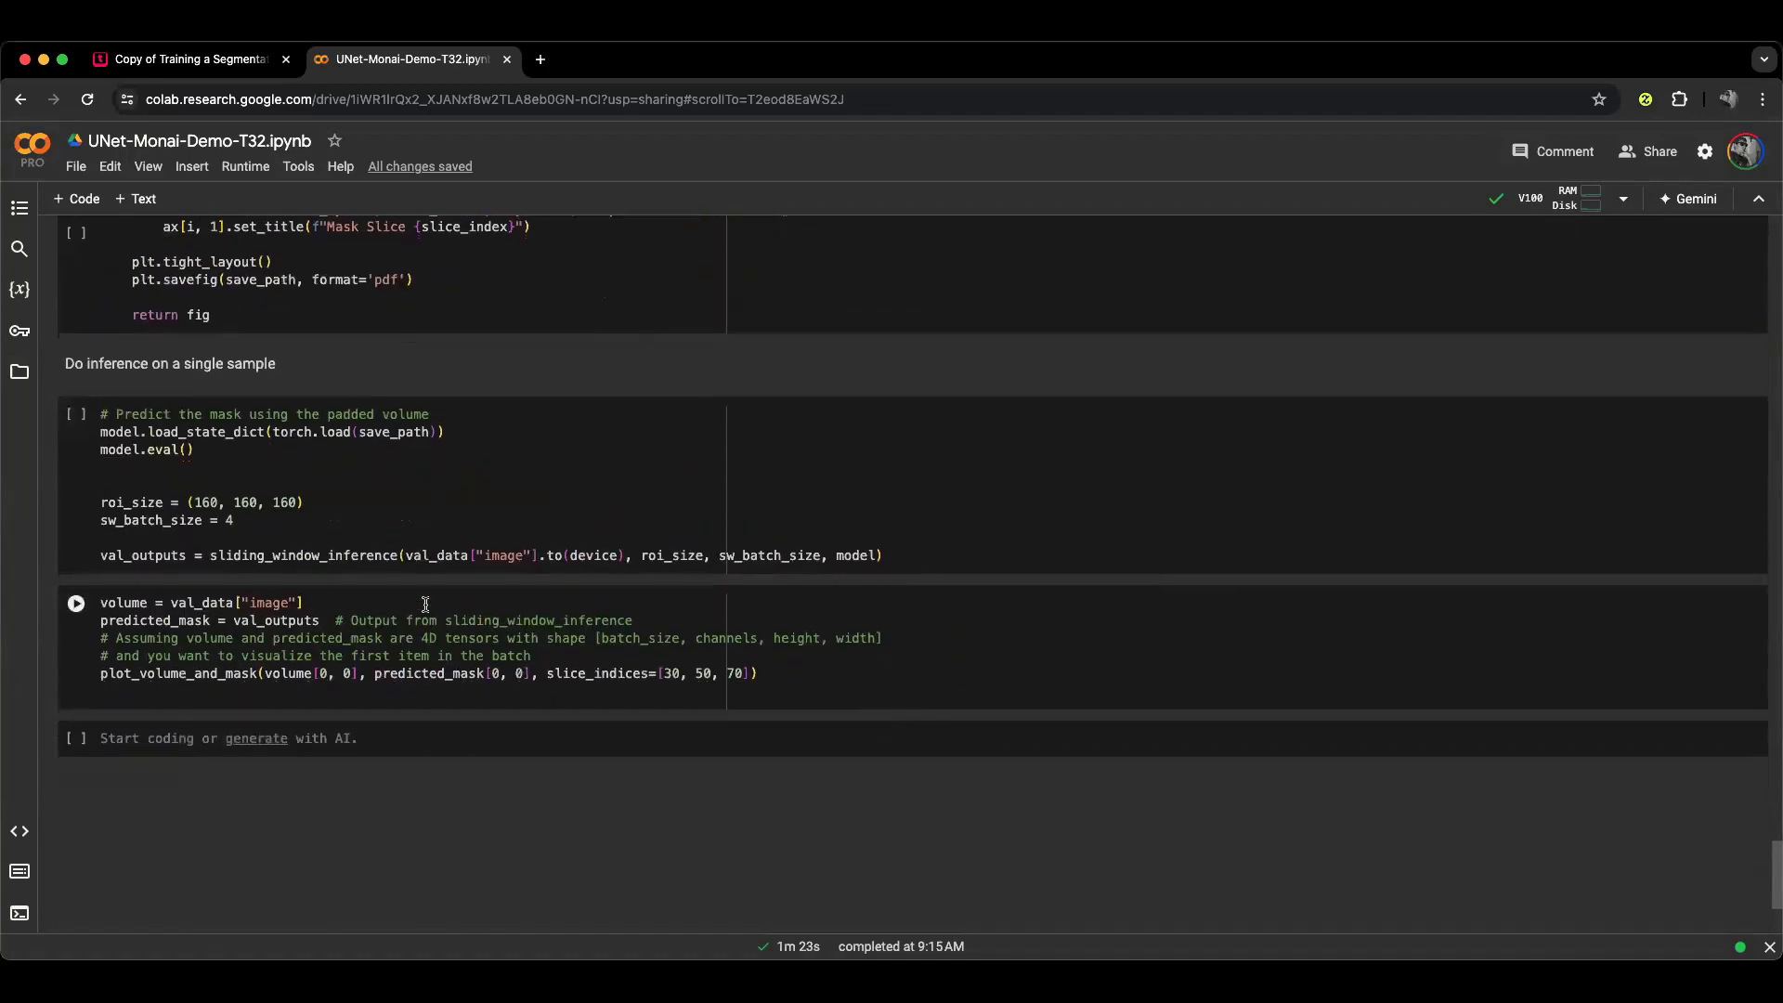
{"action": "scroll", "scroll_direction": "up", "scroll_amount": 3}
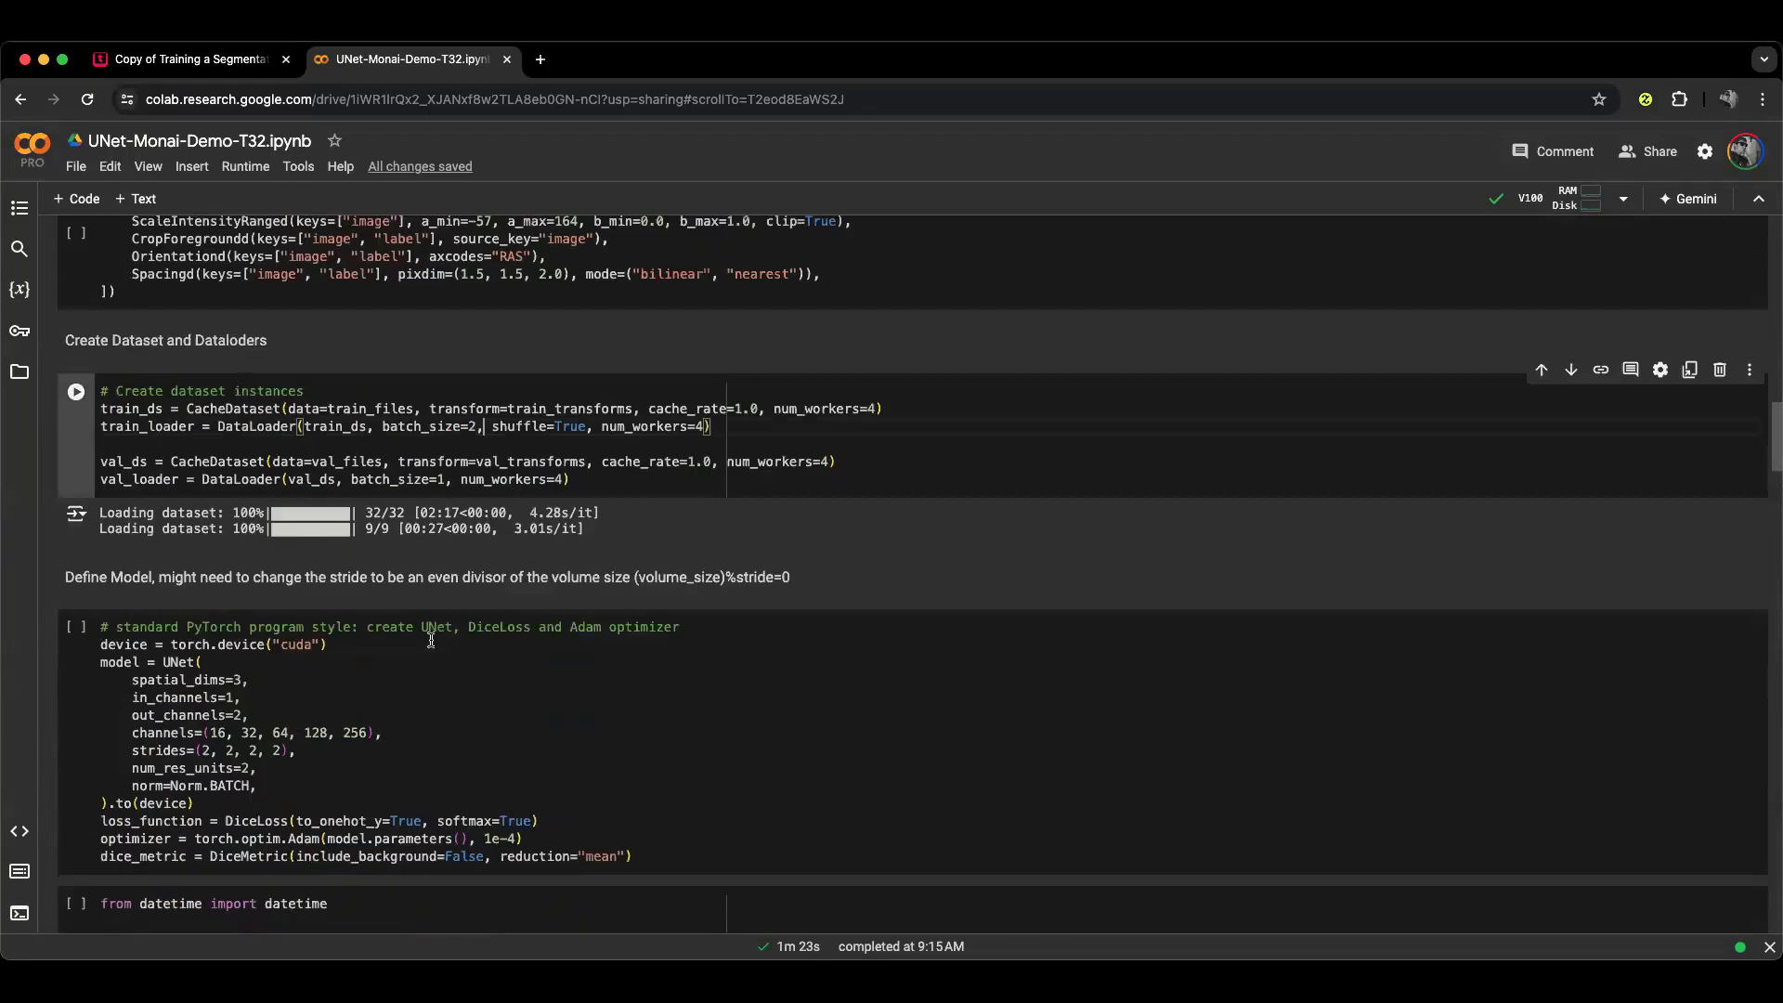
{"action": "scroll", "scroll_direction": "up", "scroll_amount": 3}
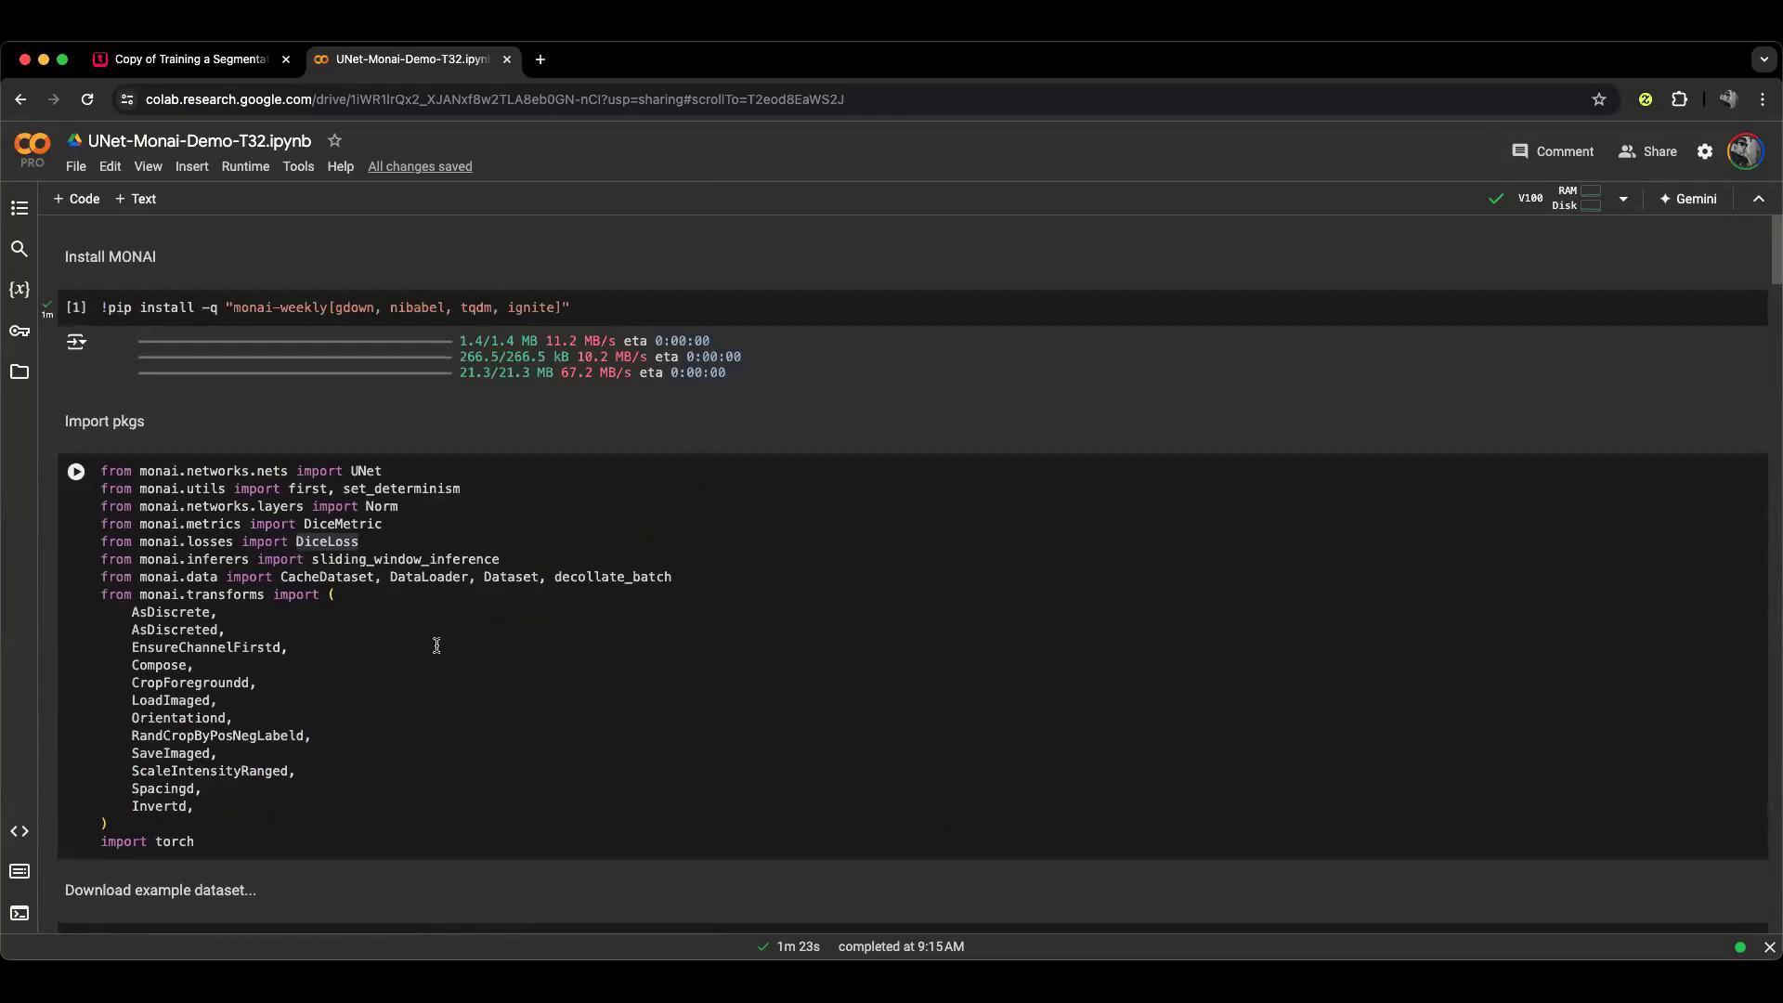
Switch to the Typeset tab showing the Introduction to the MedSAM Model slide.
{"action": "left_click", "coordinate": [188, 57]}
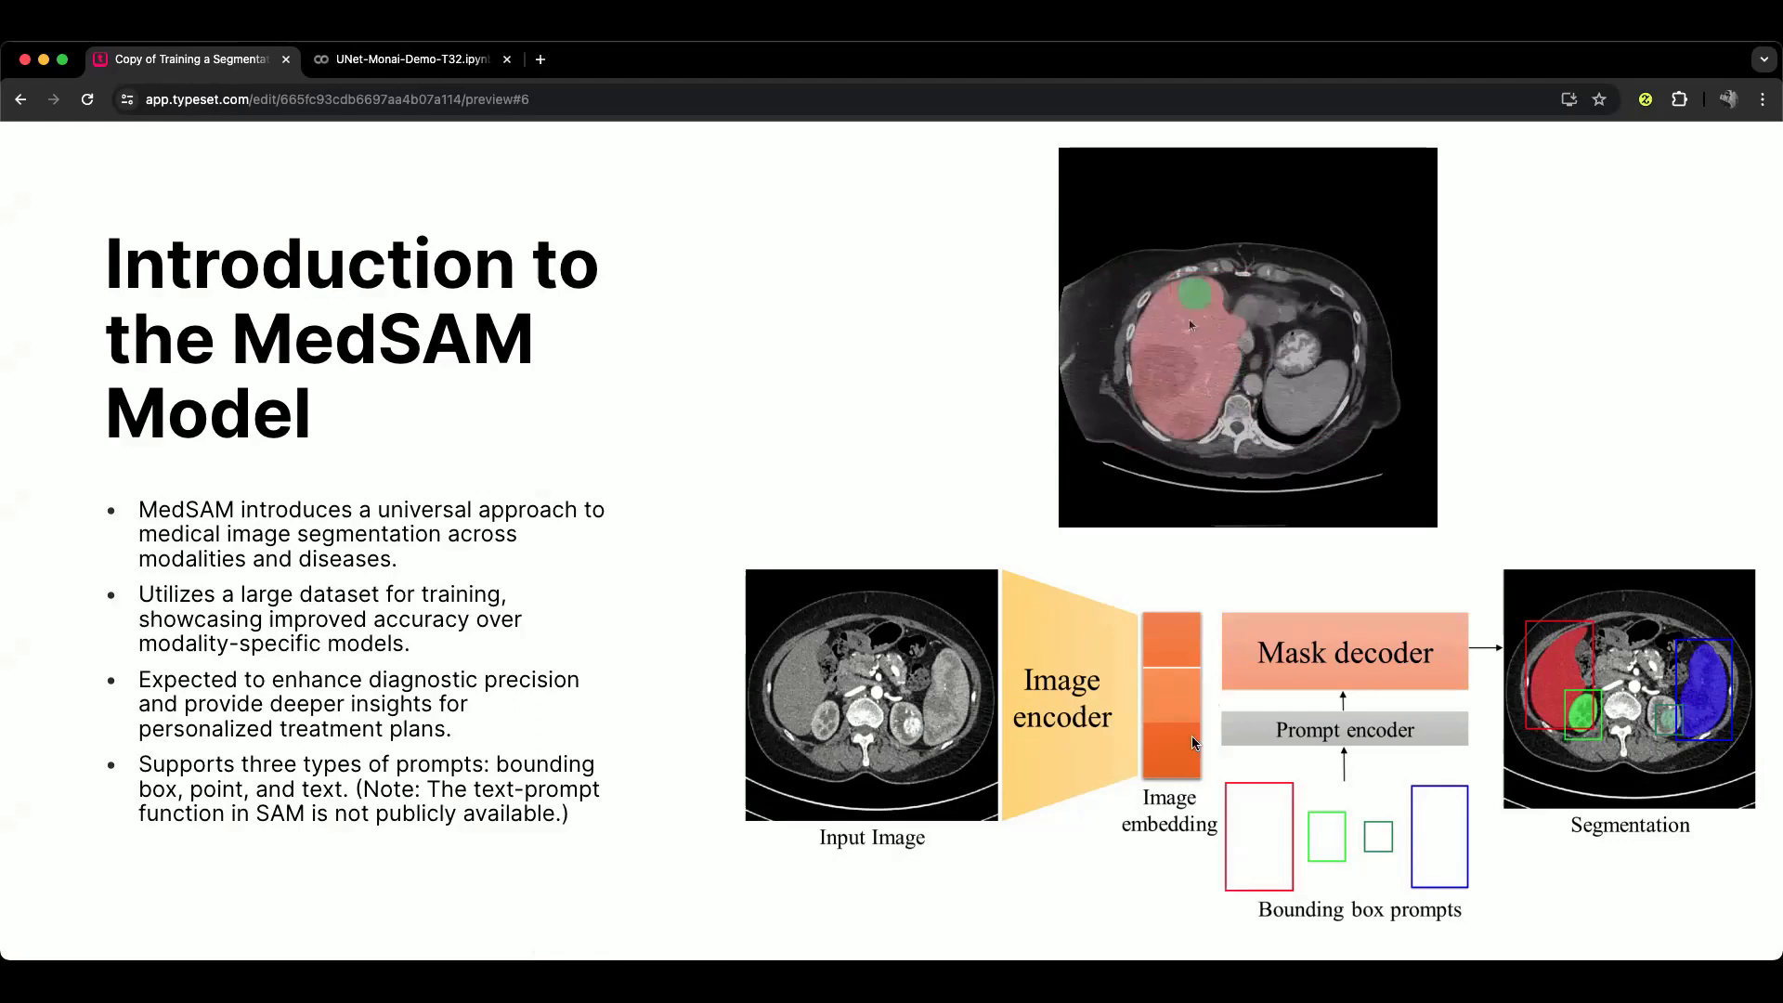
{"action": "mouse_move", "coordinate": [1285, 716]}
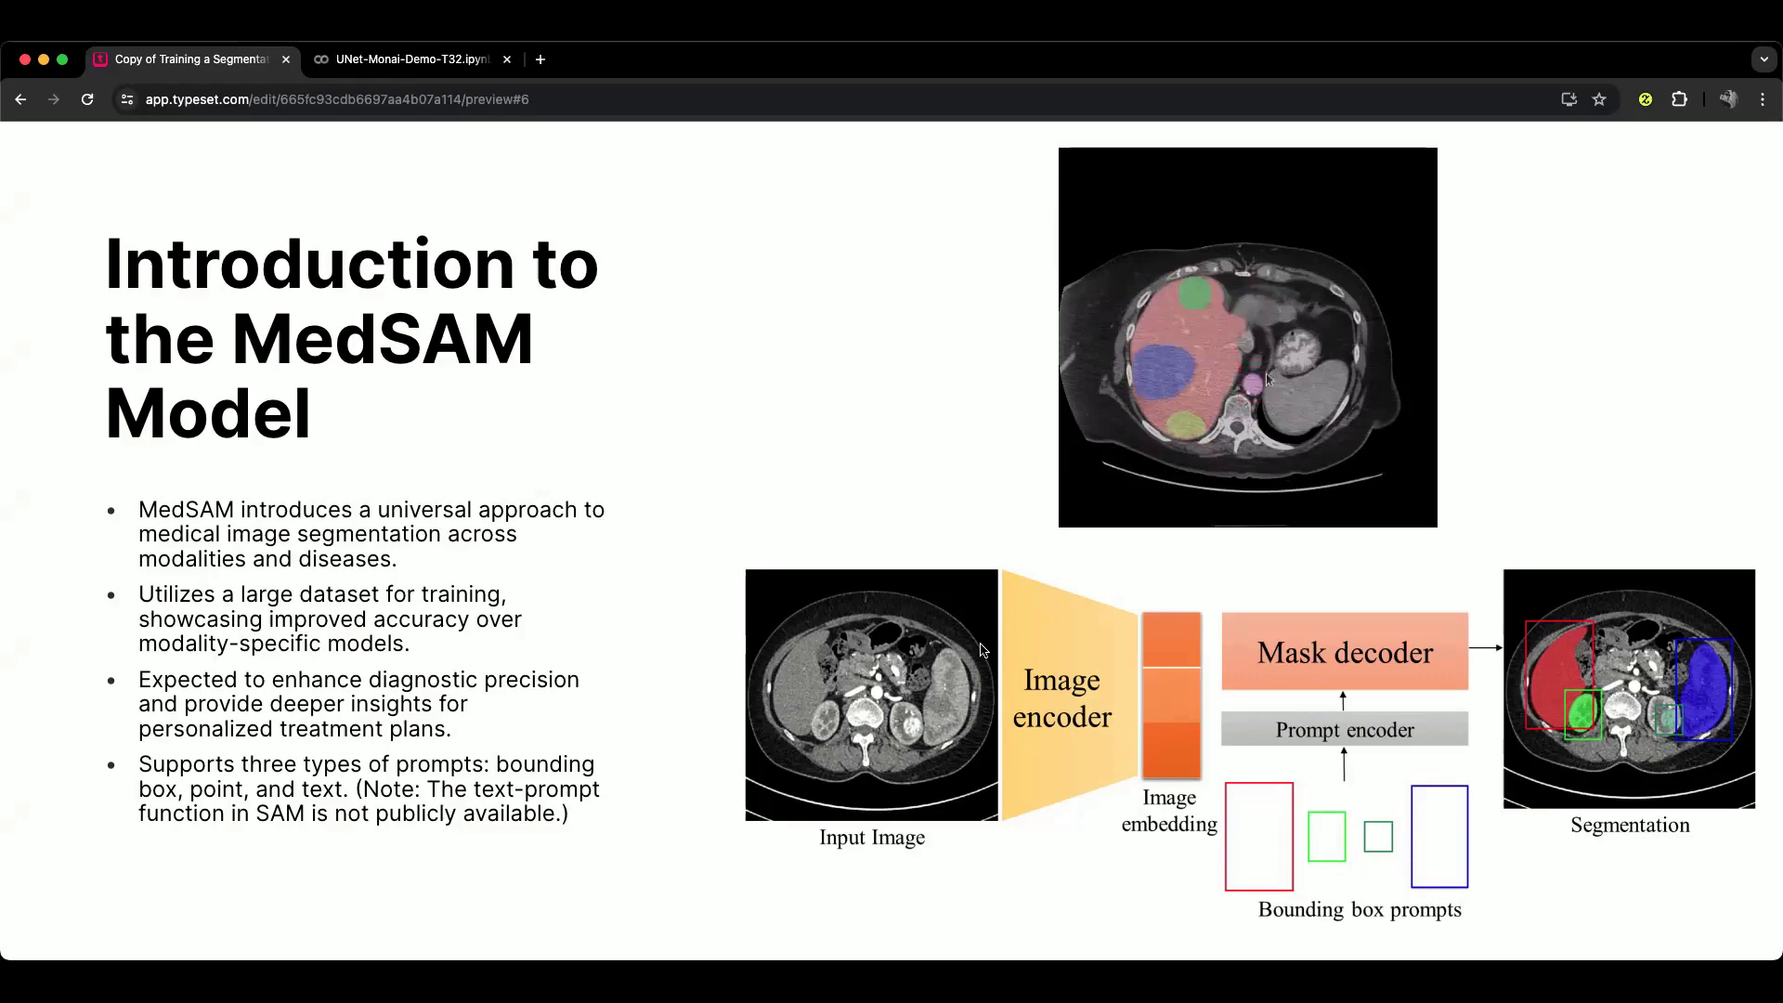
Switch to MedSAM-T32.ipynb and review its install, inference-function and vit_b checkpoint download cells.
{"action": "left_click", "coordinate": [863, 895]}
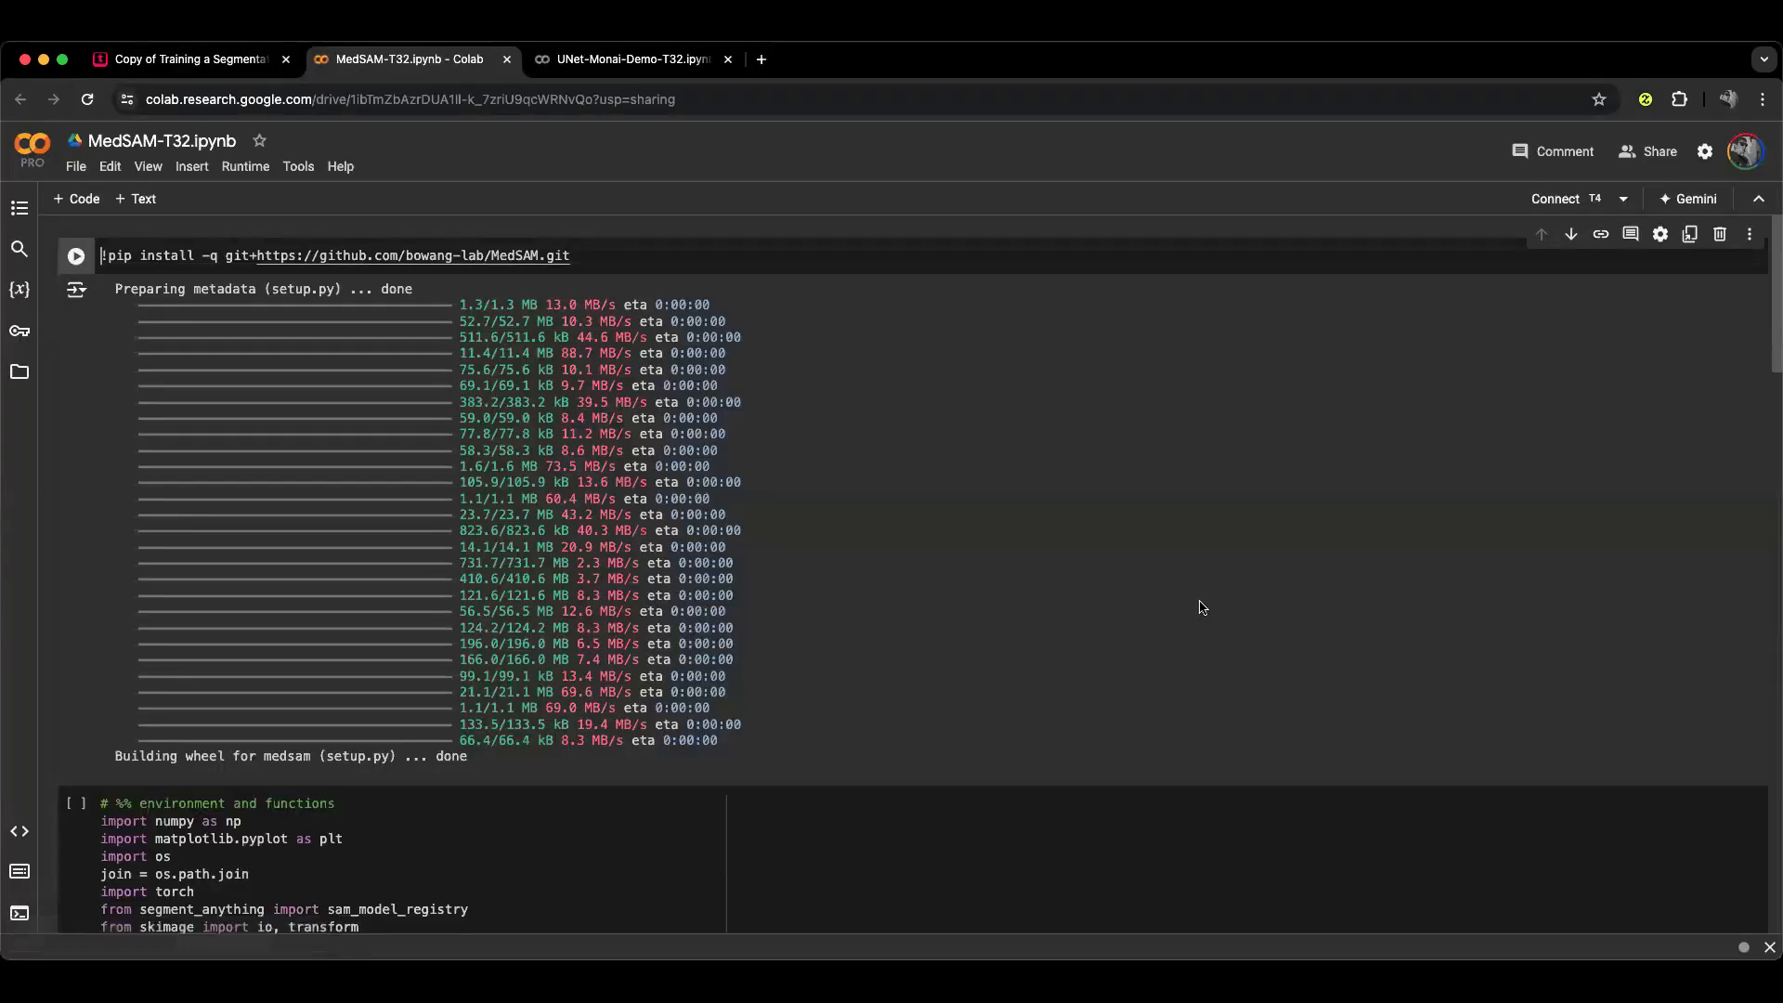
{"action": "mouse_move", "coordinate": [368, 255]}
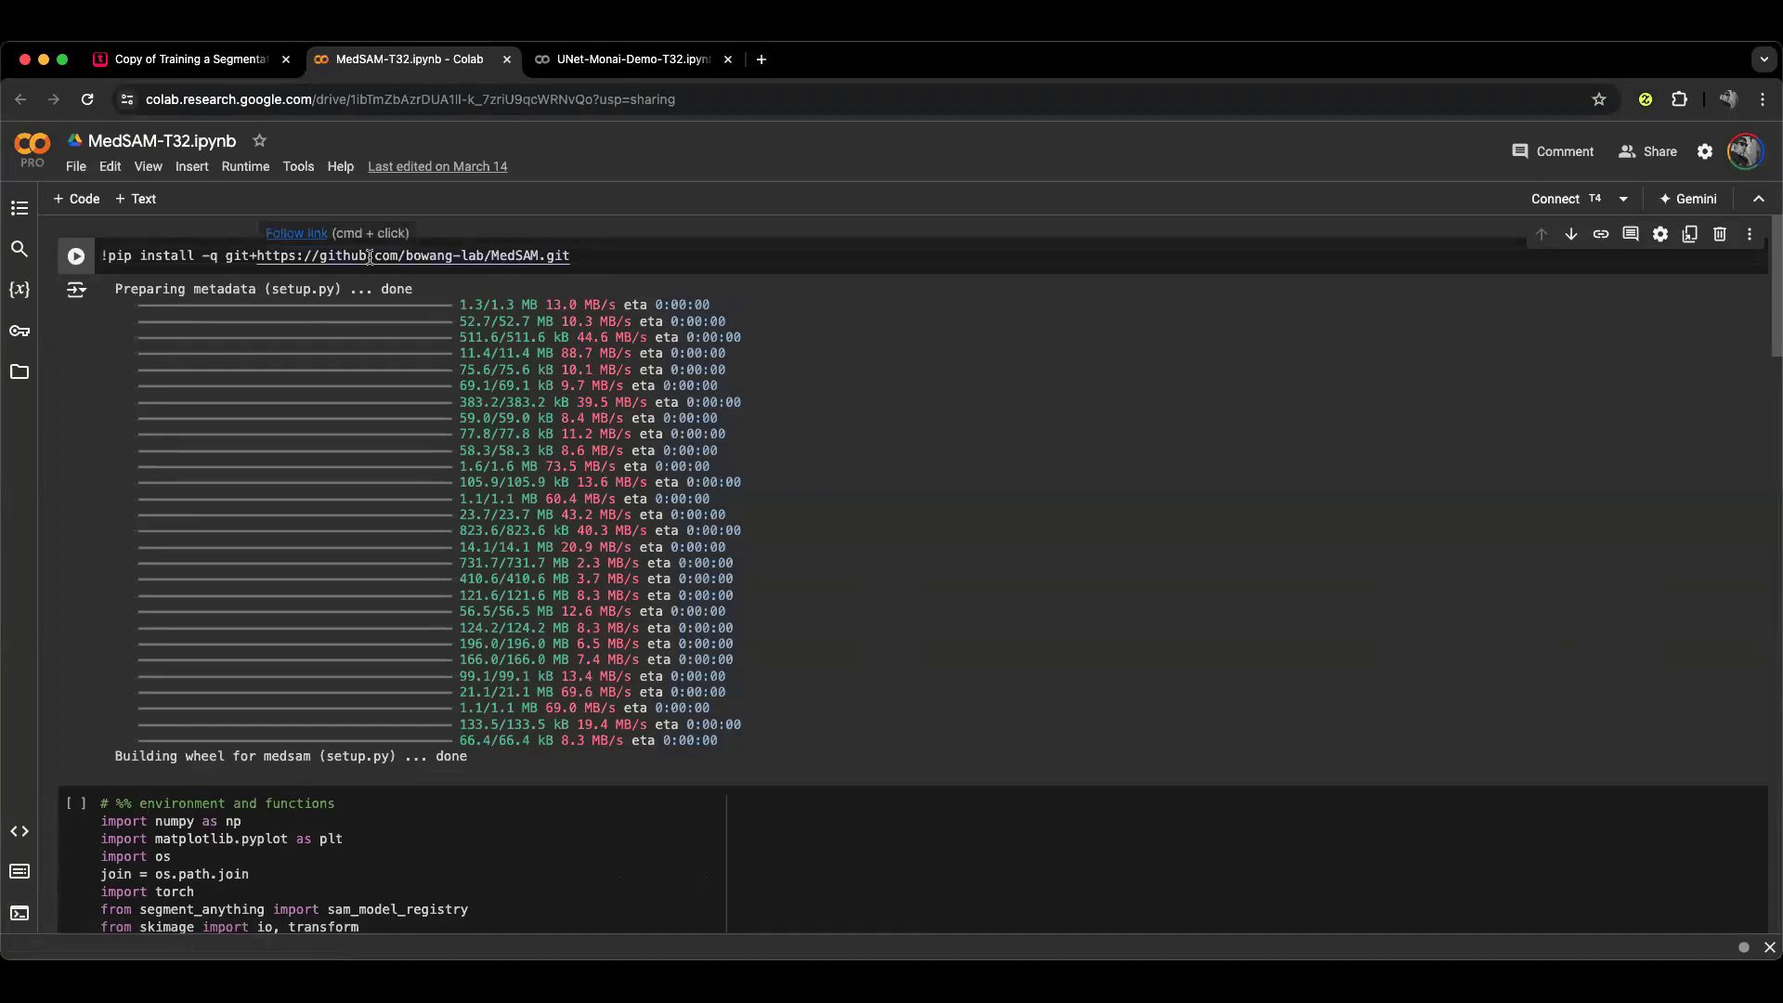
{"action": "mouse_move", "coordinate": [568, 255]}
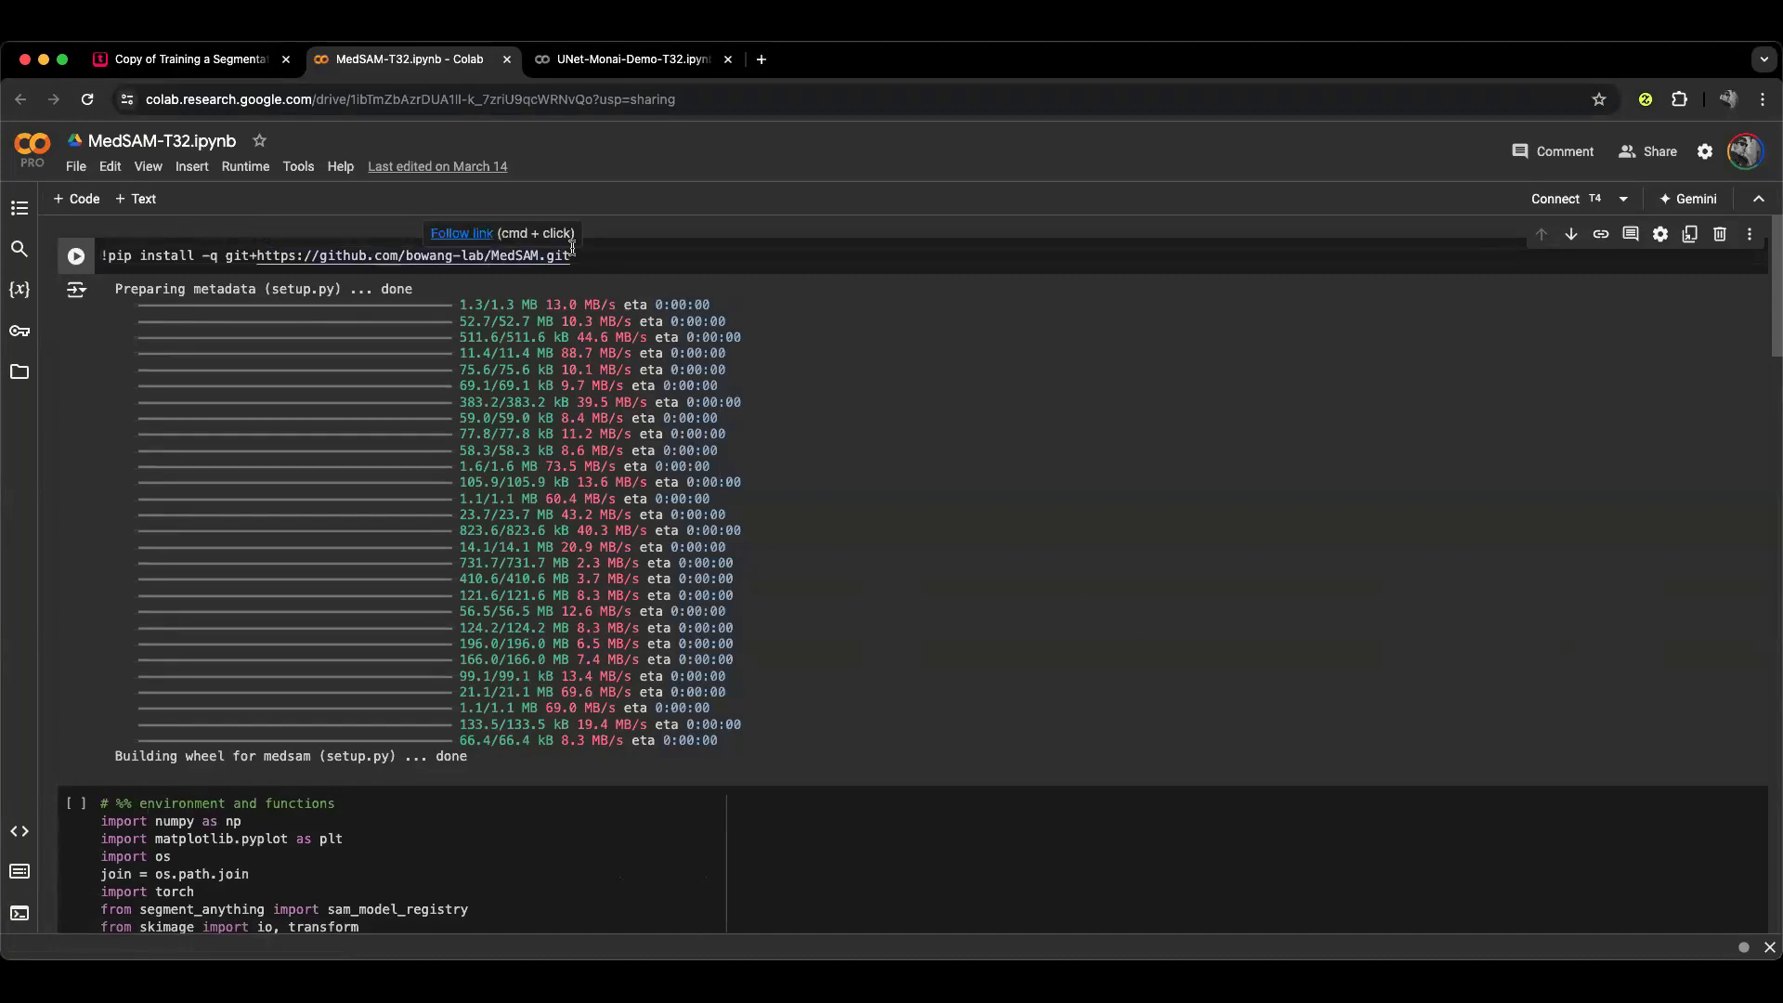
{"action": "mouse_move", "coordinate": [624, 254]}
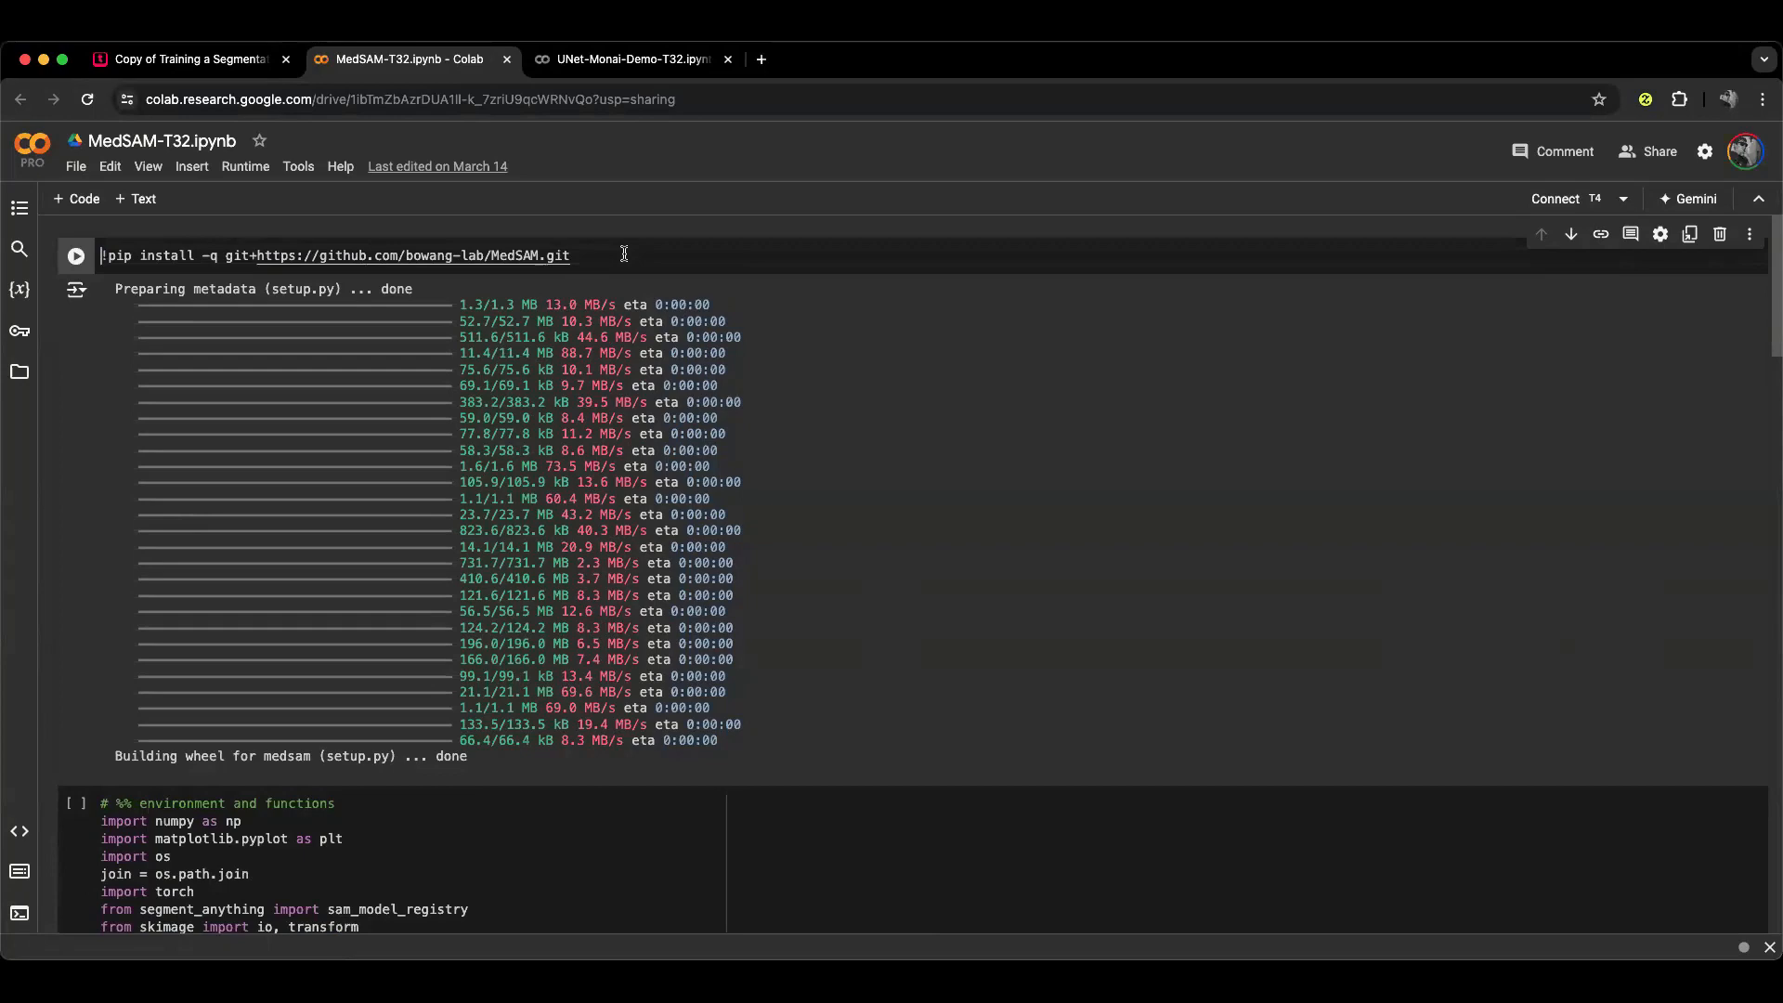
{"action": "scroll", "scroll_direction": "down", "scroll_amount": 3}
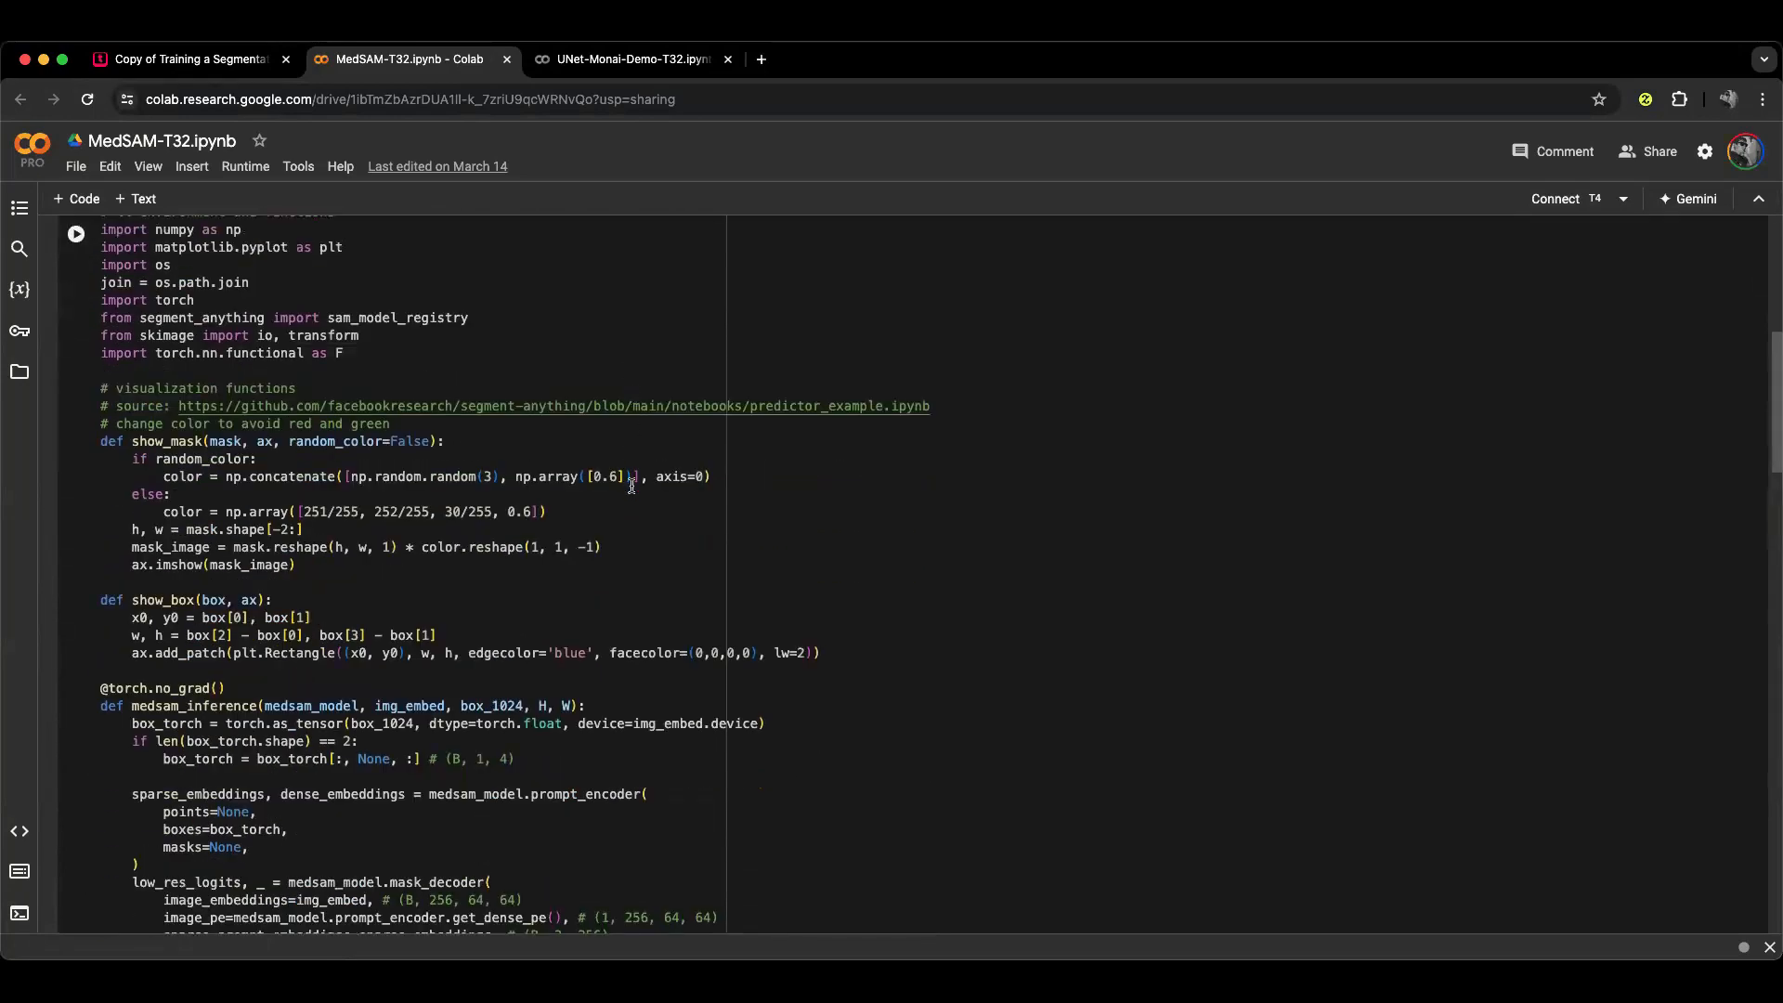
{"action": "scroll", "scroll_direction": "down", "scroll_amount": 3}
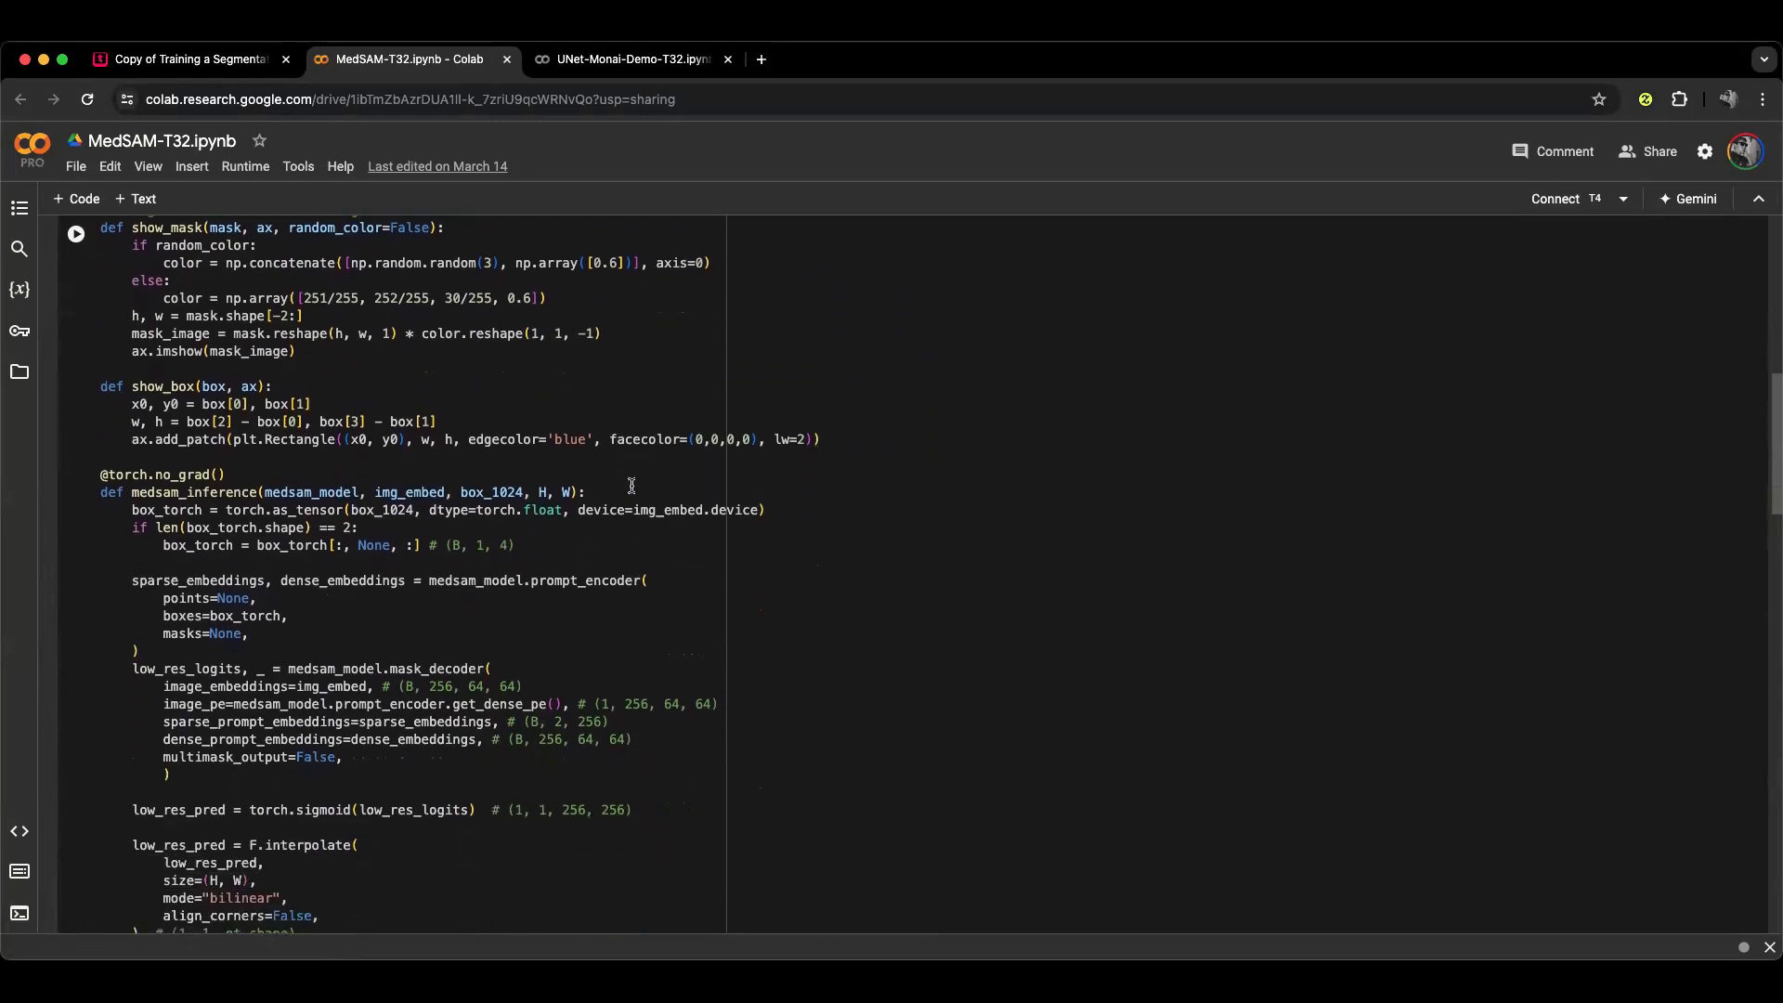
{"action": "scroll", "scroll_direction": "down", "scroll_amount": 3}
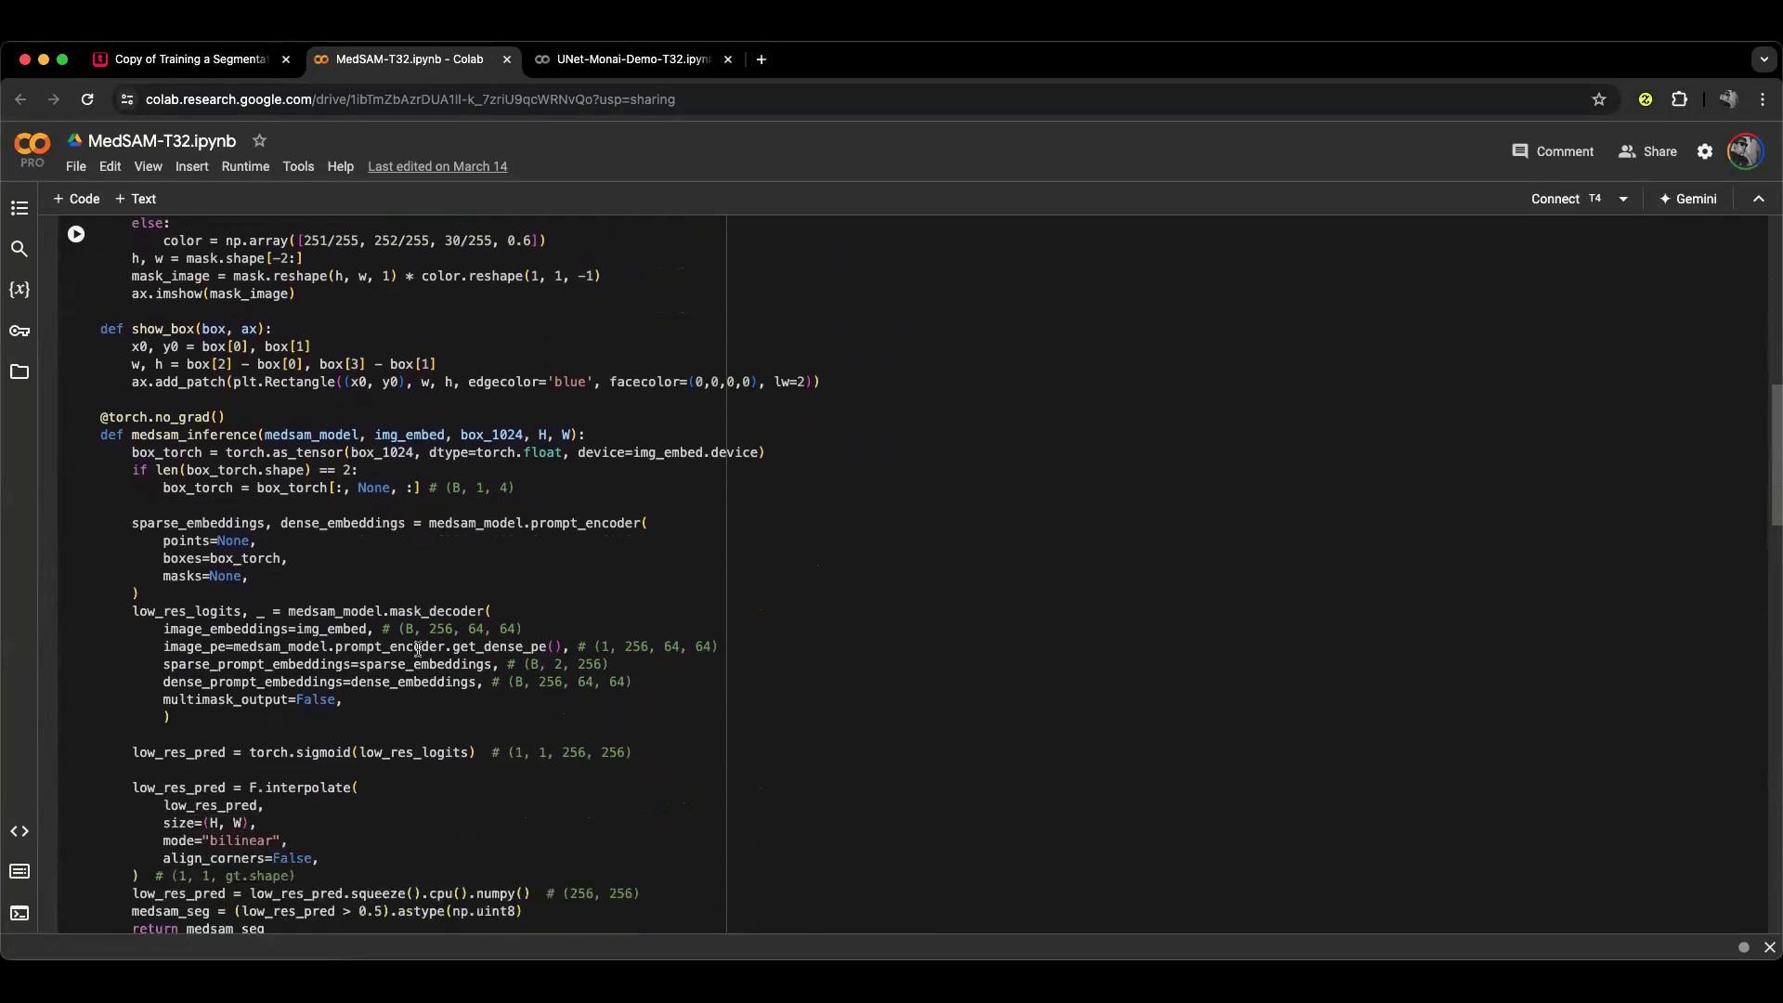
{"action": "scroll", "scroll_direction": "down", "scroll_amount": 3}
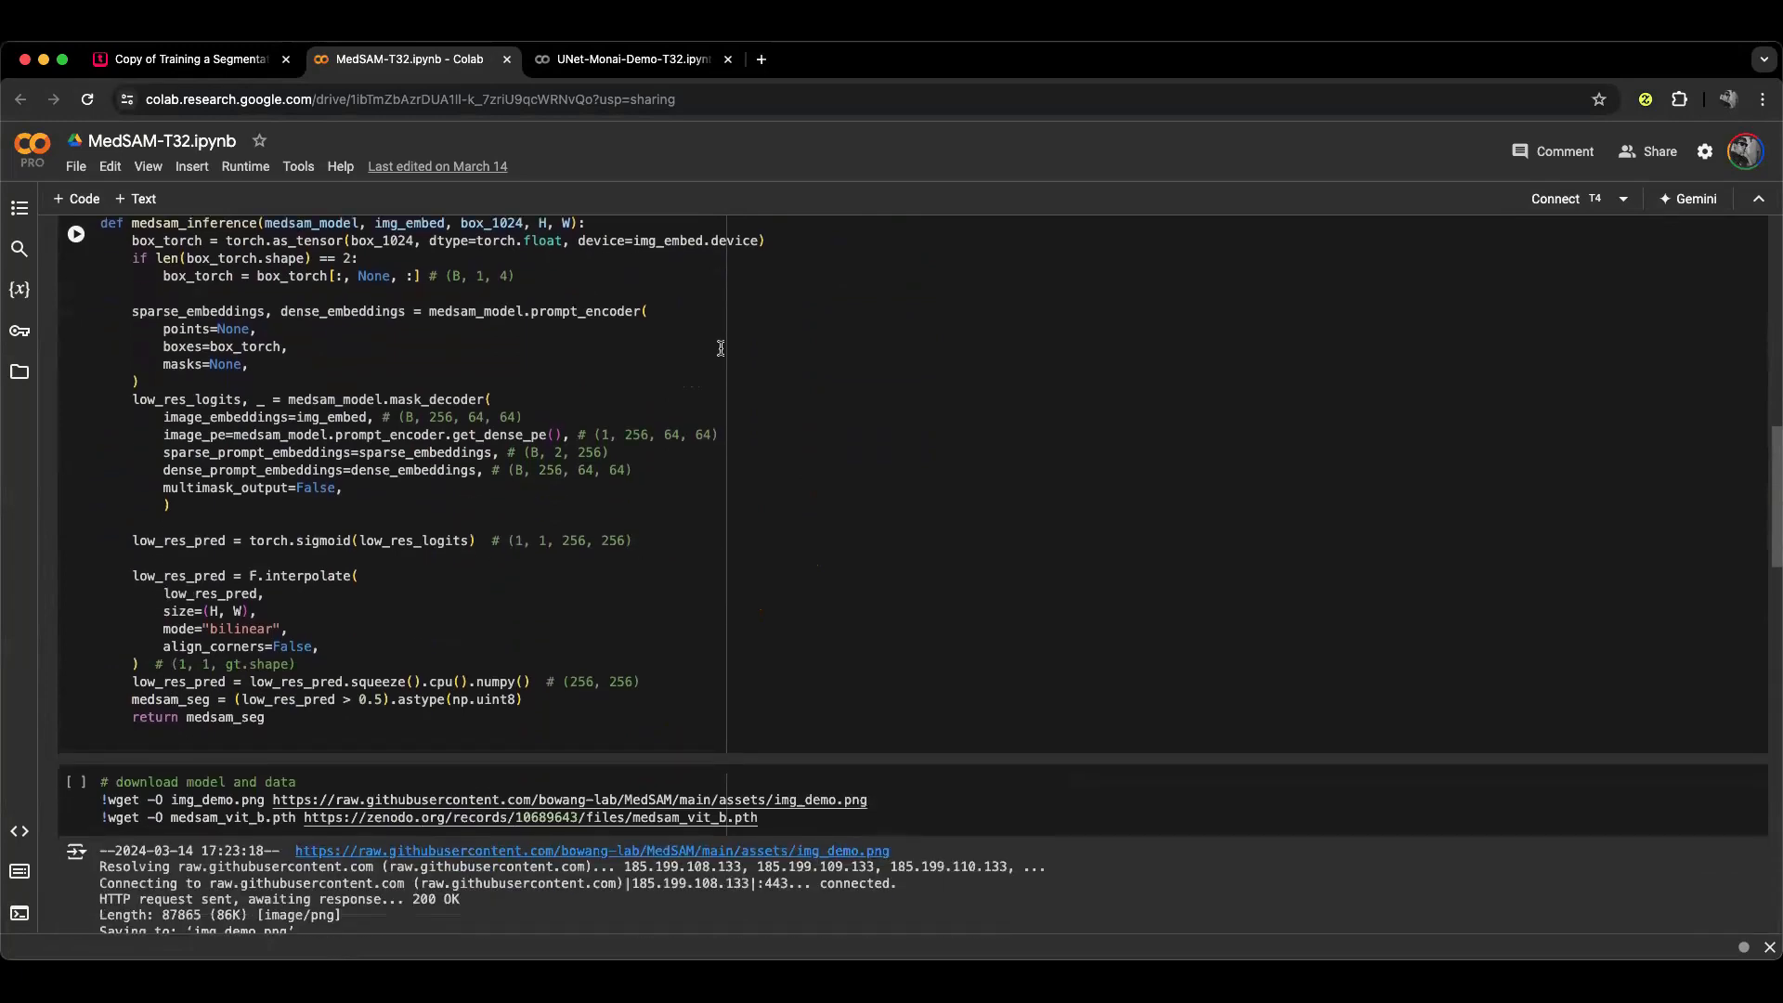
{"action": "scroll", "scroll_direction": "down", "scroll_amount": 3}
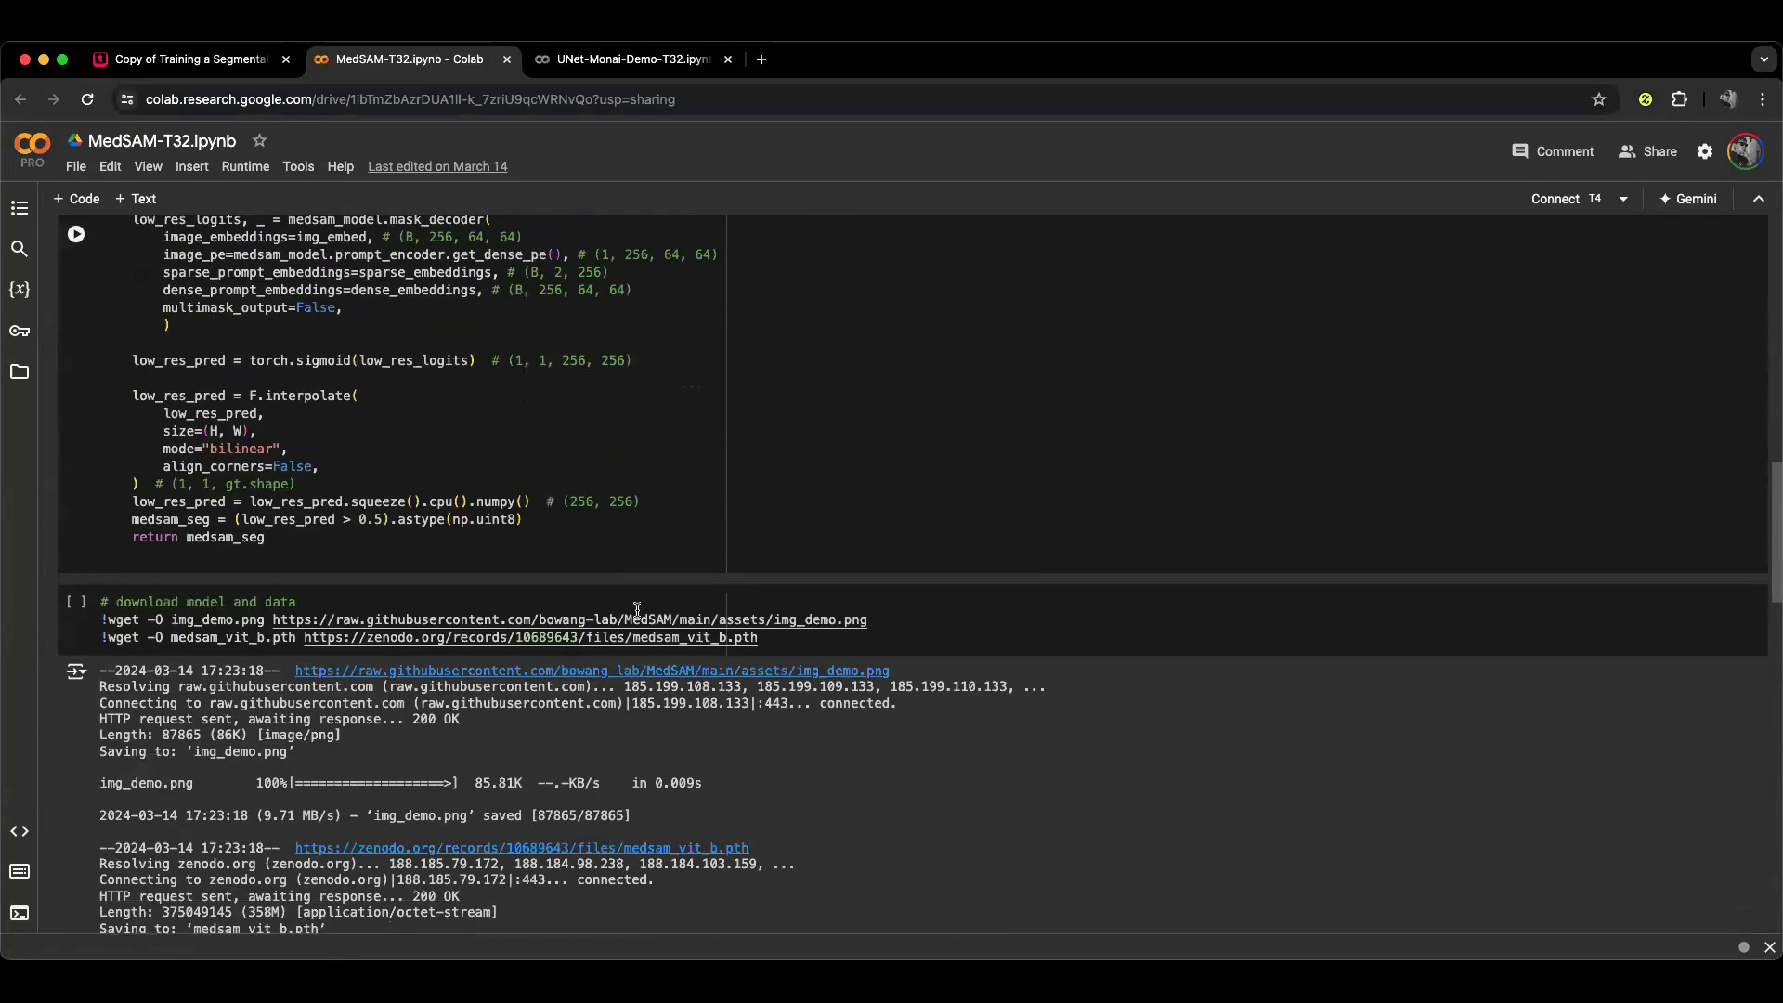
{"action": "scroll", "scroll_direction": "down", "scroll_amount": 3}
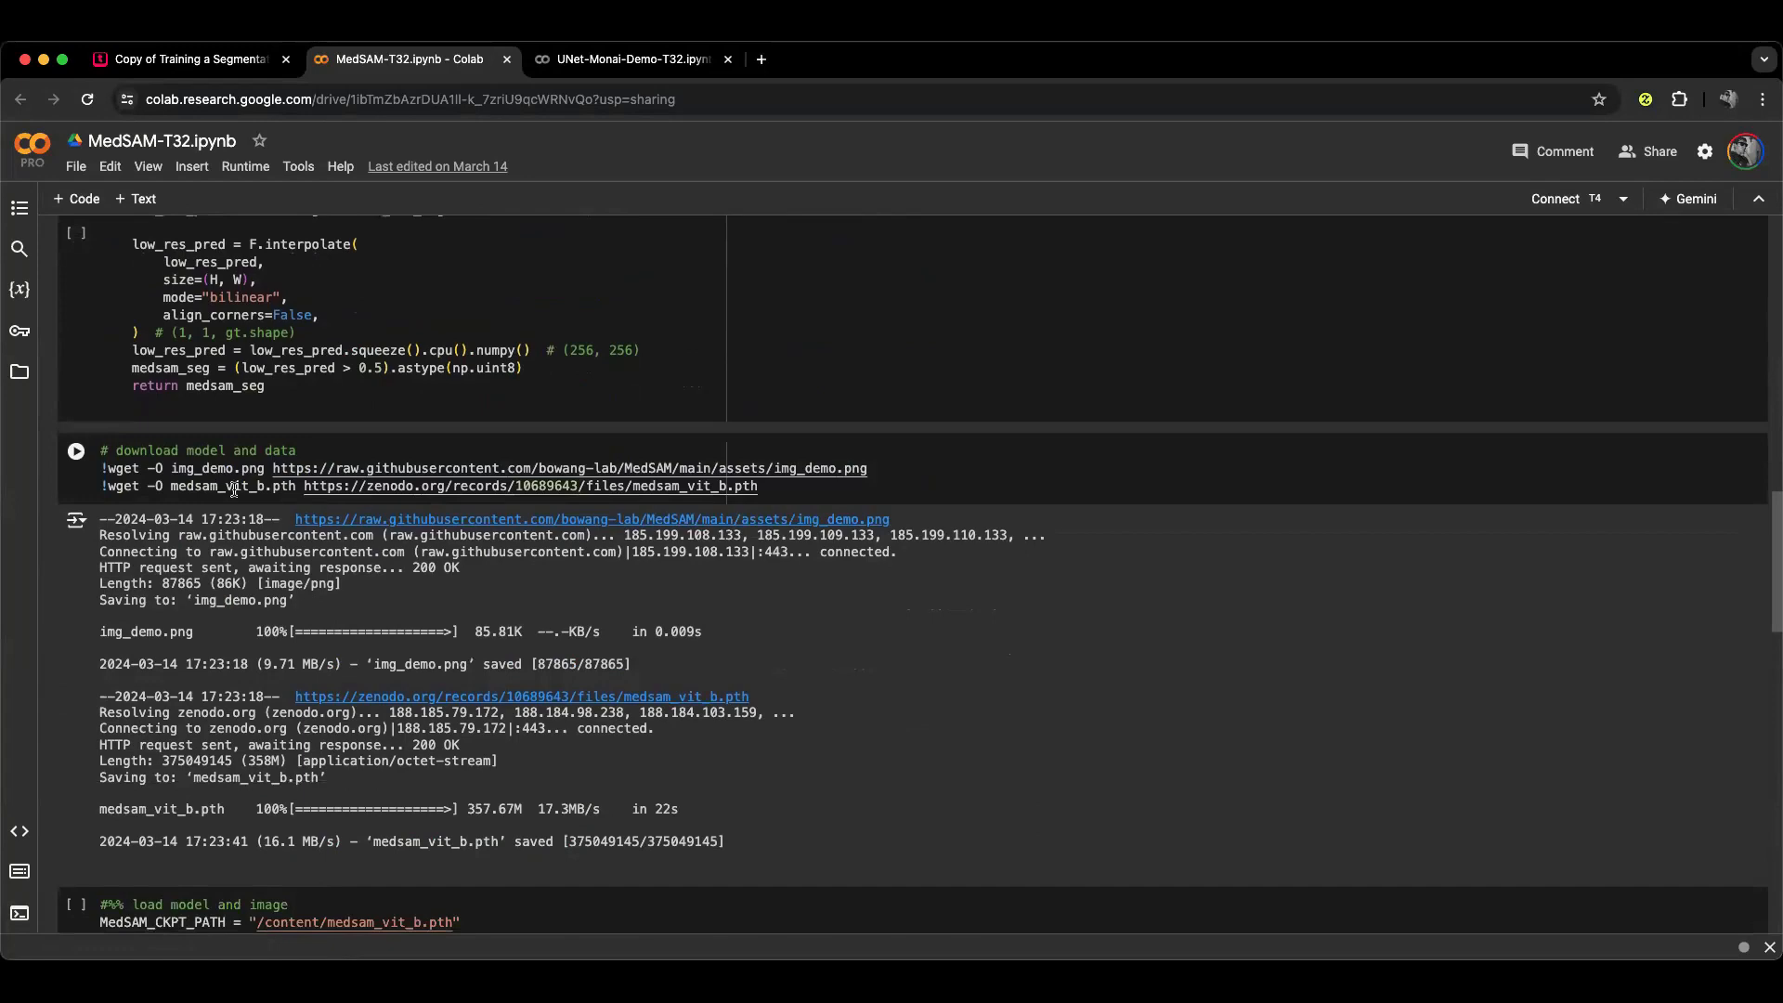
{"action": "scroll", "scroll_direction": "down", "scroll_amount": 3}
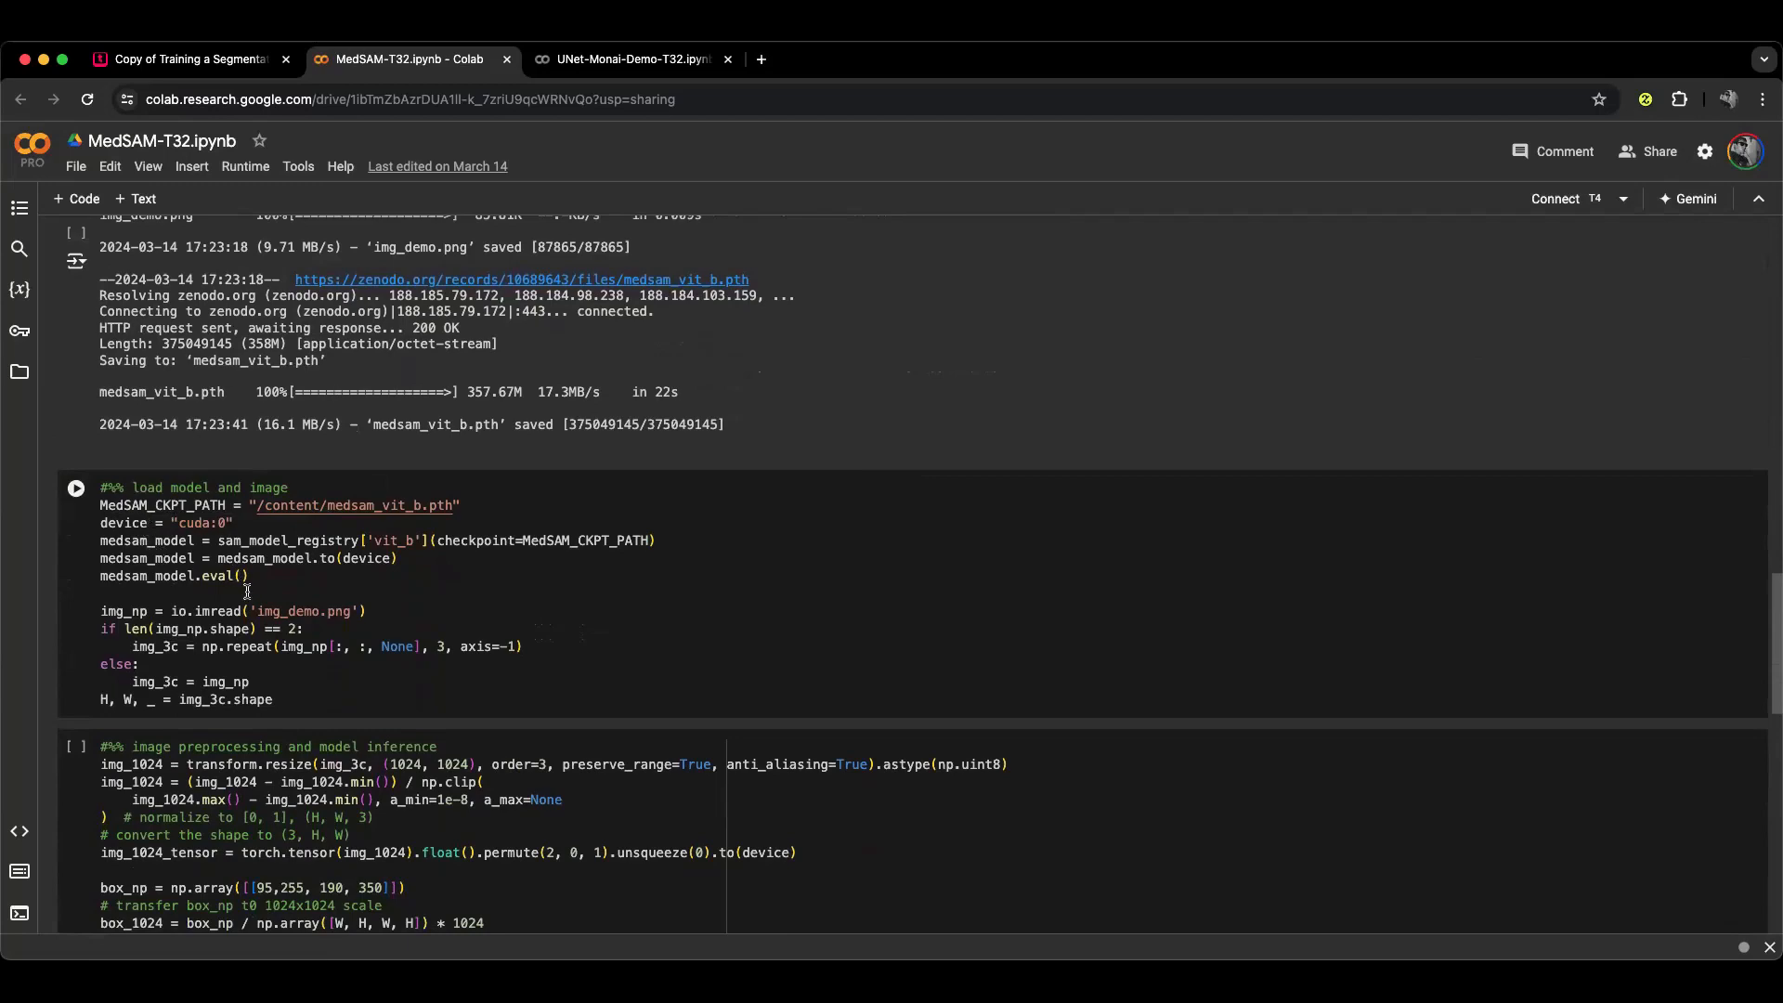
{"action": "scroll", "scroll_direction": "down", "scroll_amount": 3}
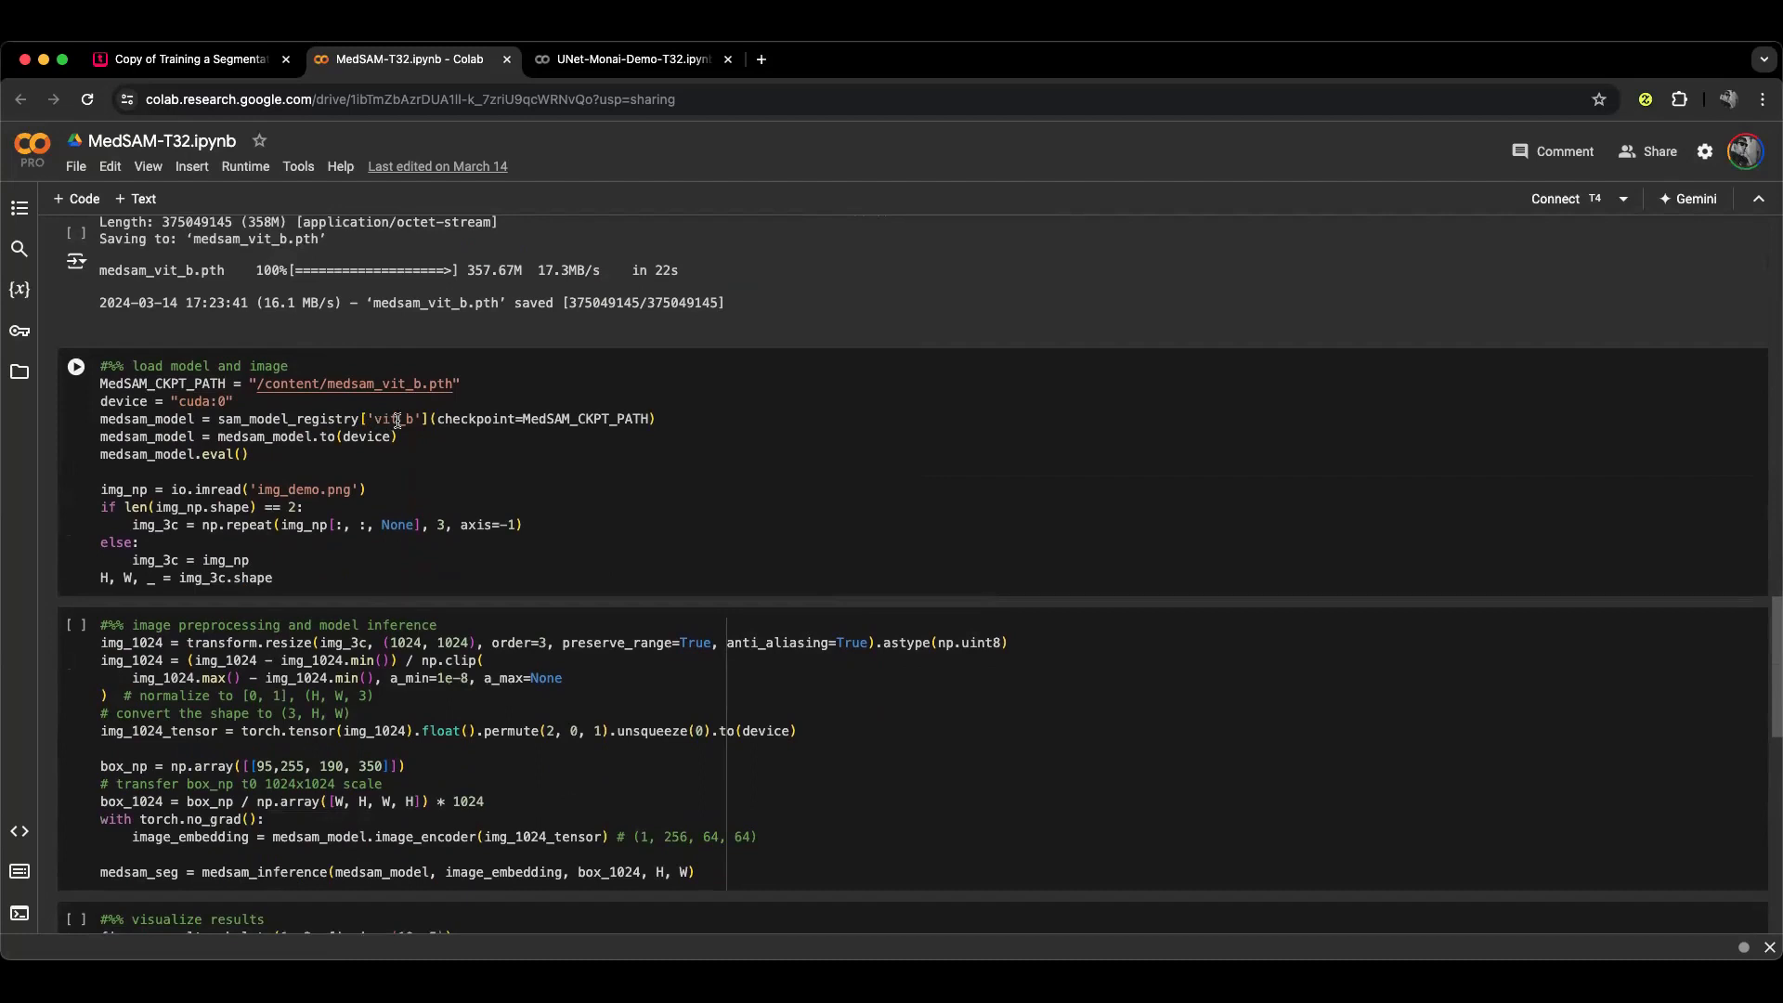
{"action": "scroll", "scroll_direction": "down", "scroll_amount": 3}
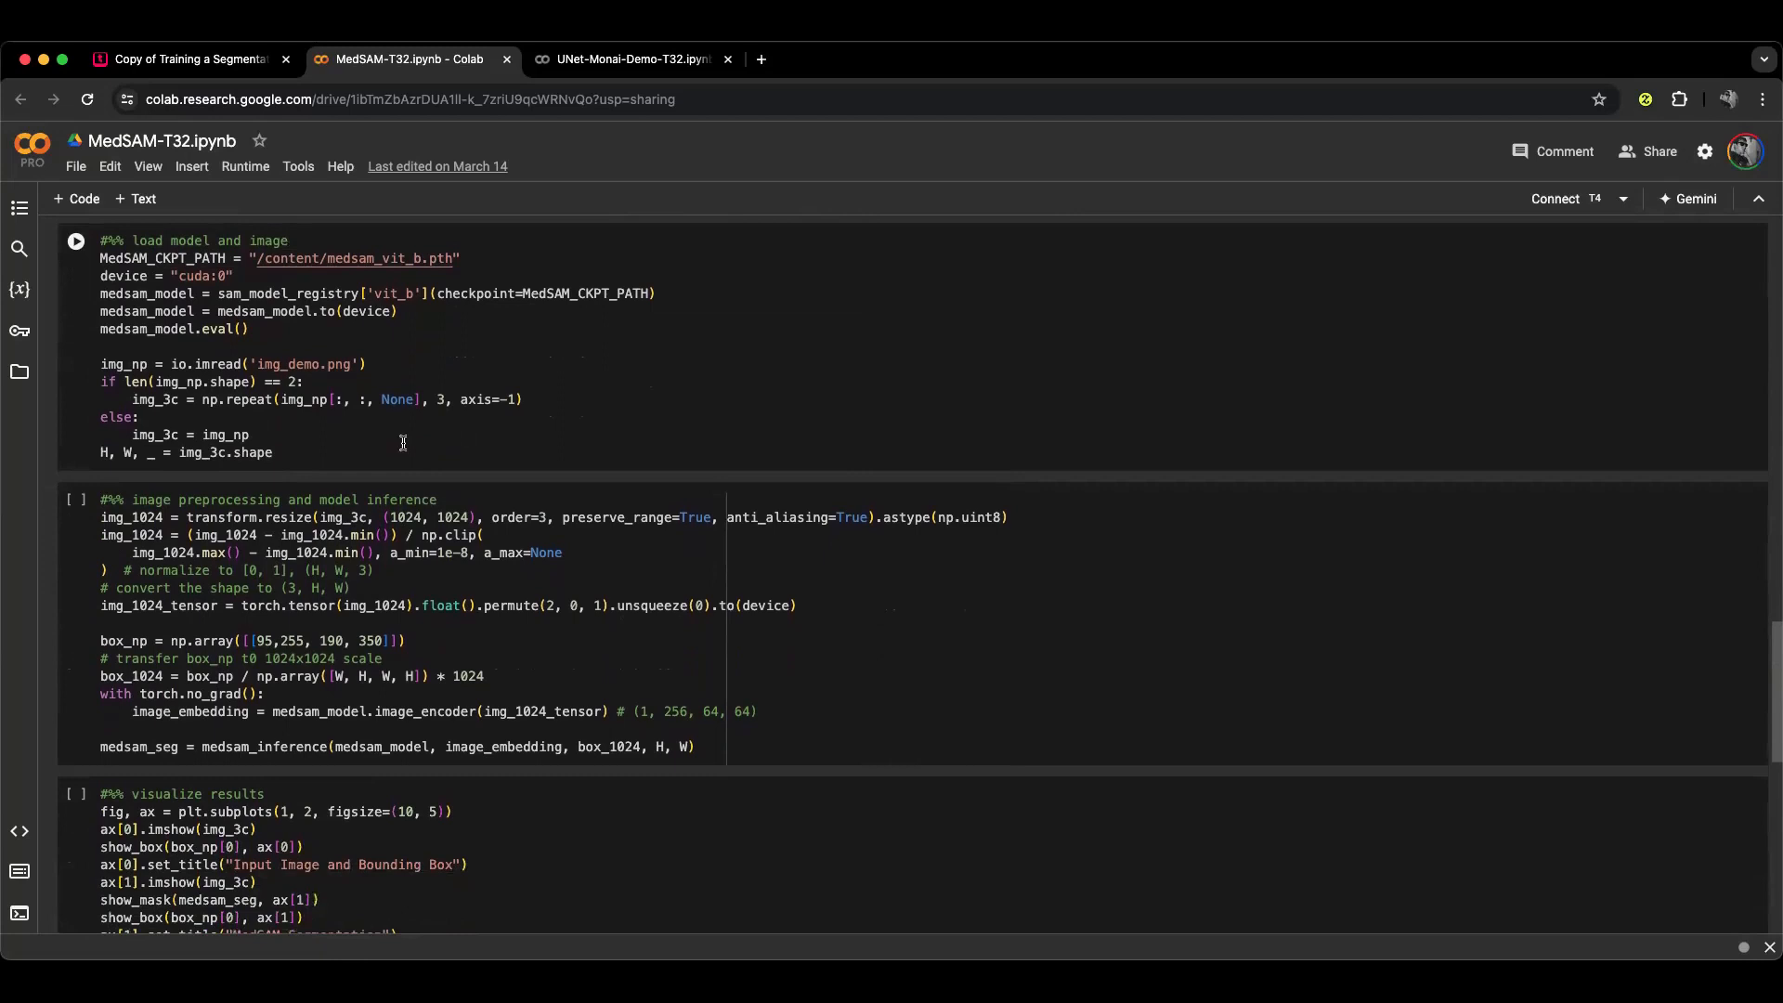
{"action": "scroll", "scroll_direction": "down", "scroll_amount": 3}
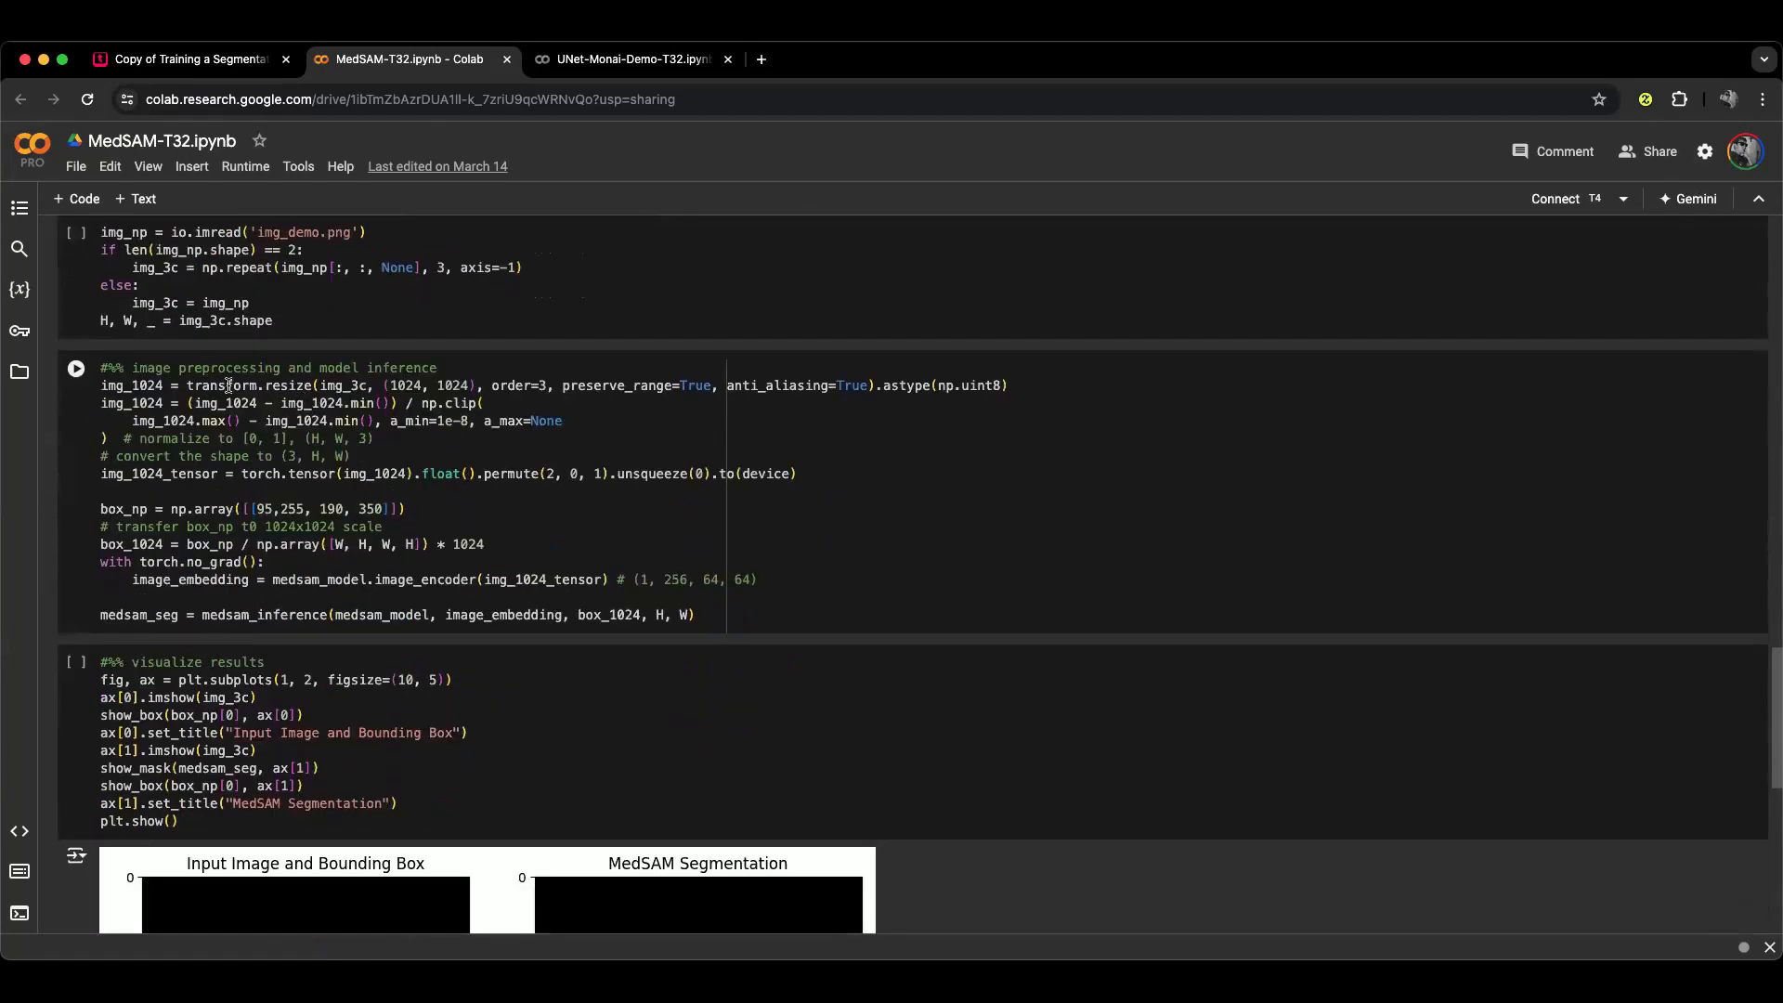
{"action": "scroll", "scroll_direction": "down", "scroll_amount": 3}
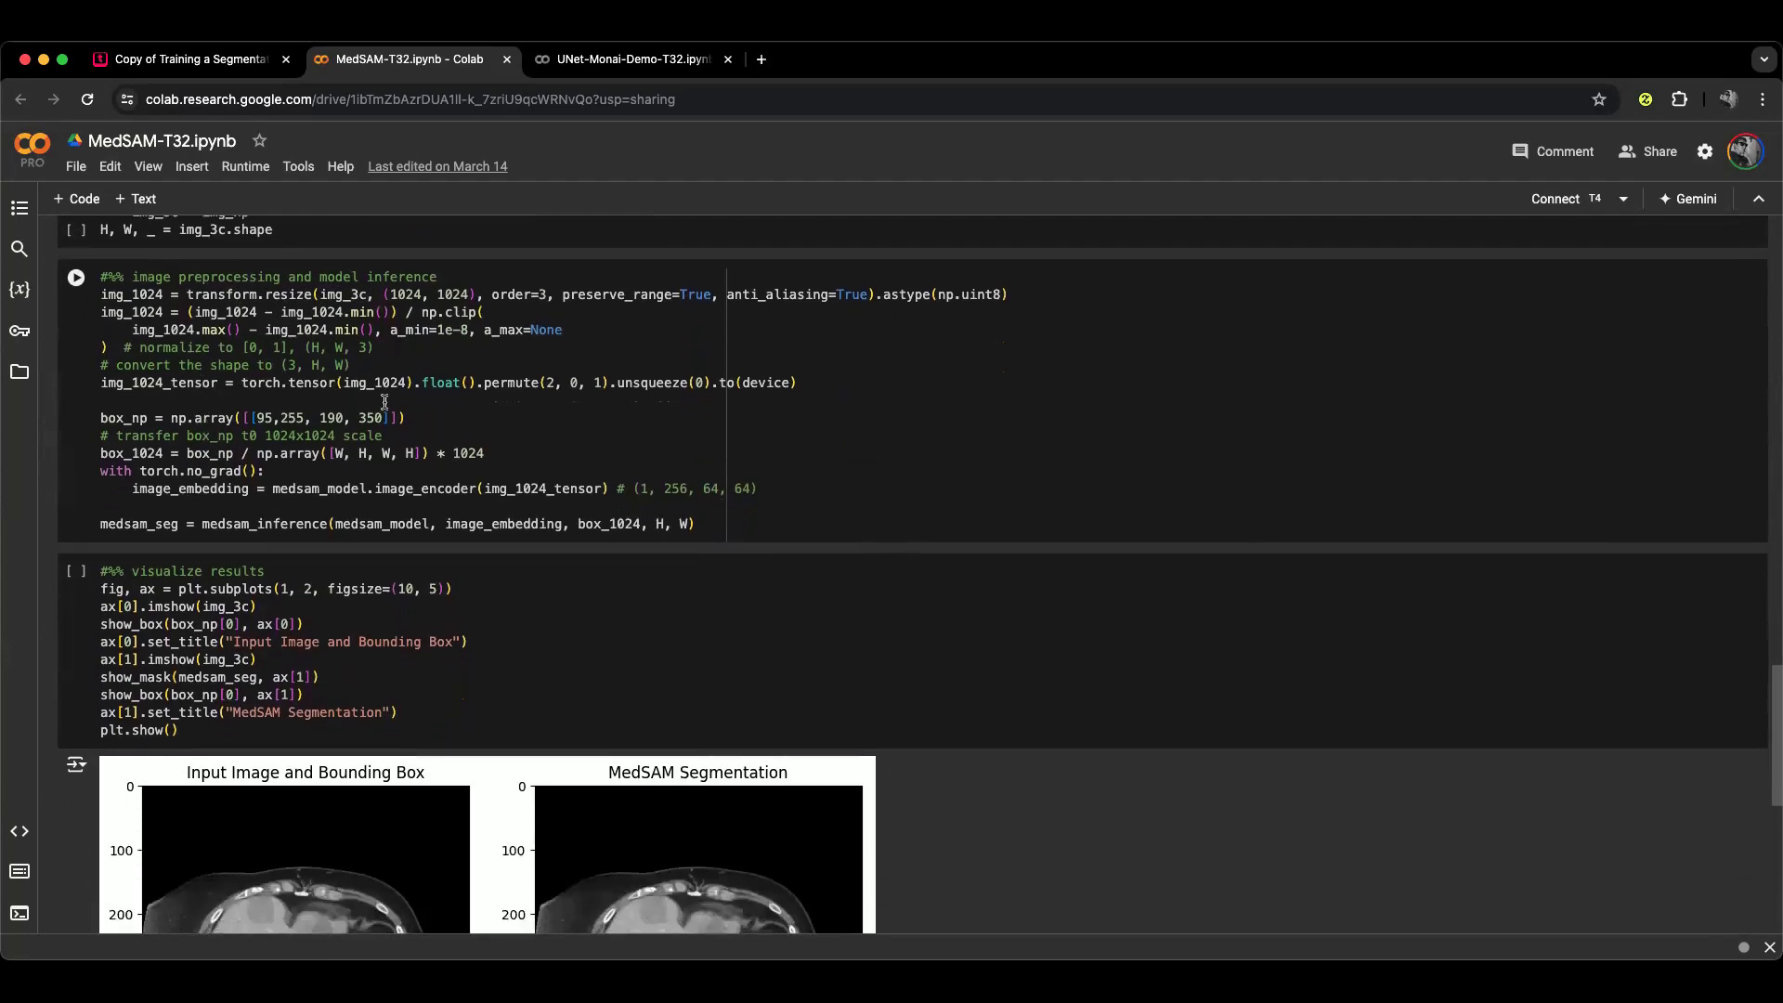
{"action": "scroll", "scroll_direction": "down", "scroll_amount": 3}
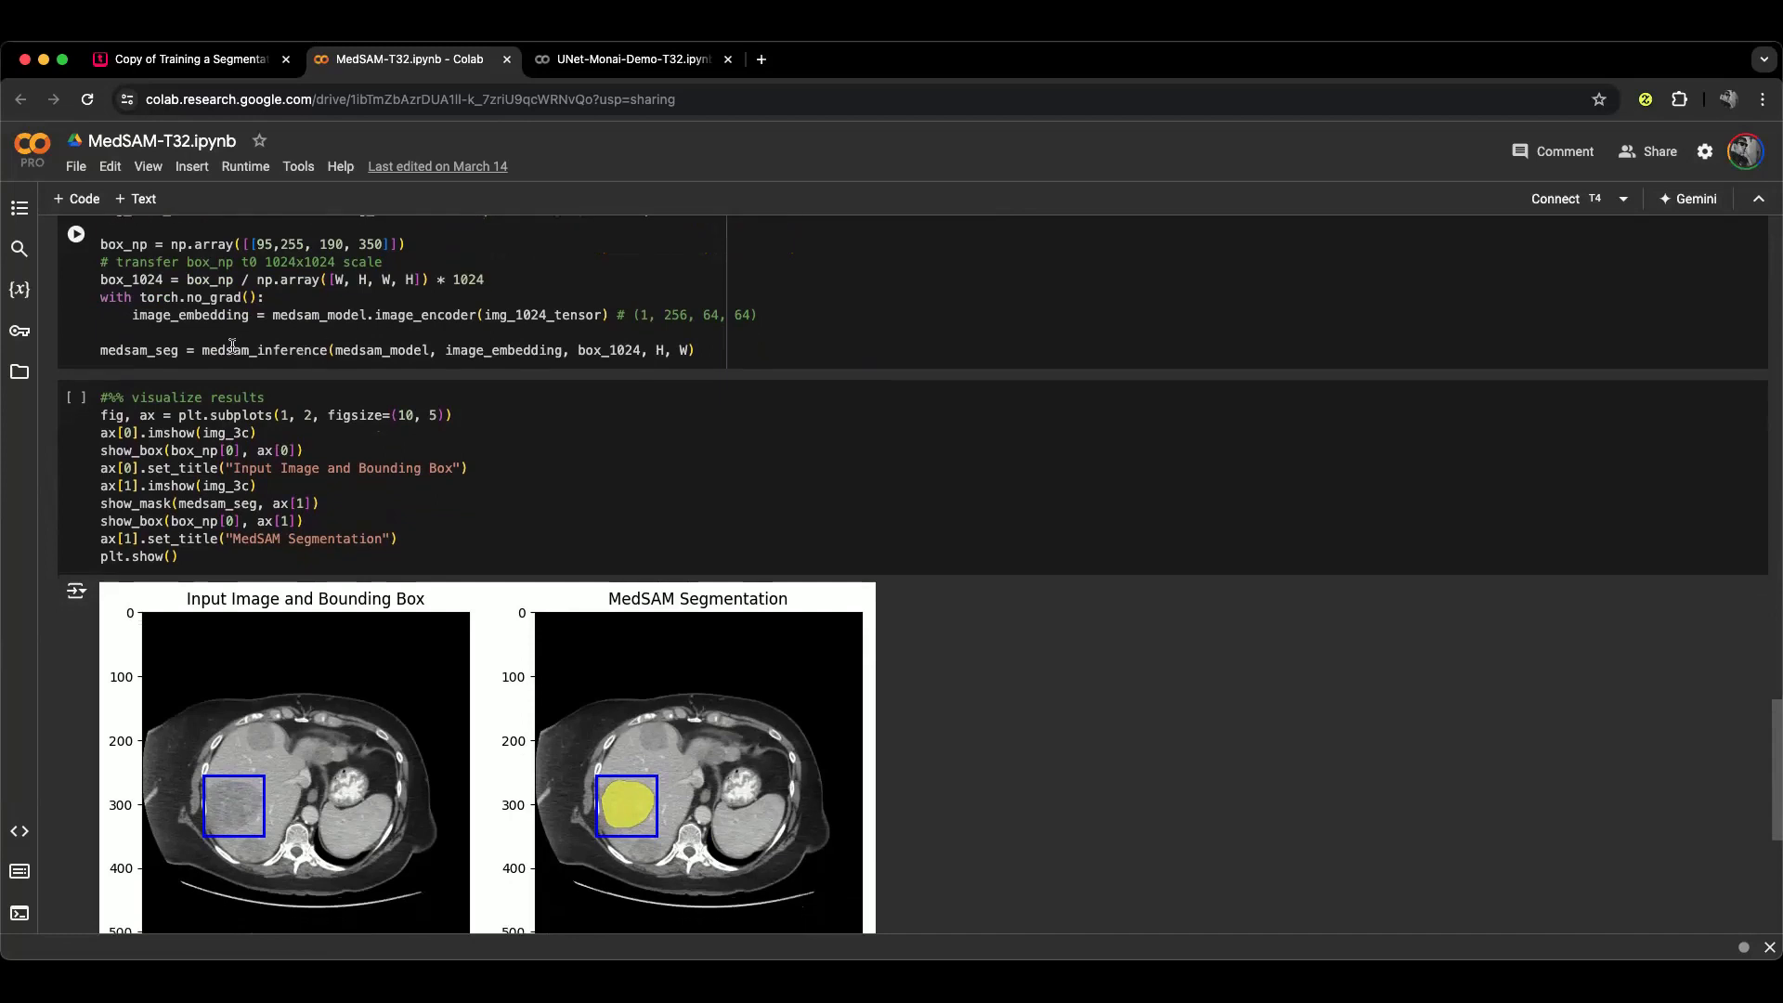
{"action": "scroll", "scroll_direction": "down", "scroll_amount": 3}
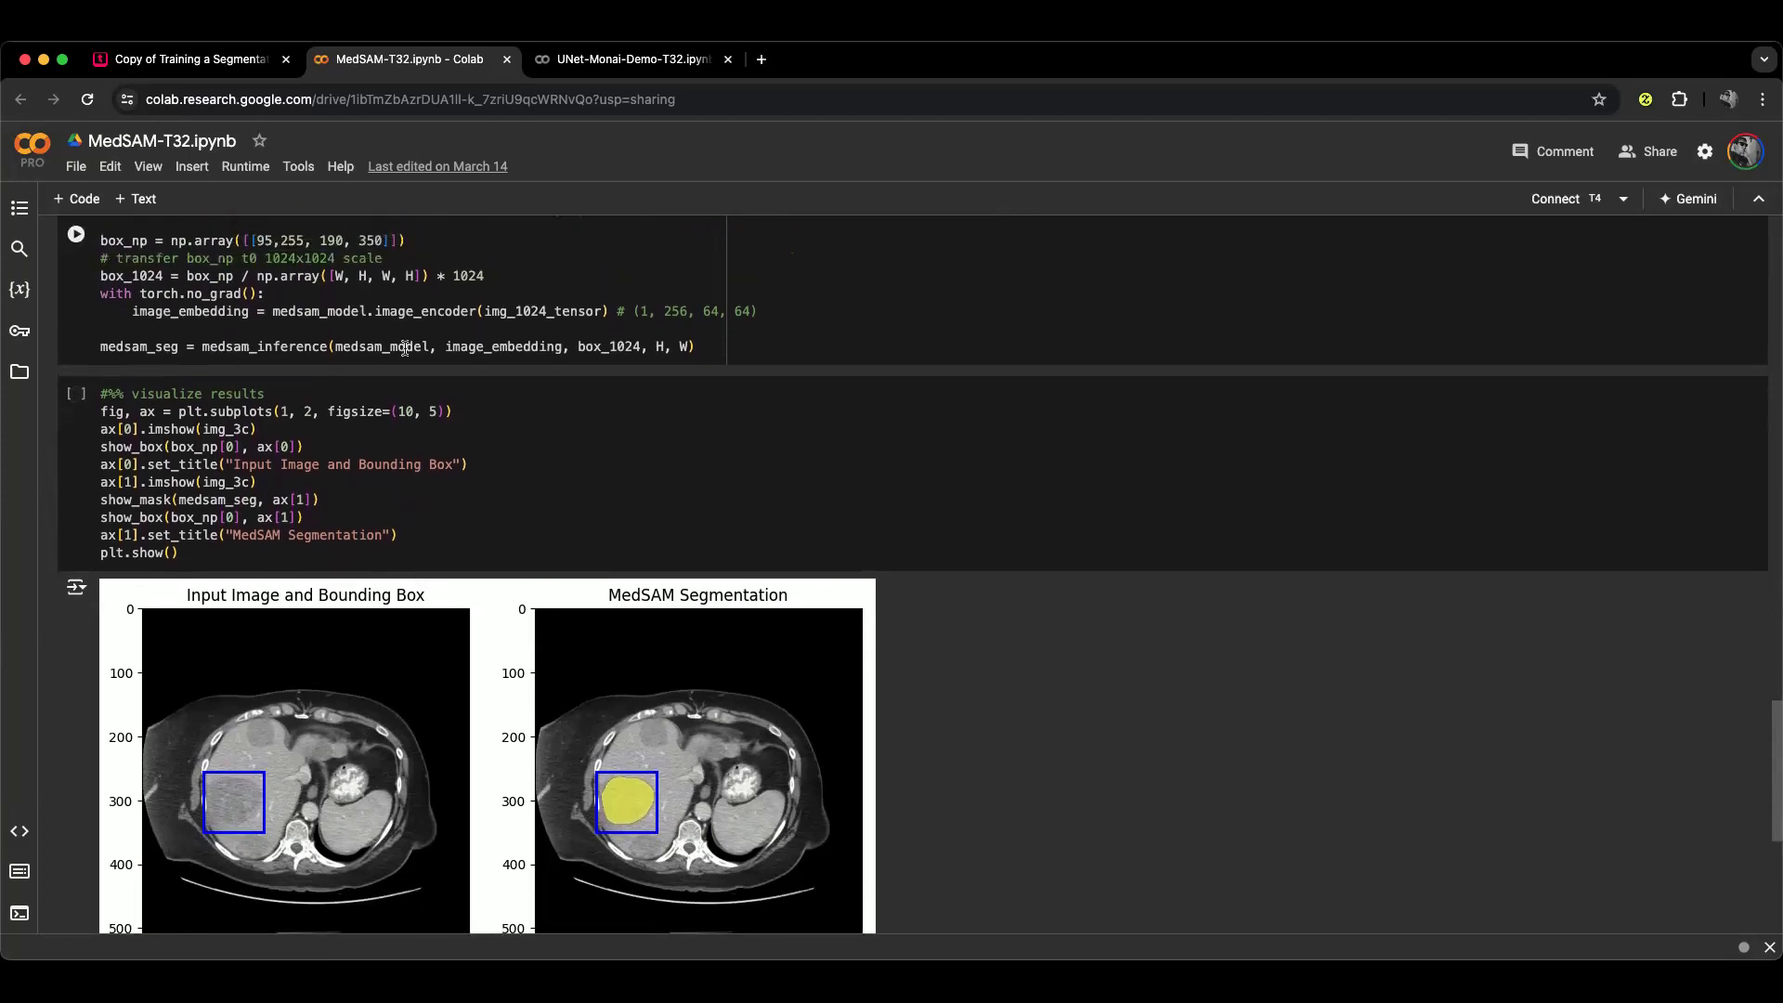
{"action": "scroll", "scroll_direction": "up", "scroll_amount": 3}
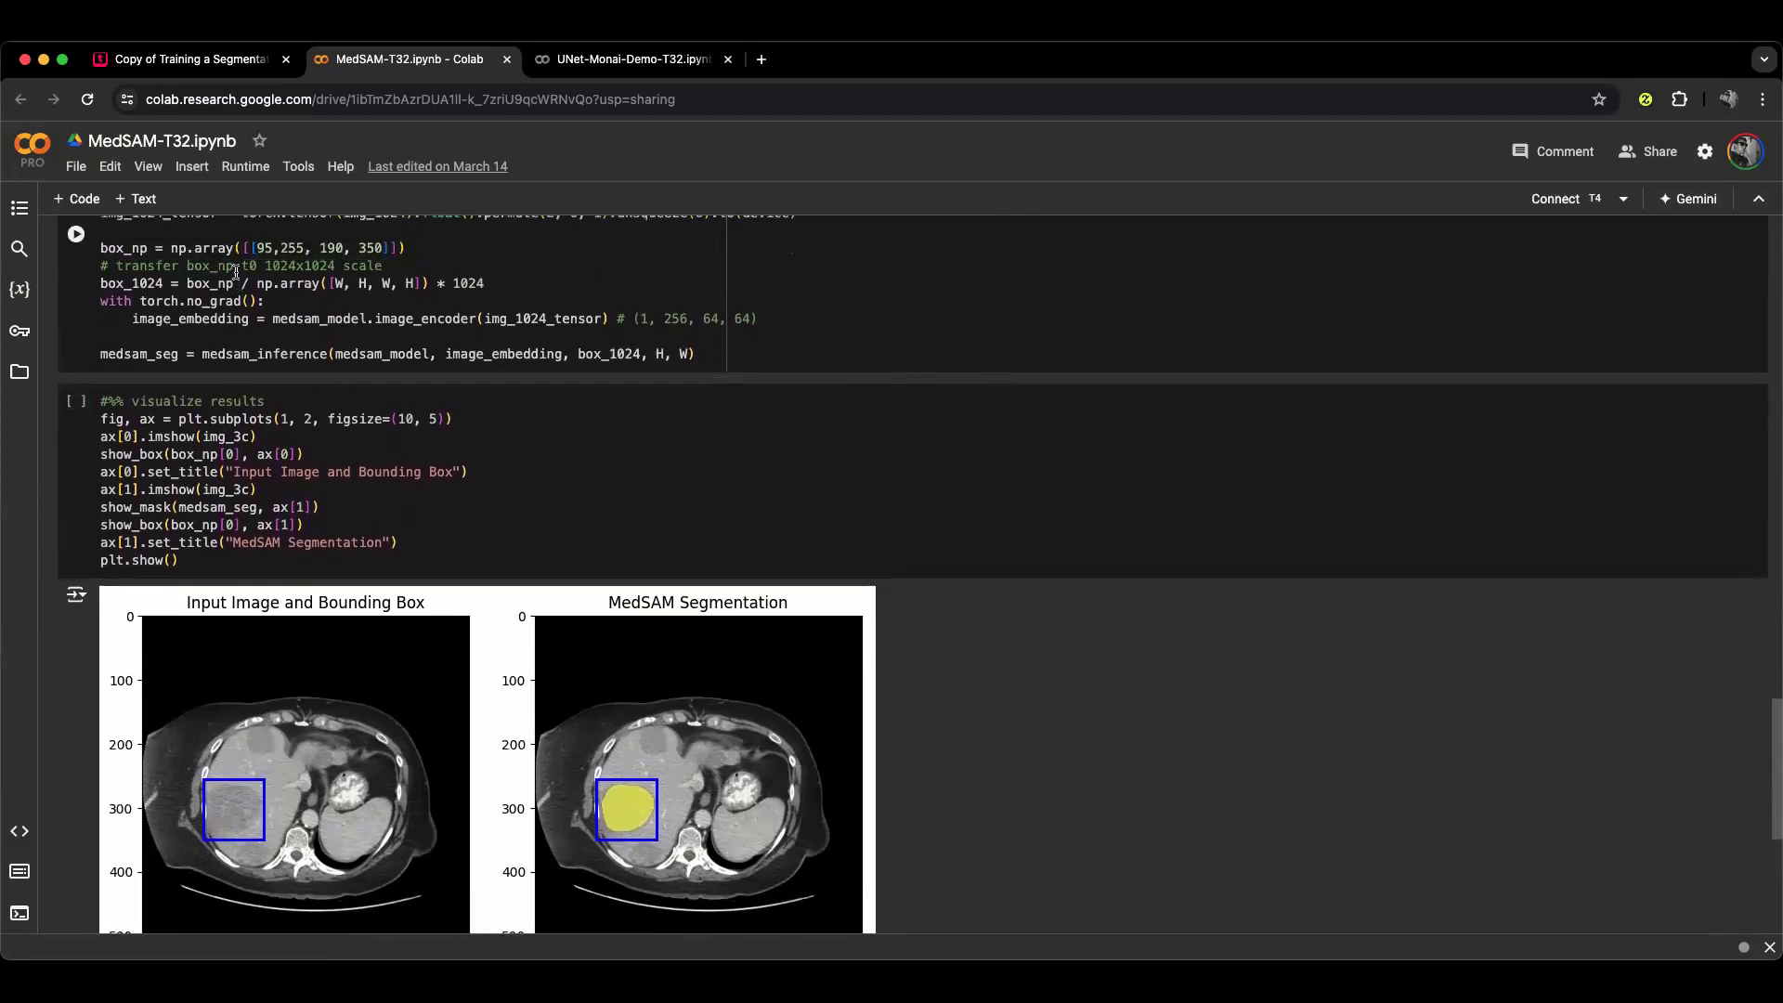
{"action": "scroll", "scroll_direction": "down", "scroll_amount": 3}
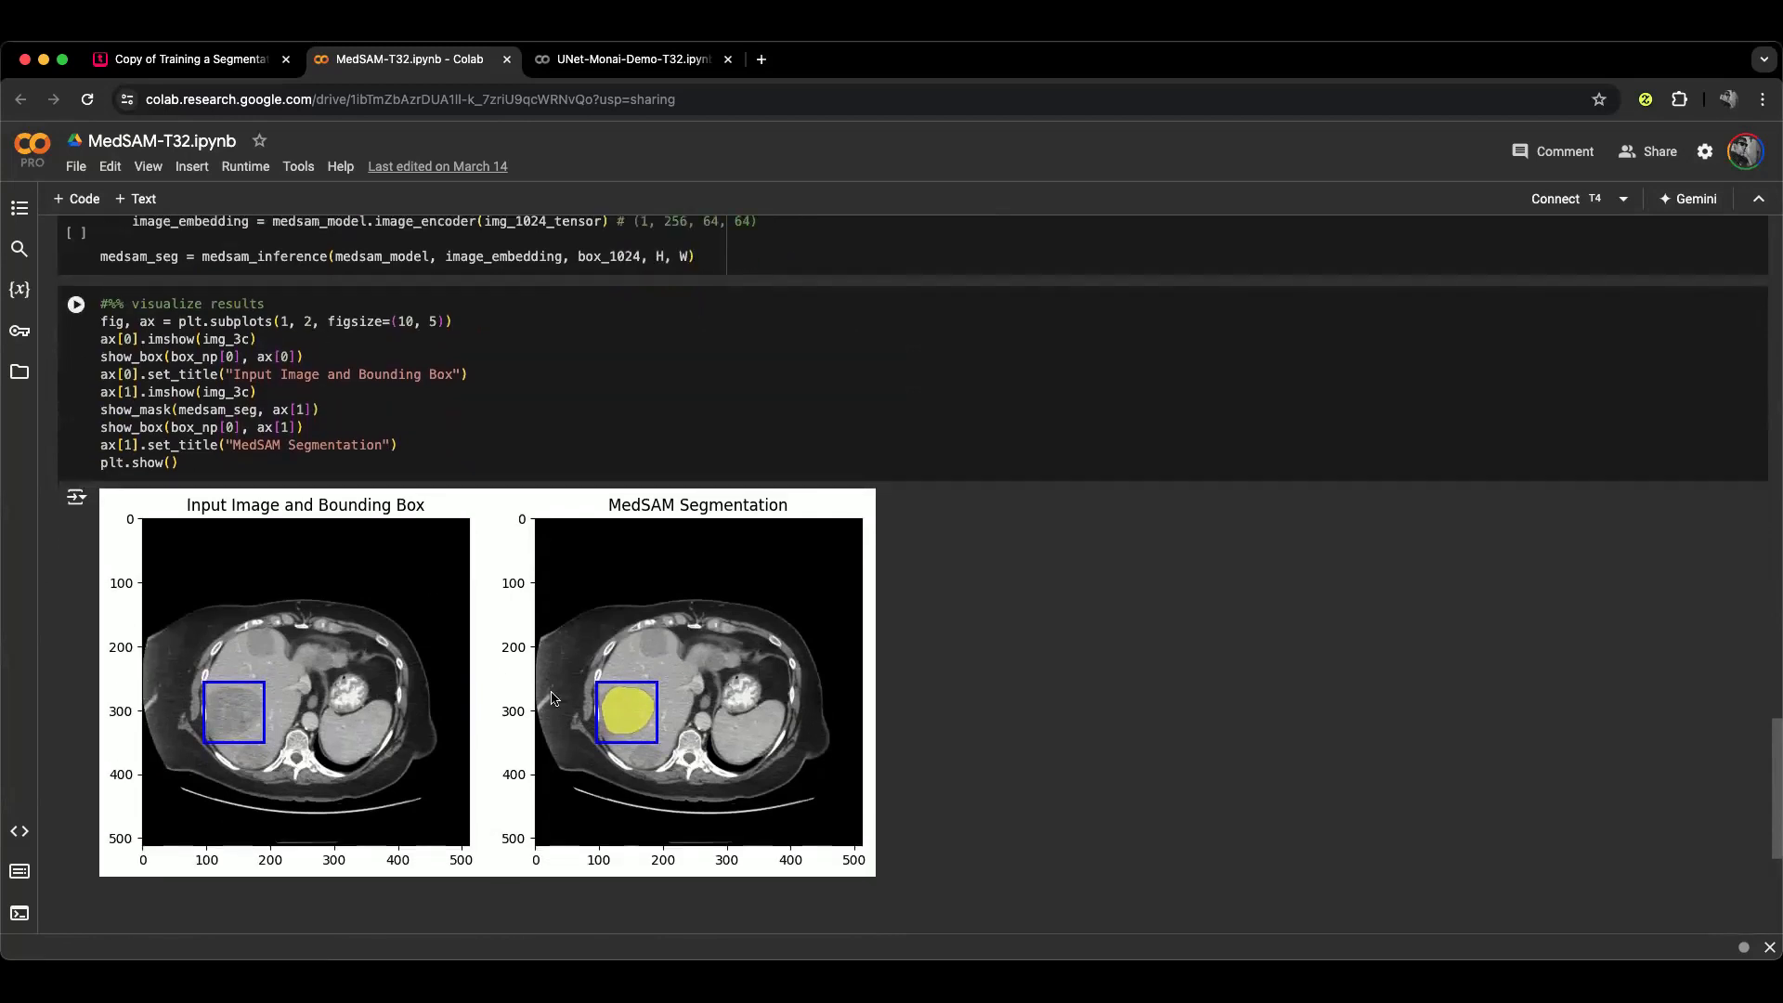
{"action": "scroll", "scroll_direction": "up", "scroll_amount": 3}
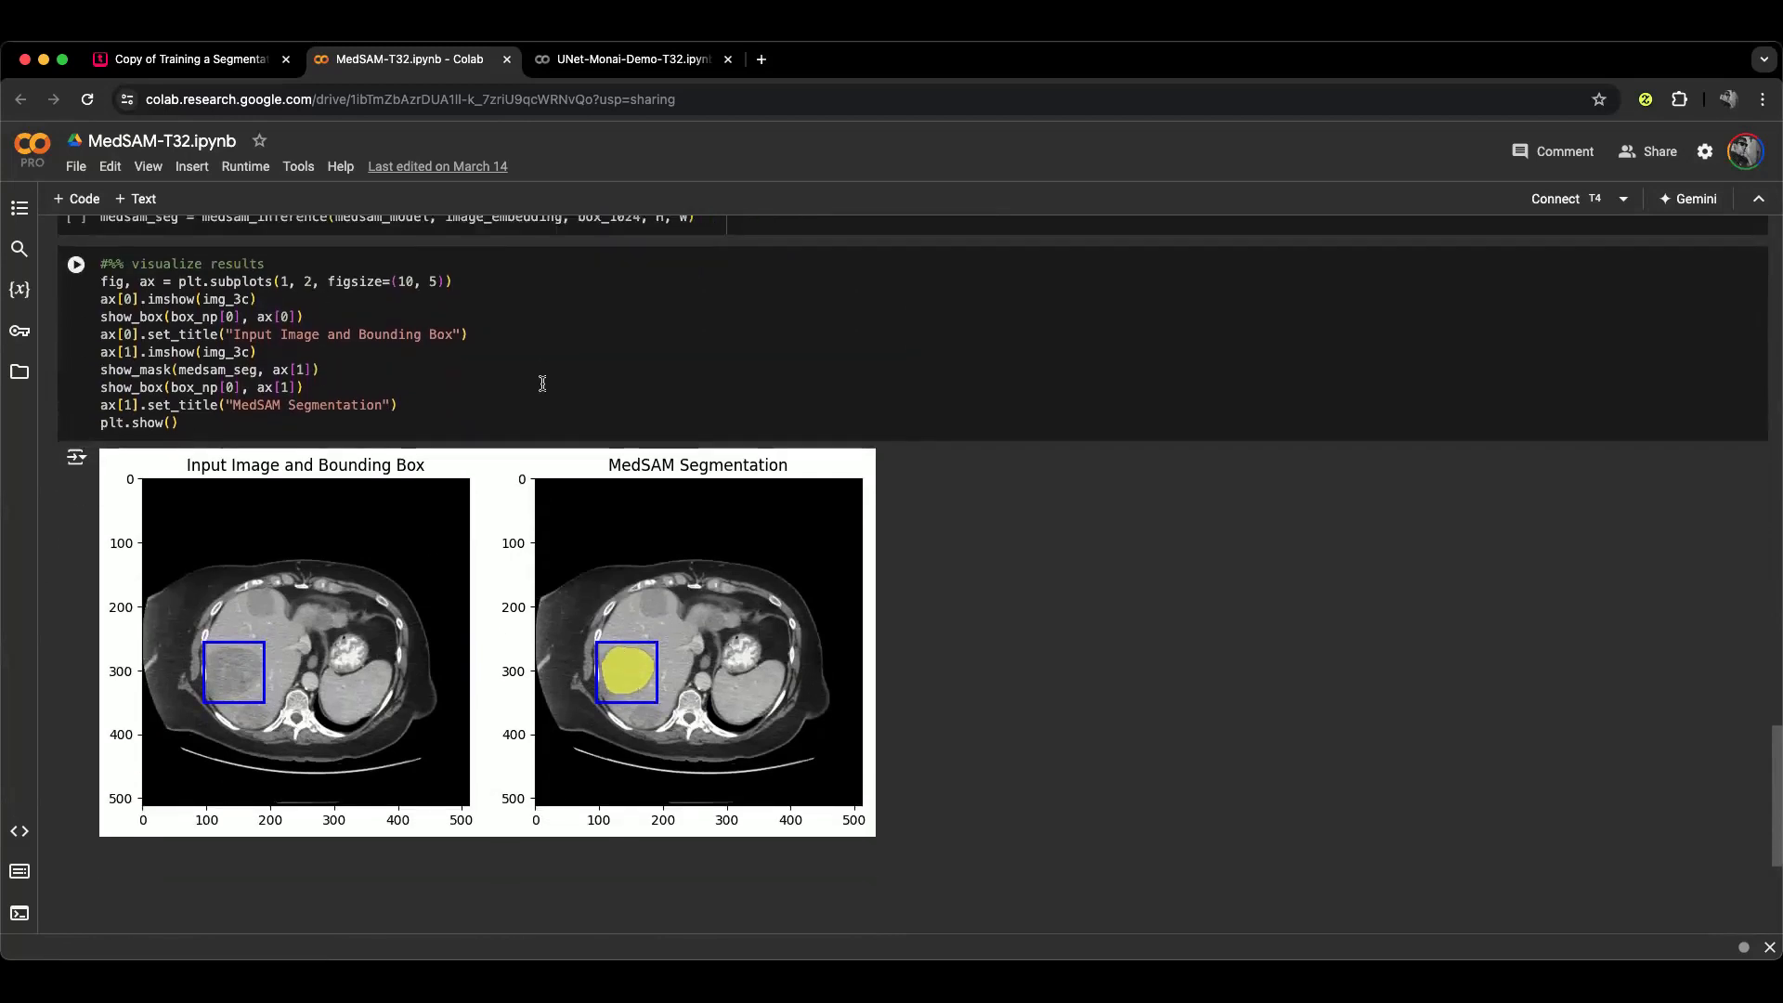
{"action": "mouse_move", "coordinate": [286, 479]}
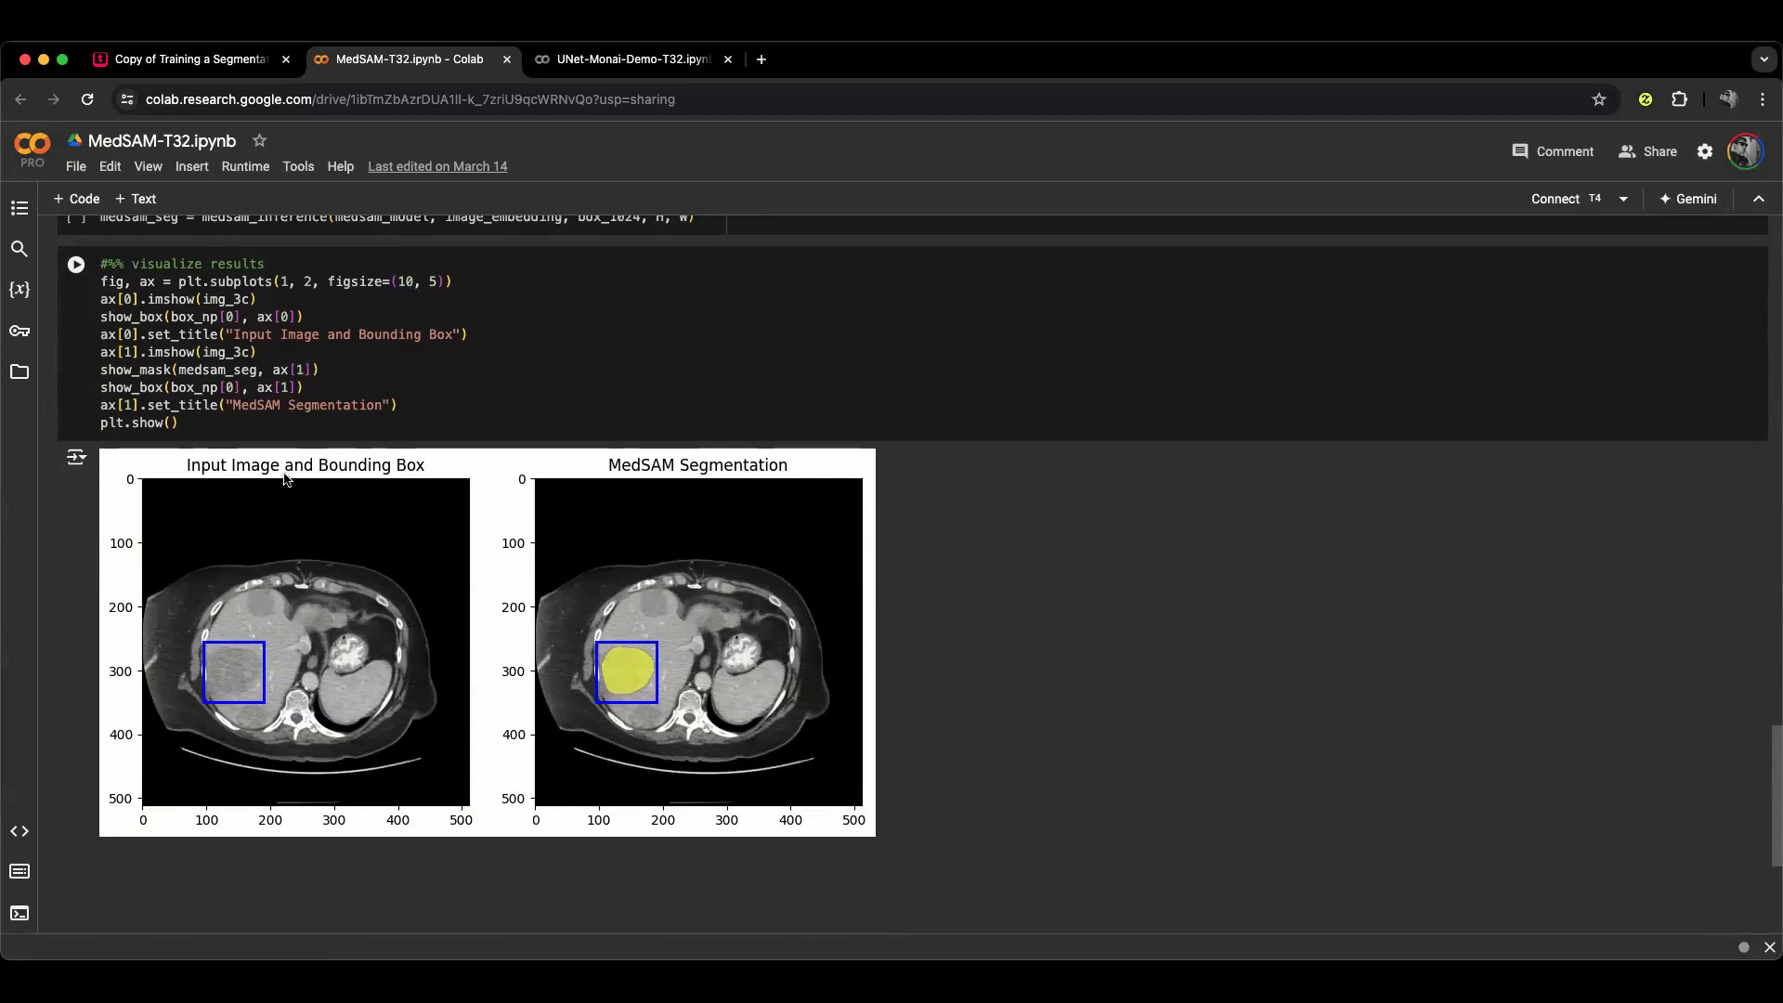
{"action": "scroll", "scroll_direction": "down", "scroll_amount": 3}
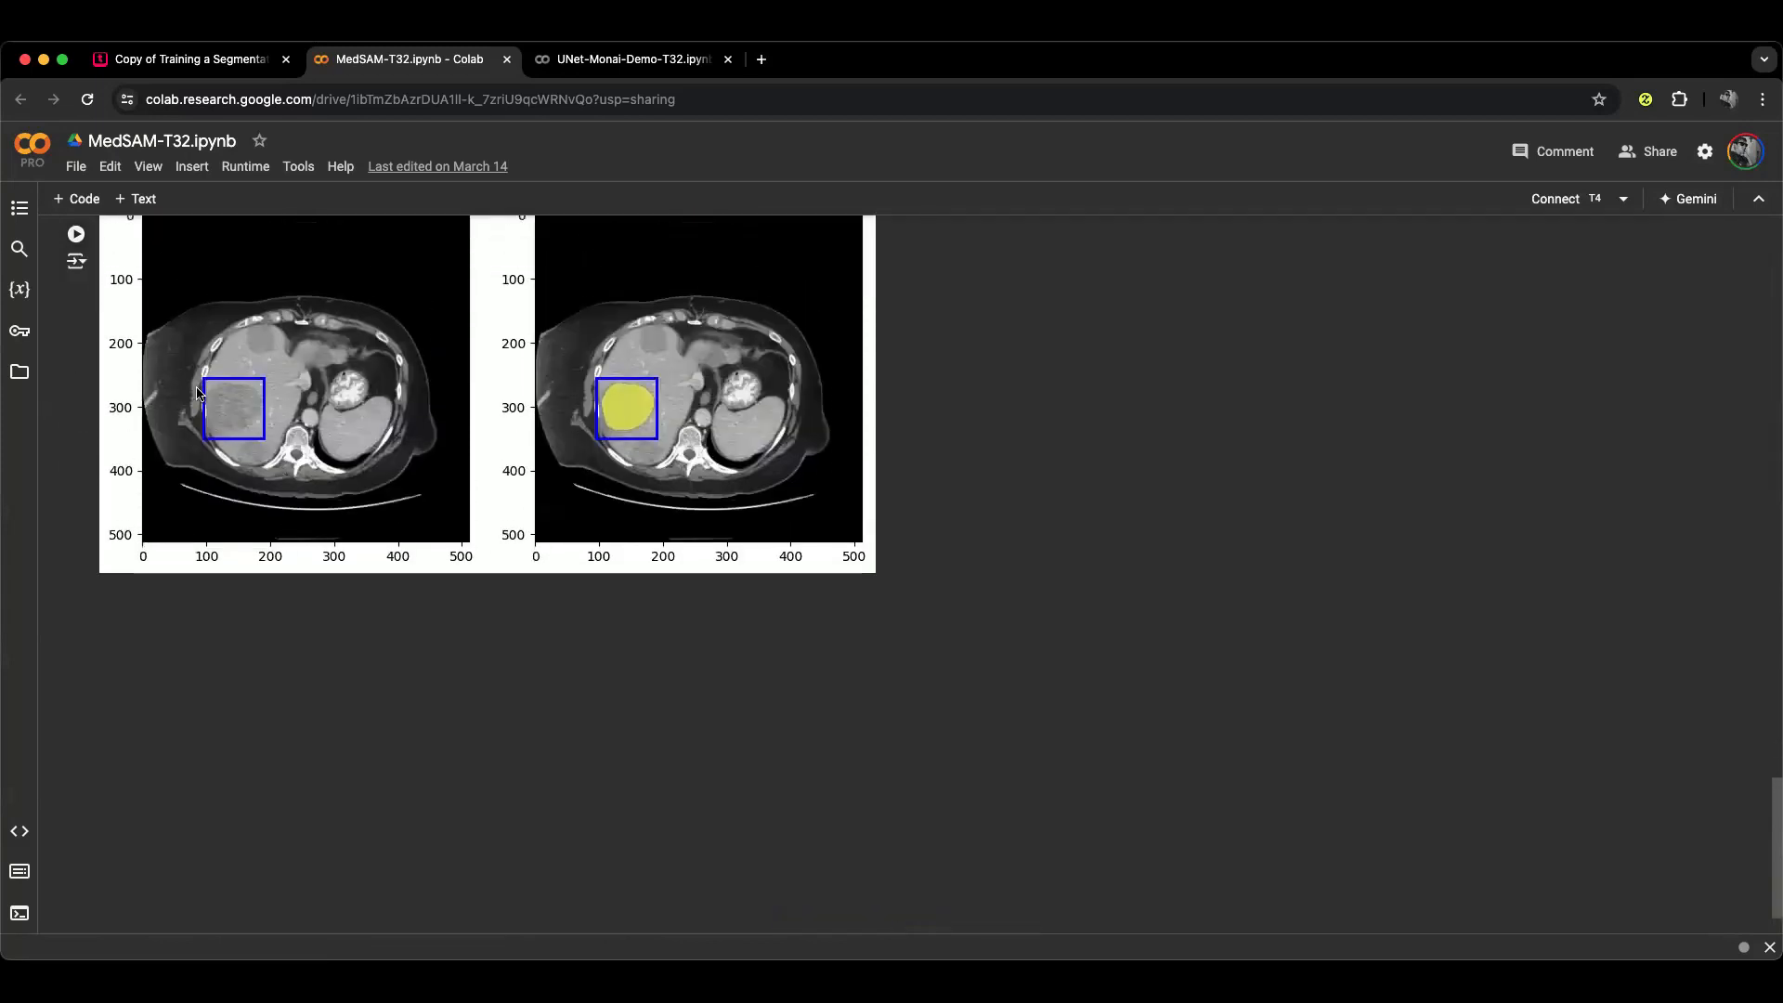
{"action": "mouse_move", "coordinate": [247, 421]}
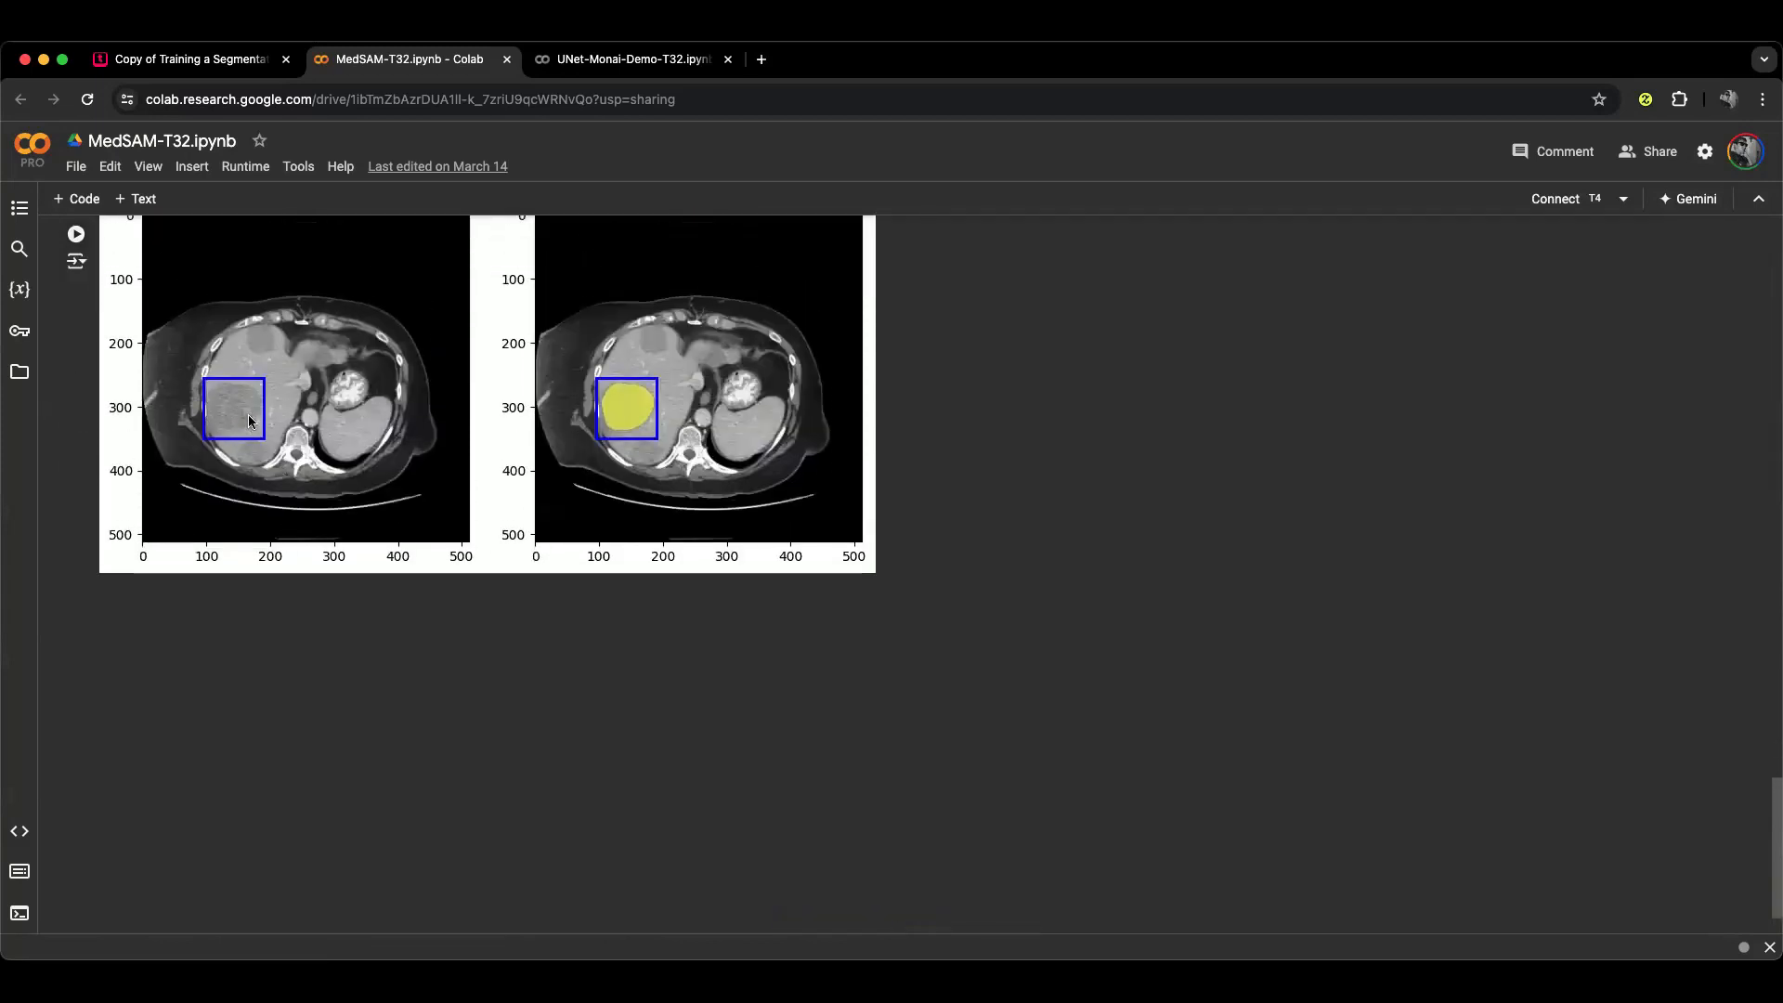
{"action": "mouse_move", "coordinate": [624, 418]}
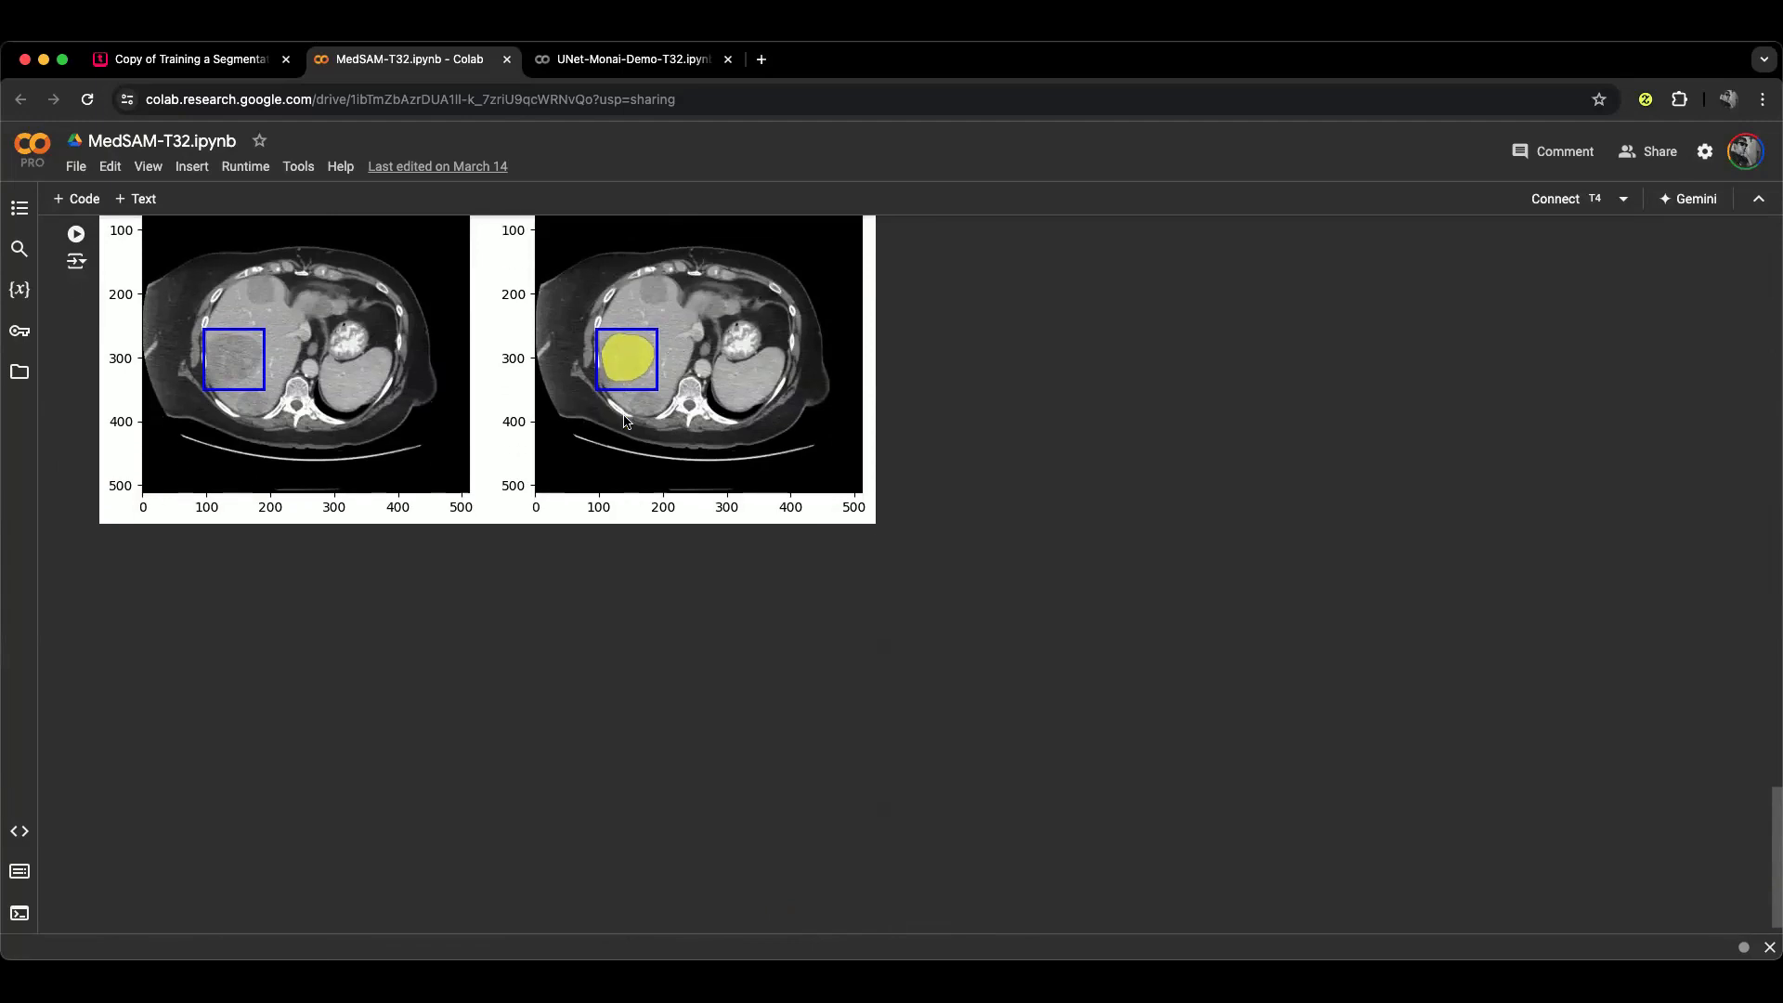
{"action": "scroll", "scroll_direction": "up", "scroll_amount": 3}
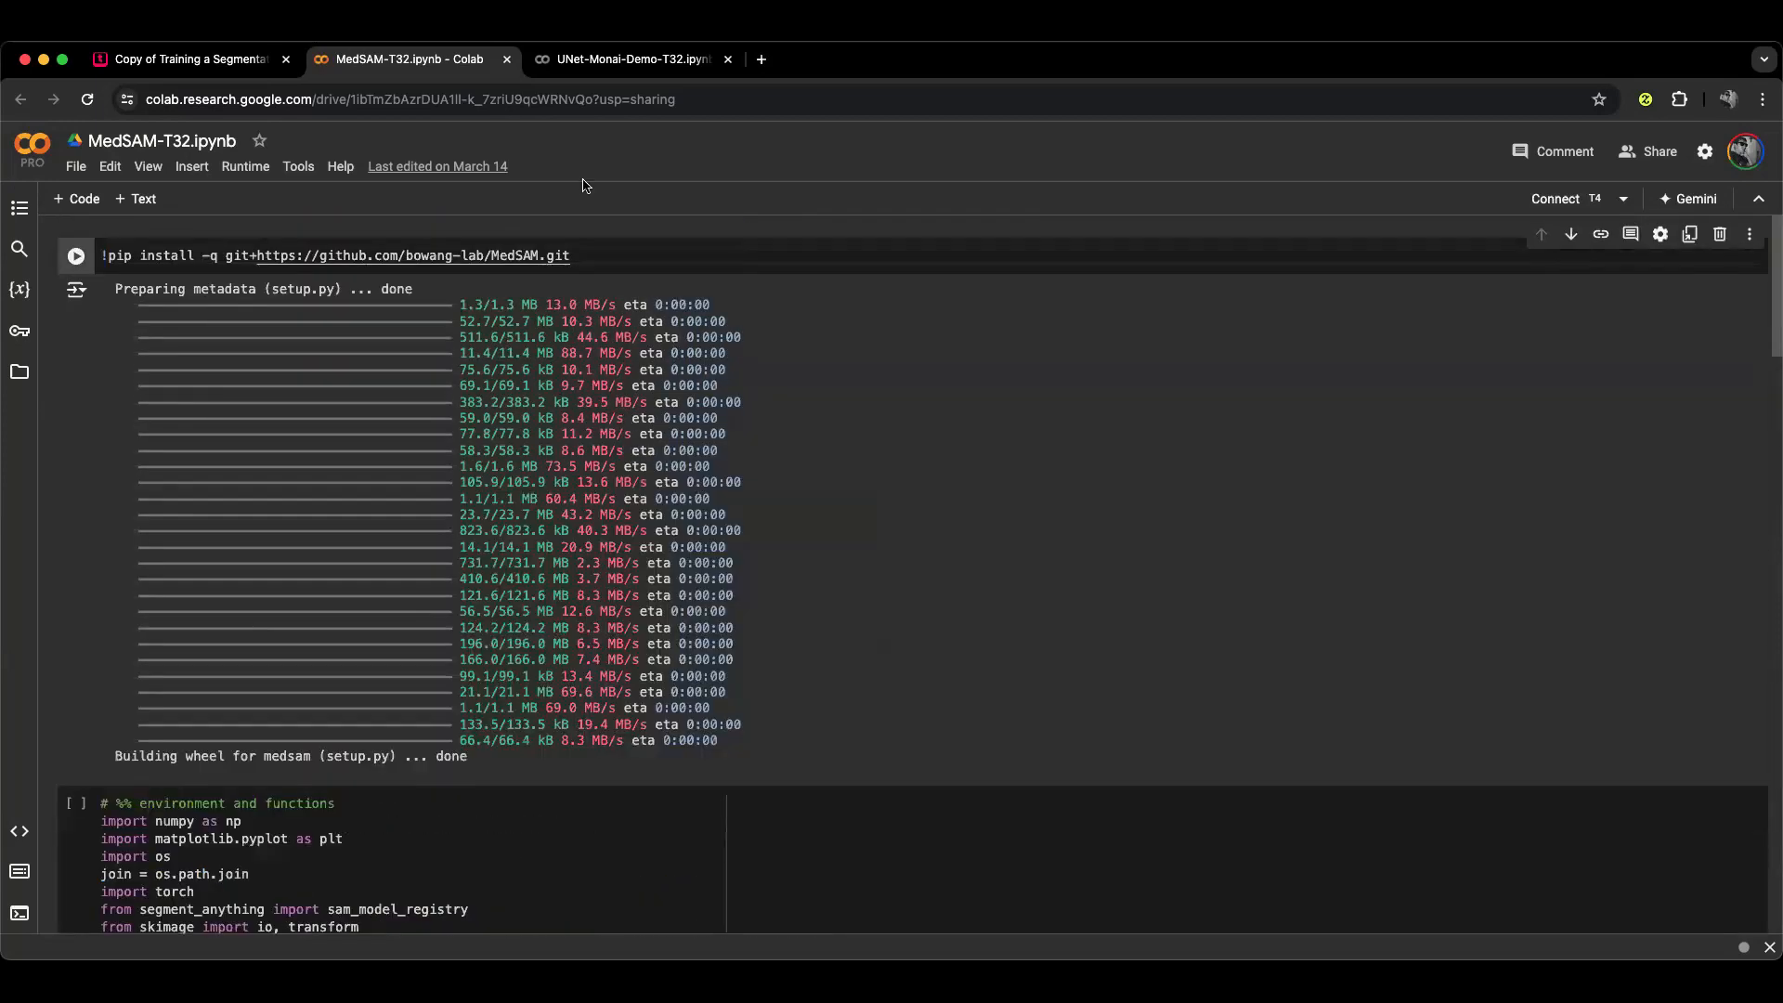
{"action": "mouse_move", "coordinate": [546, 180]}
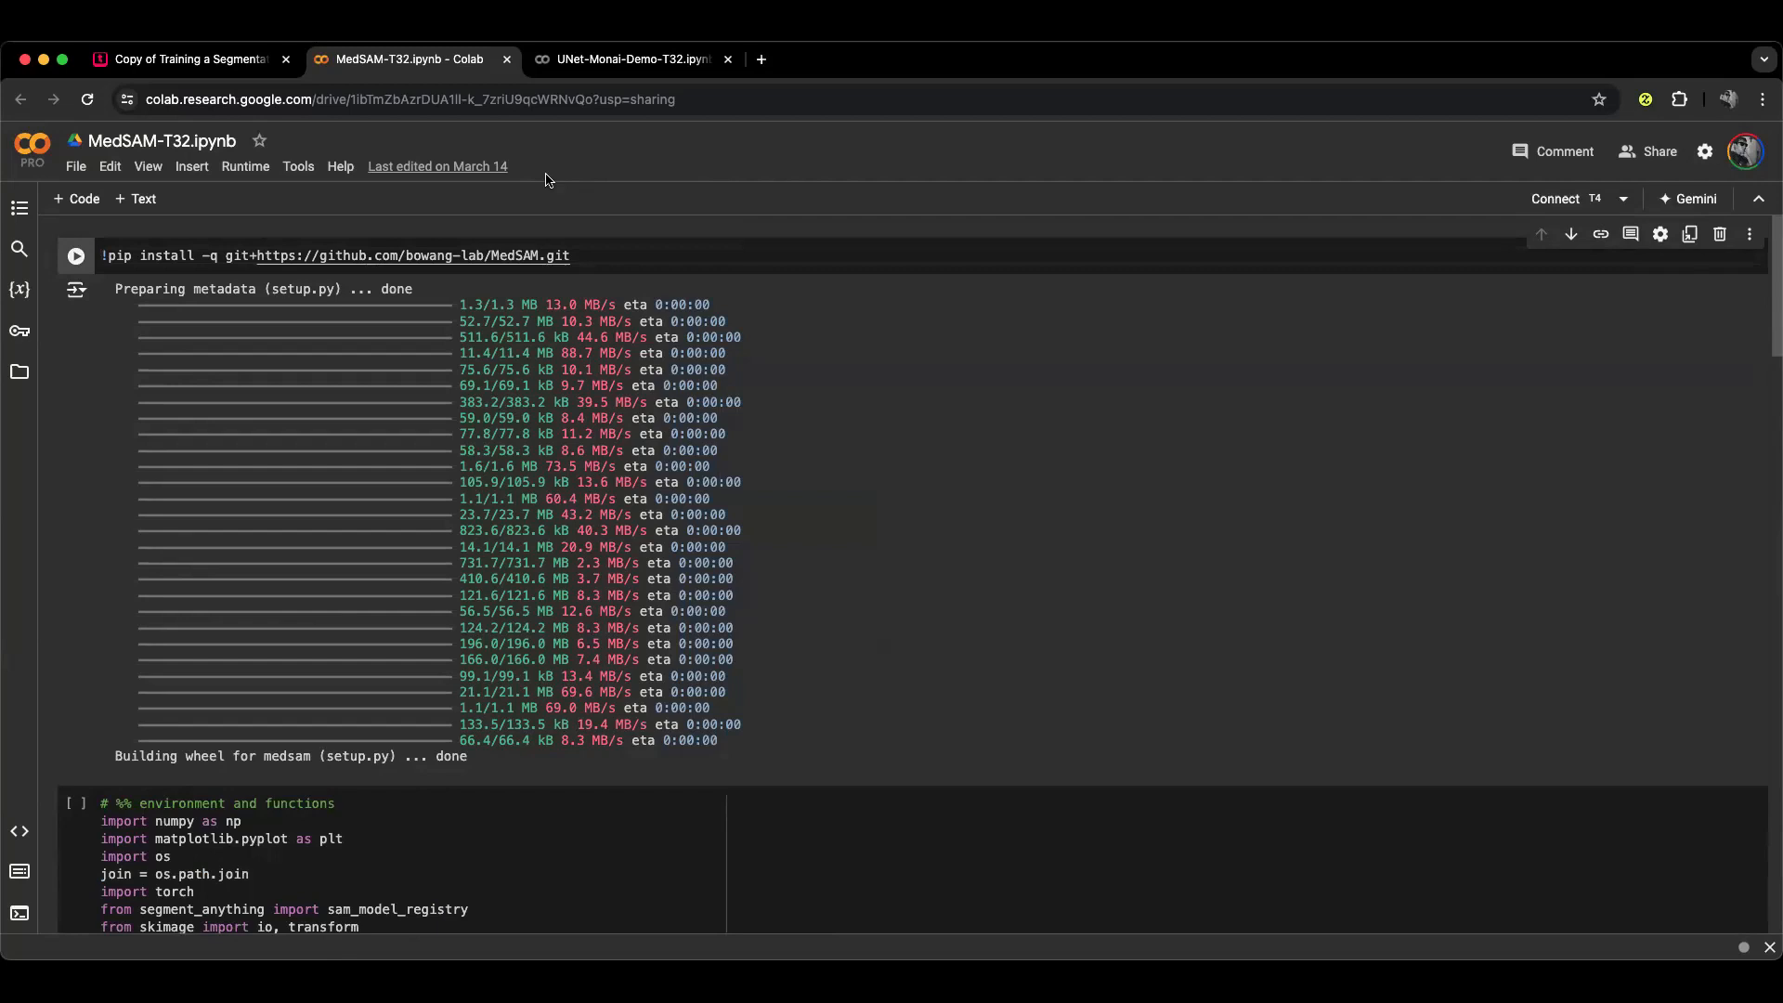
{"action": "mouse_move", "coordinate": [548, 180]}
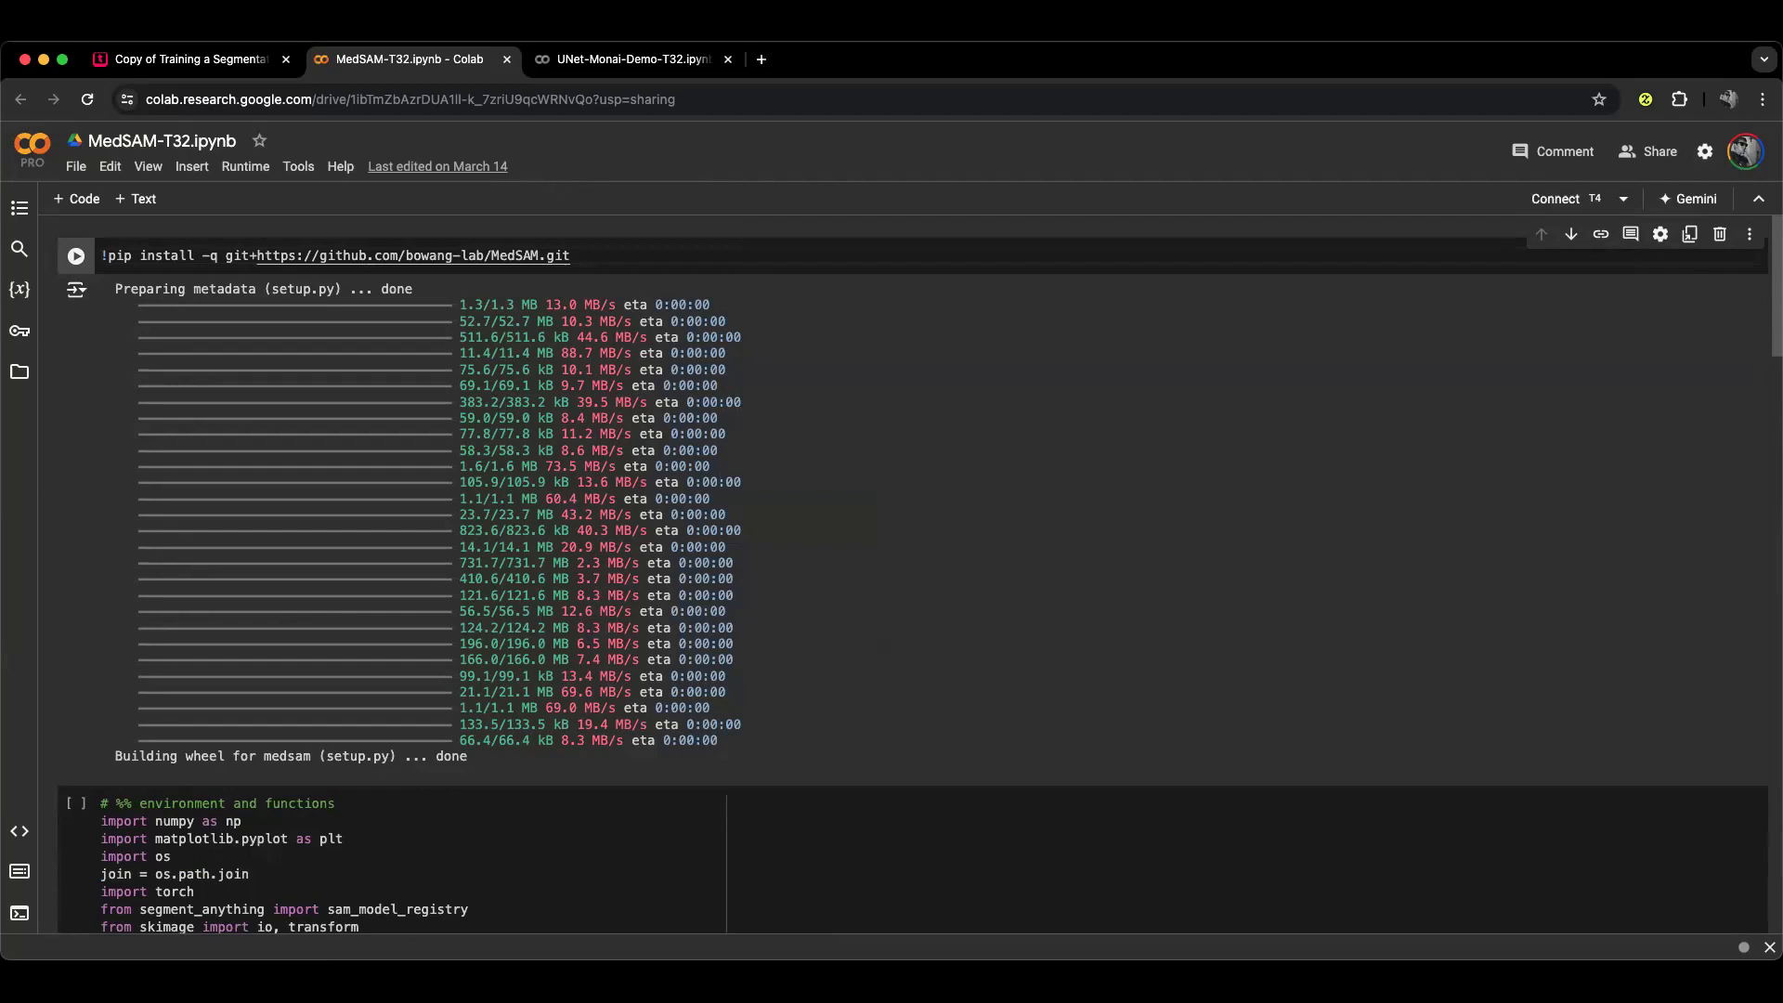
Switch to the Typeset tab showing the final 'Let's Checkout MedSAM' slide.
{"action": "left_click", "coordinate": [187, 58]}
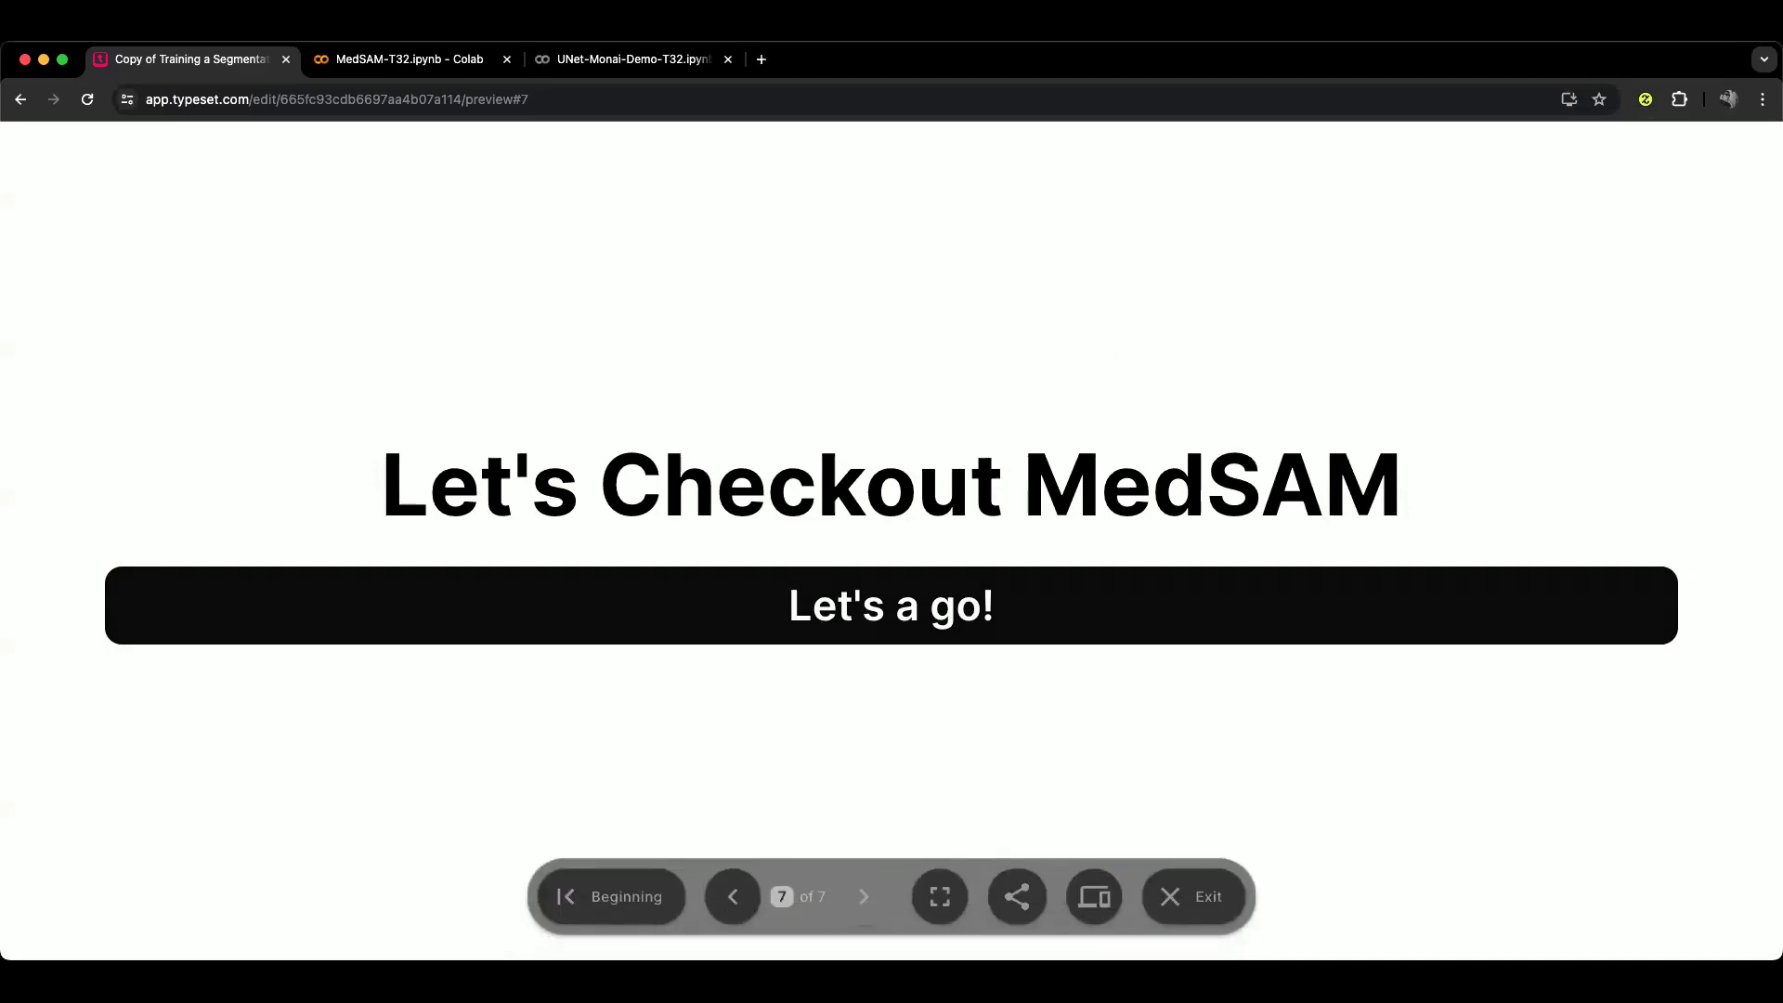
Briefly scroll the MedSAM-T32 notebook, then switch to the UNet-Monai-Demo-T32.ipynb tab.
{"action": "left_click", "coordinate": [407, 58]}
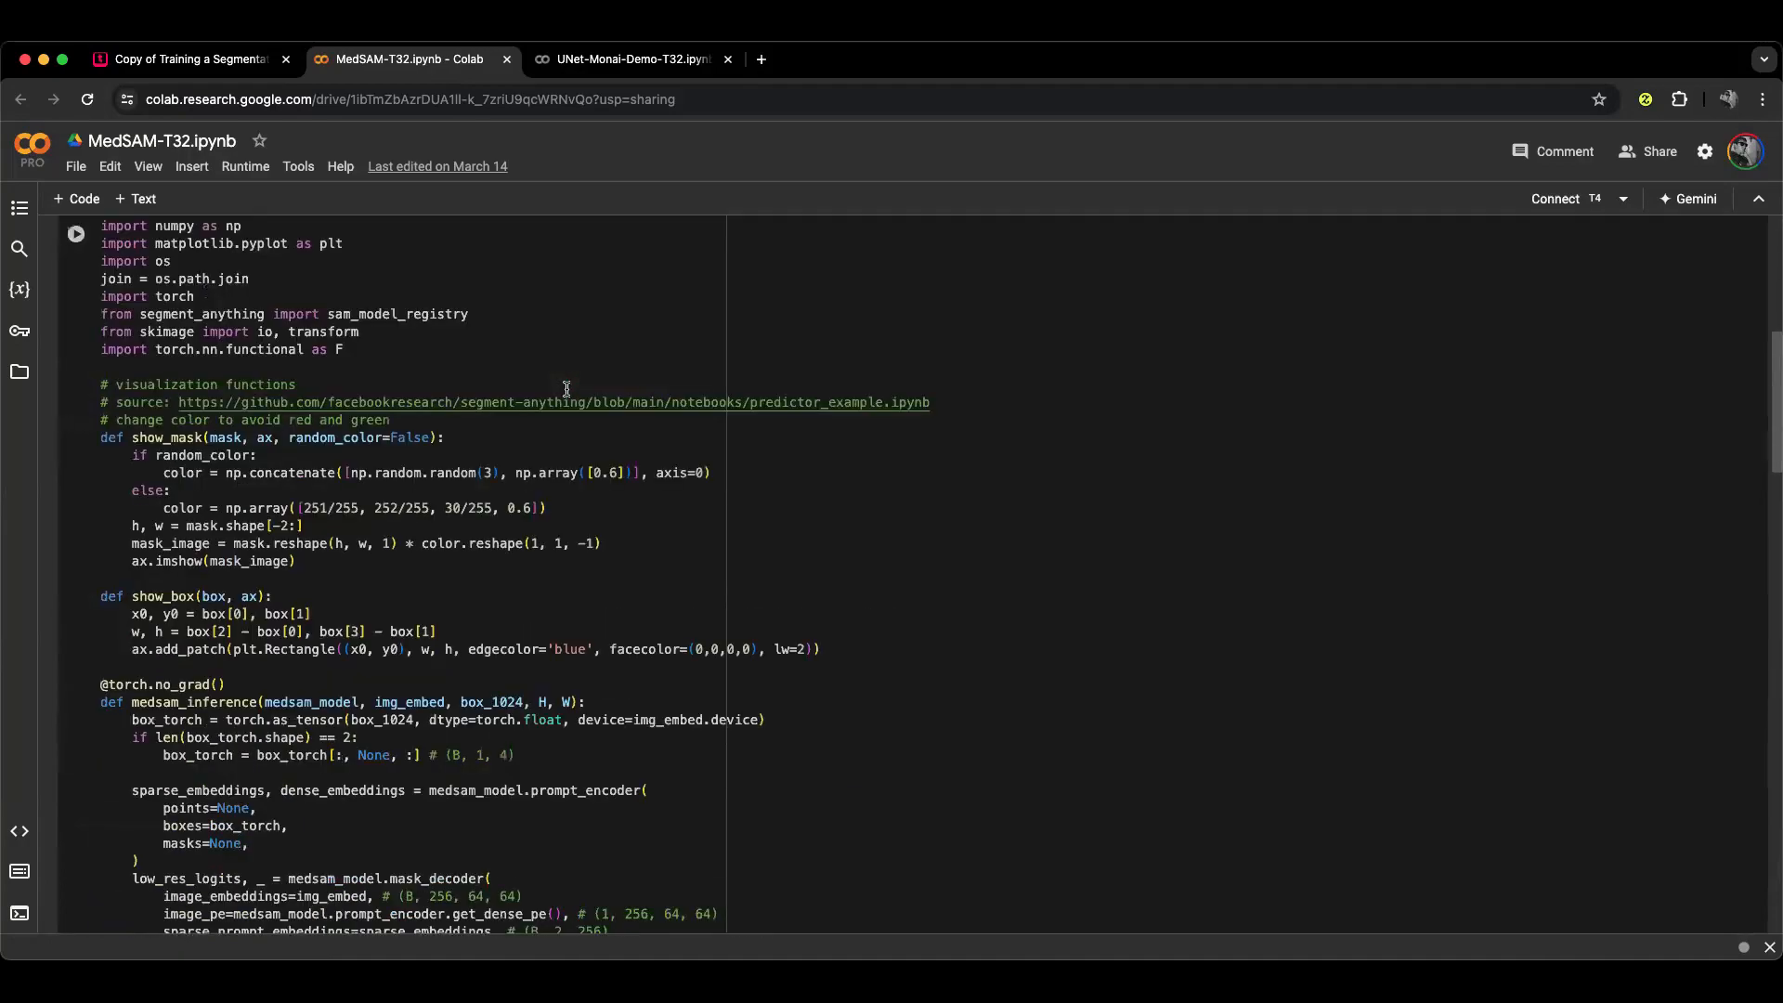
{"action": "scroll", "scroll_direction": "down", "scroll_amount": 3}
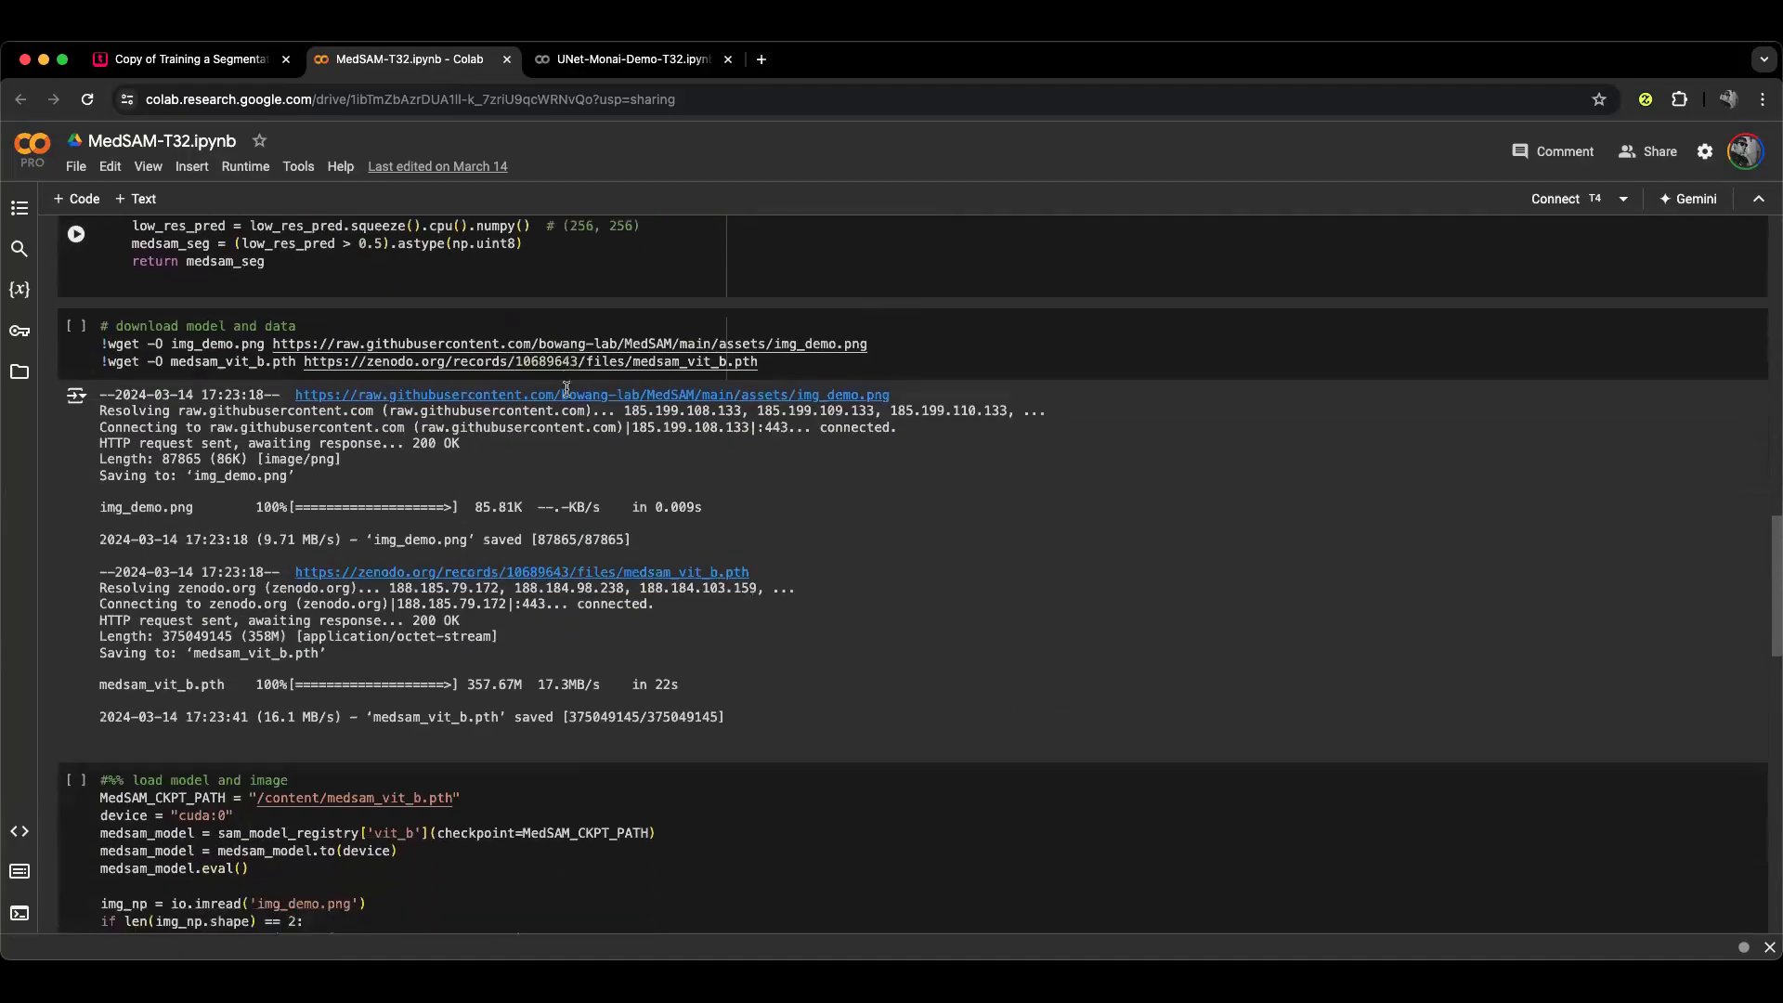
{"action": "scroll", "scroll_direction": "down", "scroll_amount": 3}
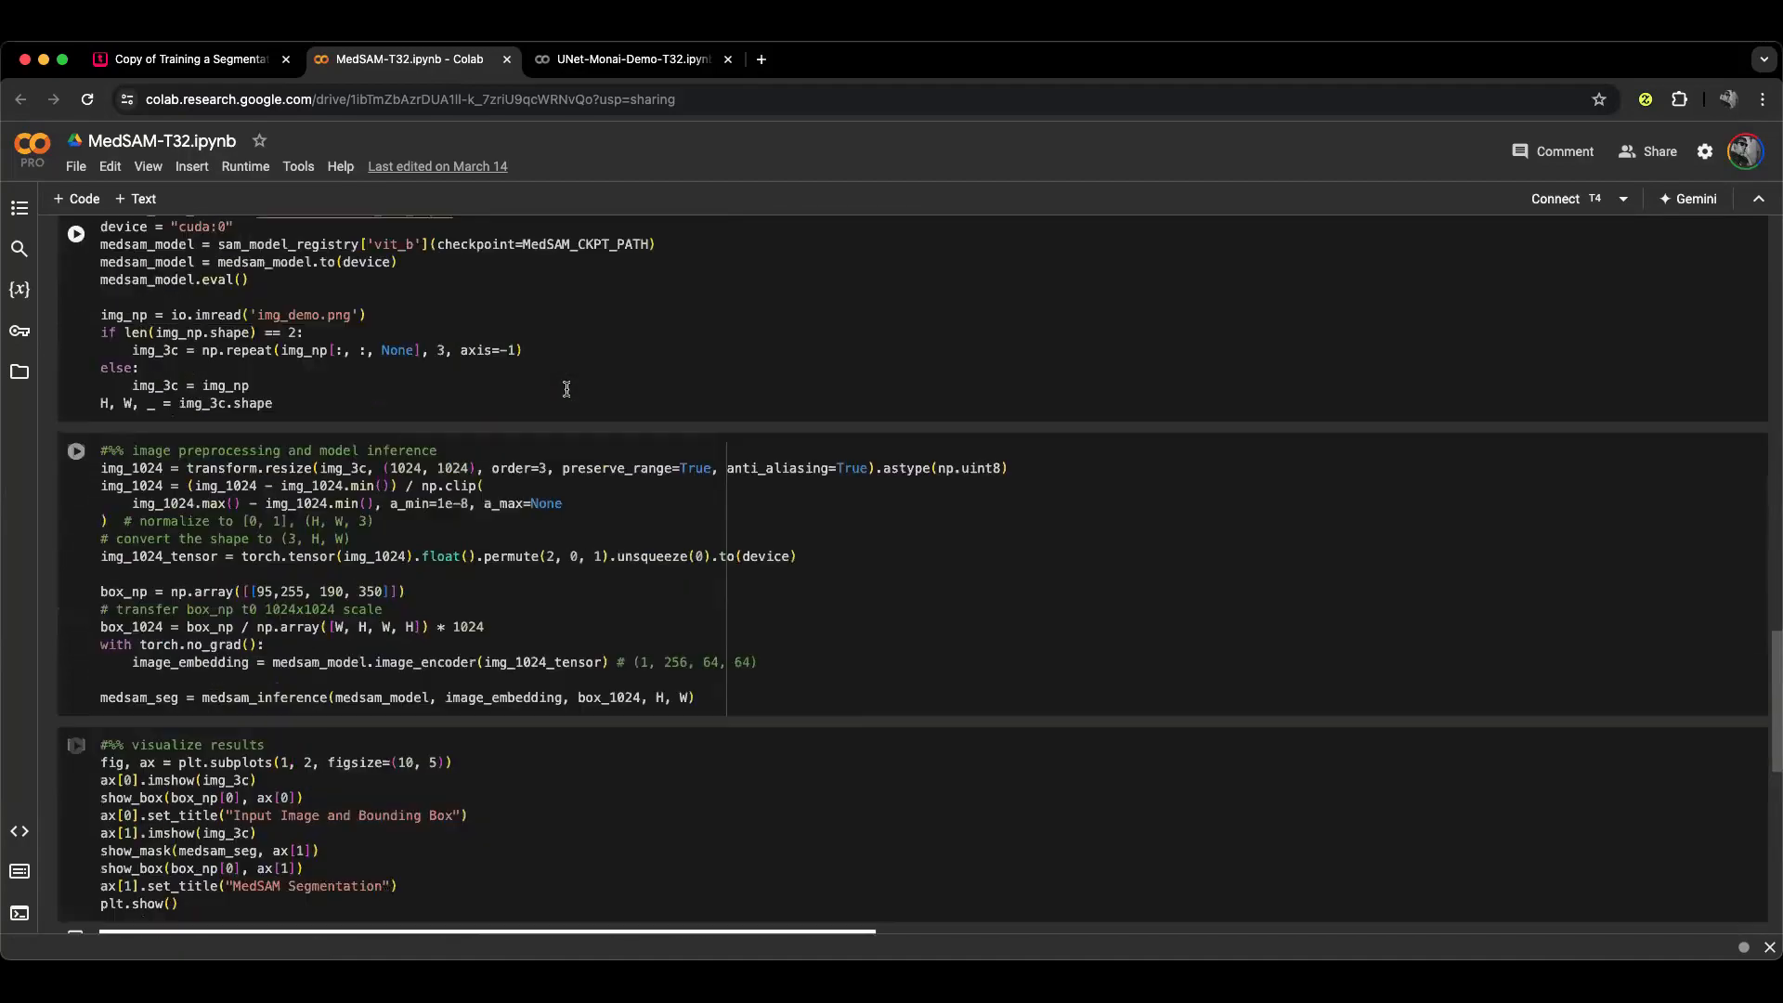
{"action": "scroll", "scroll_direction": "up", "scroll_amount": 3}
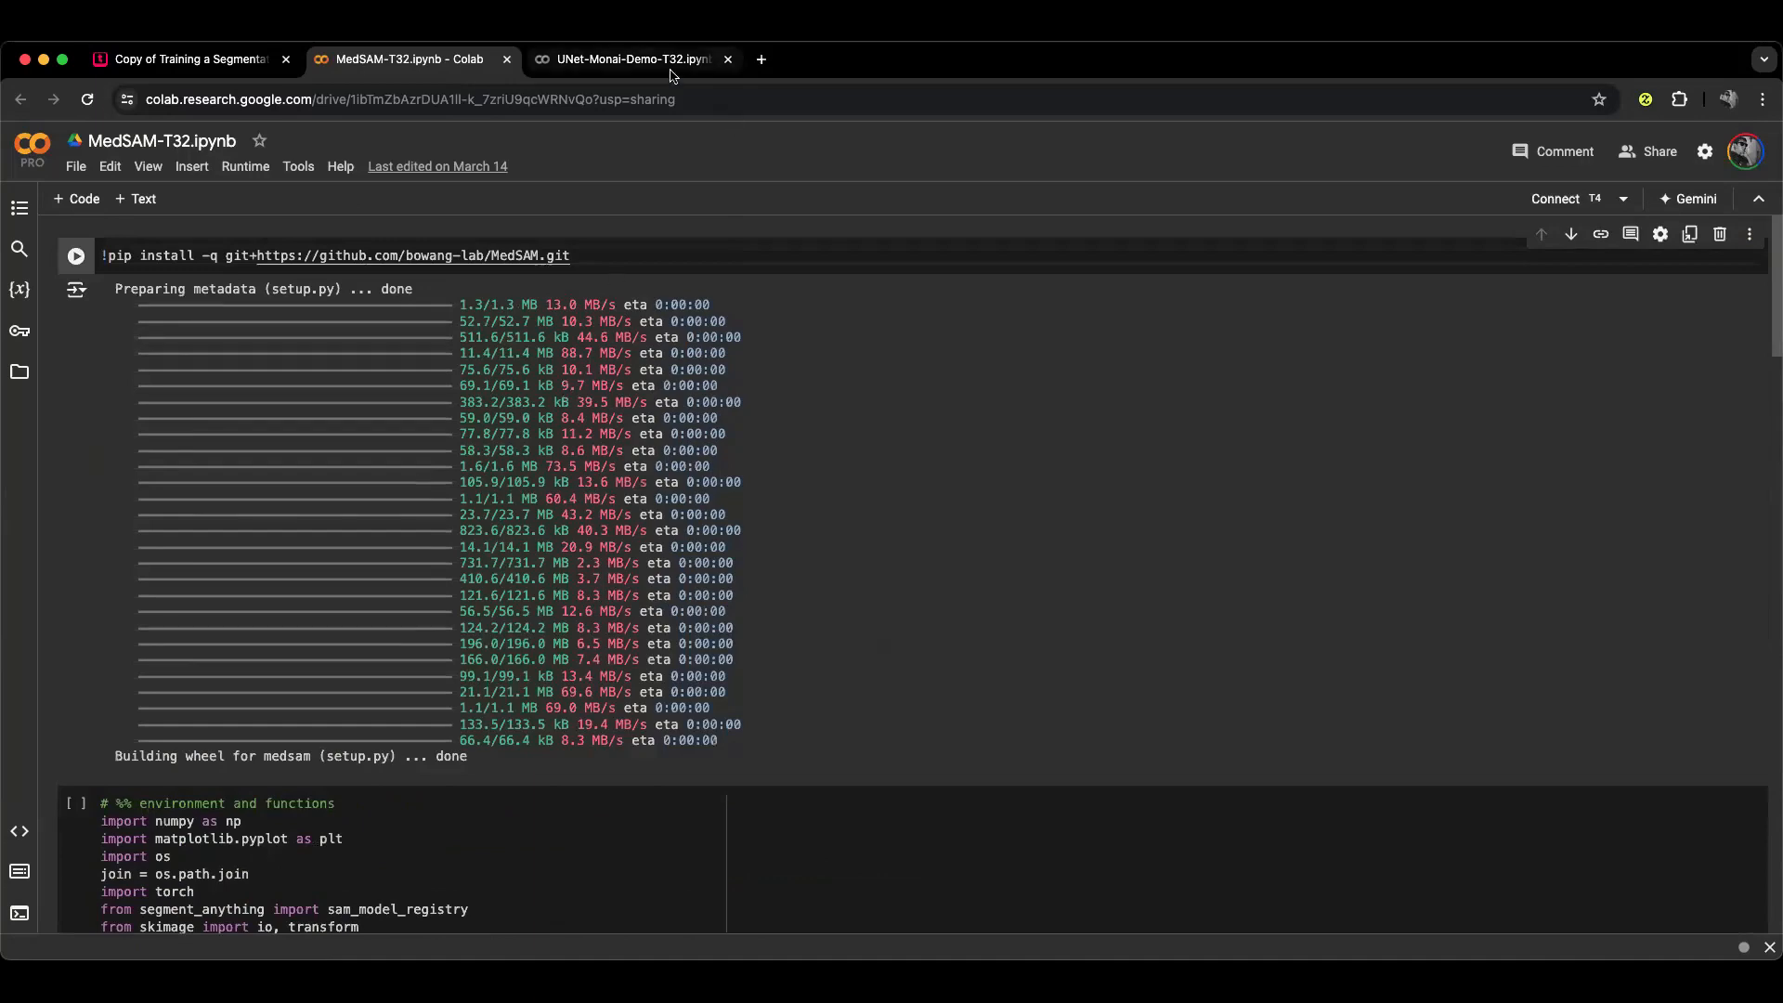
{"action": "mouse_move", "coordinate": [632, 57]}
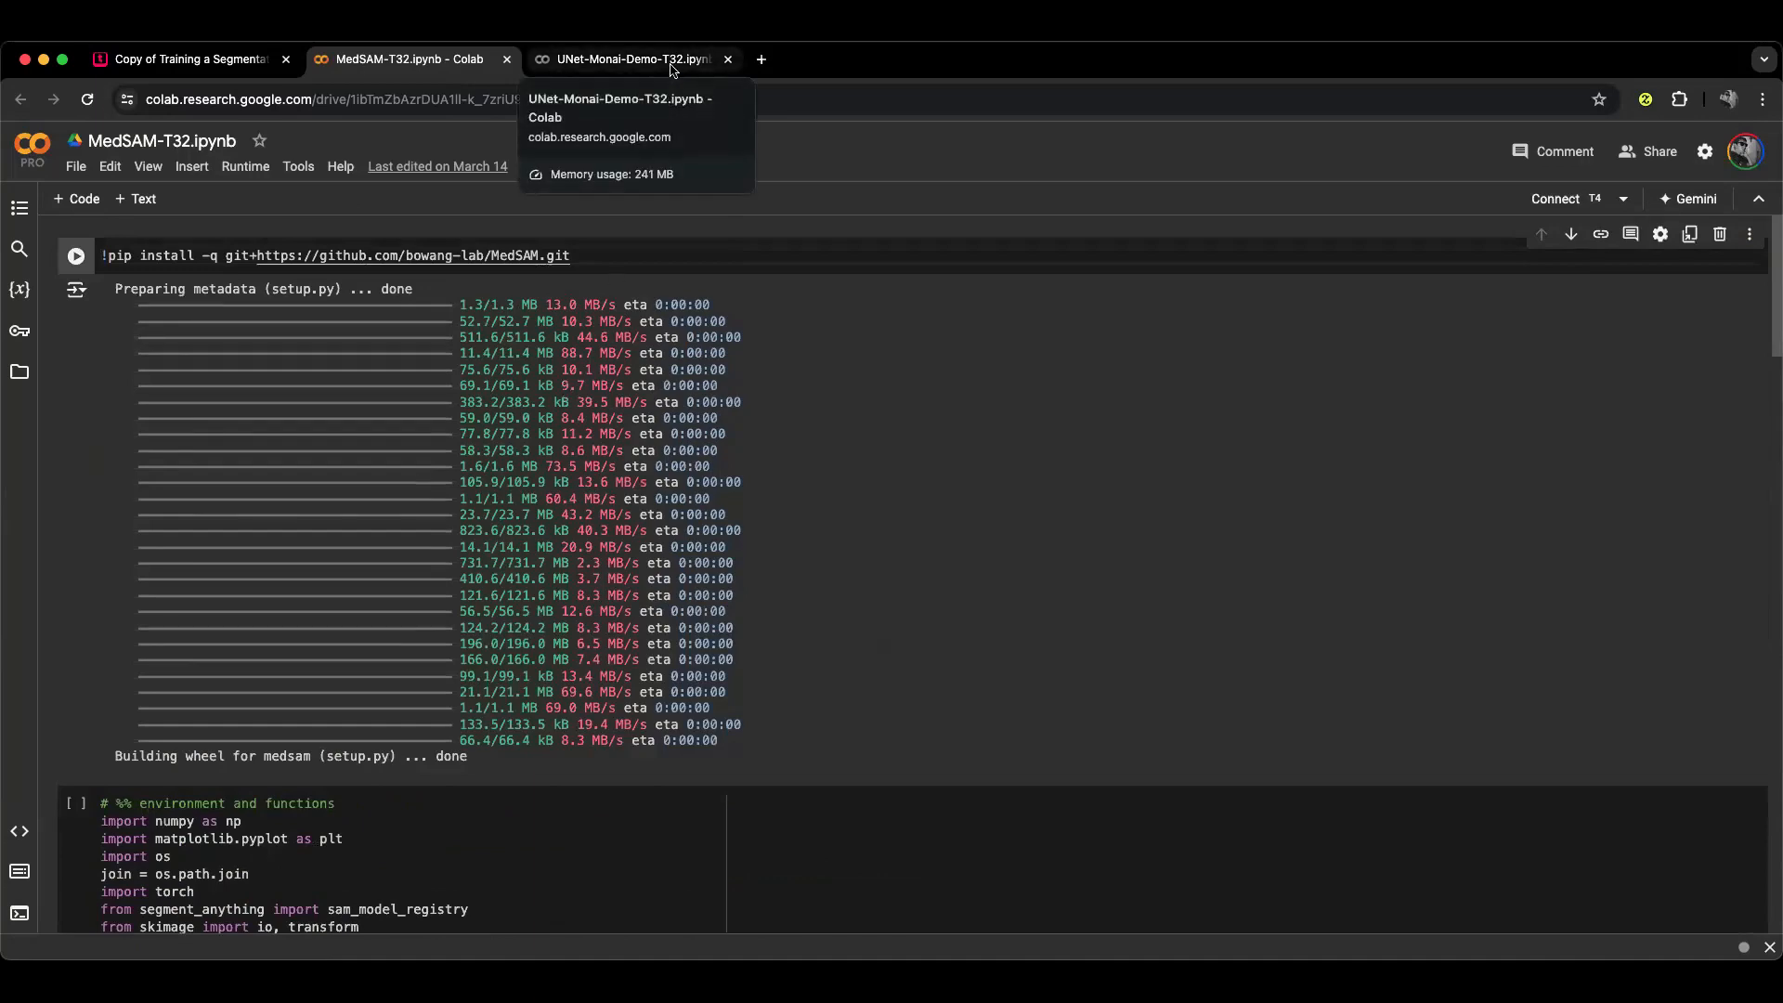
{"action": "left_click", "coordinate": [630, 57]}
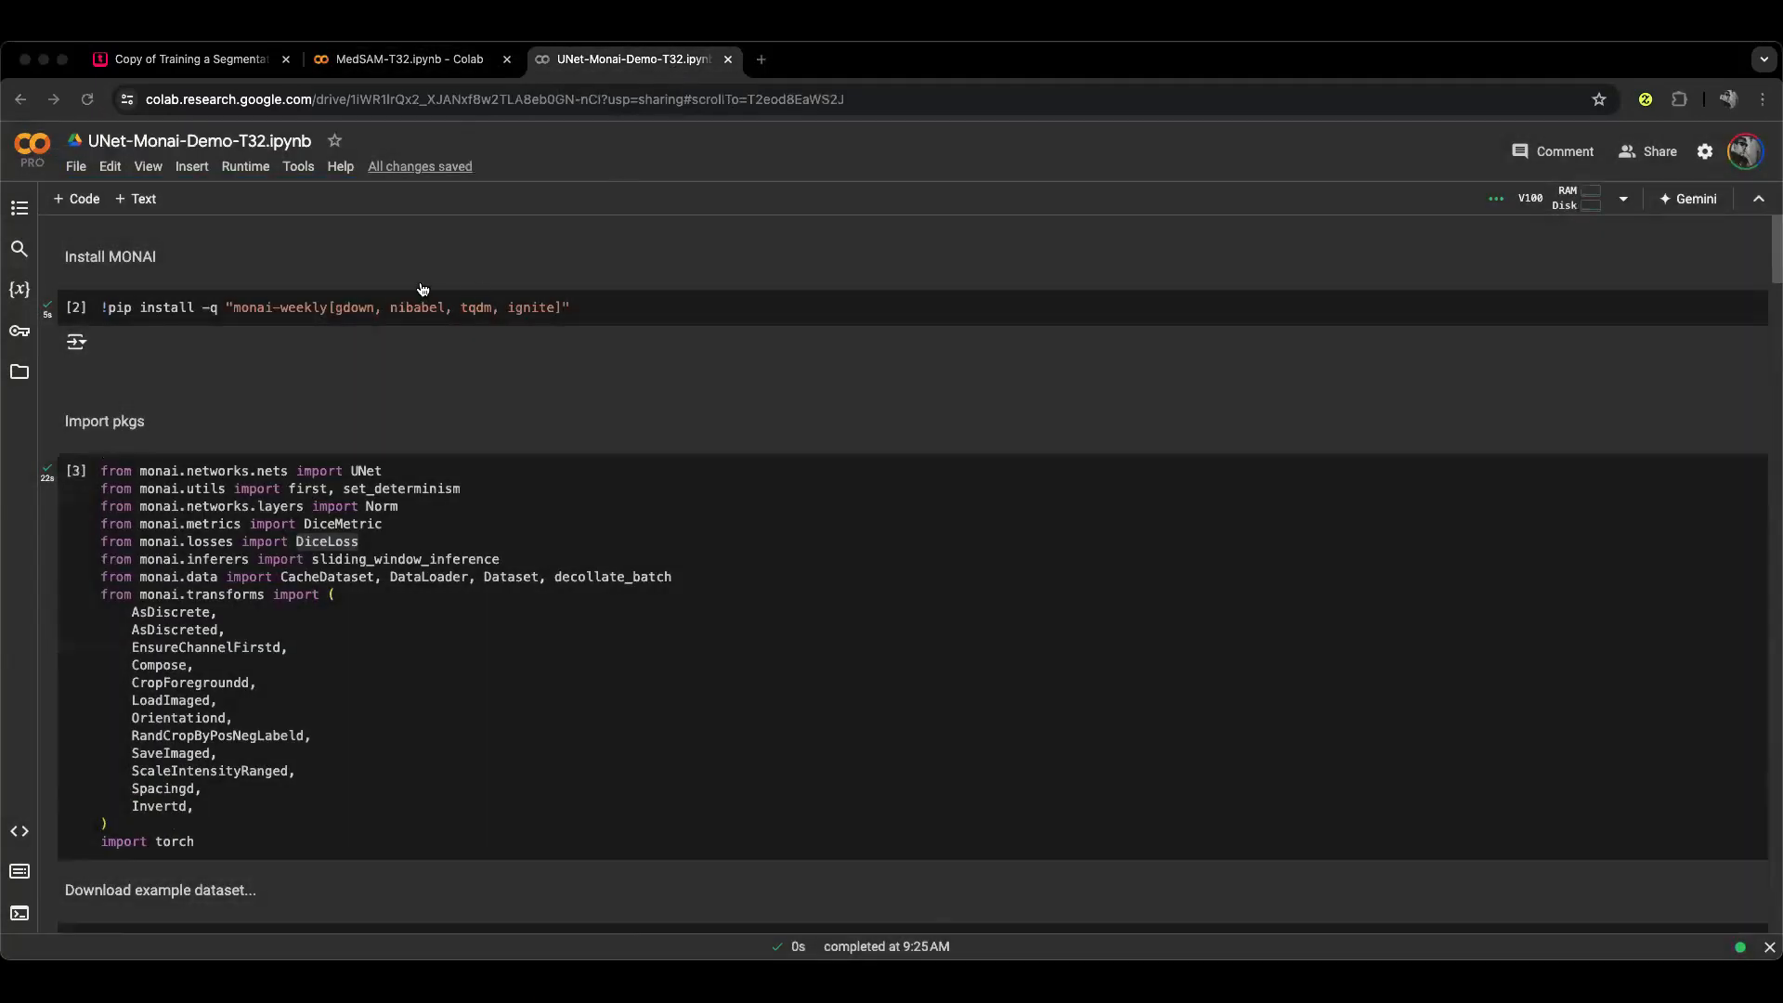
{"action": "mouse_move", "coordinate": [463, 403]}
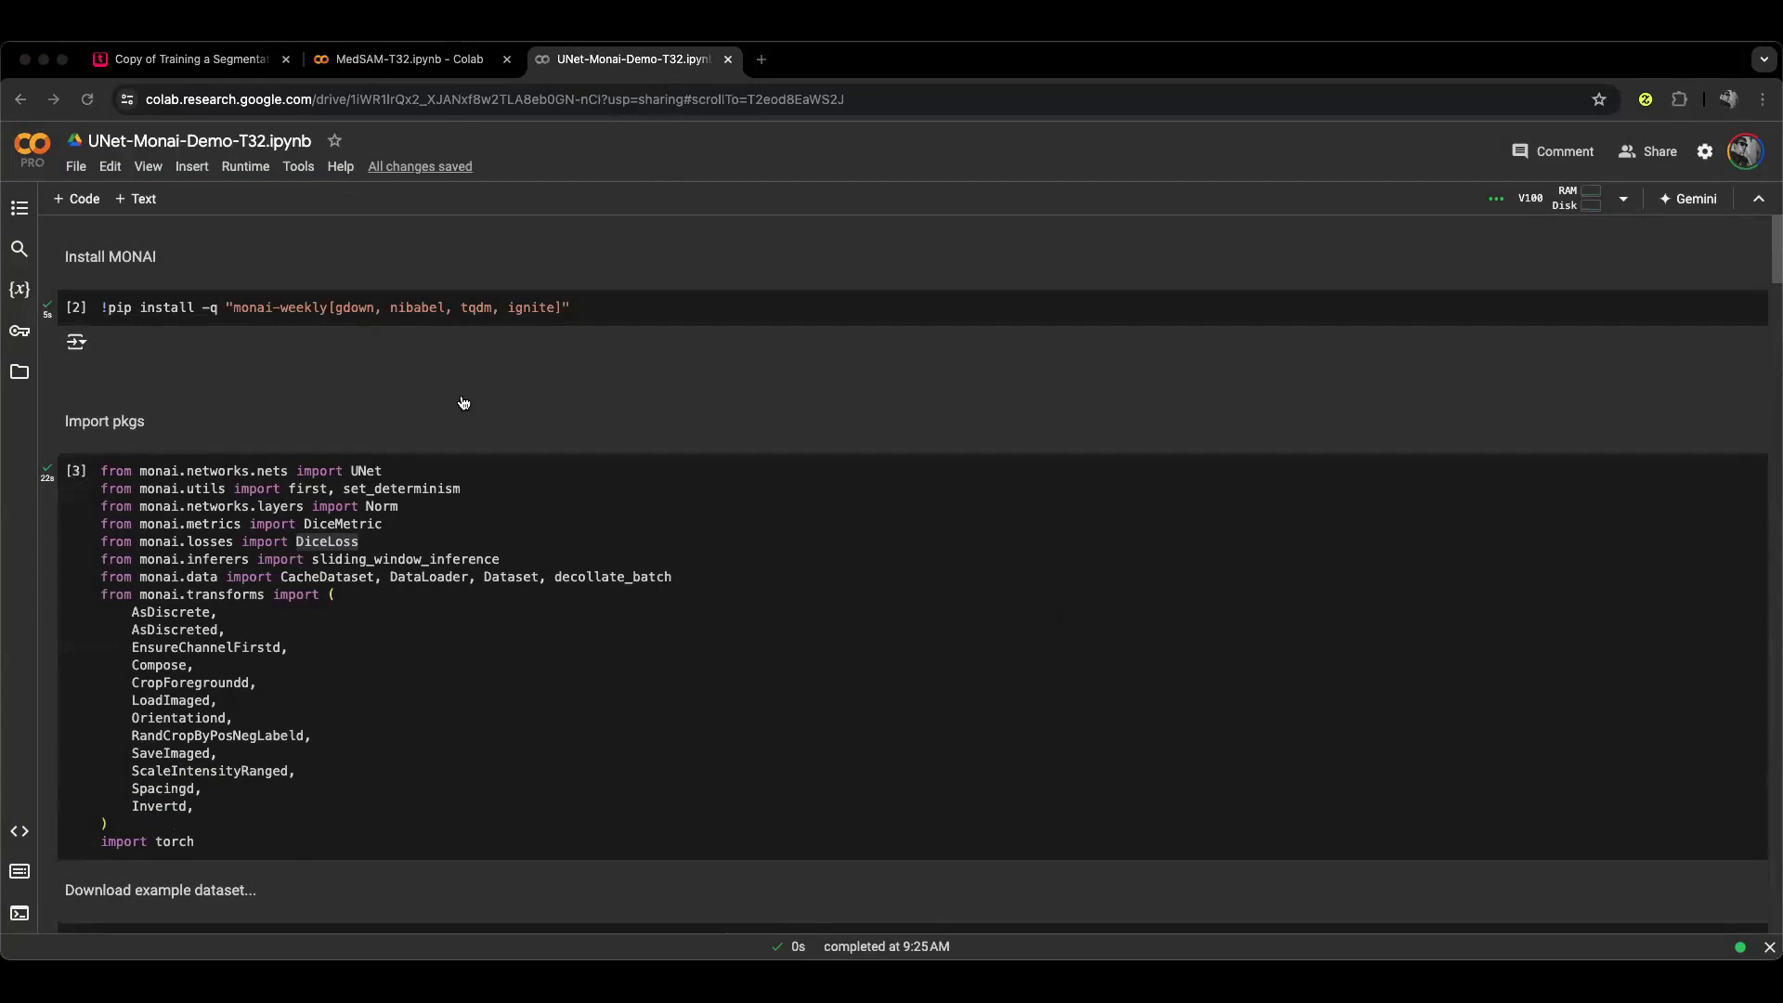
{"action": "mouse_move", "coordinate": [808, 423]}
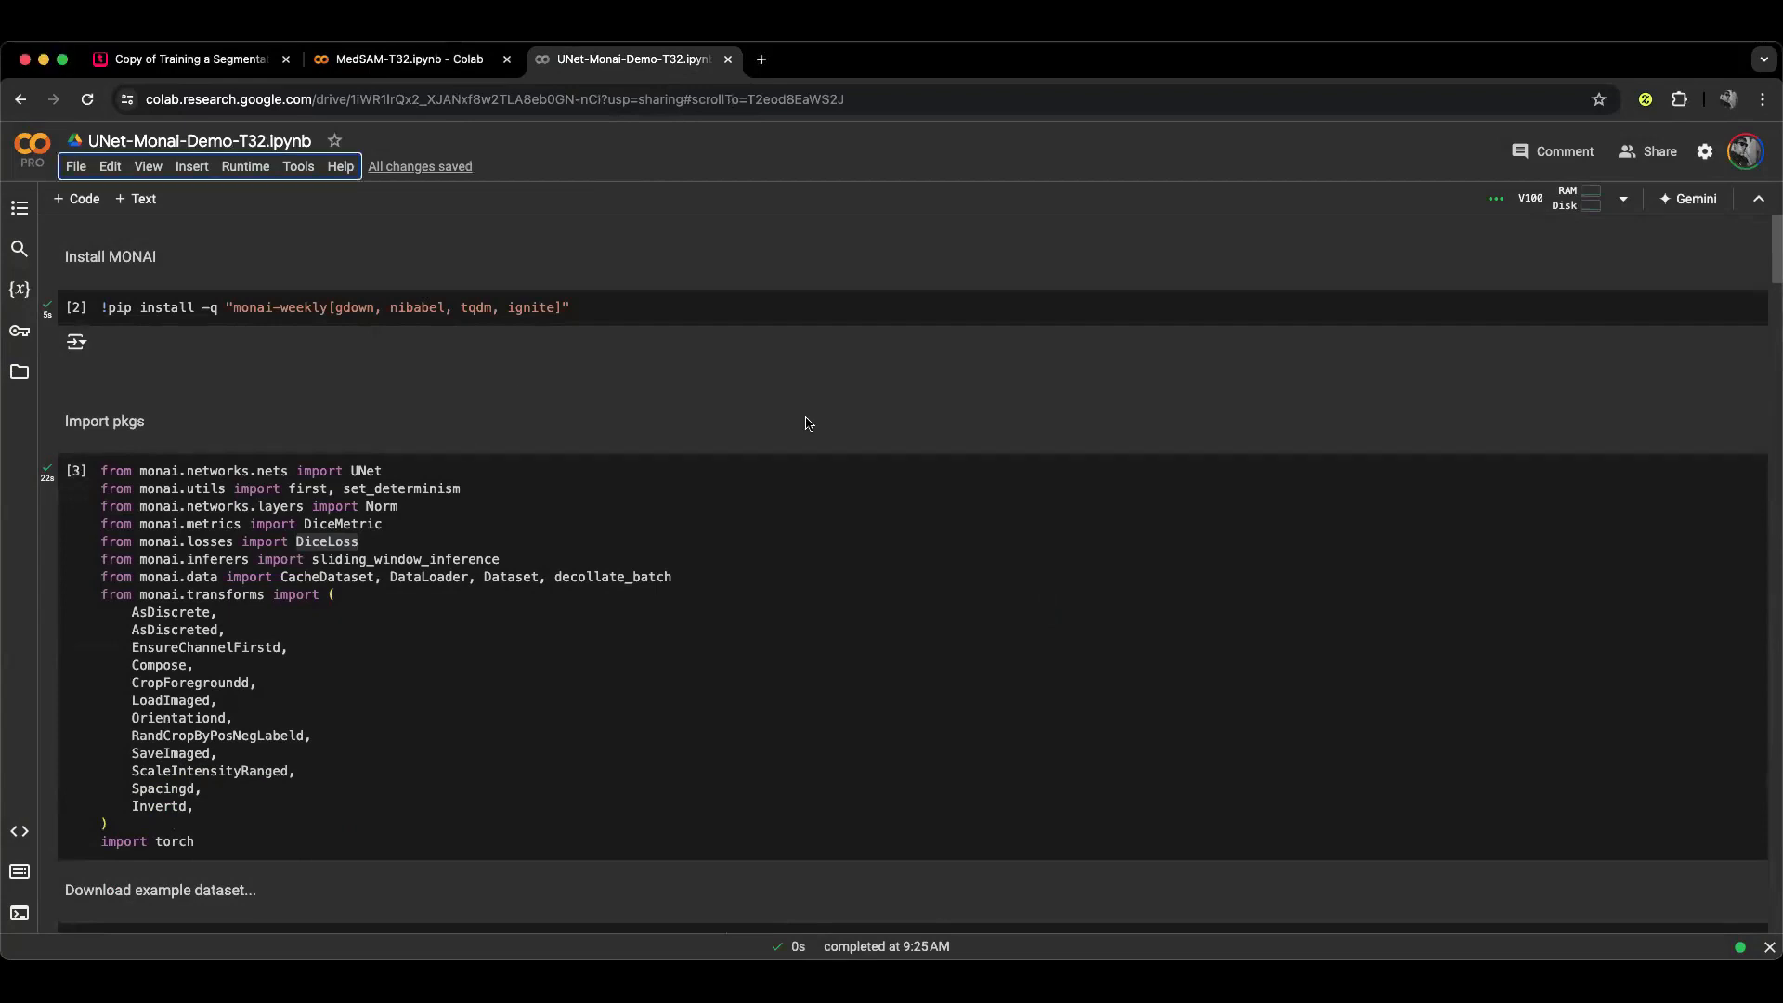
Scroll through the UNet training code, then return to the Typeset 'Let's Checkout MedSAM' slide.
{"action": "scroll", "scroll_direction": "down", "scroll_amount": 3}
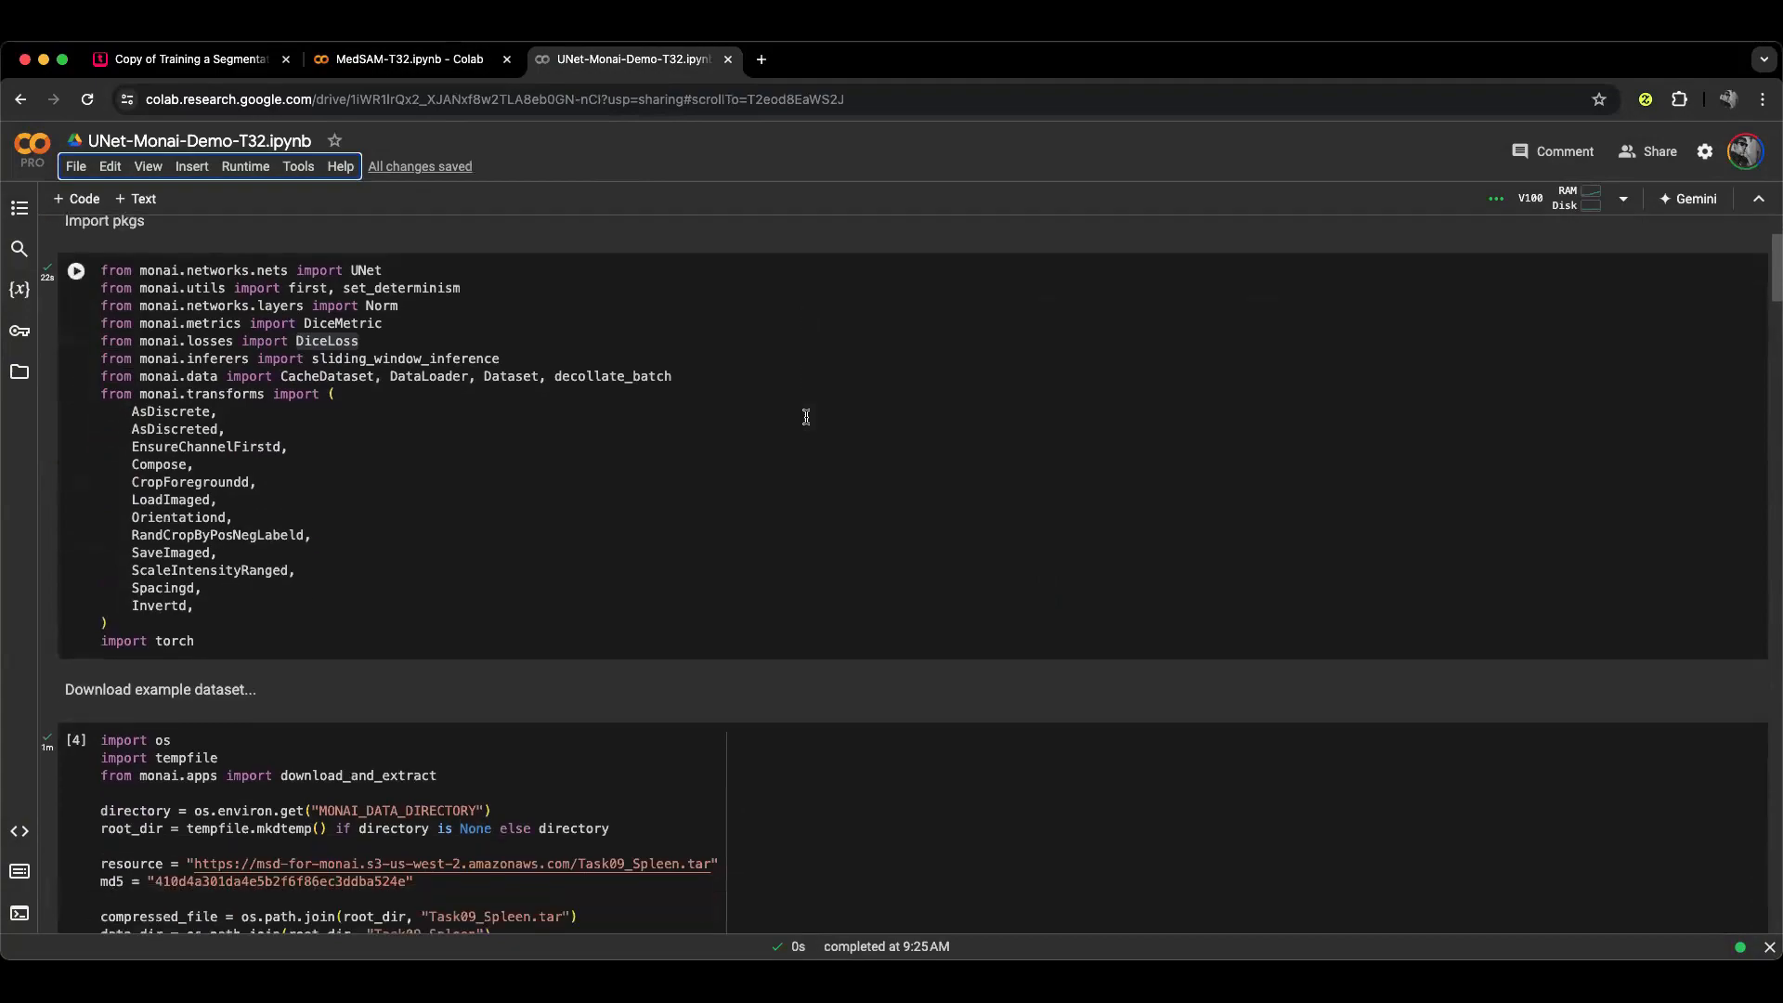
{"action": "scroll", "scroll_direction": "down", "scroll_amount": 3}
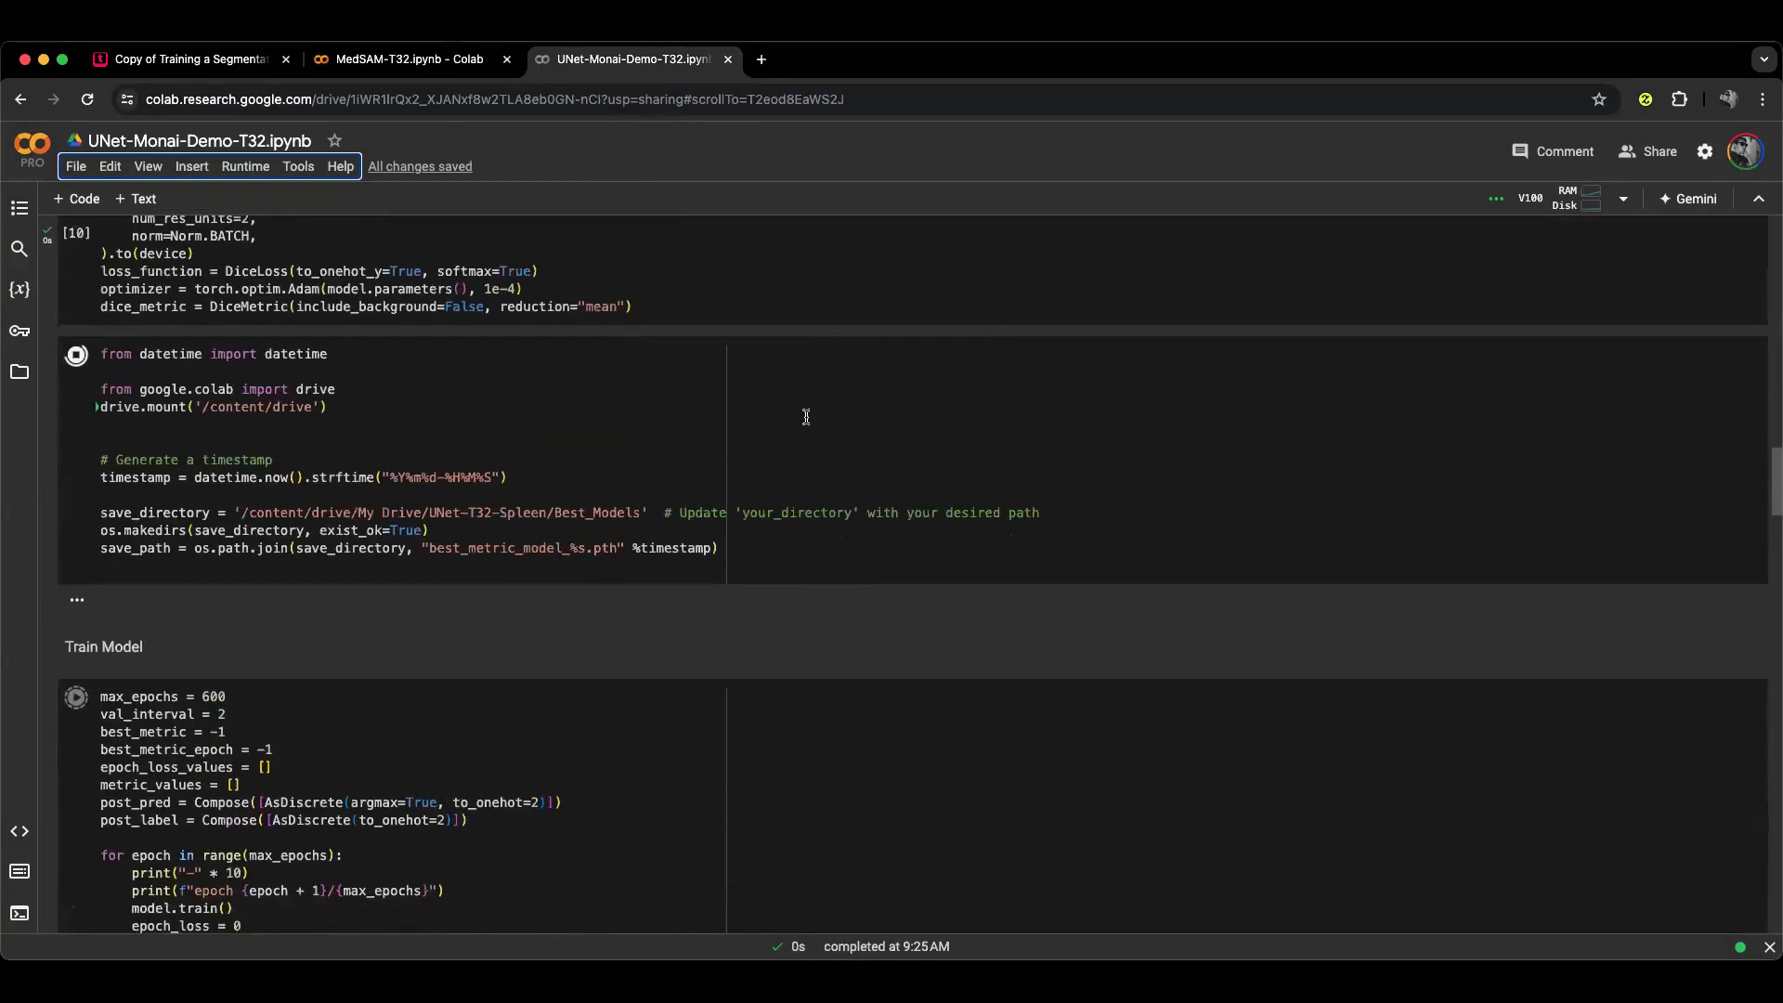
{"action": "scroll", "scroll_direction": "down", "scroll_amount": 3}
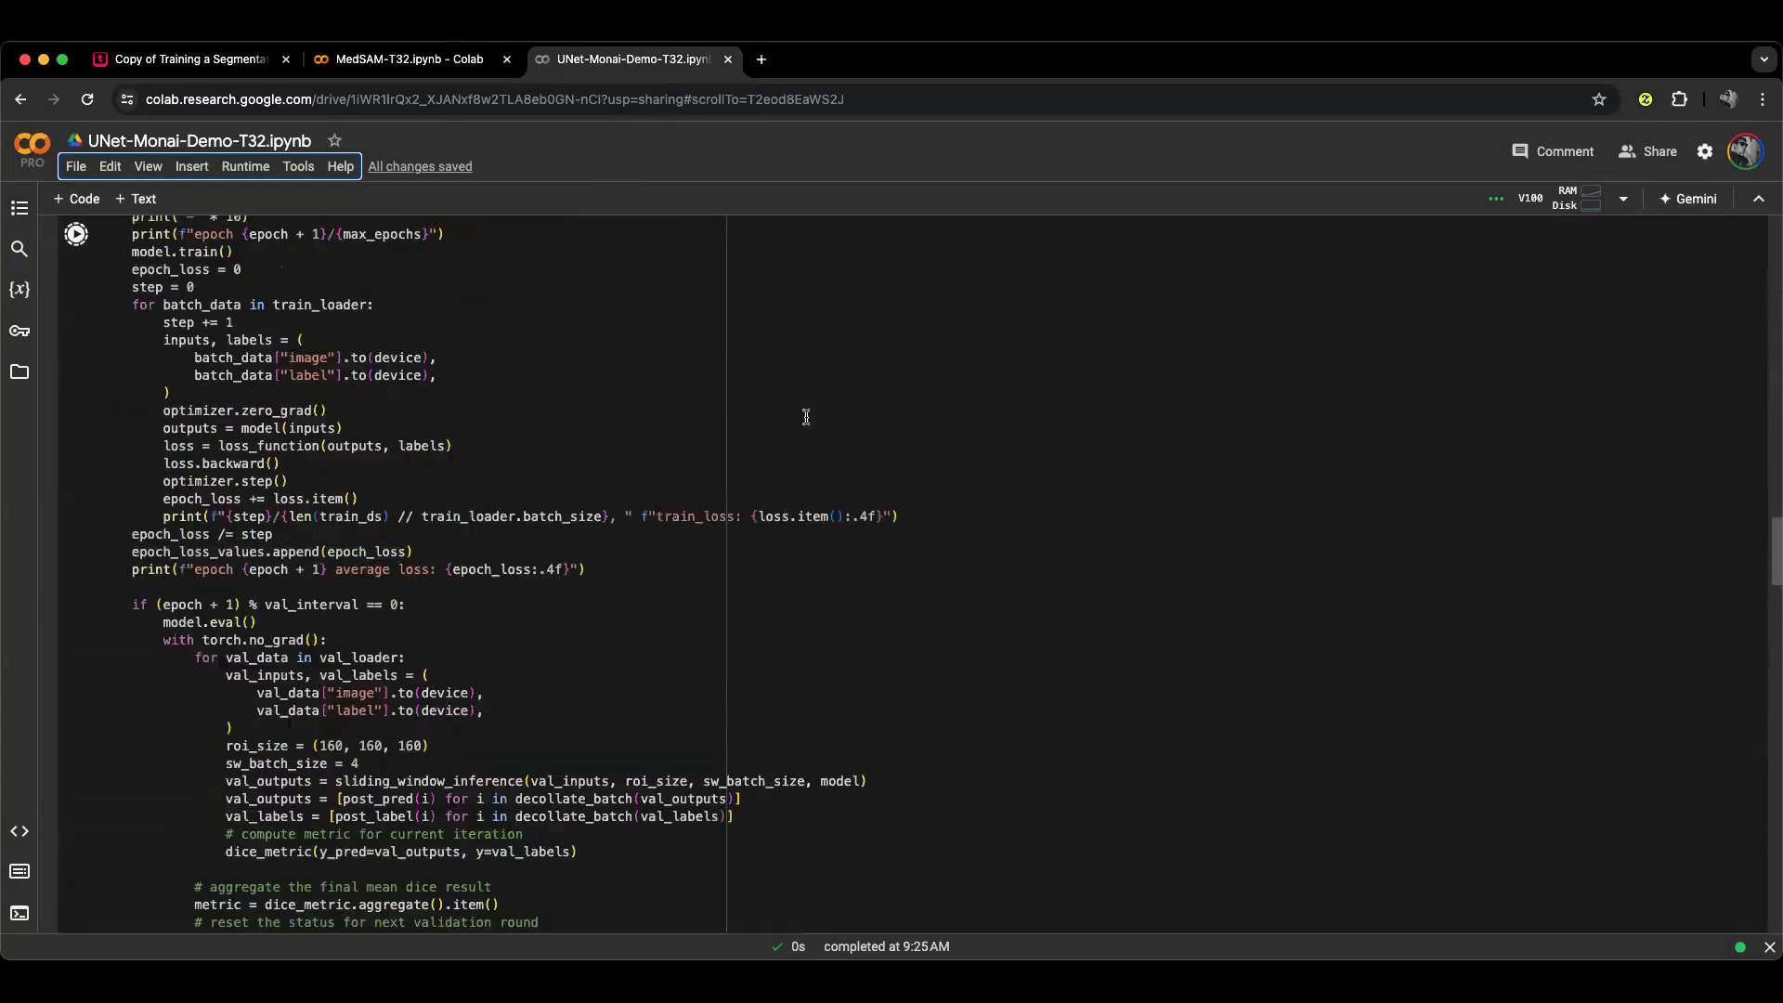
{"action": "scroll", "scroll_direction": "up", "scroll_amount": 3}
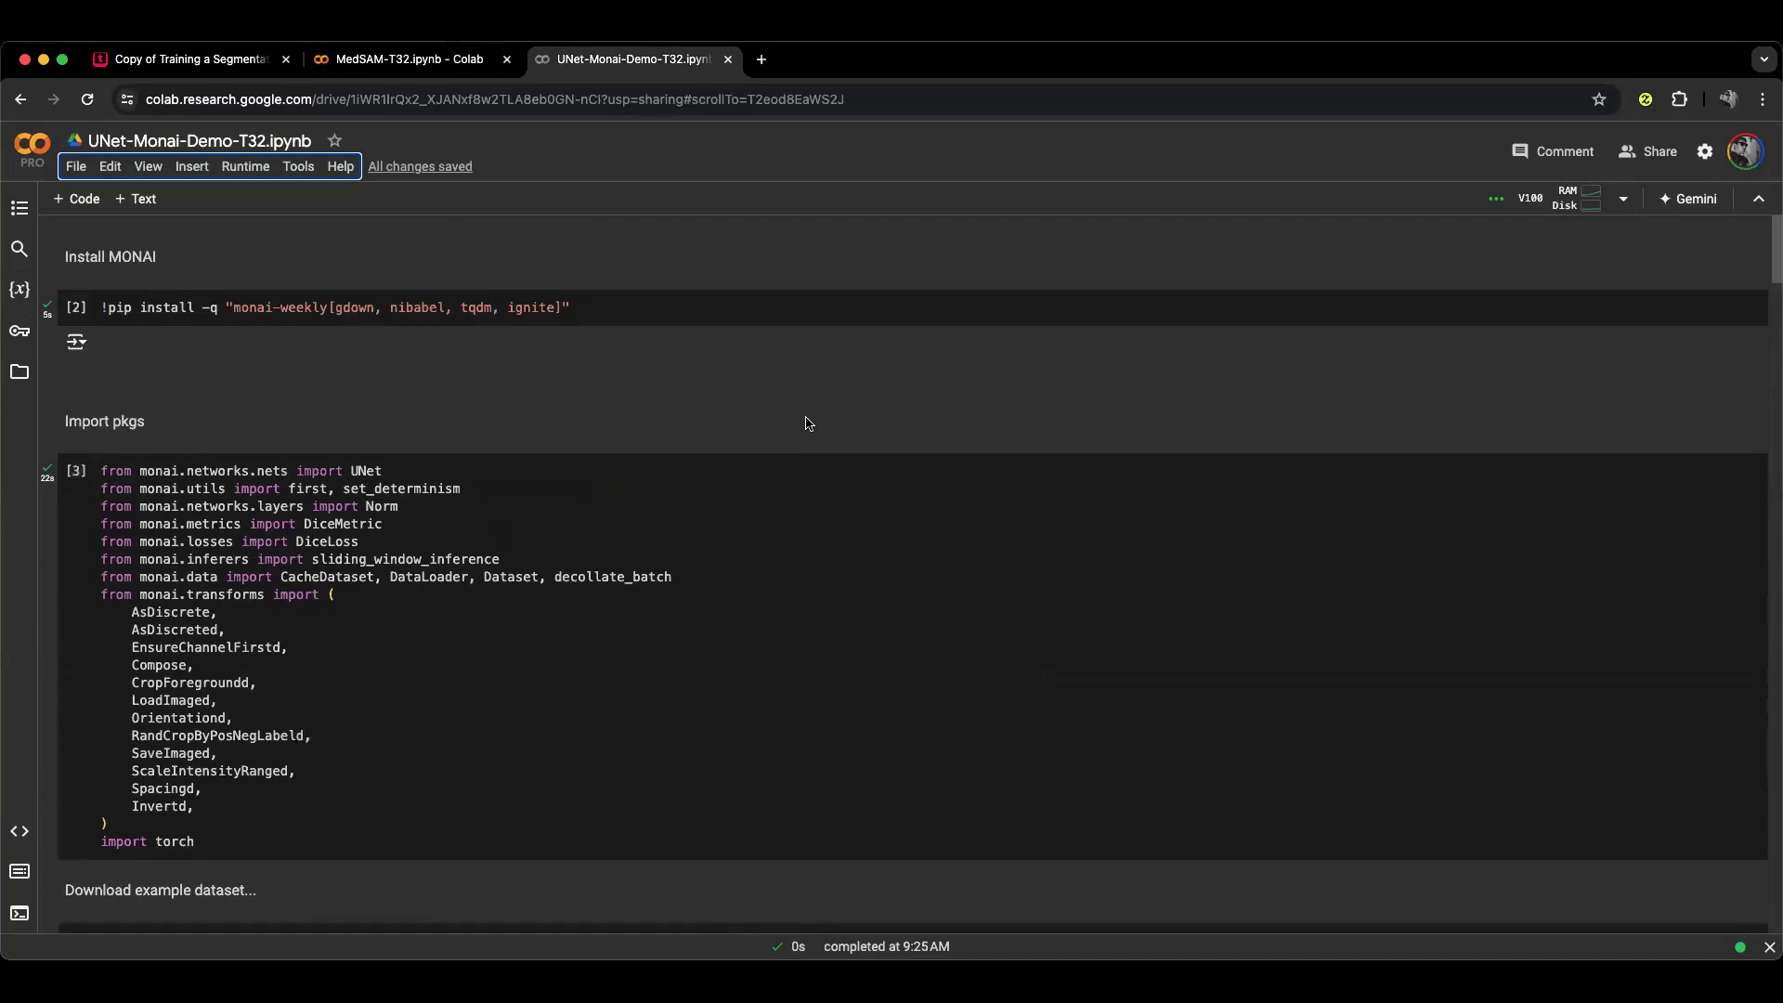
{"action": "left_click", "coordinate": [188, 58]}
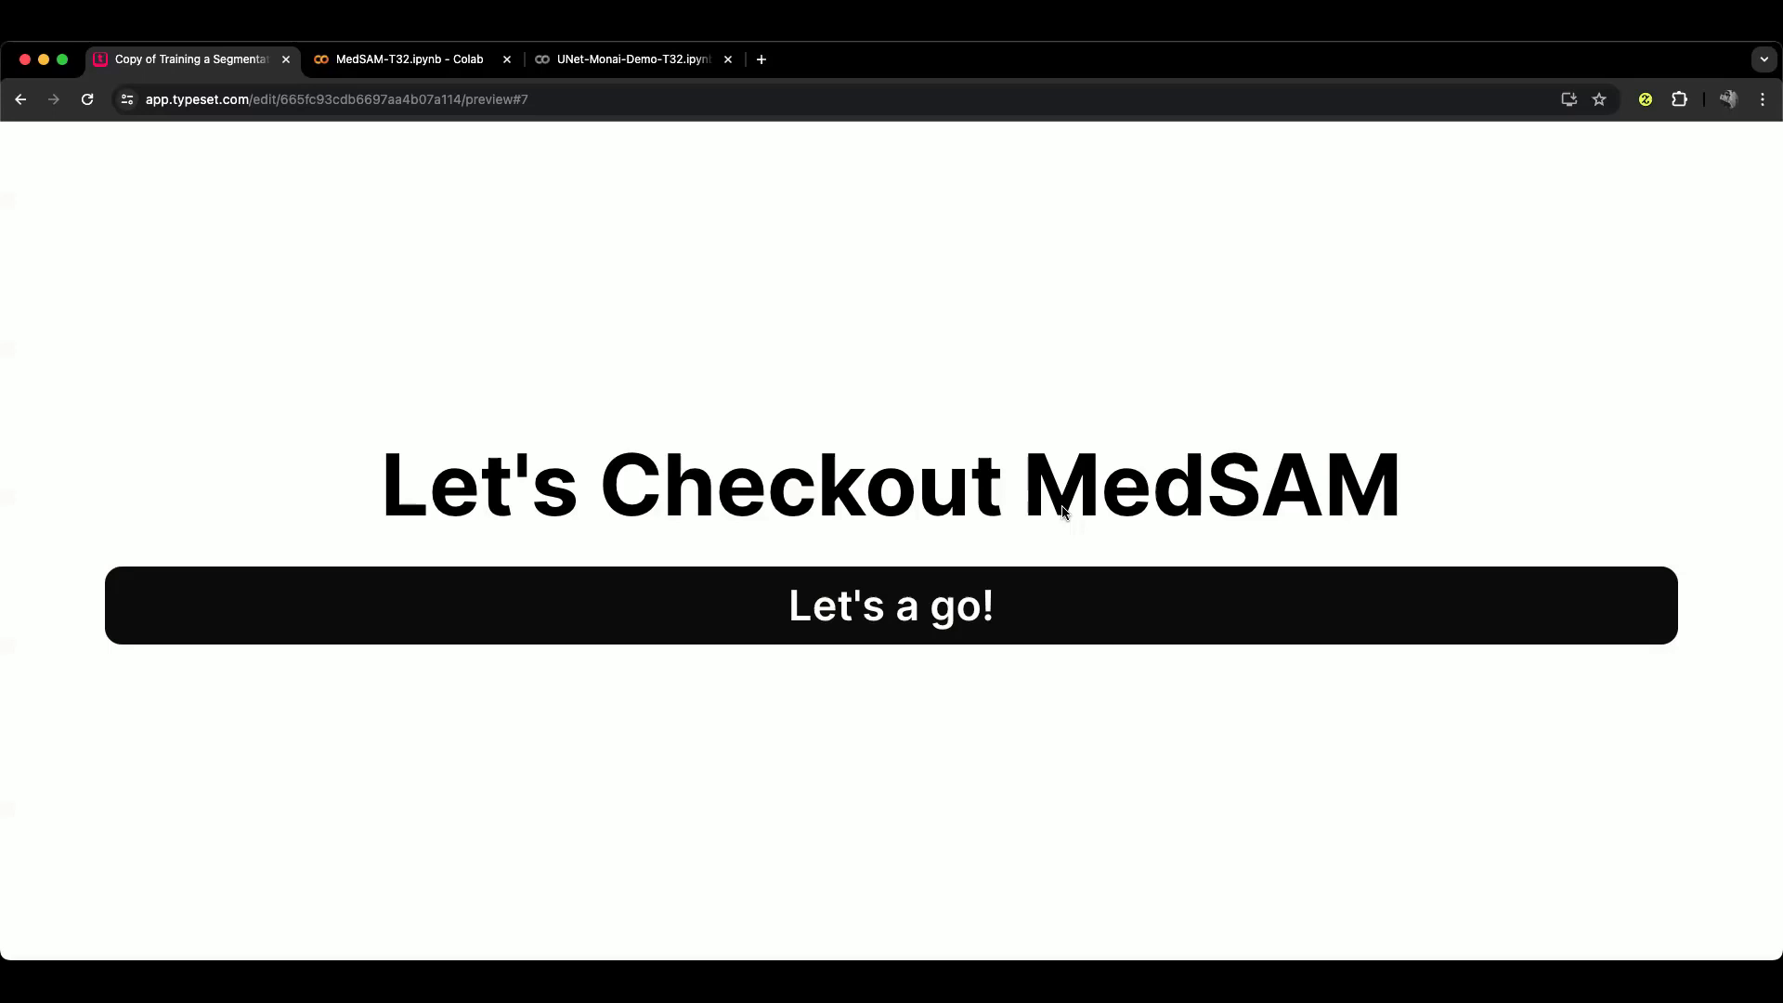
{"action": "mouse_move", "coordinate": [1419, 603]}
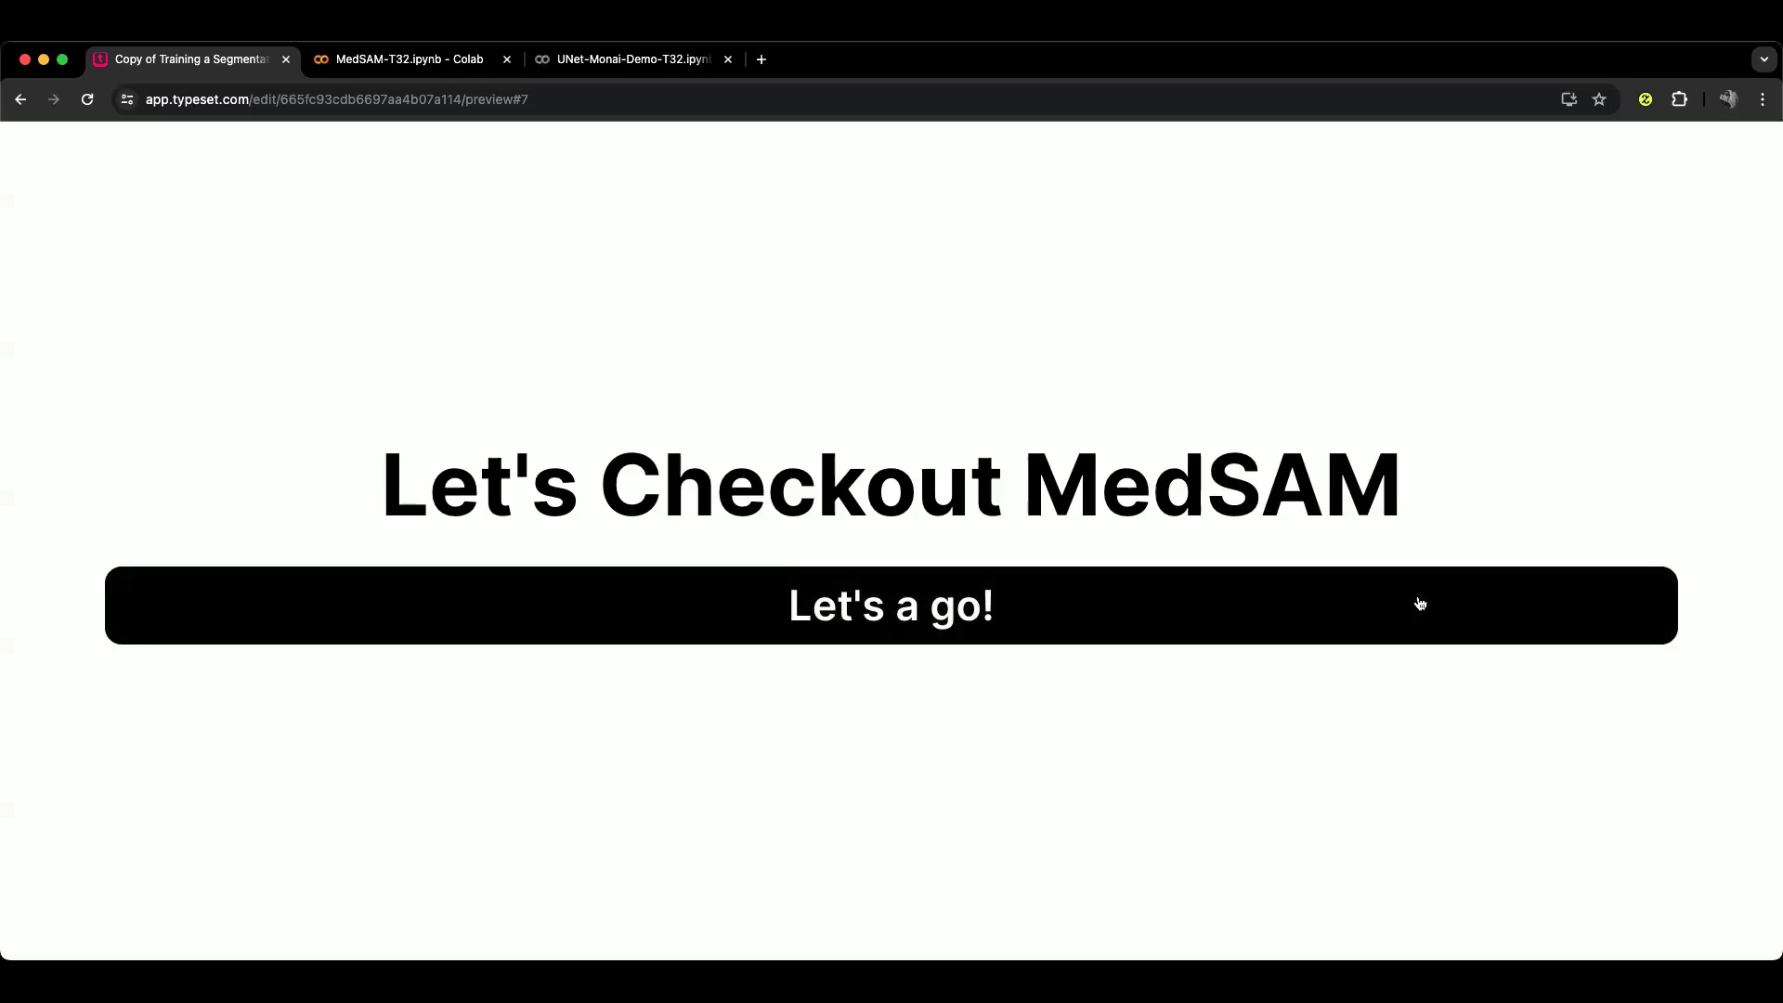